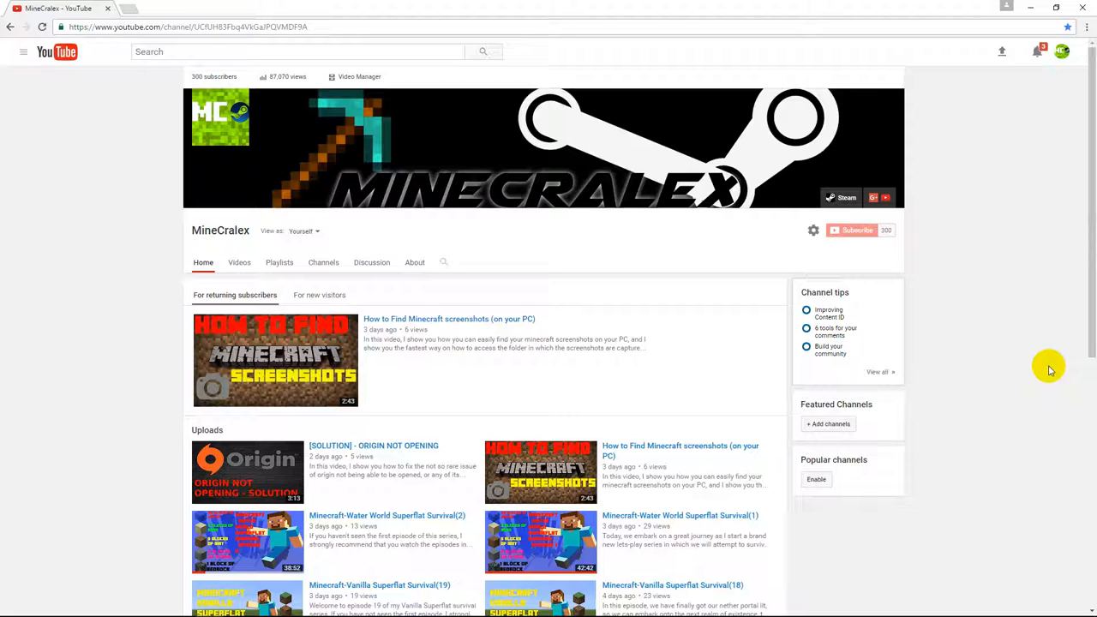
{"action": "mouse_move", "coordinate": [1014, 391]}
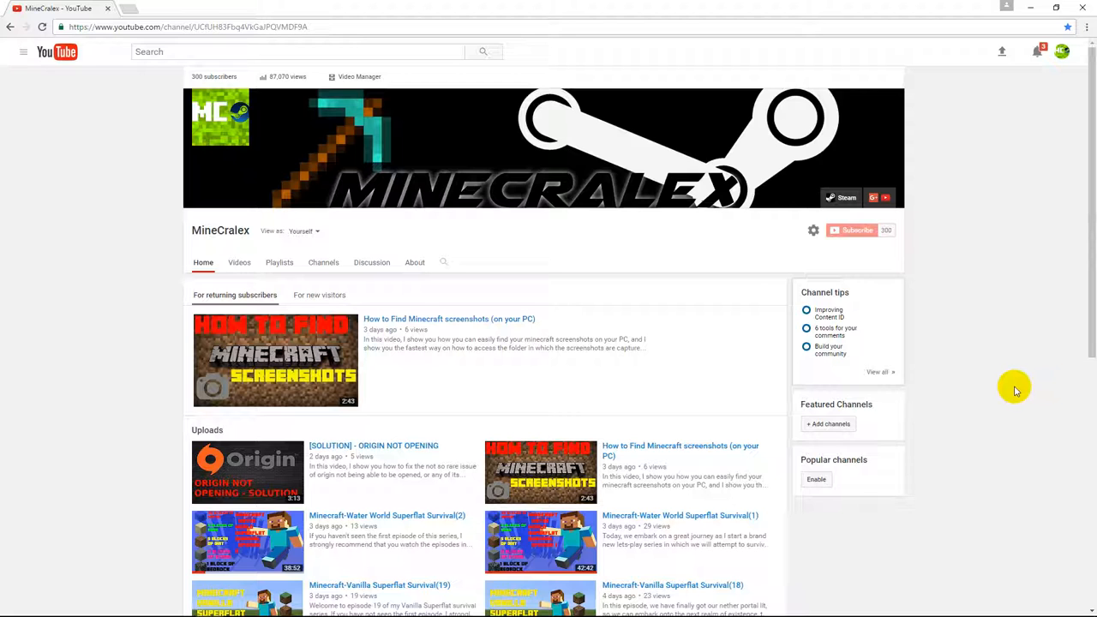
- Open the MineCralex subscribers list from the subscriber count and scroll into it
{"action": "scroll", "scroll_direction": "down", "scroll_amount": 3}
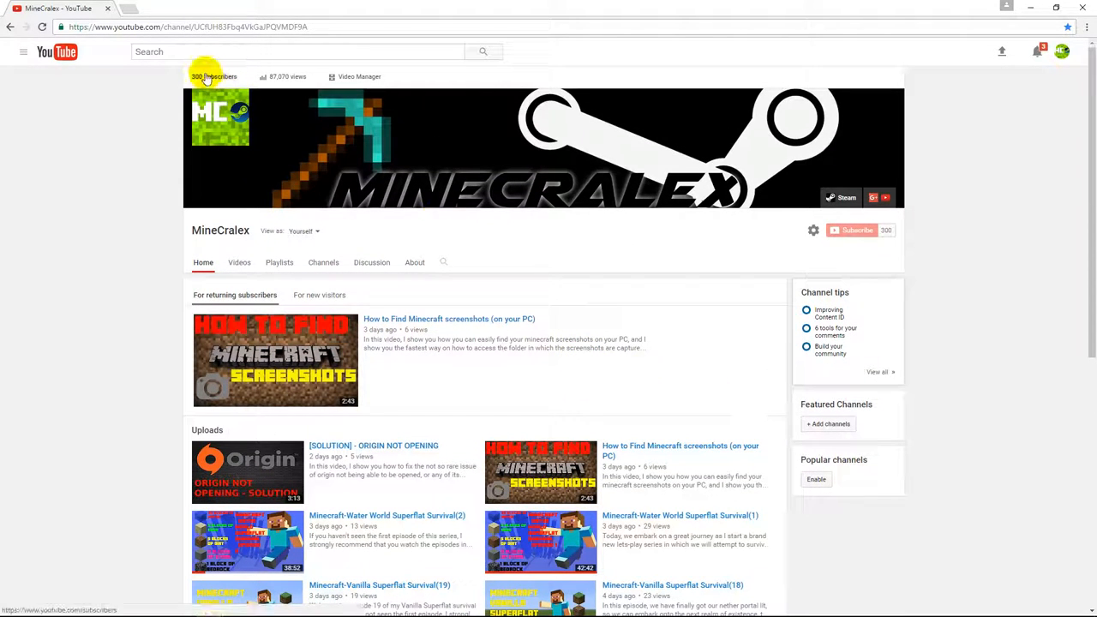
{"action": "mouse_move", "coordinate": [397, 123]}
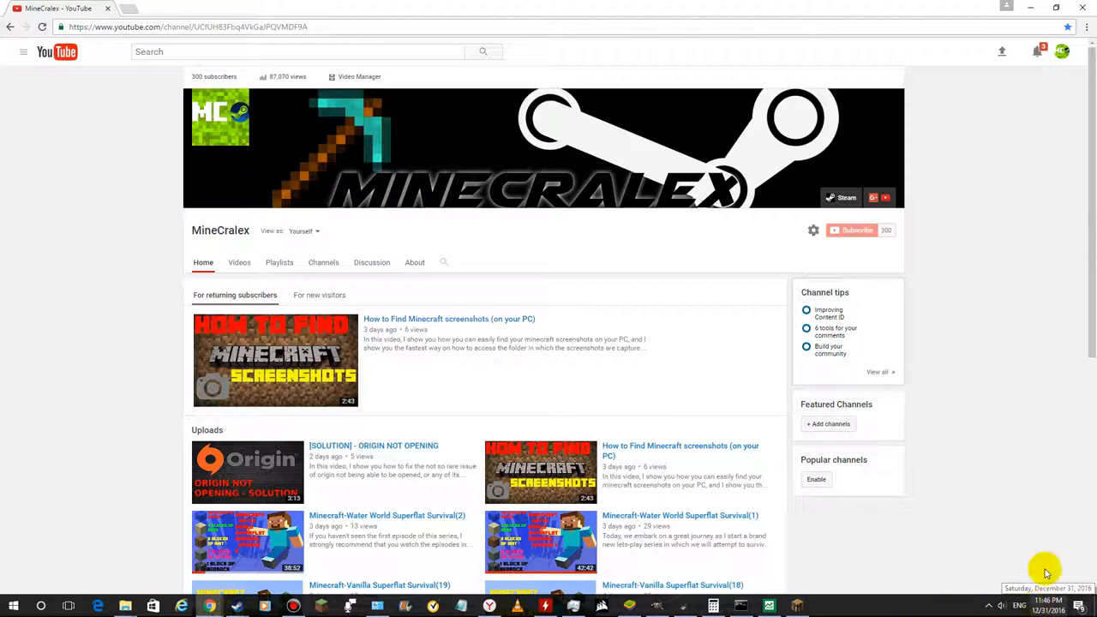
{"action": "mouse_move", "coordinate": [1022, 368]}
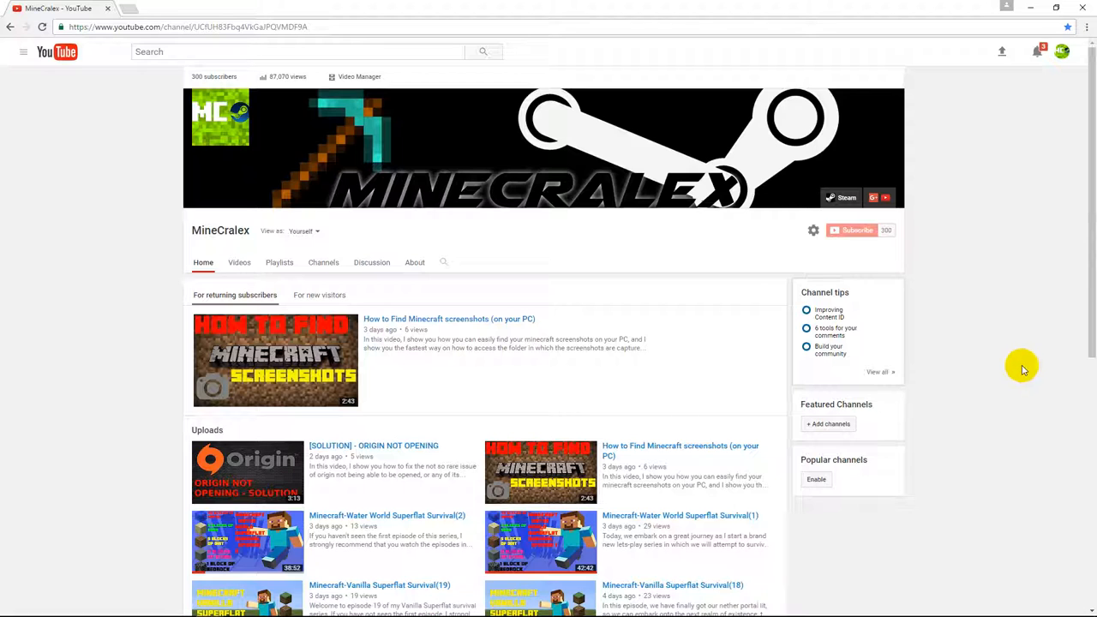
{"action": "mouse_move", "coordinate": [197, 77]}
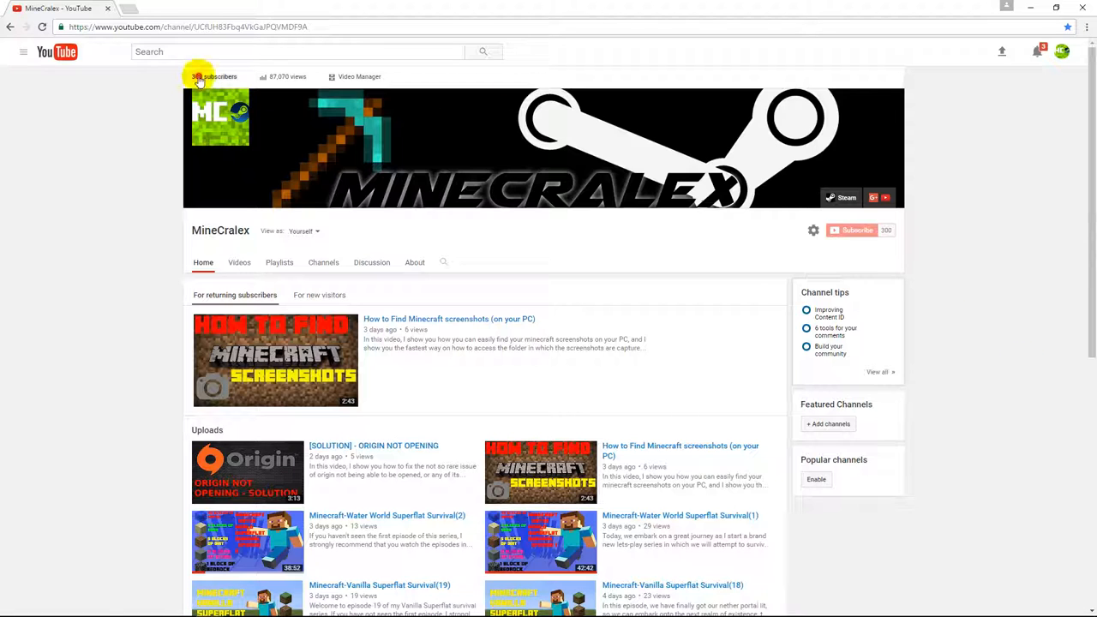
{"action": "left_click", "coordinate": [213, 75]}
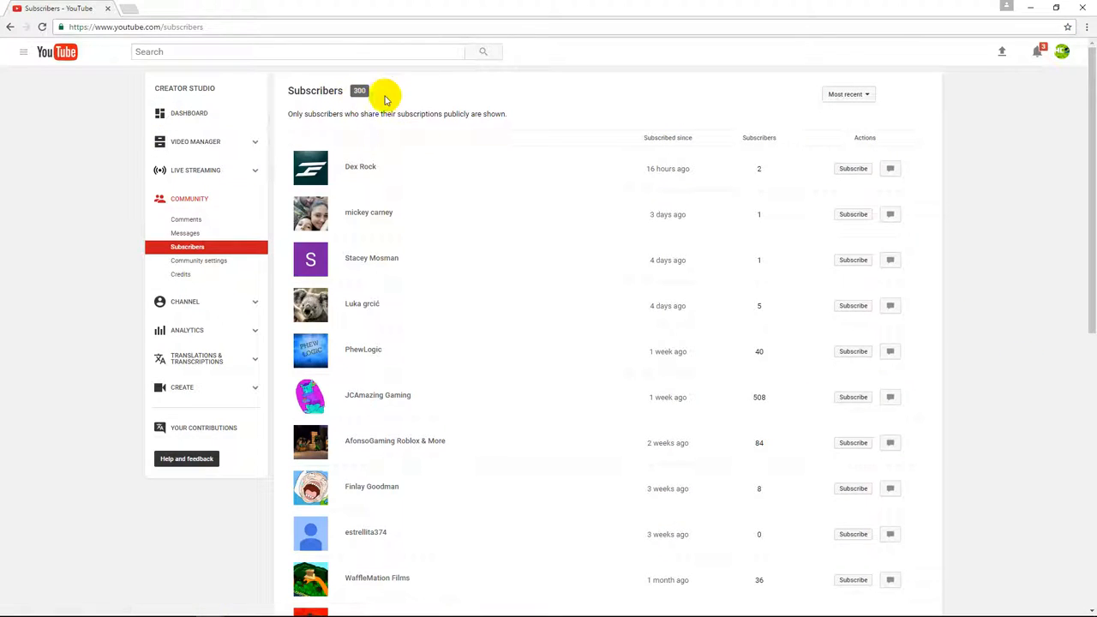
{"action": "scroll", "scroll_direction": "down", "scroll_amount": 3}
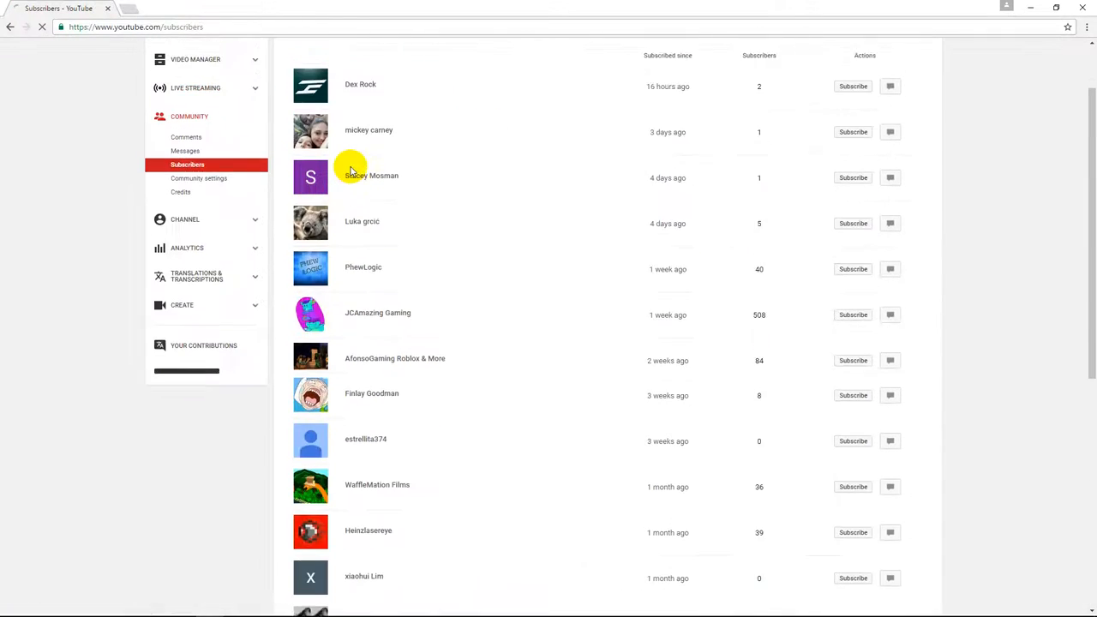
{"action": "scroll", "scroll_direction": "down", "scroll_amount": 3}
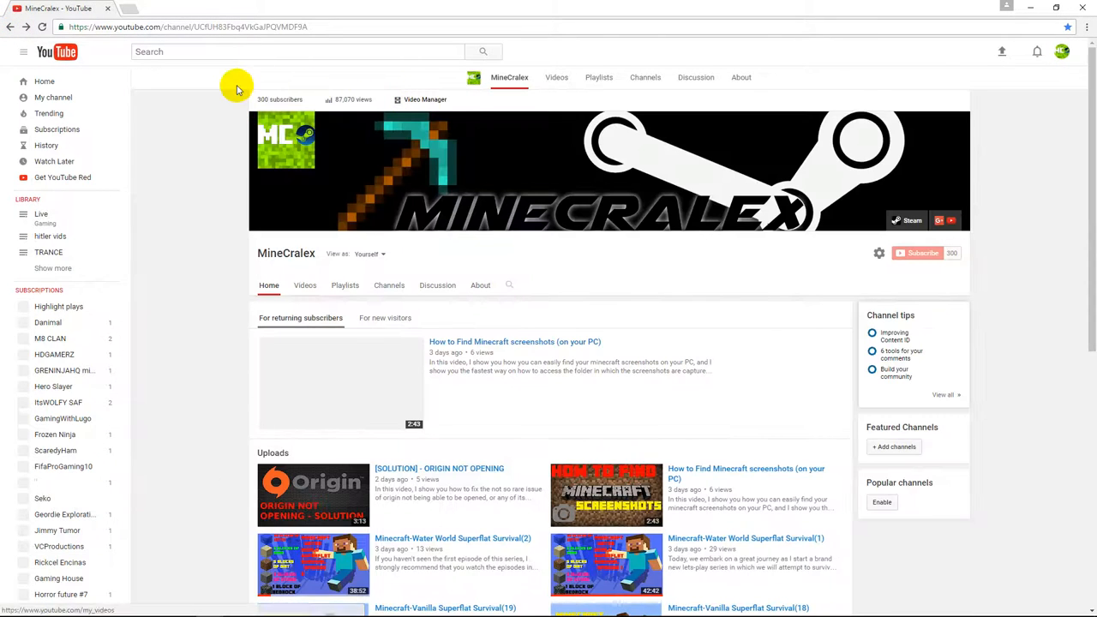
- Scroll the channel page down through uploads and popular uploads, then back toward the top
{"action": "scroll", "scroll_direction": "down", "scroll_amount": 3}
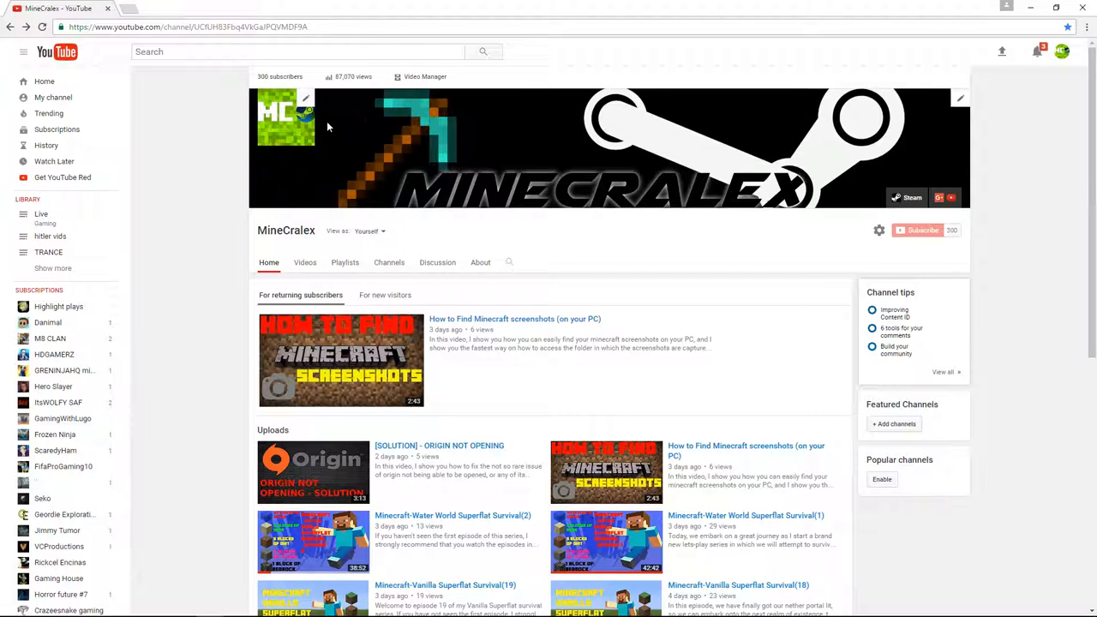
{"action": "scroll", "scroll_direction": "down", "scroll_amount": 3}
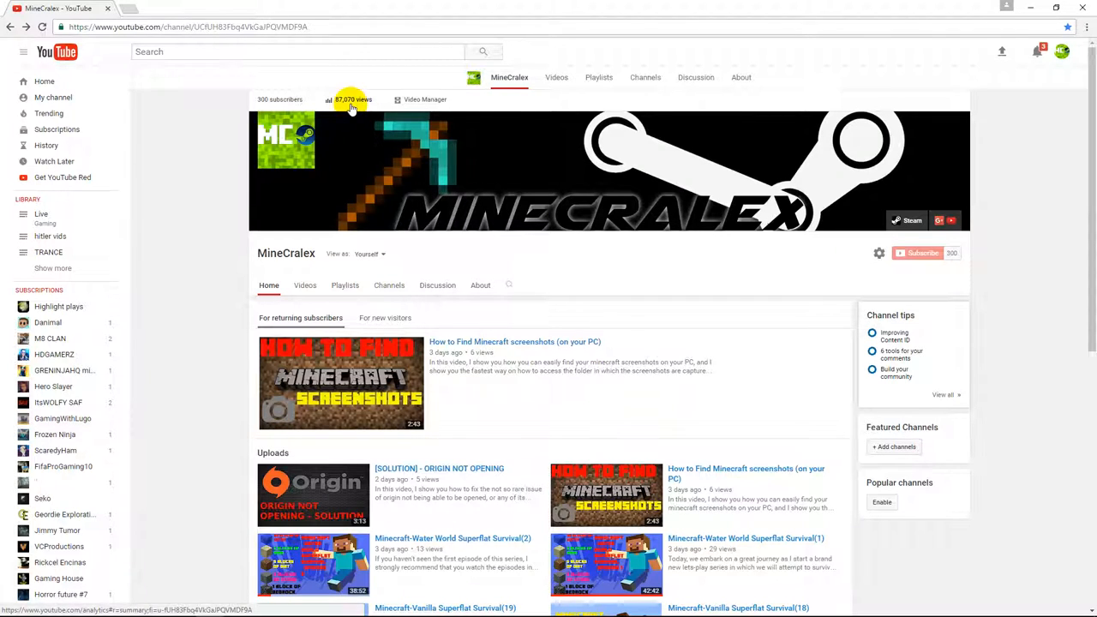
{"action": "mouse_move", "coordinate": [956, 282]}
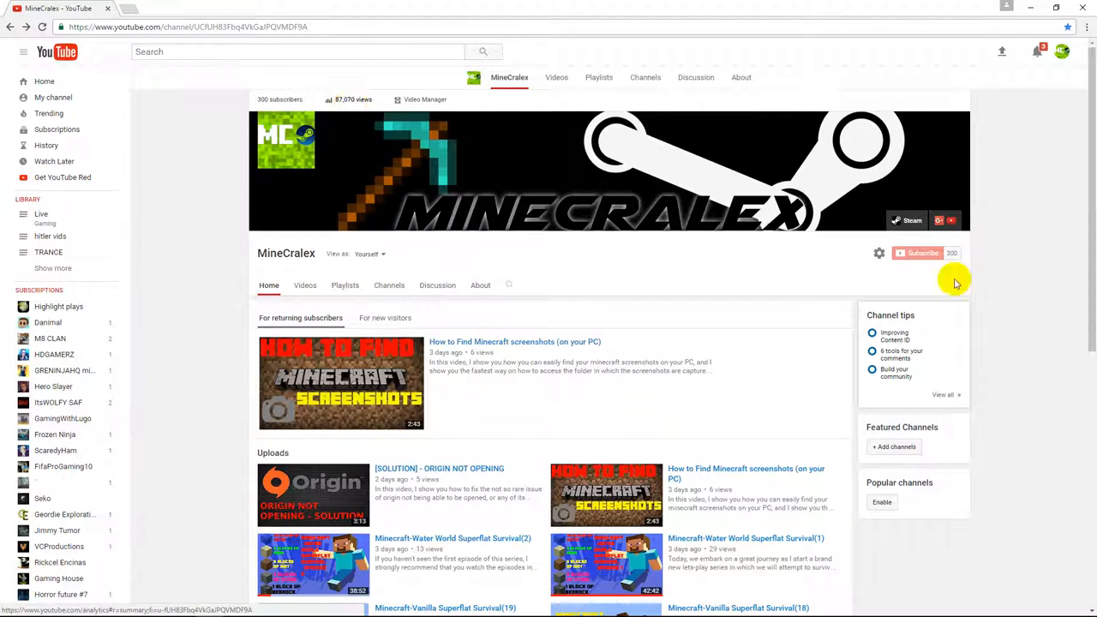
{"action": "mouse_move", "coordinate": [956, 261]}
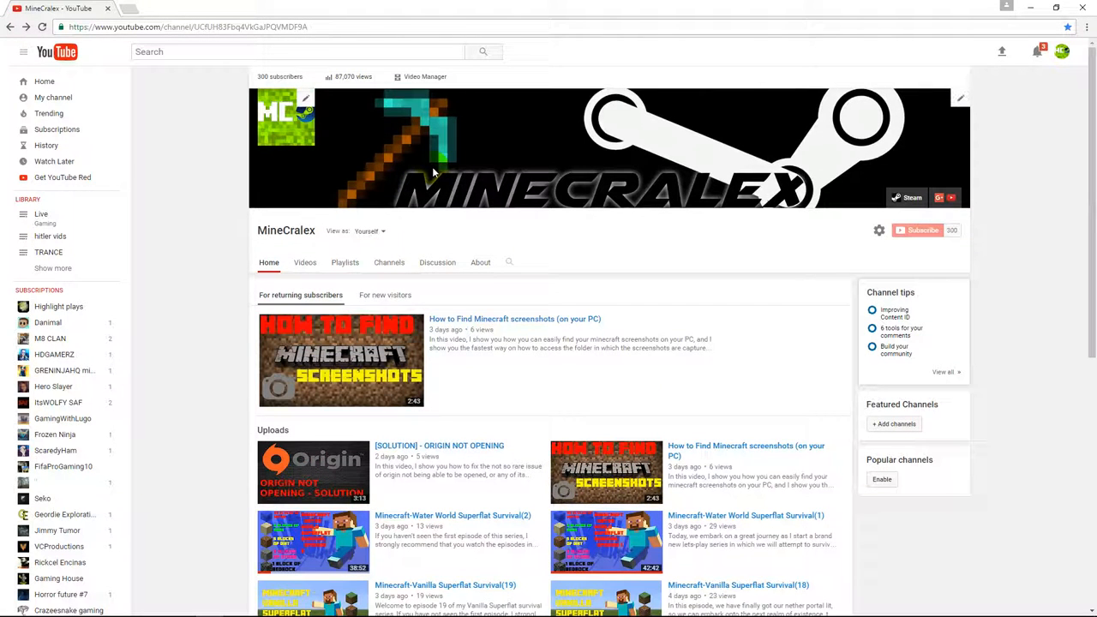
{"action": "scroll", "scroll_direction": "down", "scroll_amount": 3}
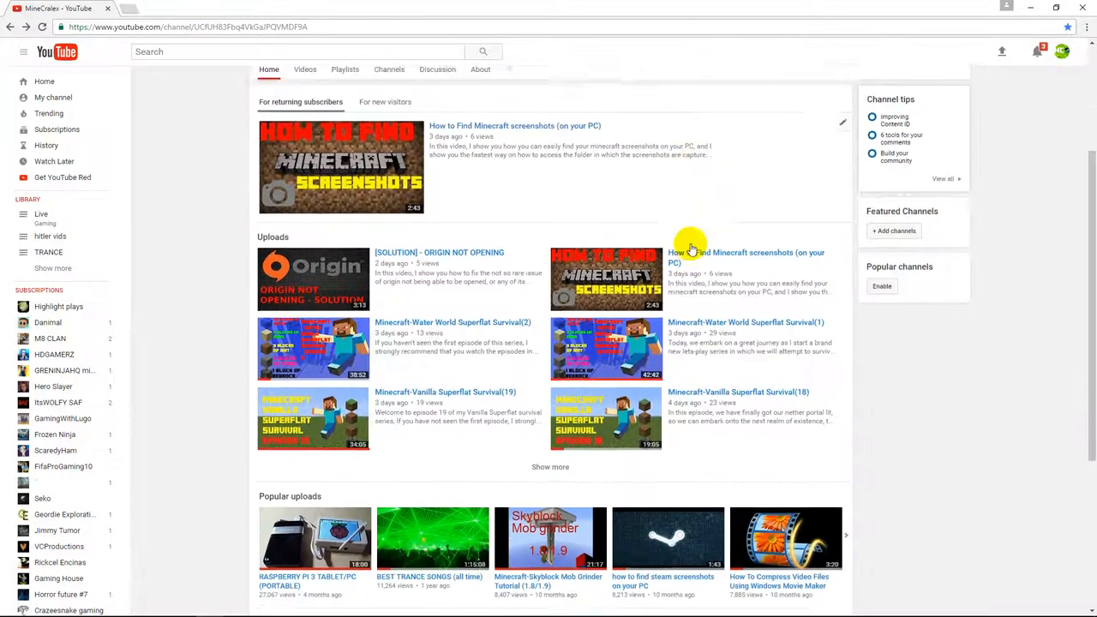
{"action": "scroll", "scroll_direction": "up", "scroll_amount": 3}
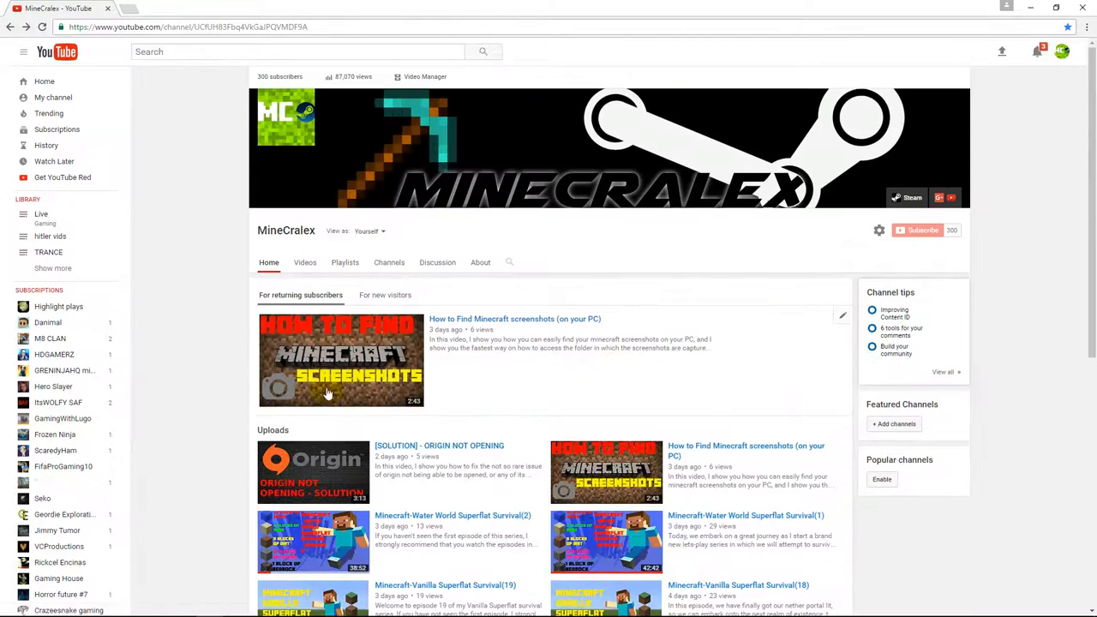
{"action": "mouse_move", "coordinate": [315, 221]}
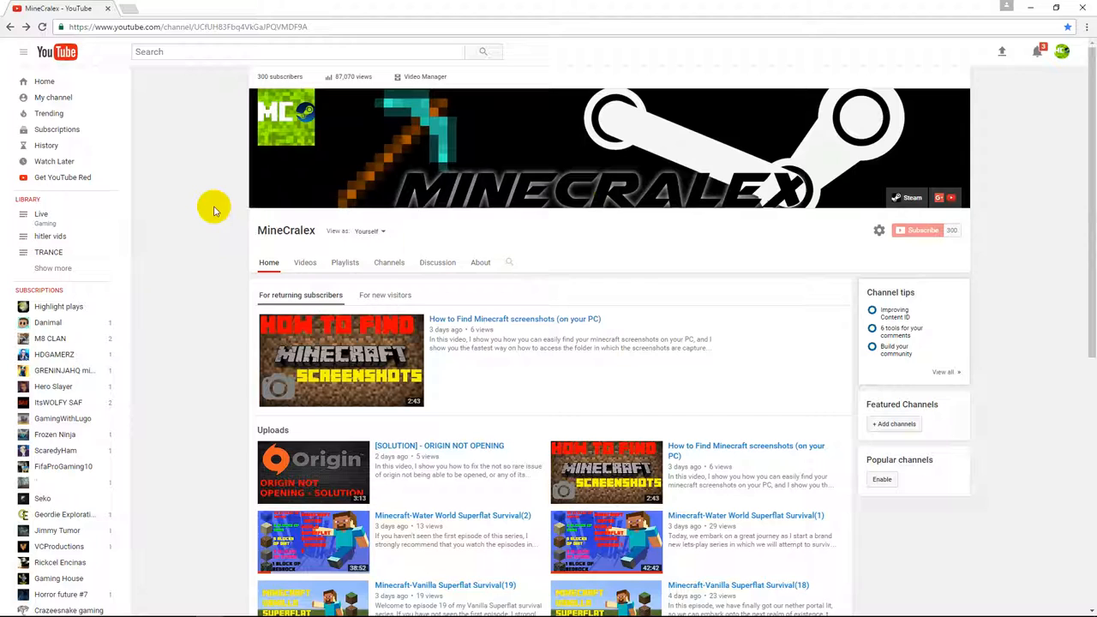
{"action": "mouse_move", "coordinate": [1002, 278]}
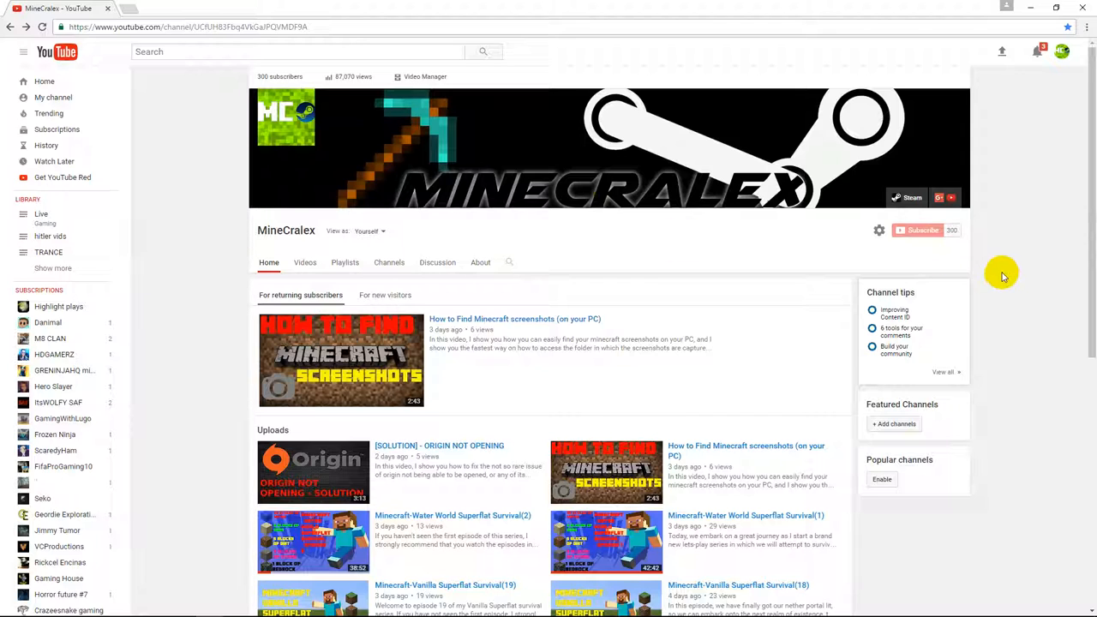
{"action": "mouse_move", "coordinate": [1003, 274]}
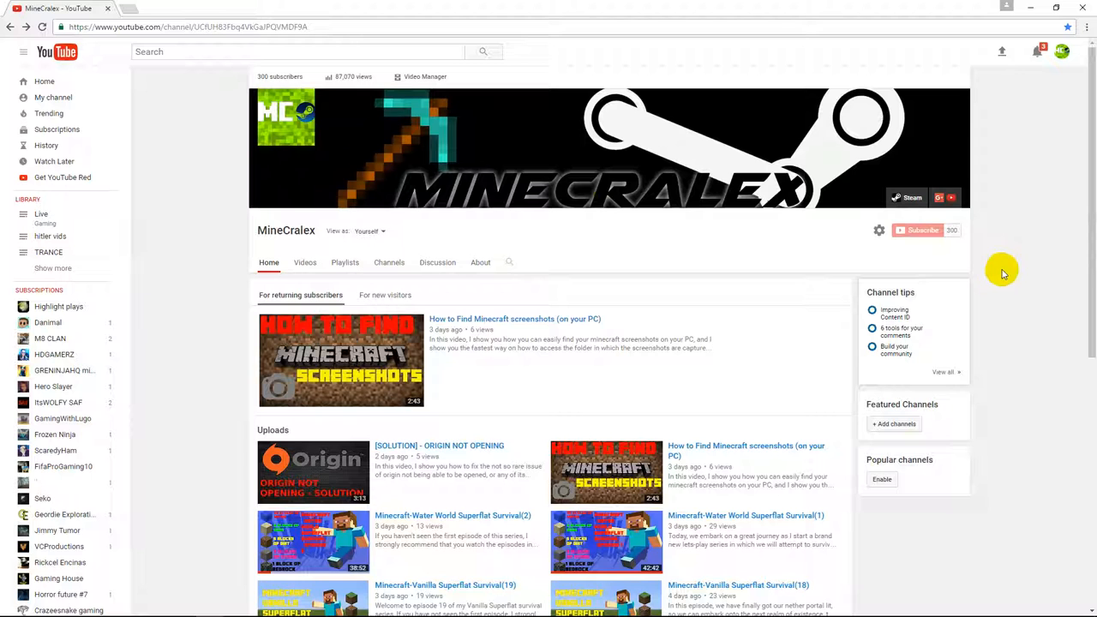
{"action": "scroll", "scroll_direction": "down", "scroll_amount": 3}
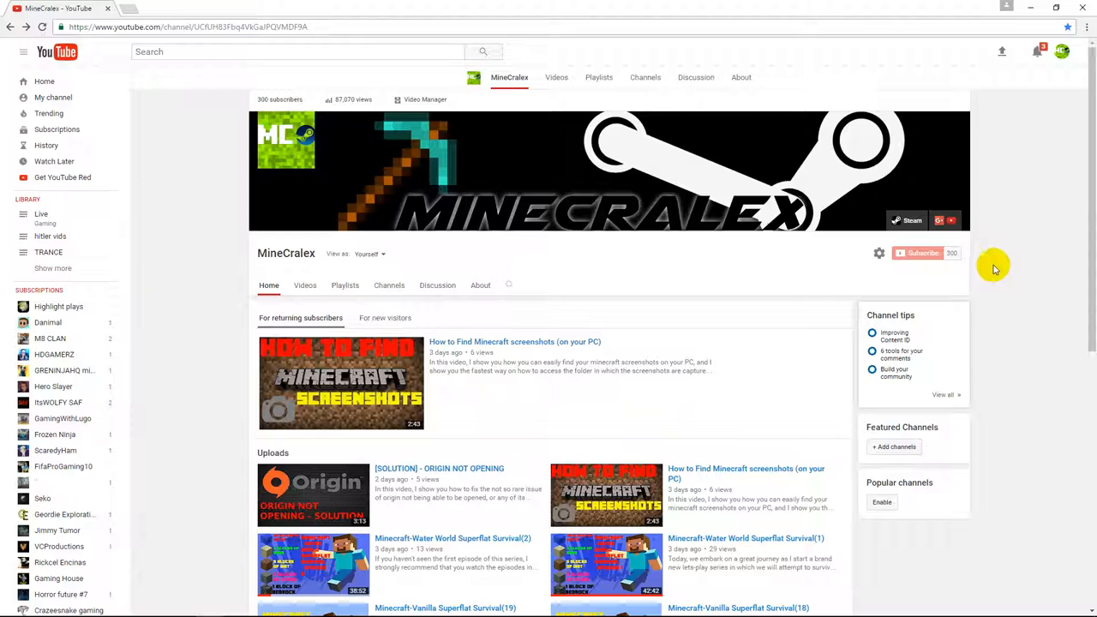
{"action": "mouse_move", "coordinate": [991, 268]}
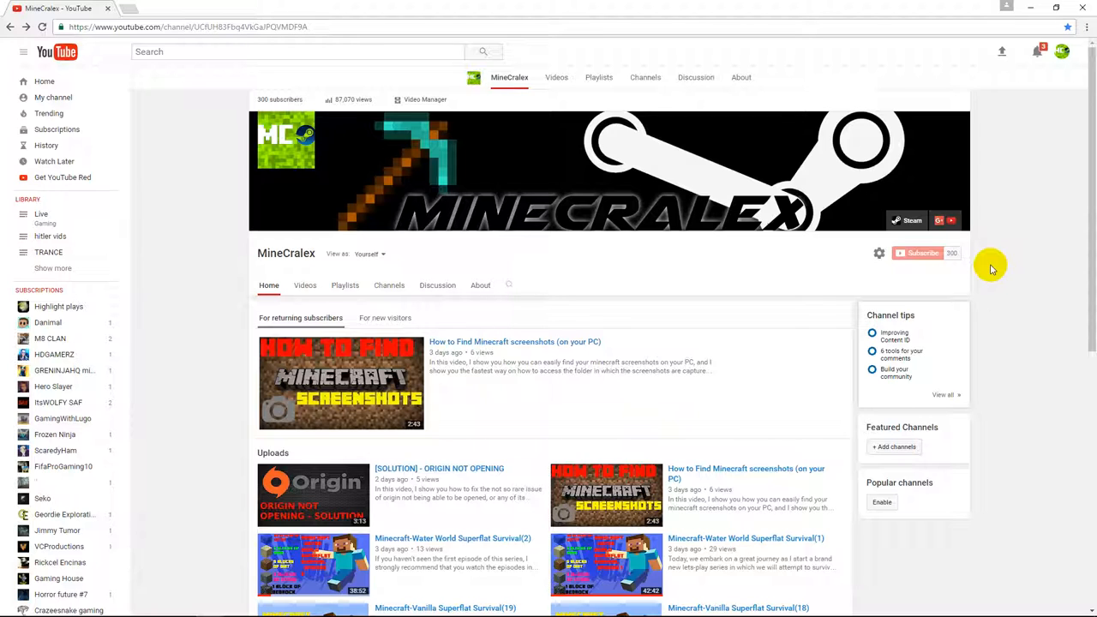
{"action": "mouse_move", "coordinate": [990, 265]}
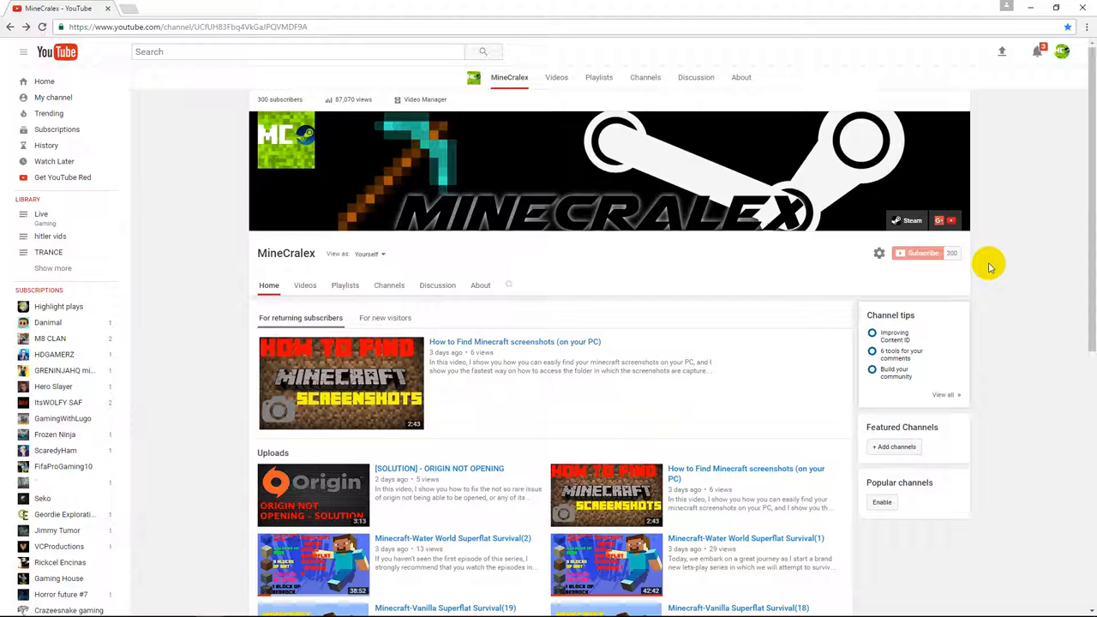
{"action": "mouse_move", "coordinate": [987, 264]}
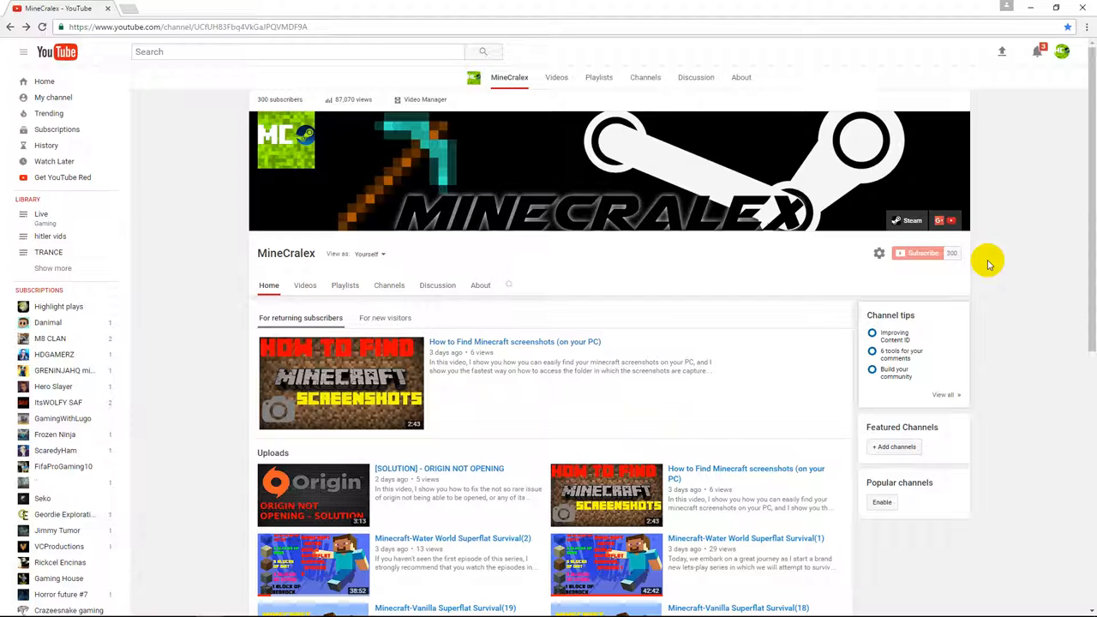
{"action": "mouse_move", "coordinate": [984, 264]}
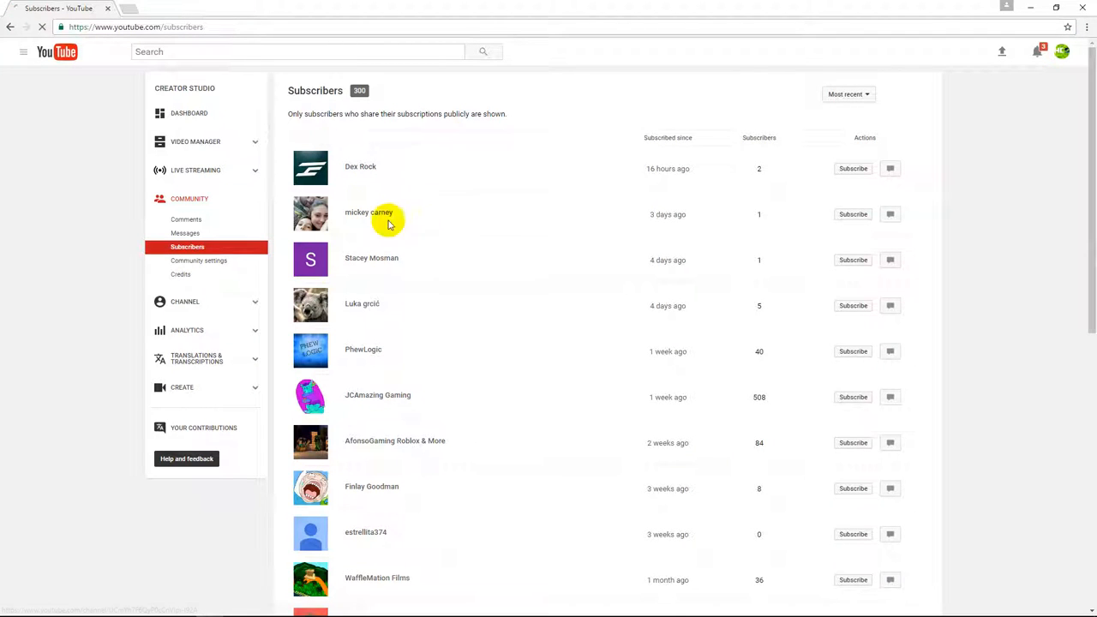
- Scroll the subscriber list to its bottom and load the next batch of subscribers
{"action": "scroll", "scroll_direction": "down", "scroll_amount": 3}
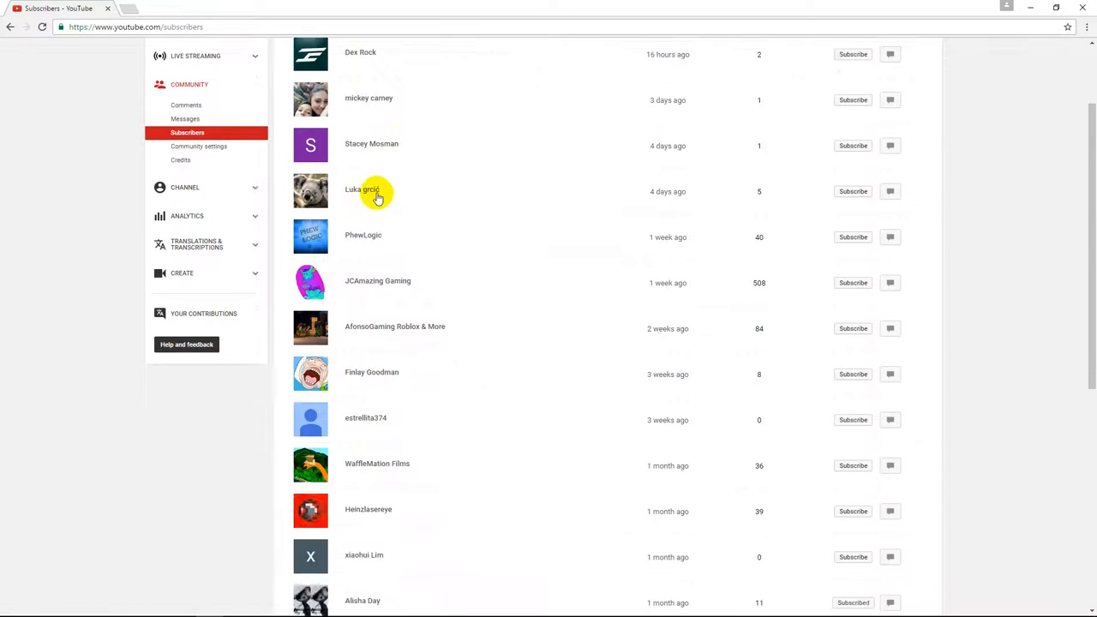
{"action": "mouse_move", "coordinate": [362, 188]}
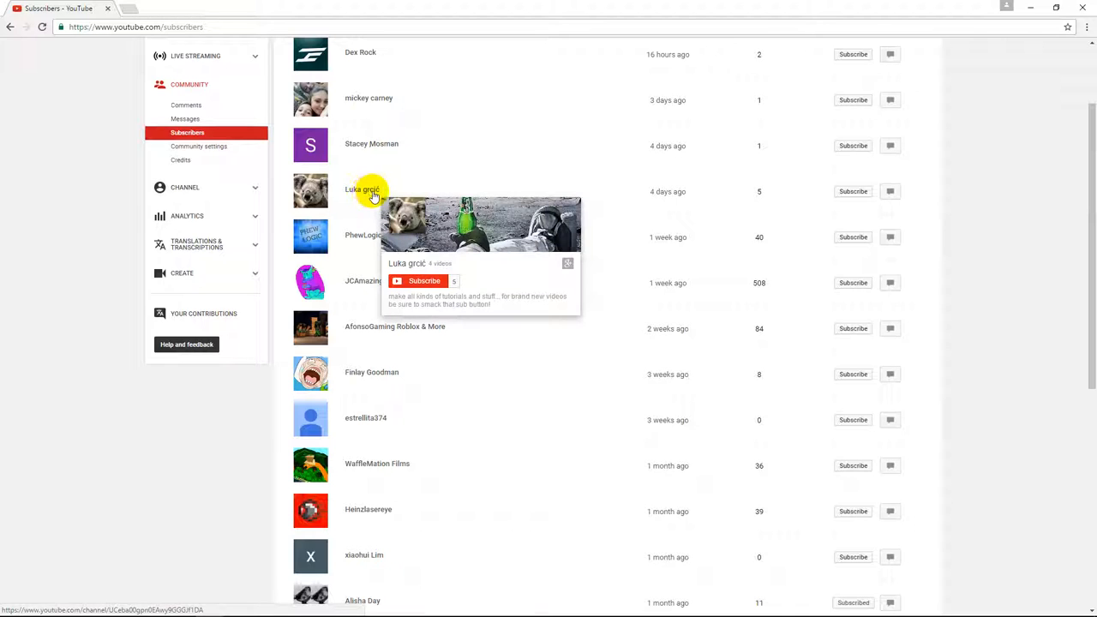
{"action": "scroll", "scroll_direction": "down", "scroll_amount": 3}
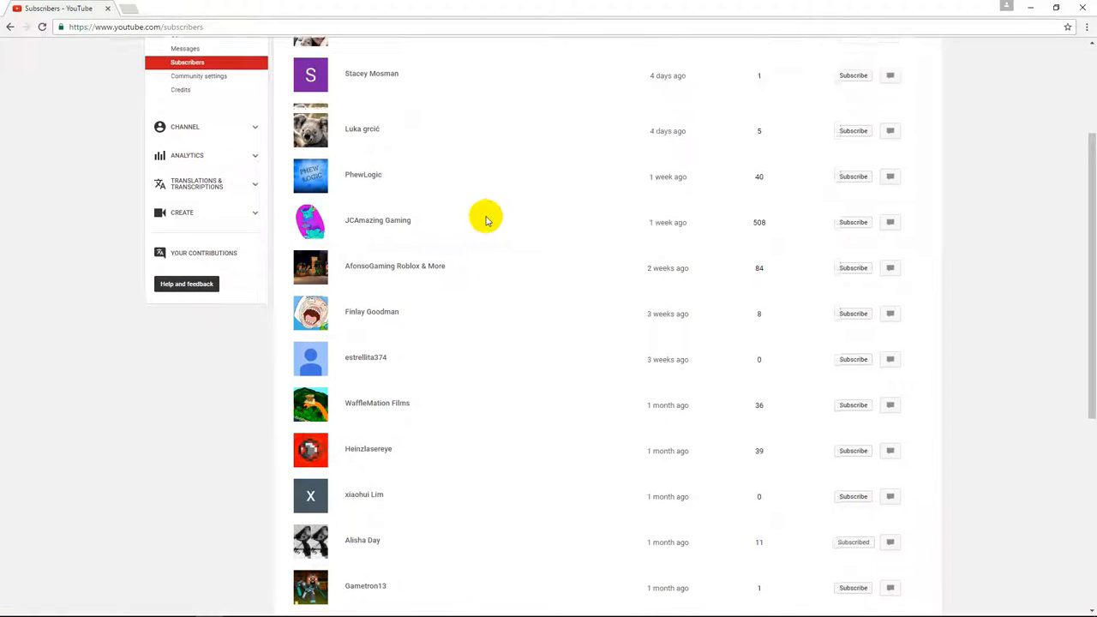
{"action": "scroll", "scroll_direction": "down", "scroll_amount": 3}
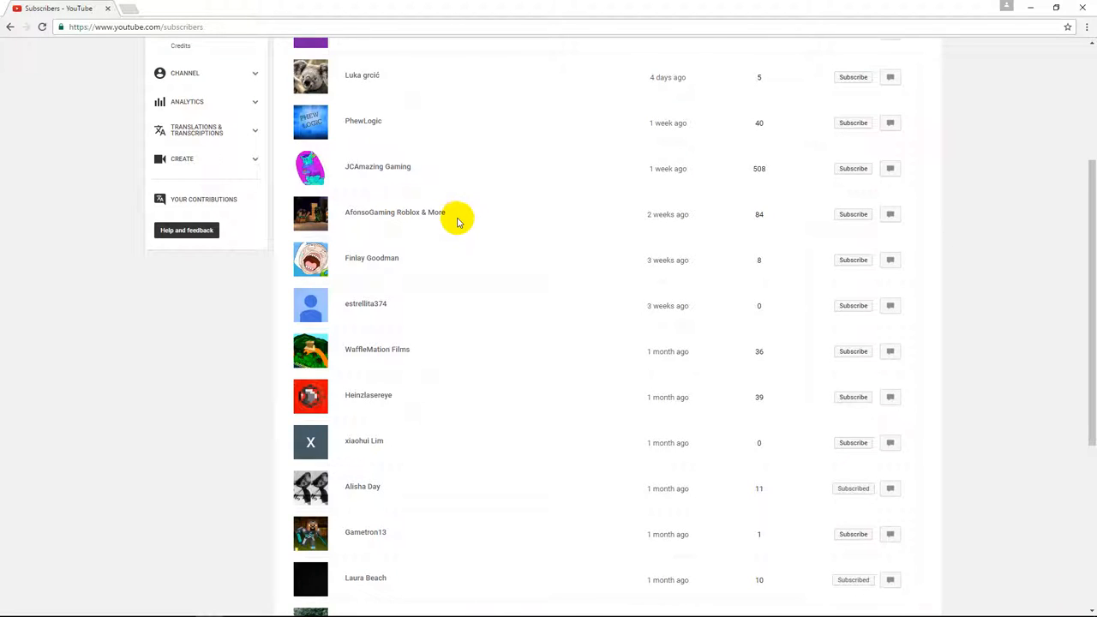
{"action": "scroll", "scroll_direction": "down", "scroll_amount": 3}
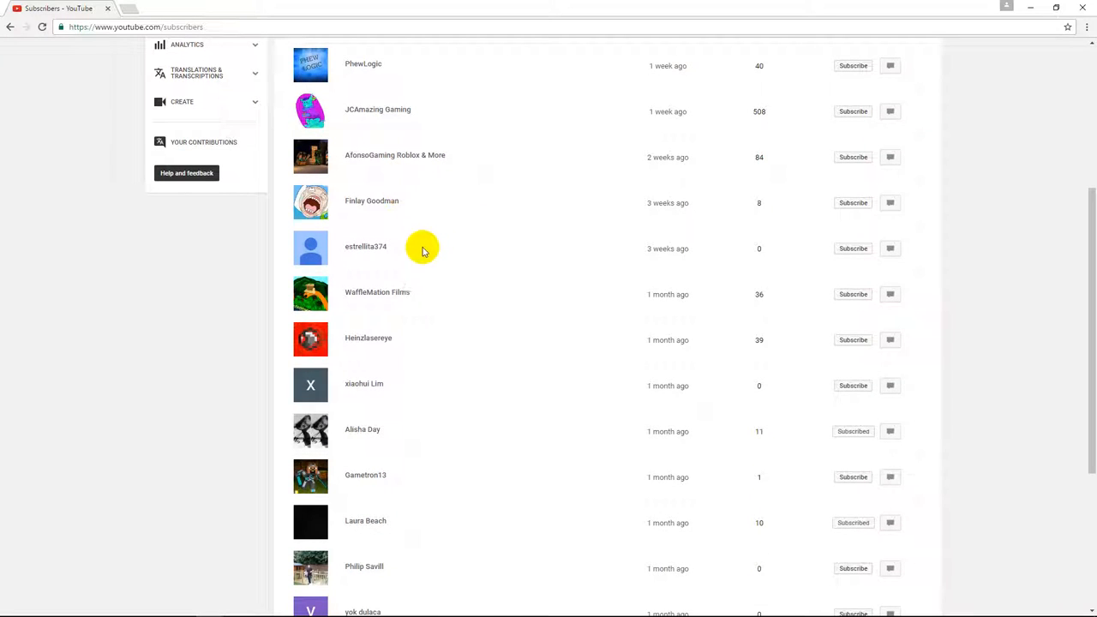
{"action": "mouse_move", "coordinate": [406, 250]}
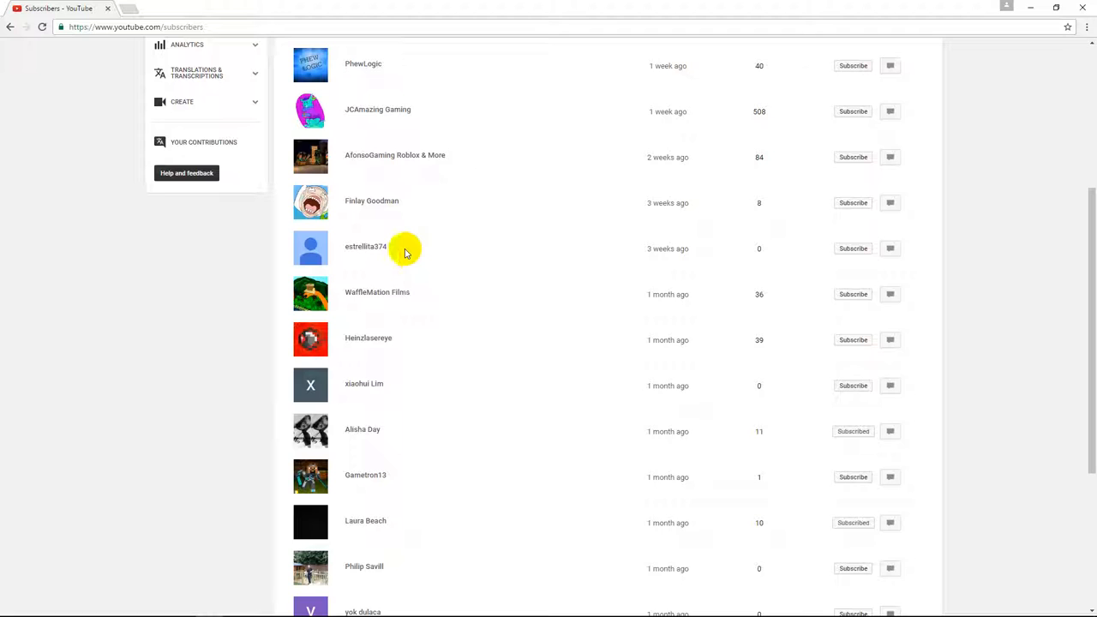
{"action": "scroll", "scroll_direction": "down", "scroll_amount": 3}
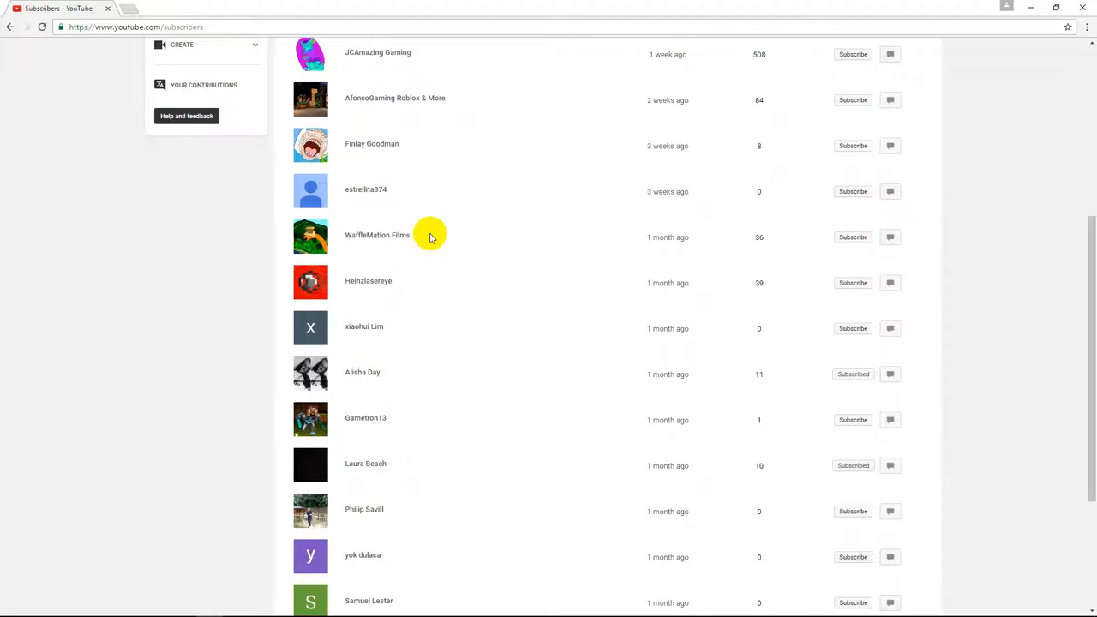
{"action": "scroll", "scroll_direction": "down", "scroll_amount": 3}
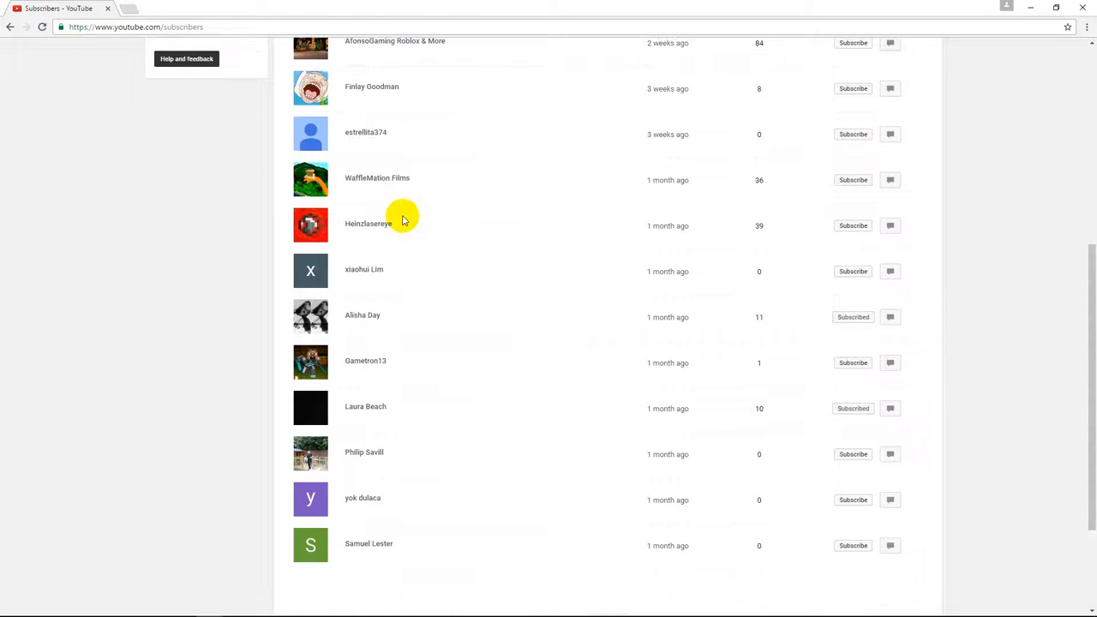
{"action": "mouse_move", "coordinate": [412, 266]}
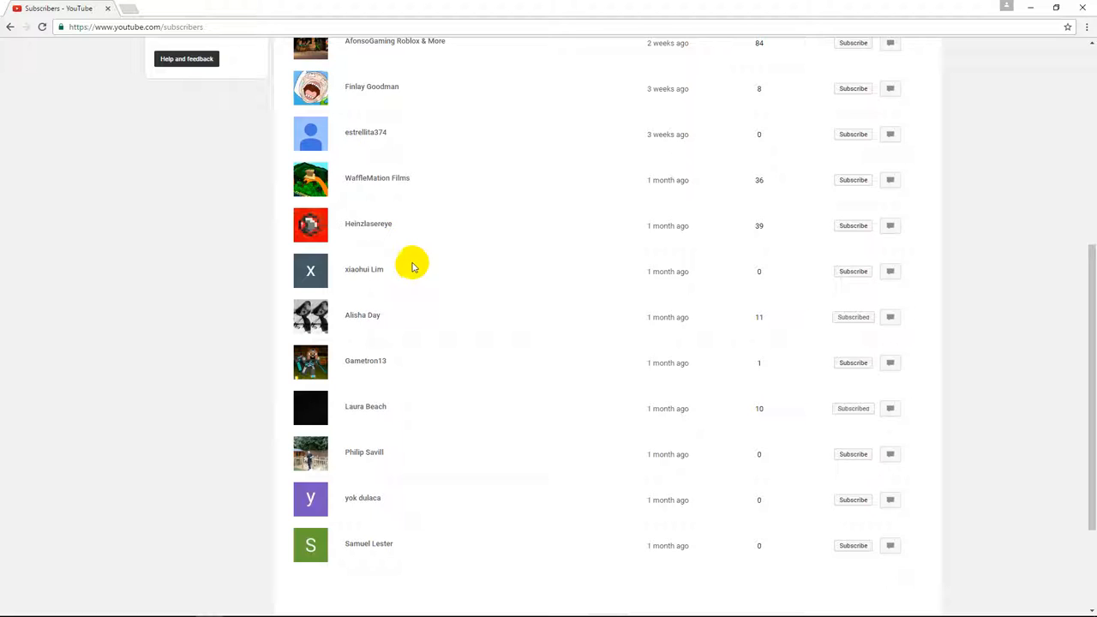
{"action": "scroll", "scroll_direction": "down", "scroll_amount": 3}
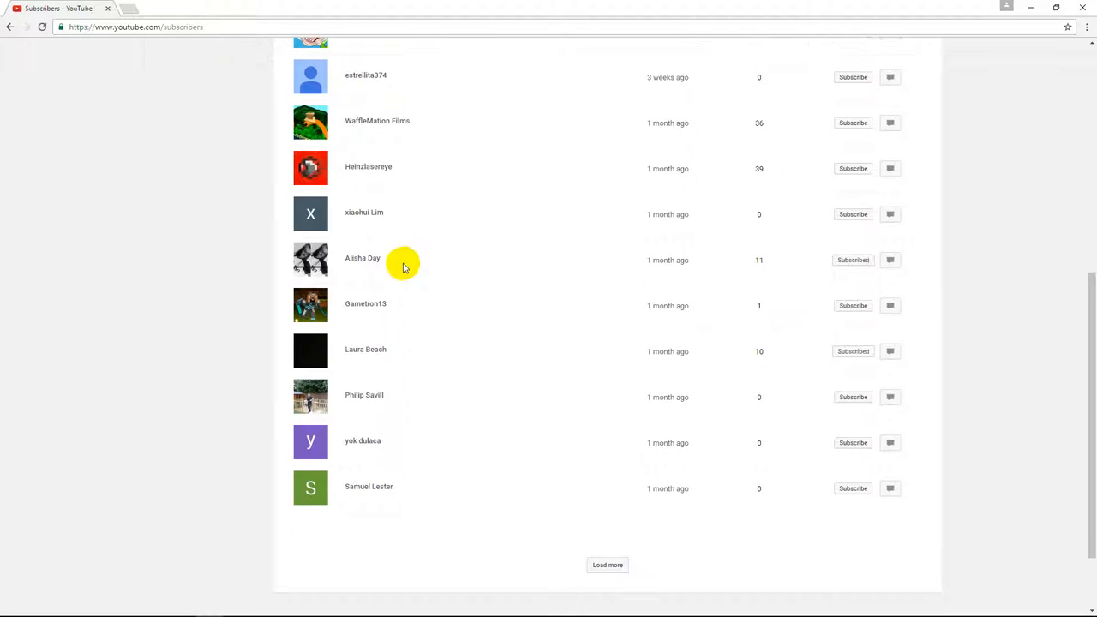
{"action": "scroll", "scroll_direction": "down", "scroll_amount": 3}
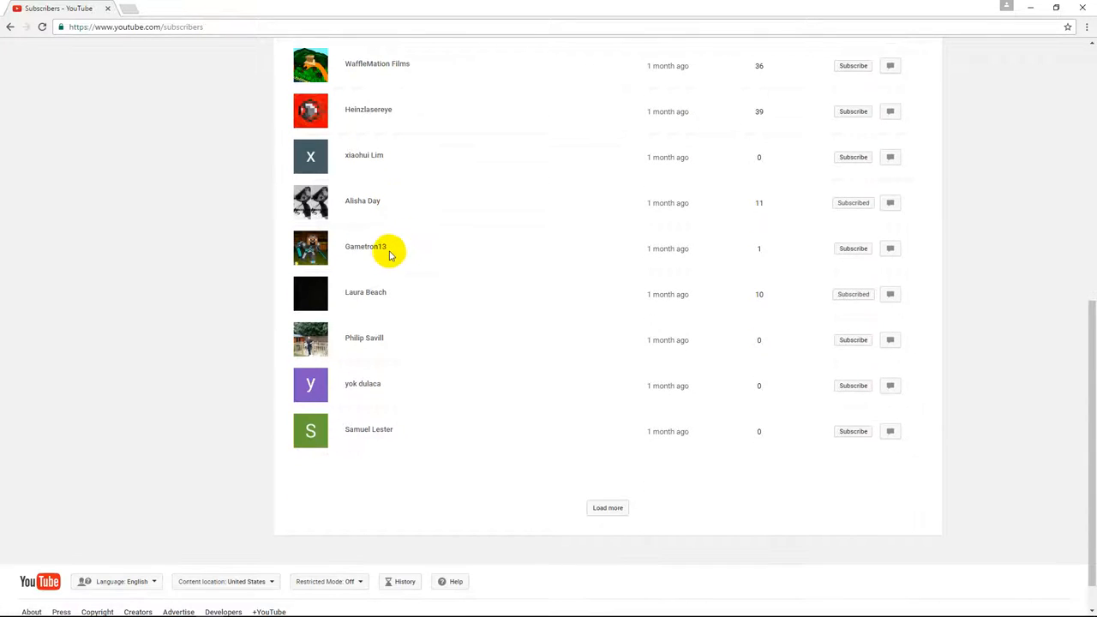
{"action": "scroll", "scroll_direction": "down", "scroll_amount": 3}
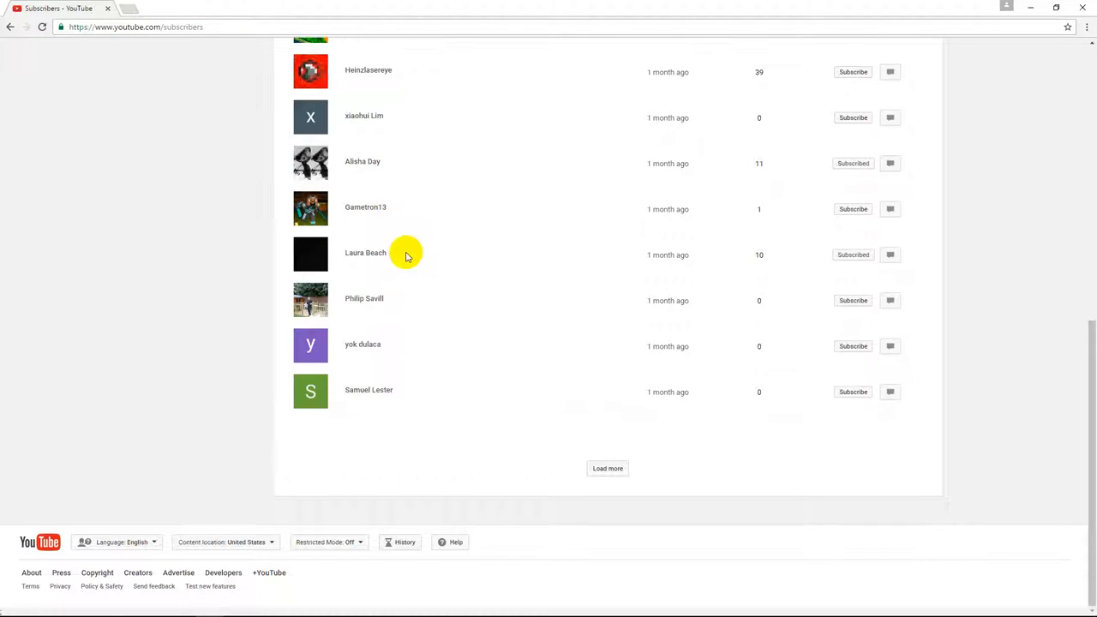
{"action": "mouse_move", "coordinate": [408, 298]}
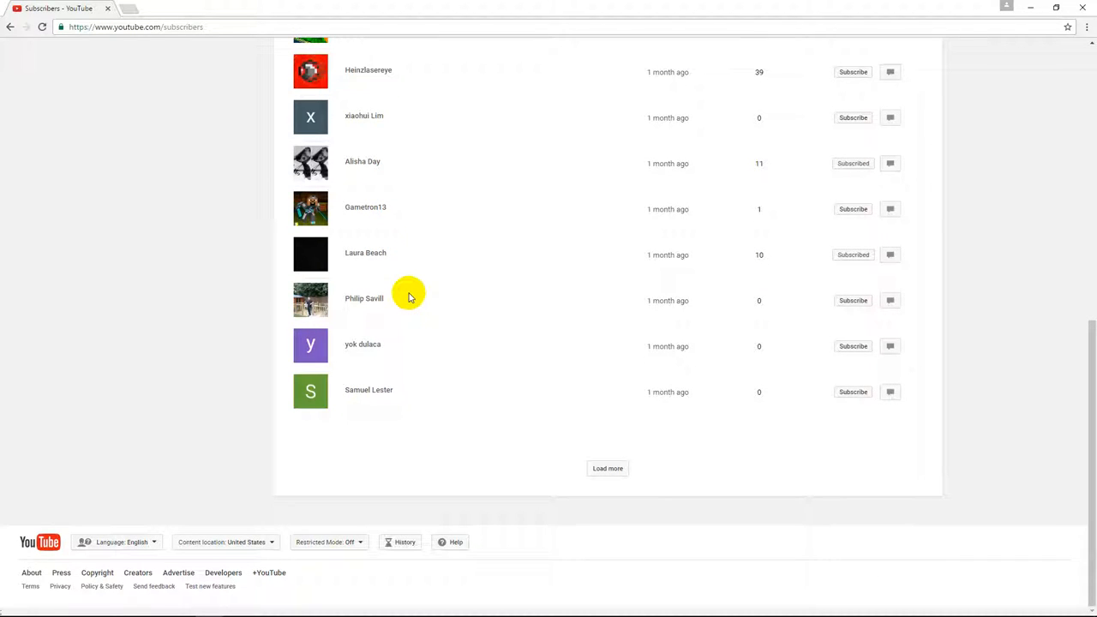
{"action": "mouse_move", "coordinate": [403, 350]}
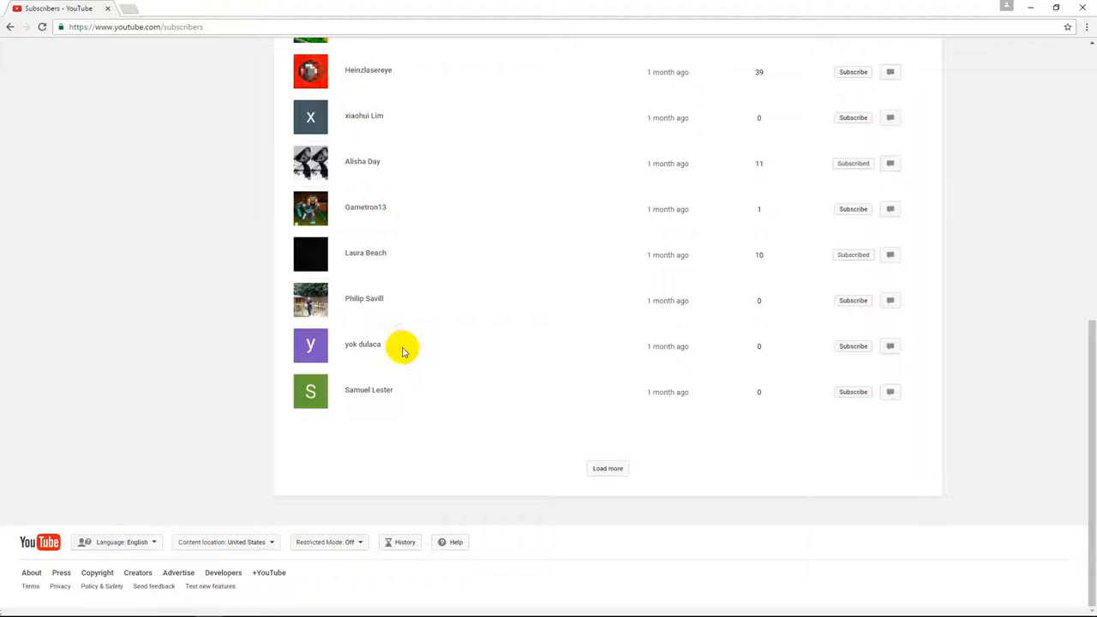
{"action": "mouse_move", "coordinate": [342, 353]}
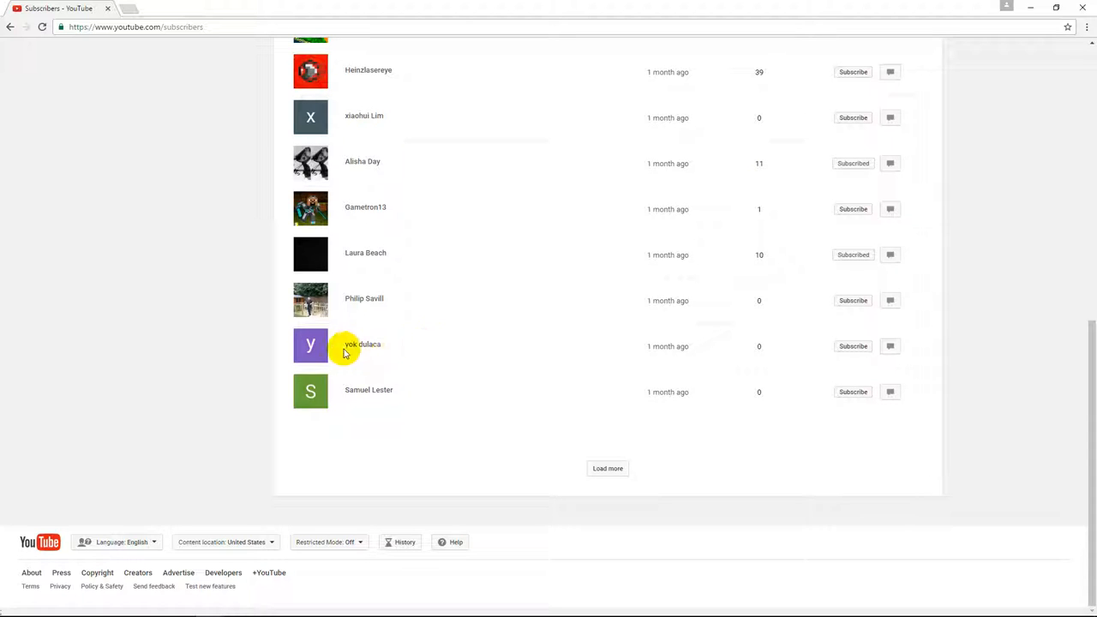
{"action": "mouse_move", "coordinate": [607, 467]}
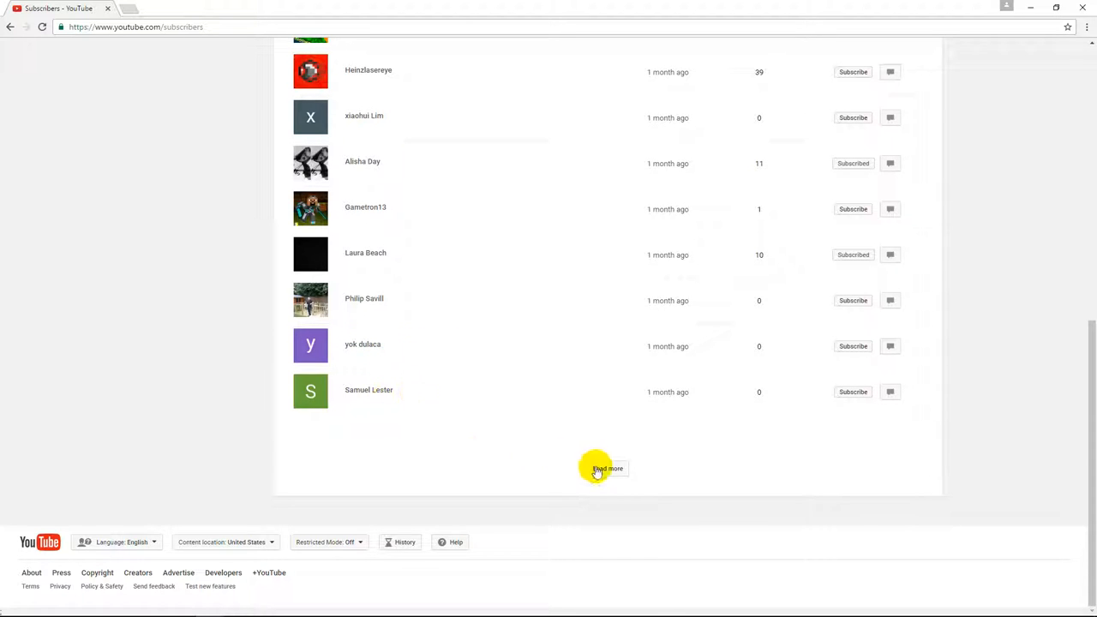
{"action": "left_click", "coordinate": [607, 469]}
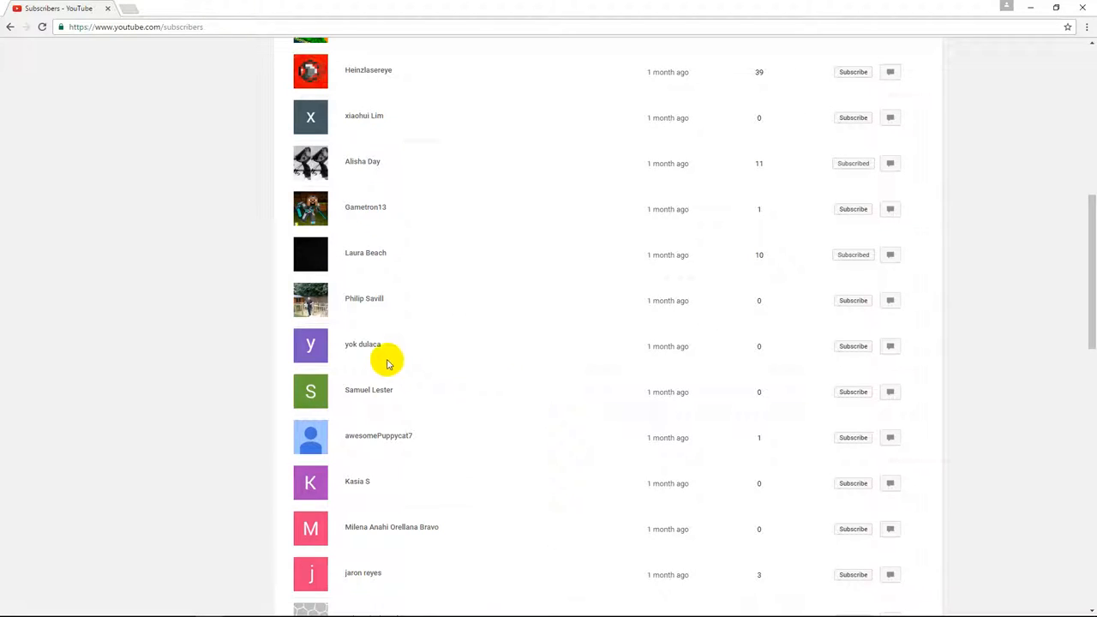
- Scroll through the newly loaded subscribers down to the Load more button
{"action": "scroll", "scroll_direction": "down", "scroll_amount": 3}
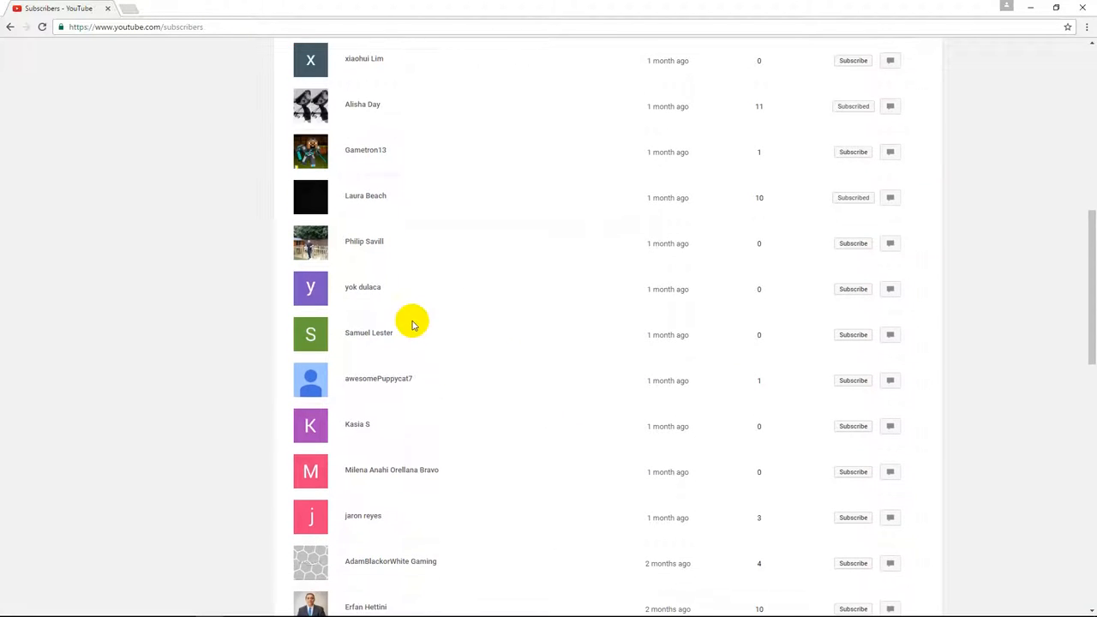
{"action": "scroll", "scroll_direction": "down", "scroll_amount": 3}
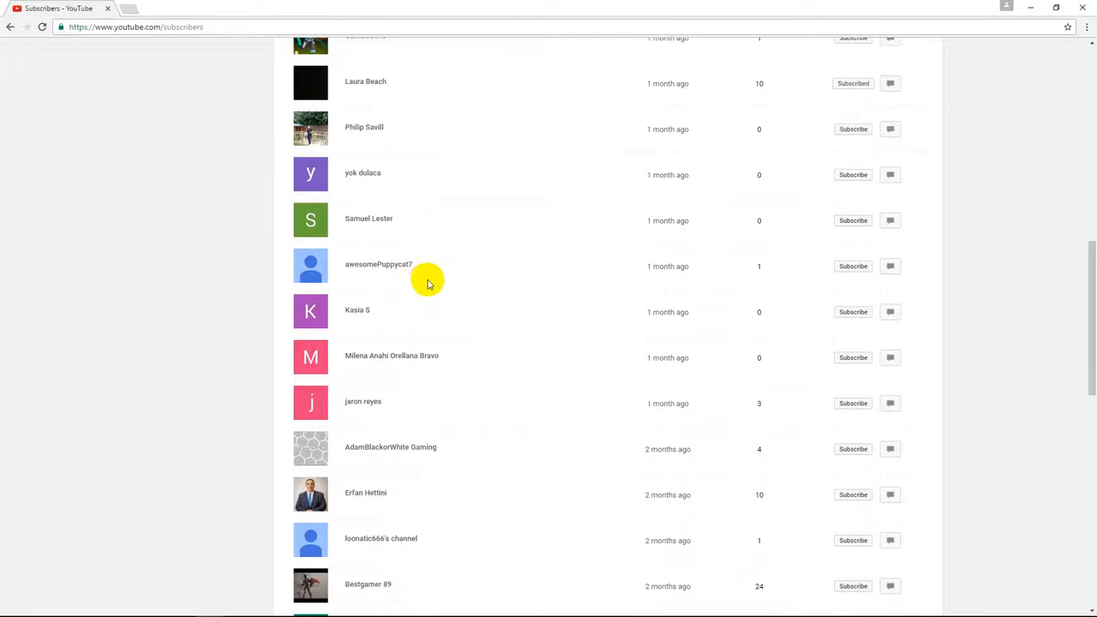
{"action": "mouse_move", "coordinate": [377, 291]}
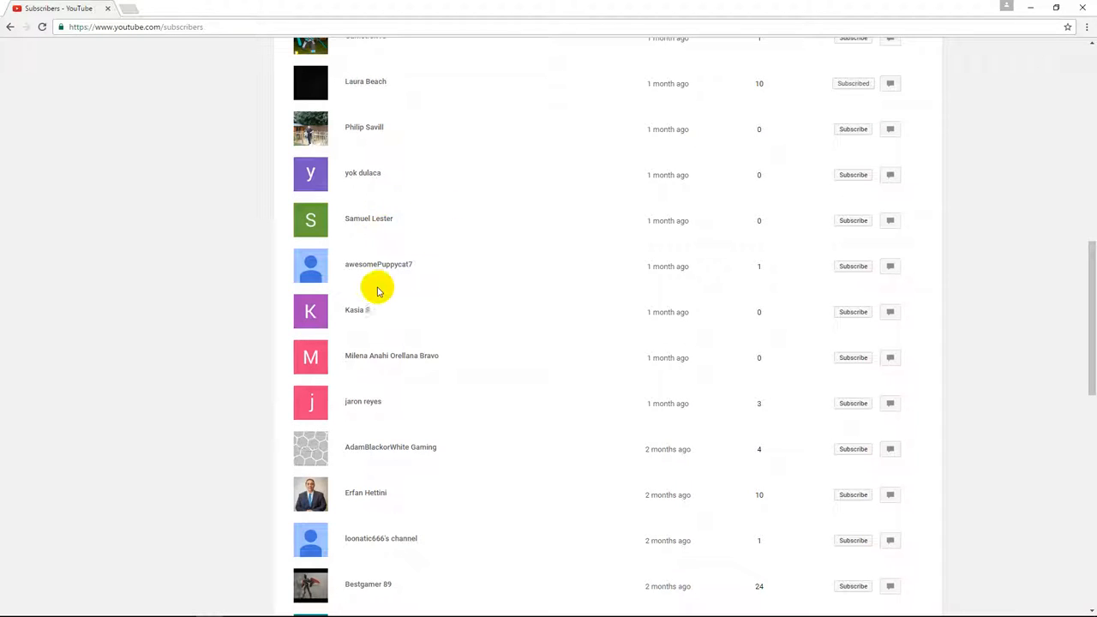
{"action": "scroll", "scroll_direction": "down", "scroll_amount": 3}
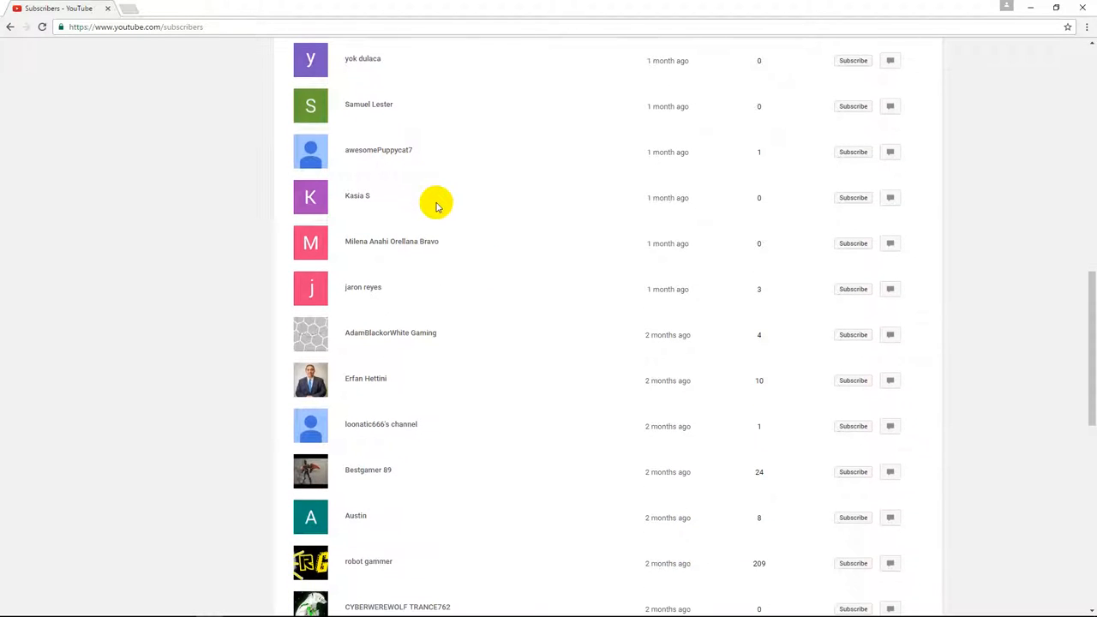
{"action": "mouse_move", "coordinate": [455, 209]}
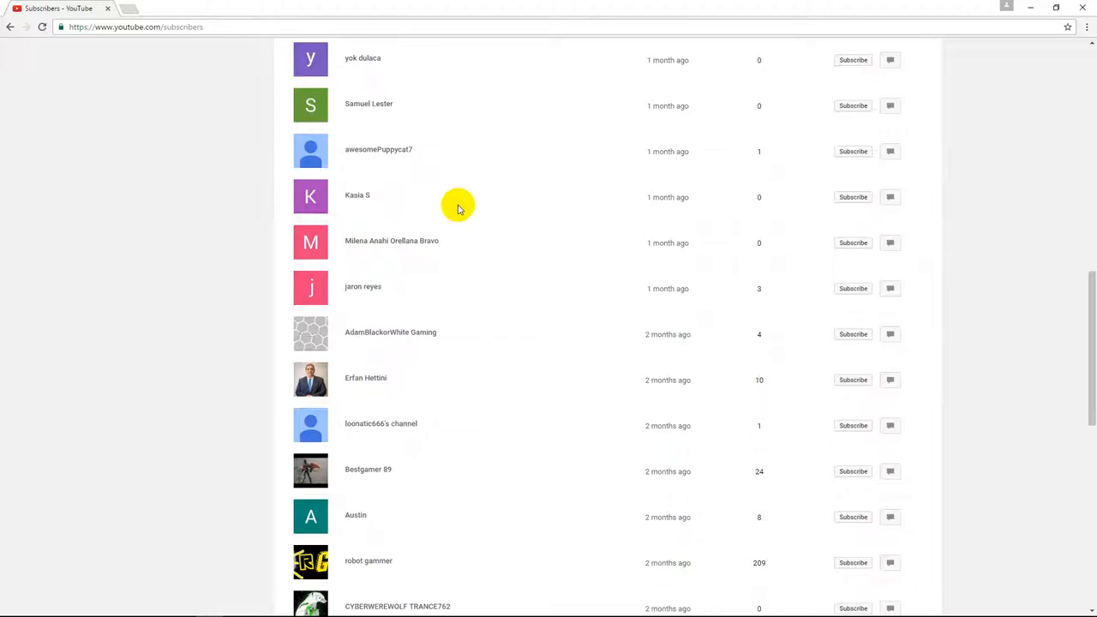
{"action": "scroll", "scroll_direction": "down", "scroll_amount": 3}
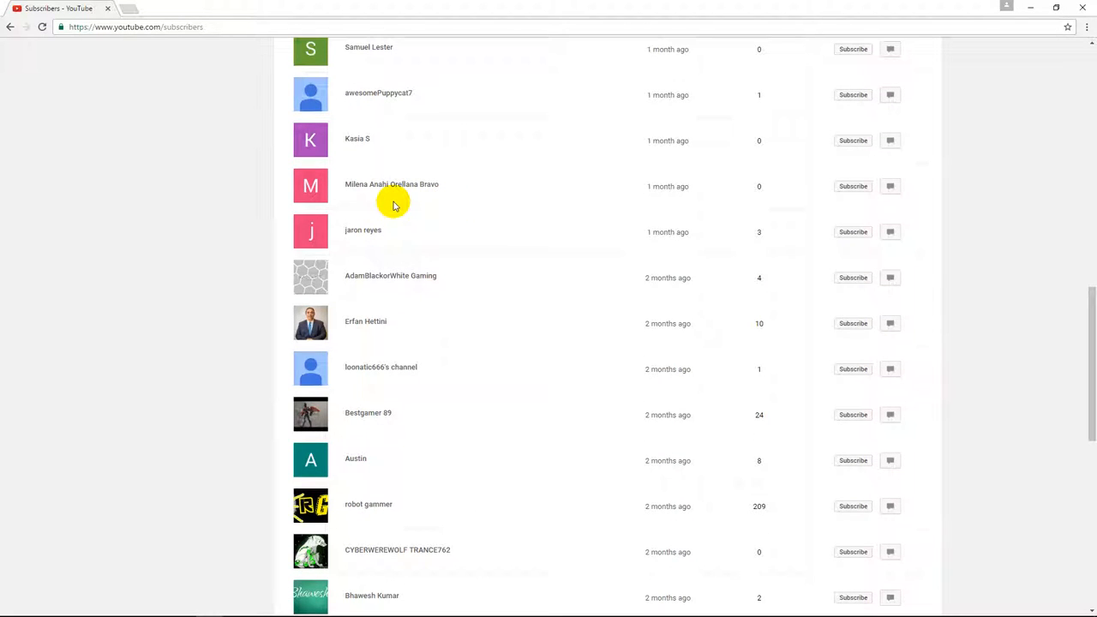
{"action": "mouse_move", "coordinate": [446, 226]}
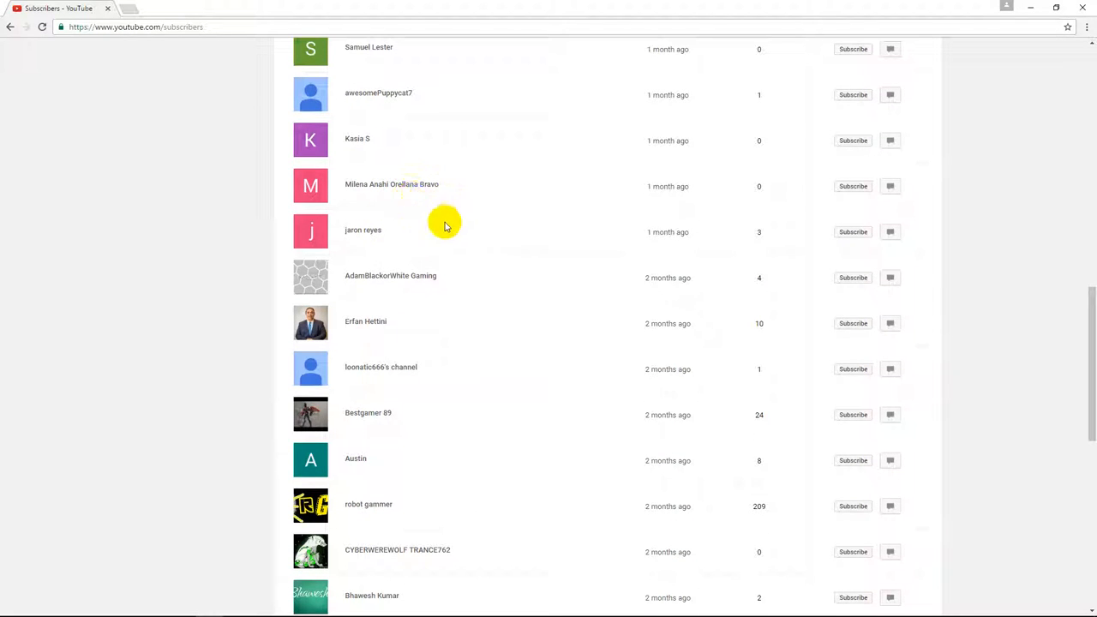
{"action": "scroll", "scroll_direction": "down", "scroll_amount": 3}
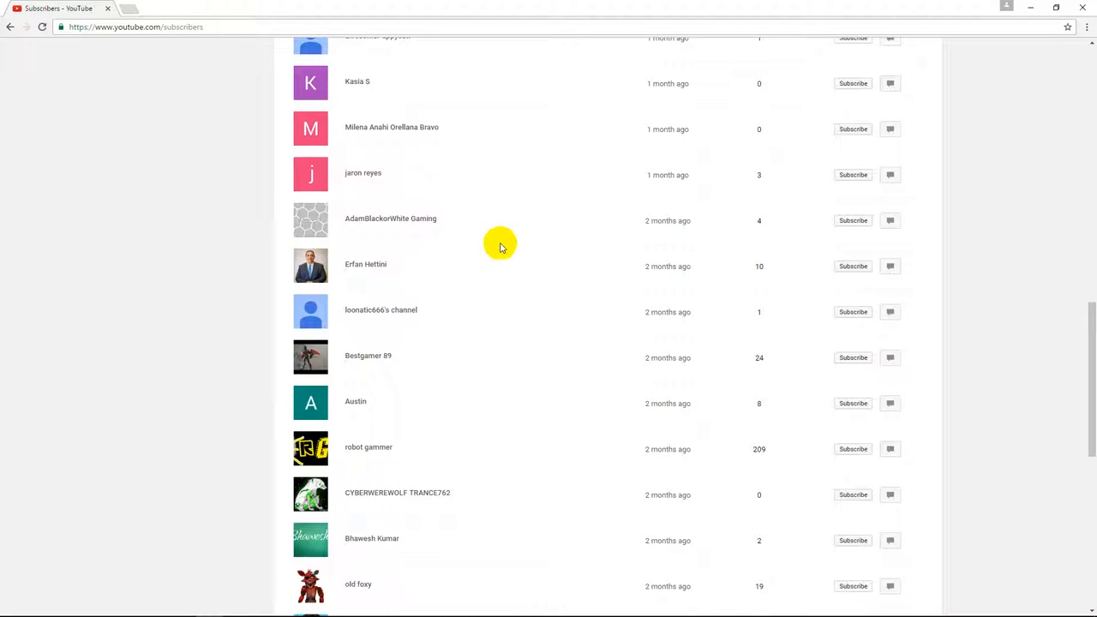
{"action": "mouse_move", "coordinate": [478, 230]}
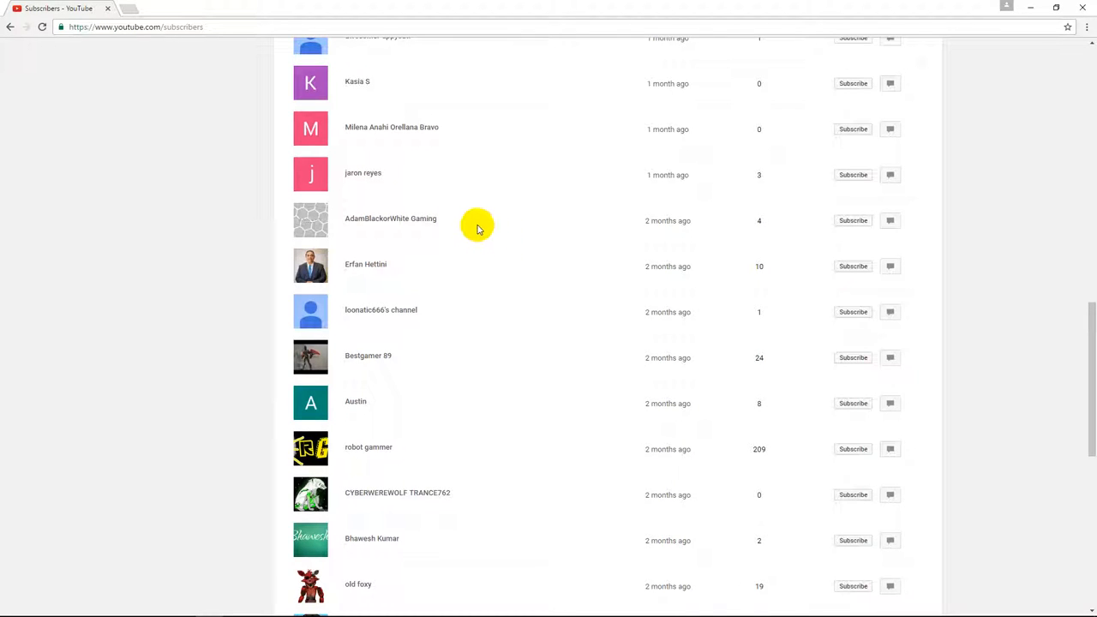
{"action": "scroll", "scroll_direction": "down", "scroll_amount": 3}
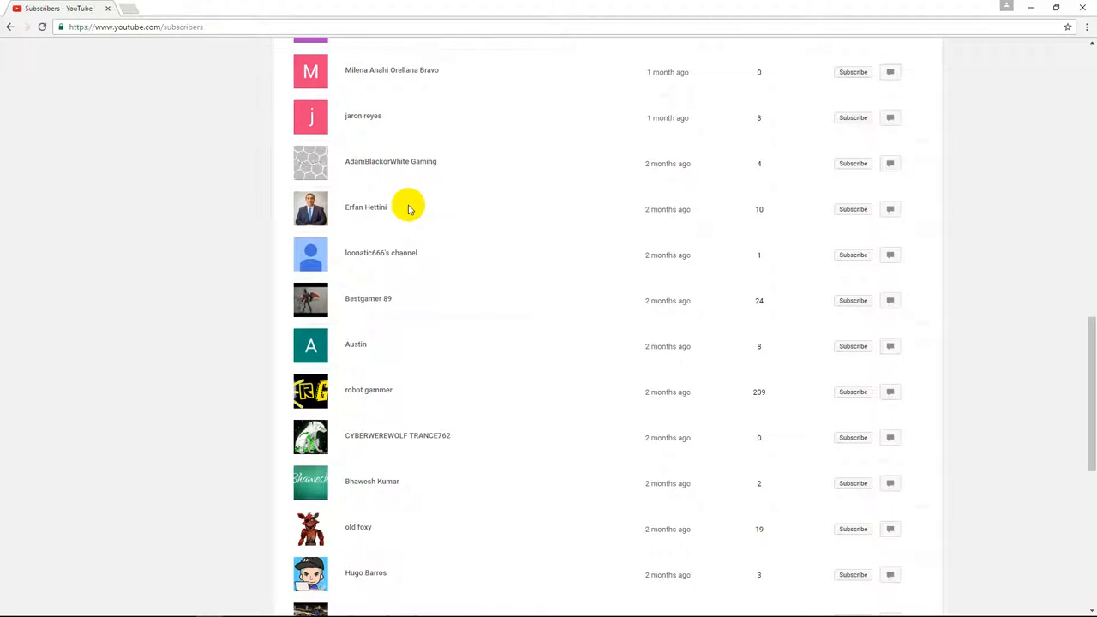
{"action": "scroll", "scroll_direction": "down", "scroll_amount": 3}
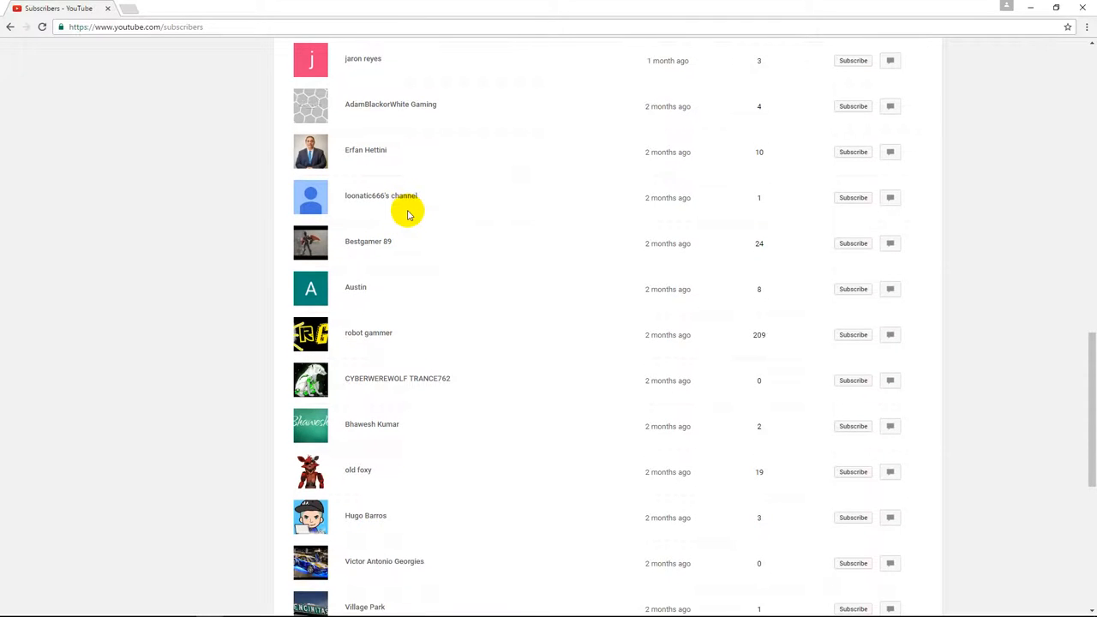
{"action": "mouse_move", "coordinate": [415, 209]}
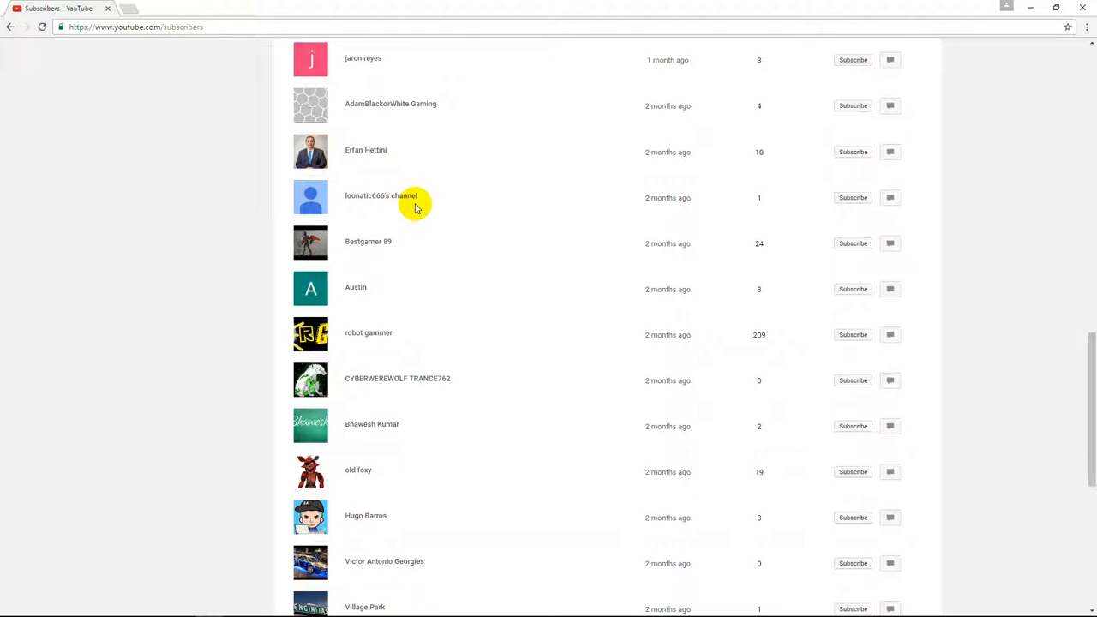
{"action": "scroll", "scroll_direction": "down", "scroll_amount": 3}
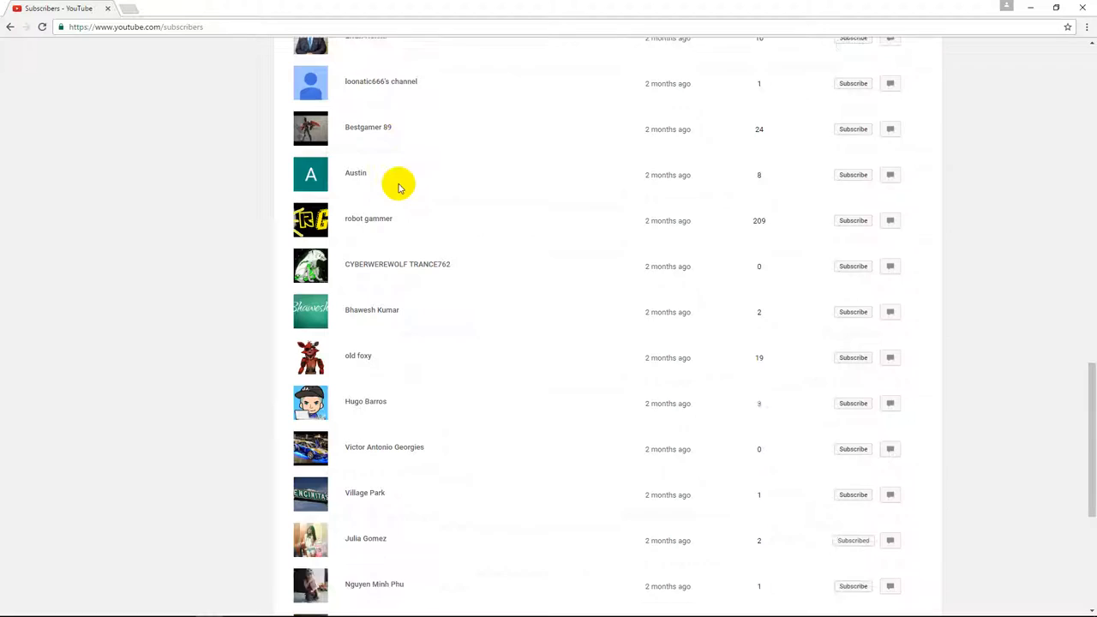
{"action": "scroll", "scroll_direction": "down", "scroll_amount": 3}
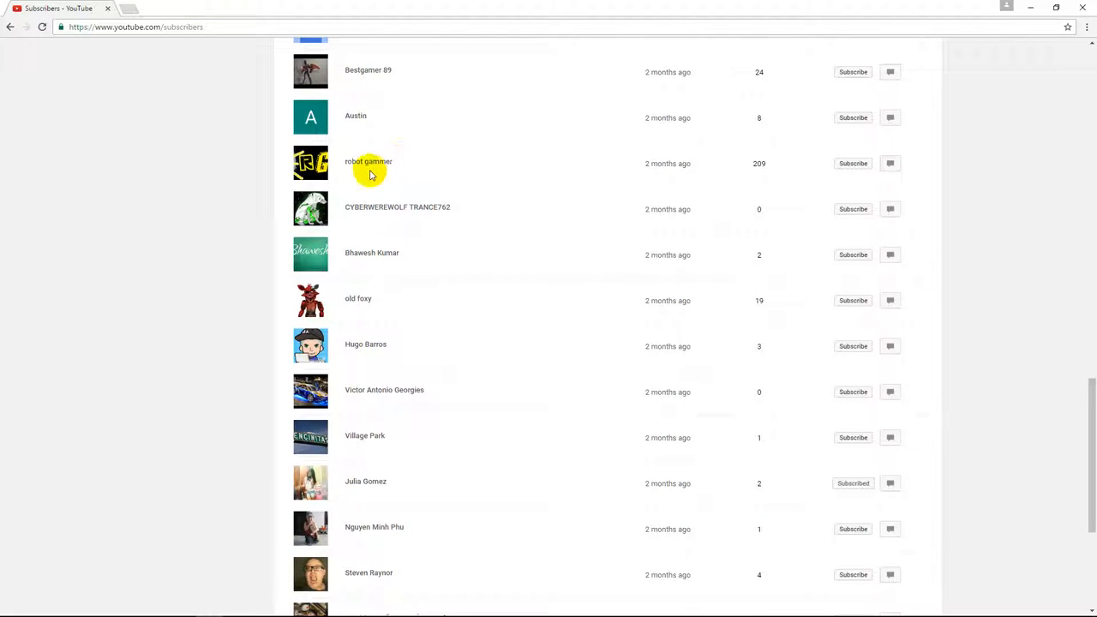
{"action": "scroll", "scroll_direction": "down", "scroll_amount": 3}
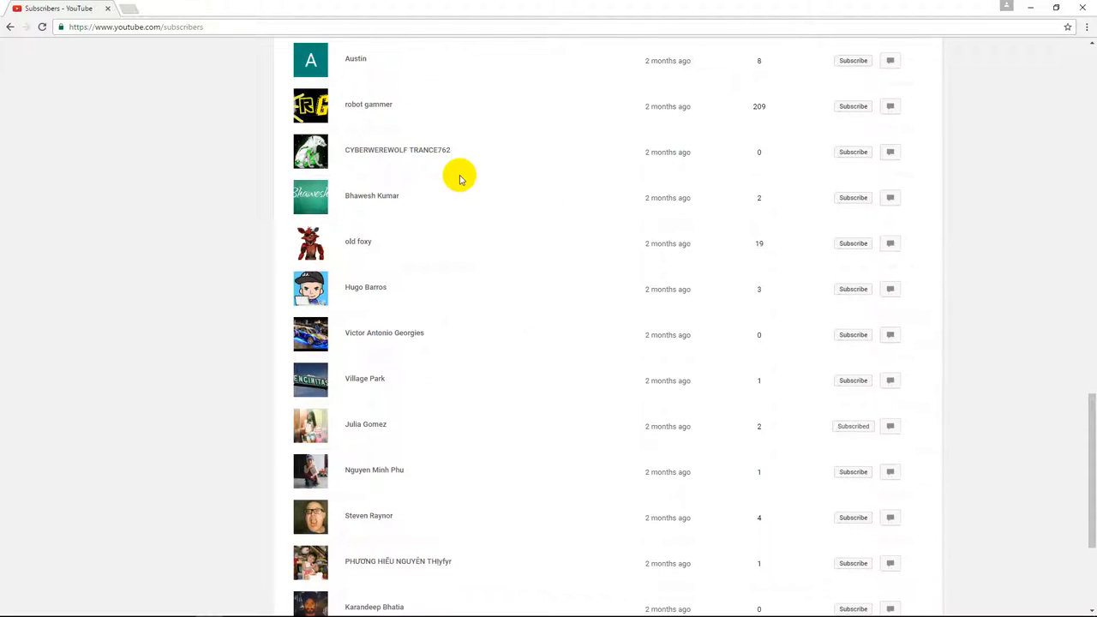
{"action": "mouse_move", "coordinate": [466, 165]}
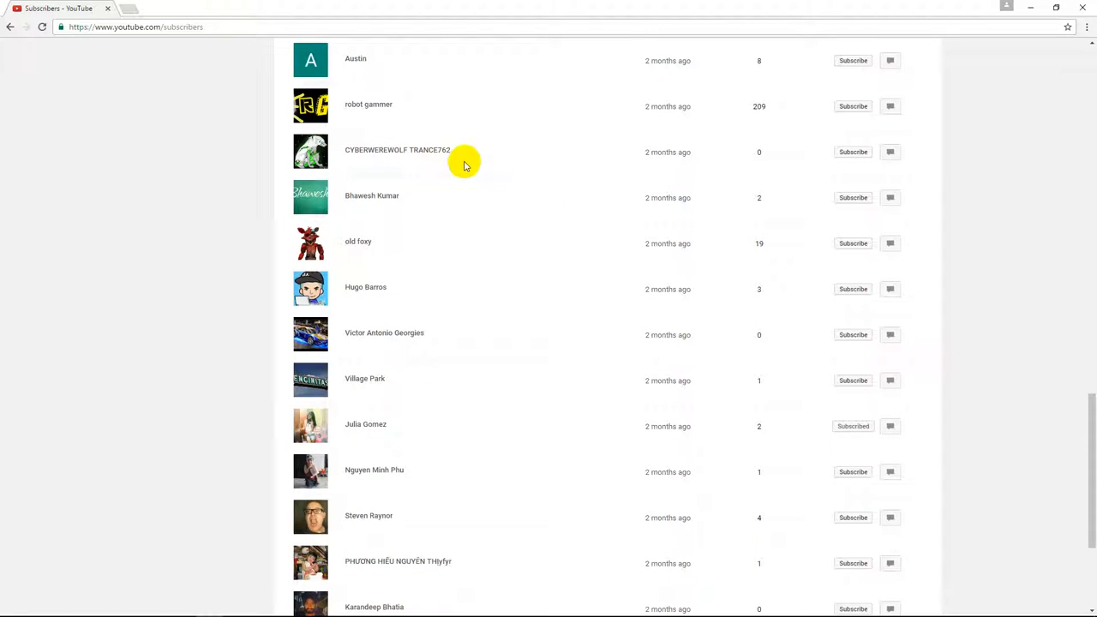
{"action": "scroll", "scroll_direction": "down", "scroll_amount": 3}
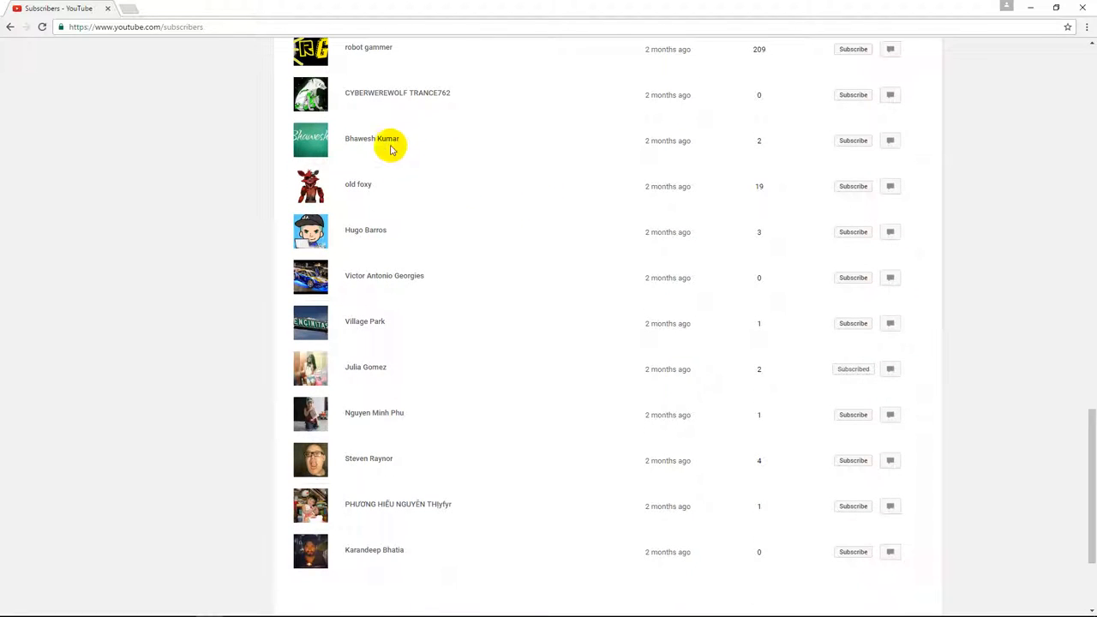
{"action": "scroll", "scroll_direction": "down", "scroll_amount": 3}
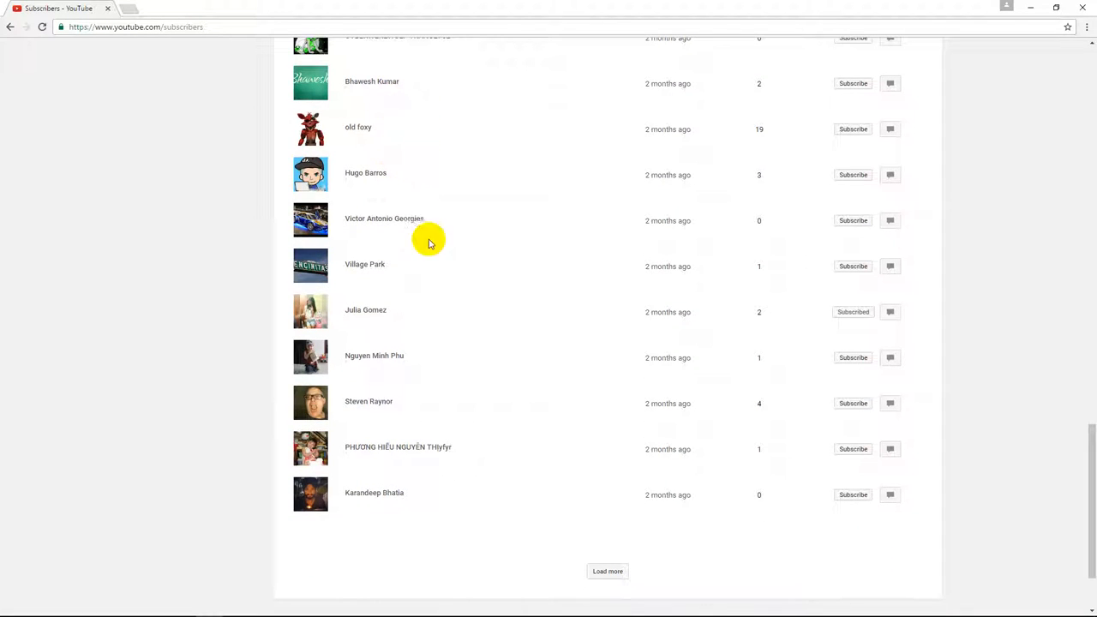
{"action": "mouse_move", "coordinate": [435, 221]}
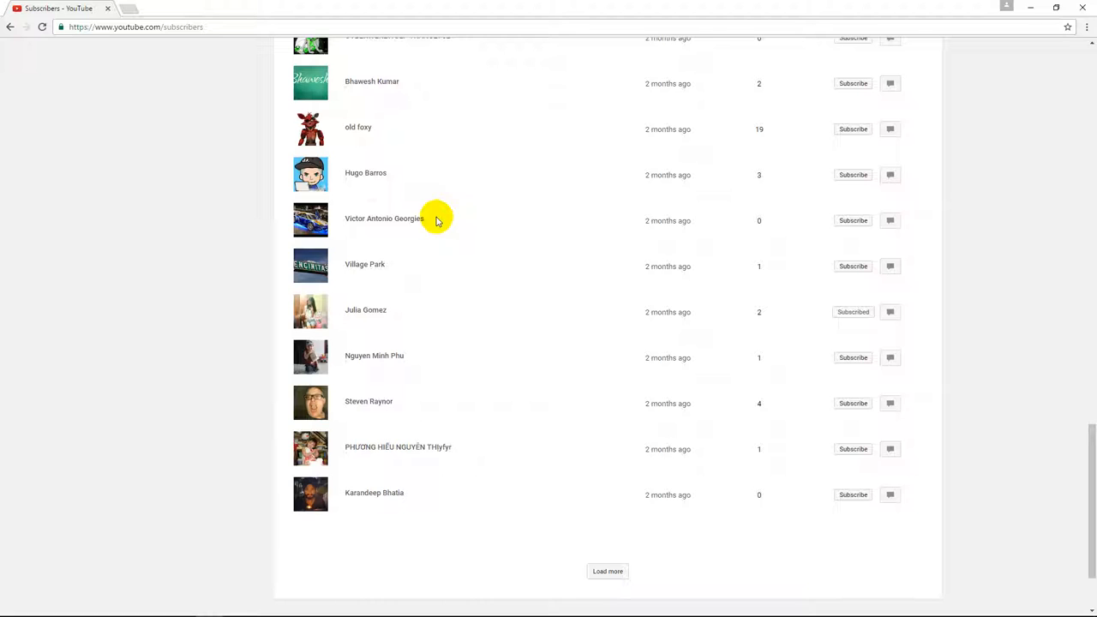
{"action": "mouse_move", "coordinate": [369, 320]}
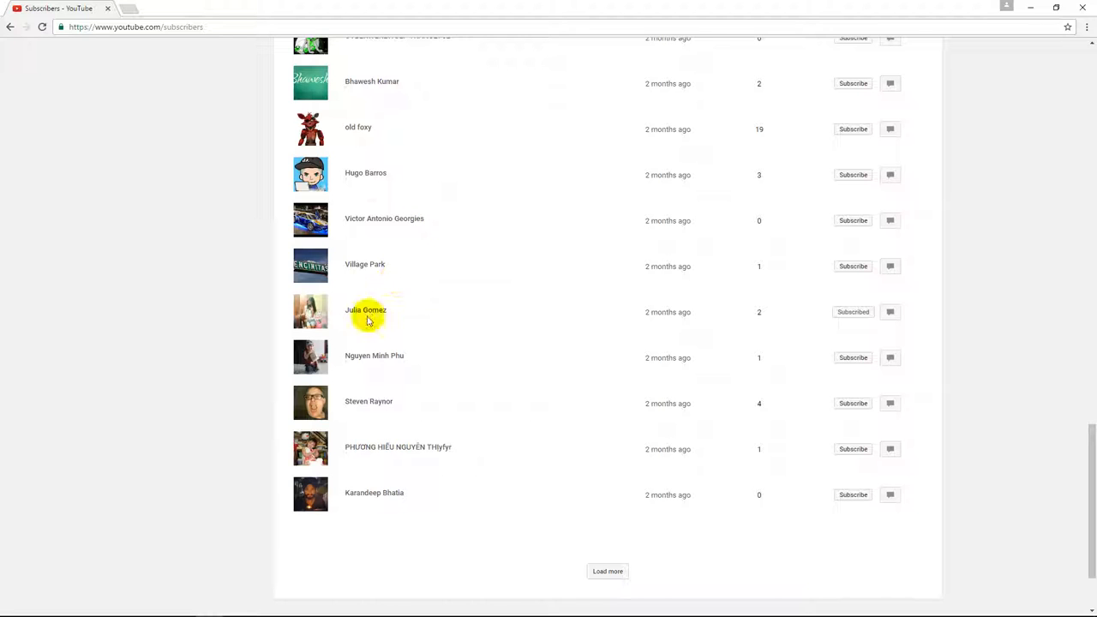
{"action": "scroll", "scroll_direction": "down", "scroll_amount": 3}
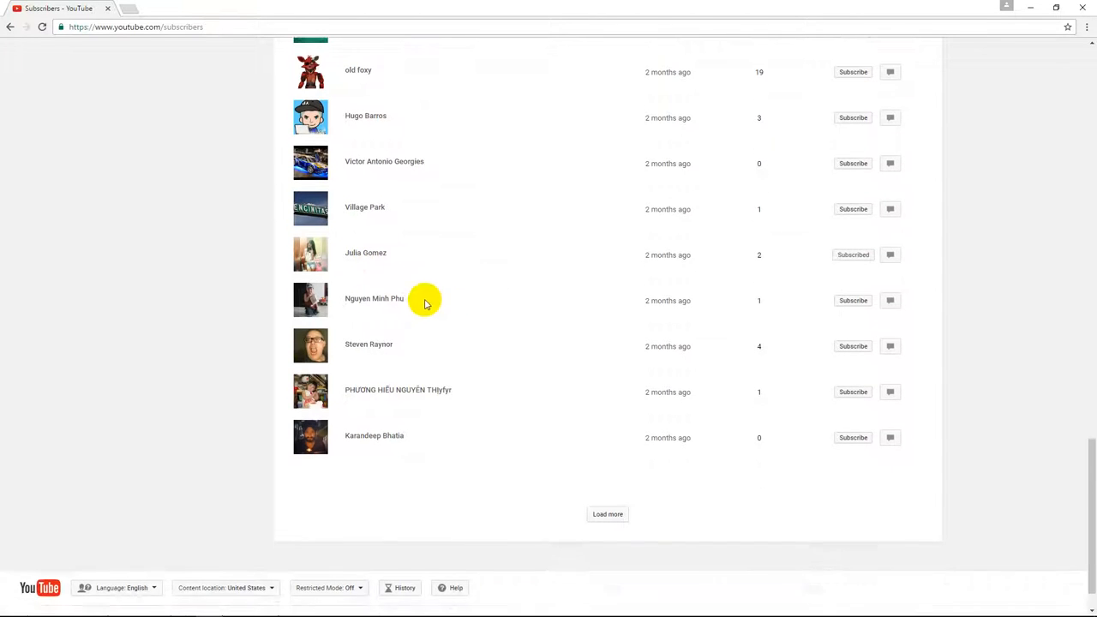
{"action": "mouse_move", "coordinate": [390, 360]}
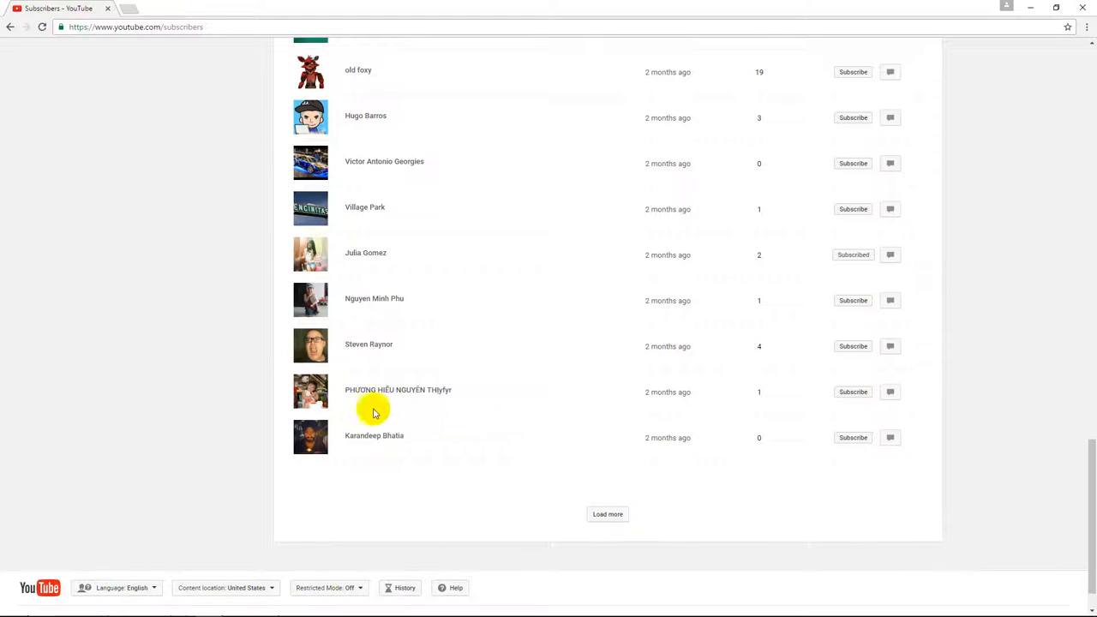
{"action": "mouse_move", "coordinate": [387, 401]}
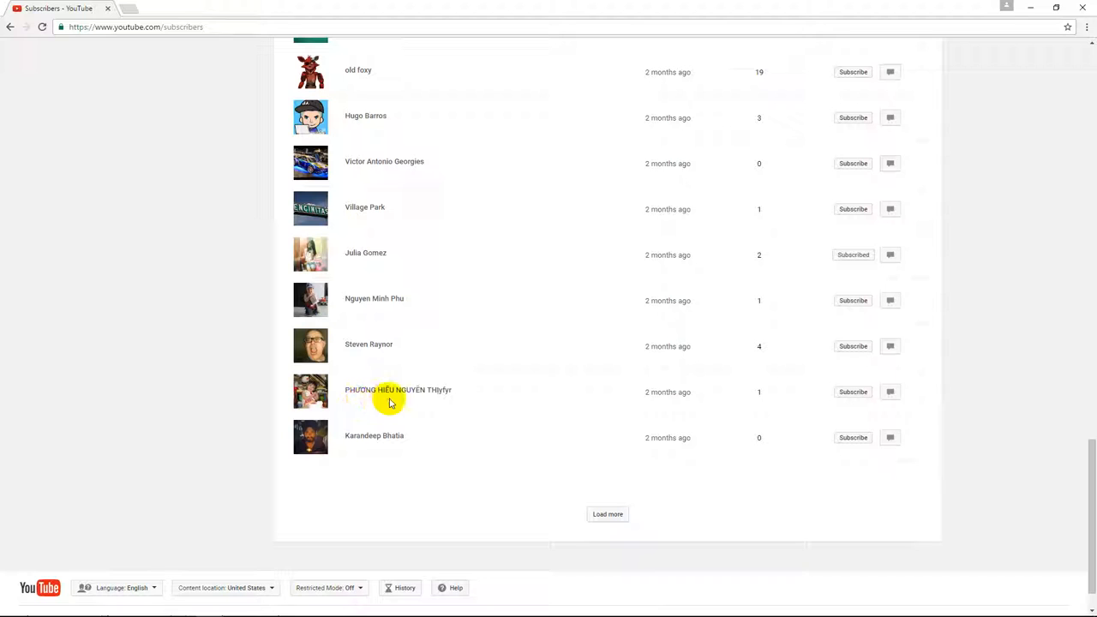
{"action": "mouse_move", "coordinate": [454, 395]}
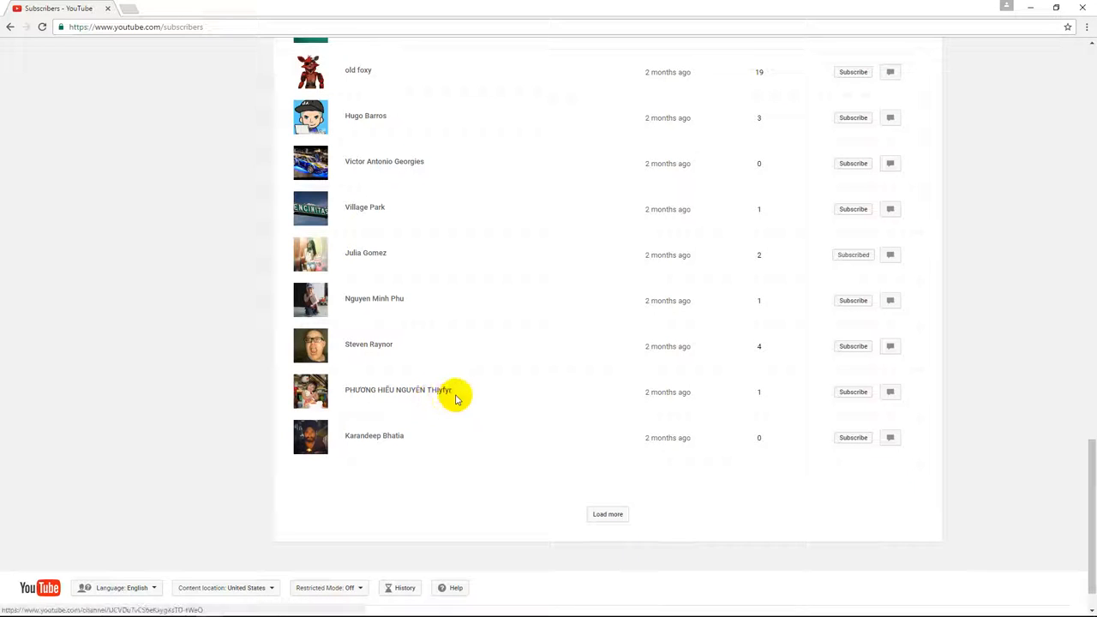
- Load the next subscriber batch and scroll down into the new entries
{"action": "scroll", "scroll_direction": "down", "scroll_amount": 3}
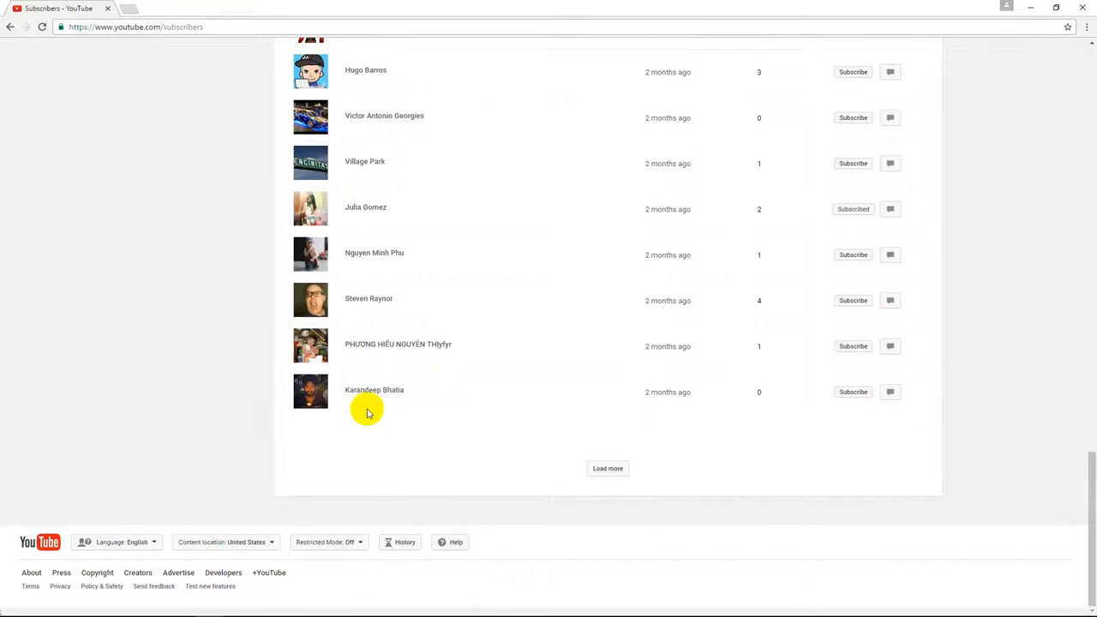
{"action": "left_click", "coordinate": [607, 468]}
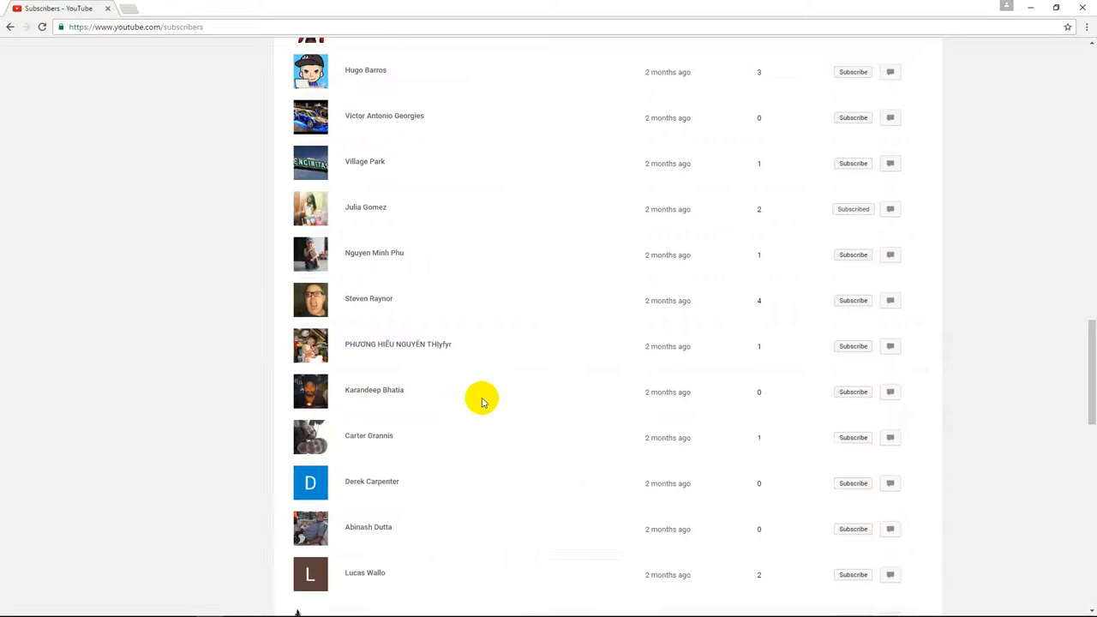
{"action": "scroll", "scroll_direction": "down", "scroll_amount": 3}
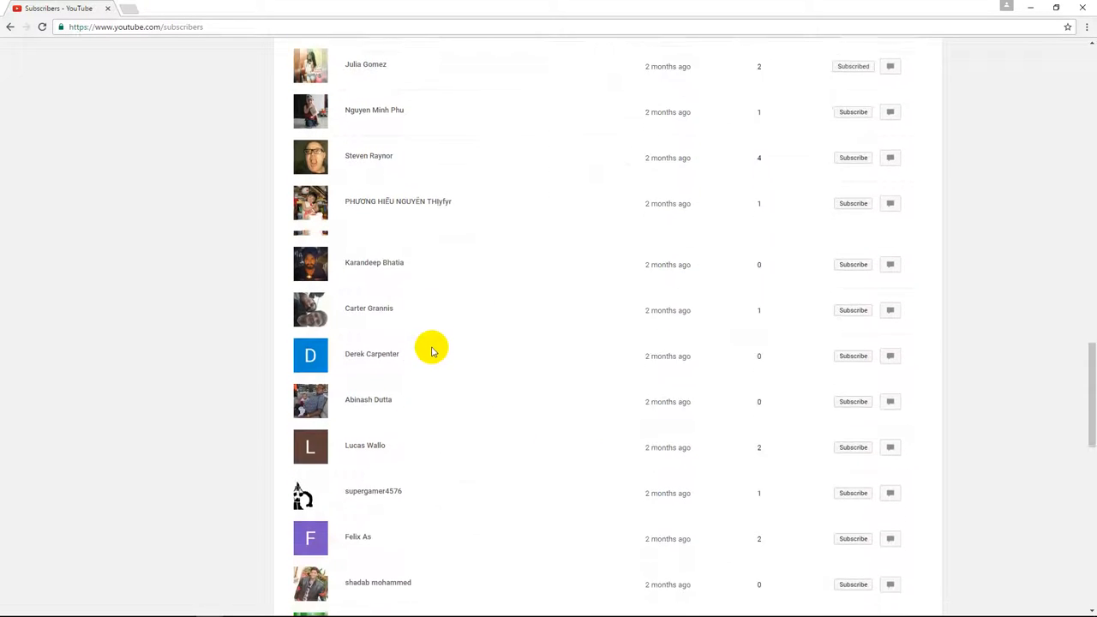
{"action": "scroll", "scroll_direction": "down", "scroll_amount": 3}
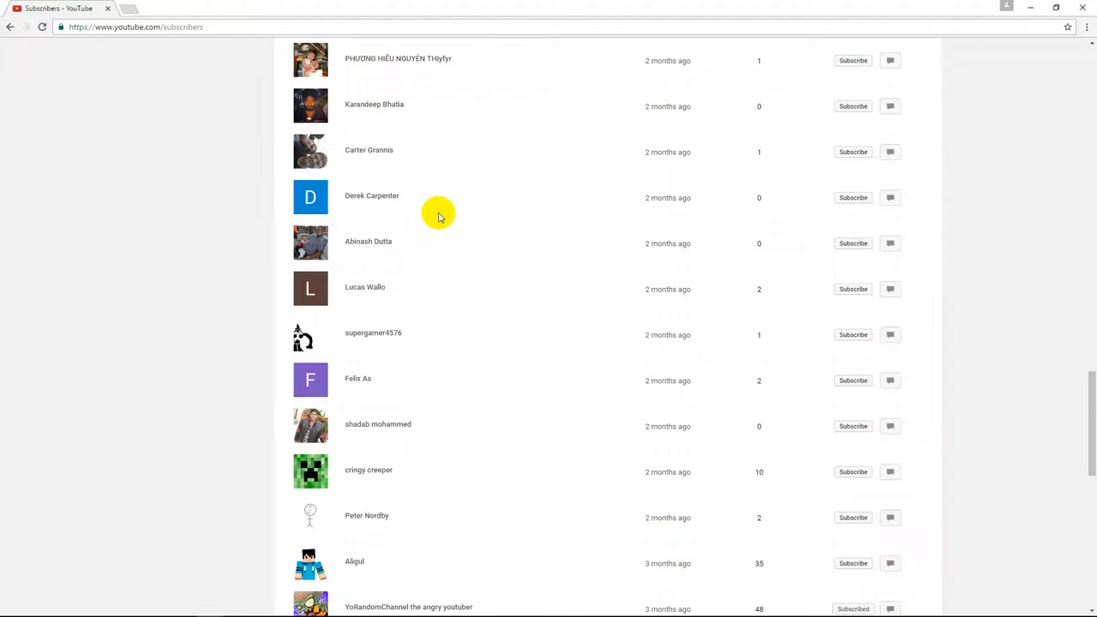
{"action": "mouse_move", "coordinate": [431, 237]}
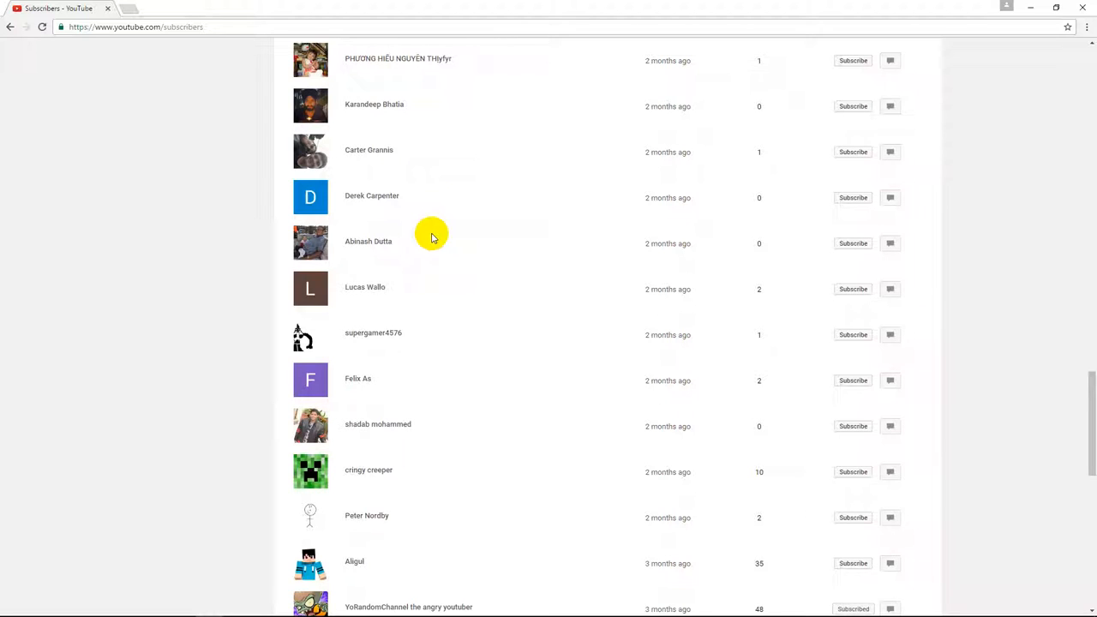
{"action": "scroll", "scroll_direction": "down", "scroll_amount": 3}
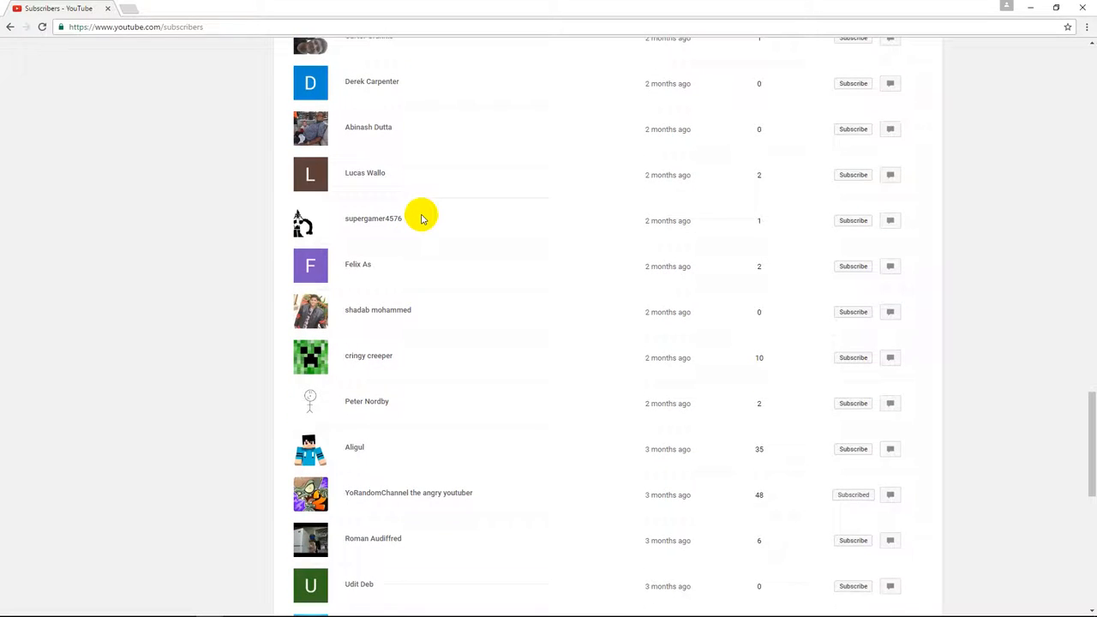
{"action": "mouse_move", "coordinate": [438, 305]}
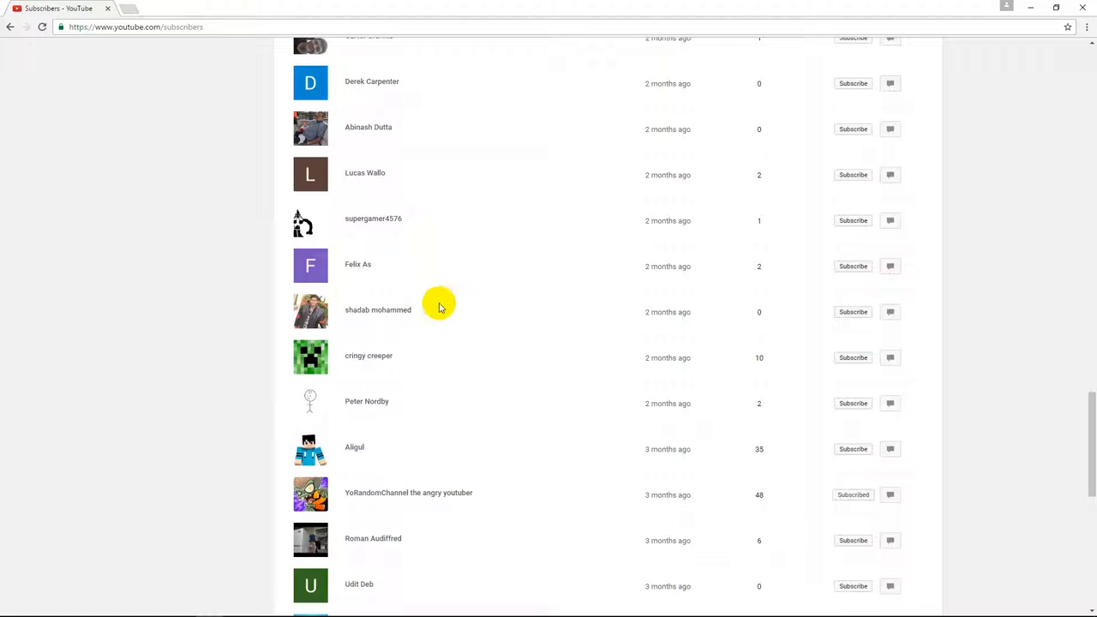
{"action": "scroll", "scroll_direction": "down", "scroll_amount": 3}
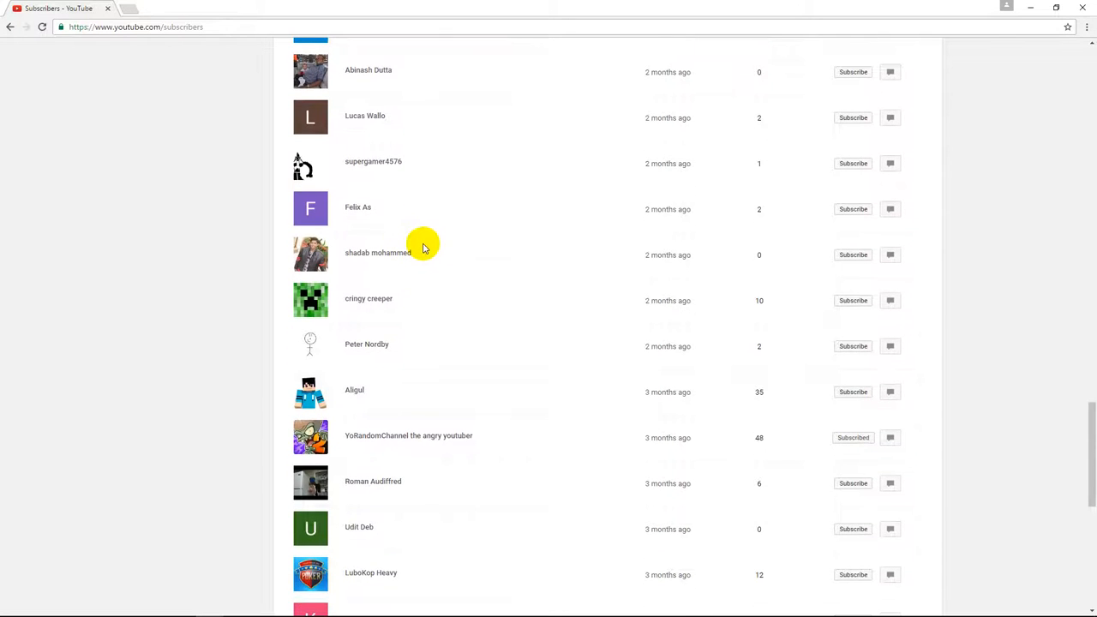
{"action": "scroll", "scroll_direction": "down", "scroll_amount": 3}
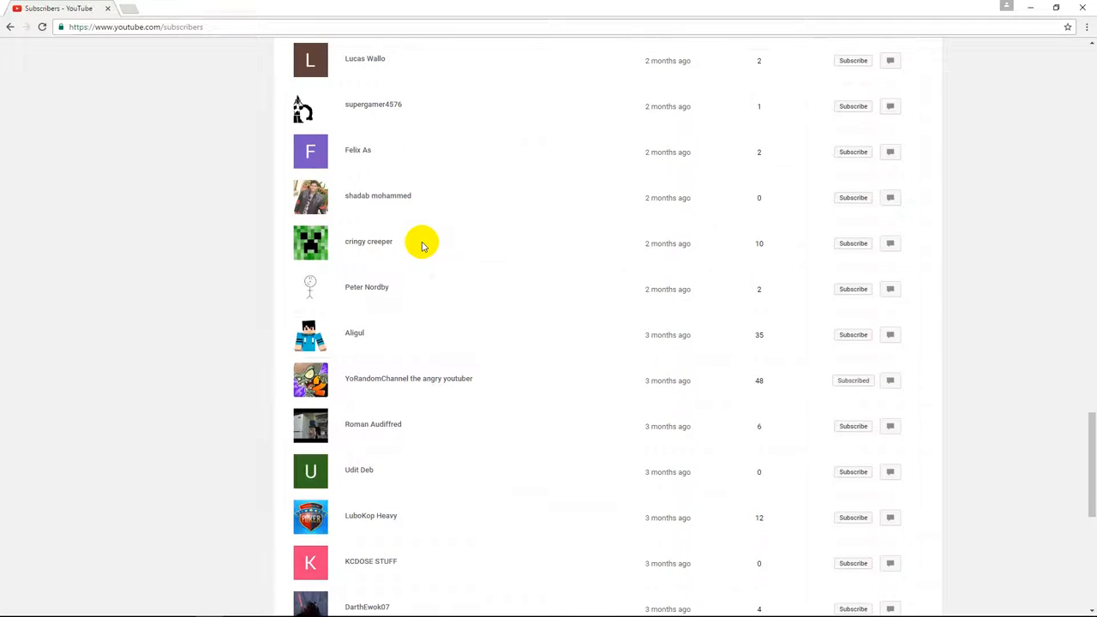
{"action": "scroll", "scroll_direction": "down", "scroll_amount": 3}
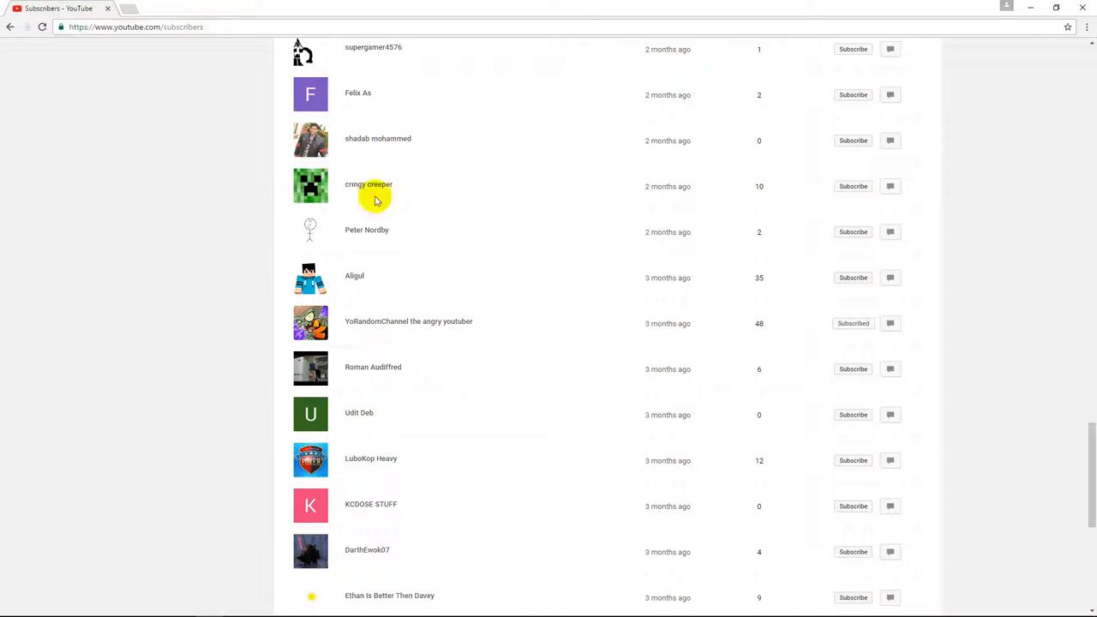
{"action": "mouse_move", "coordinate": [415, 229]}
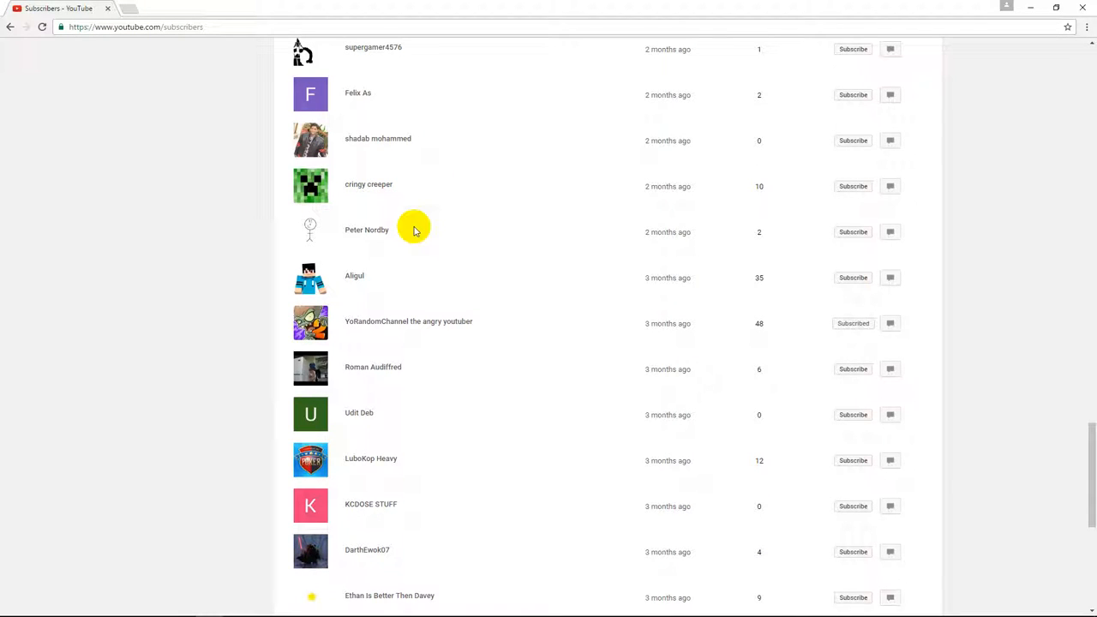
{"action": "scroll", "scroll_direction": "down", "scroll_amount": 3}
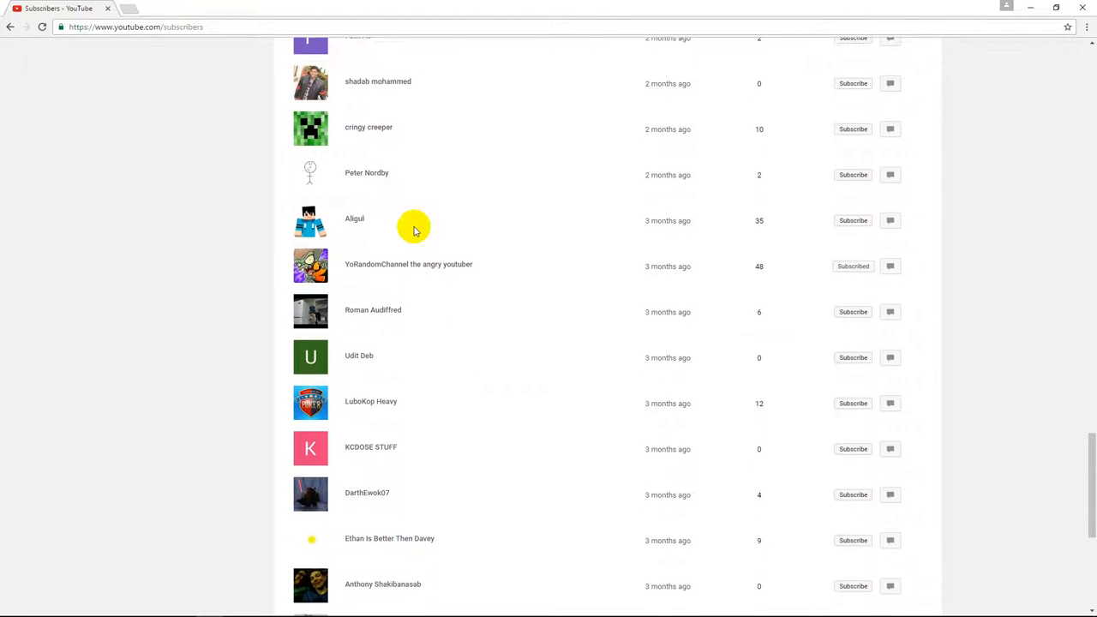
{"action": "scroll", "scroll_direction": "down", "scroll_amount": 3}
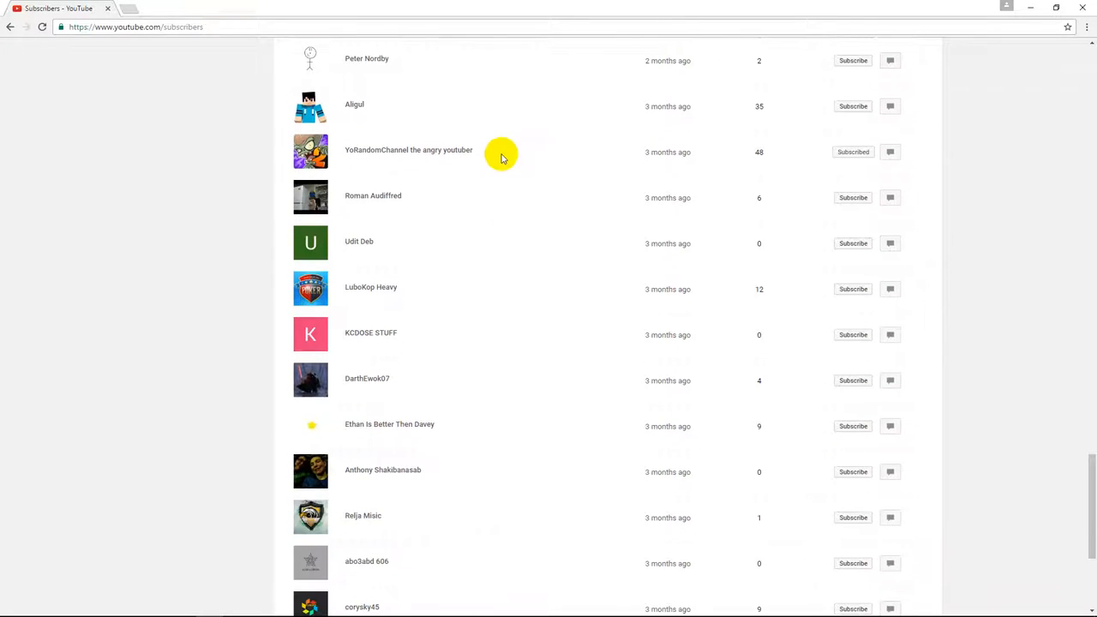
{"action": "mouse_move", "coordinate": [377, 216]}
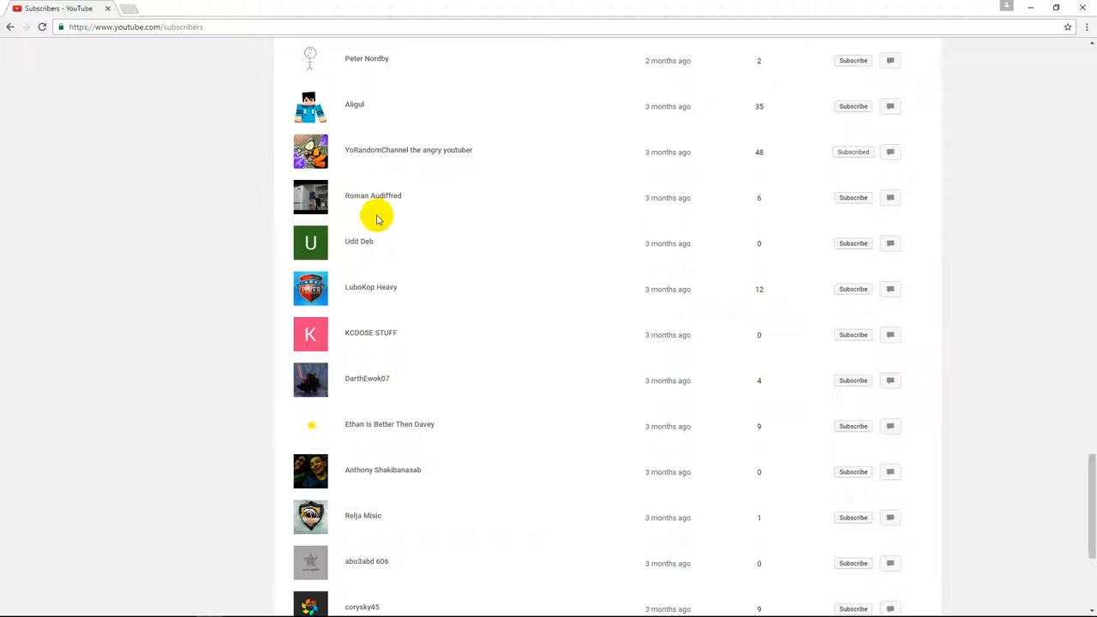
{"action": "mouse_move", "coordinate": [487, 283]}
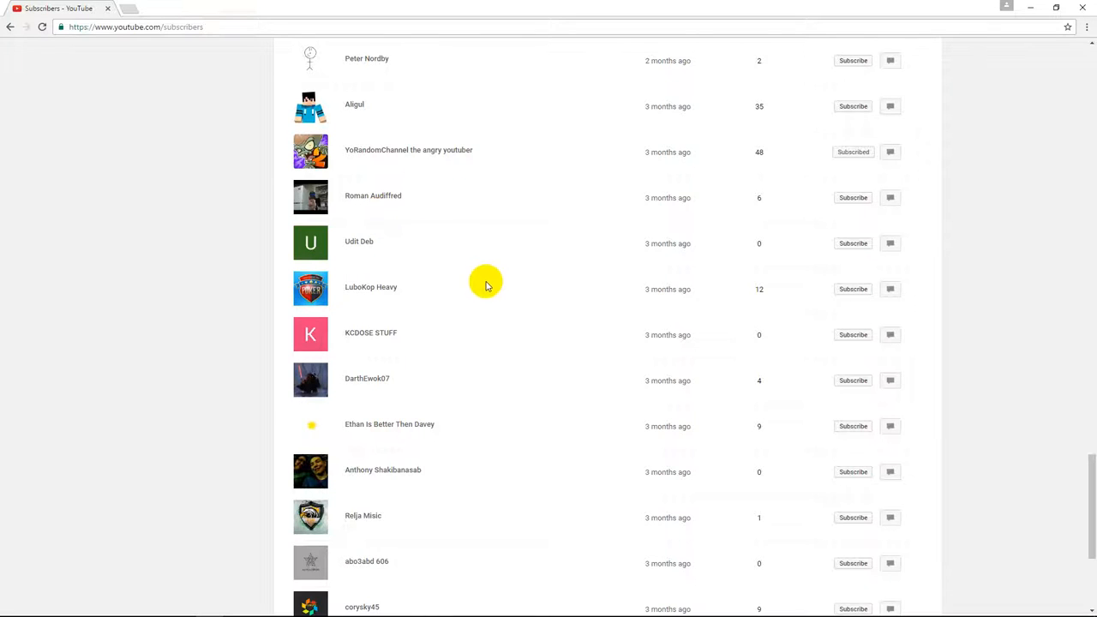
{"action": "scroll", "scroll_direction": "down", "scroll_amount": 3}
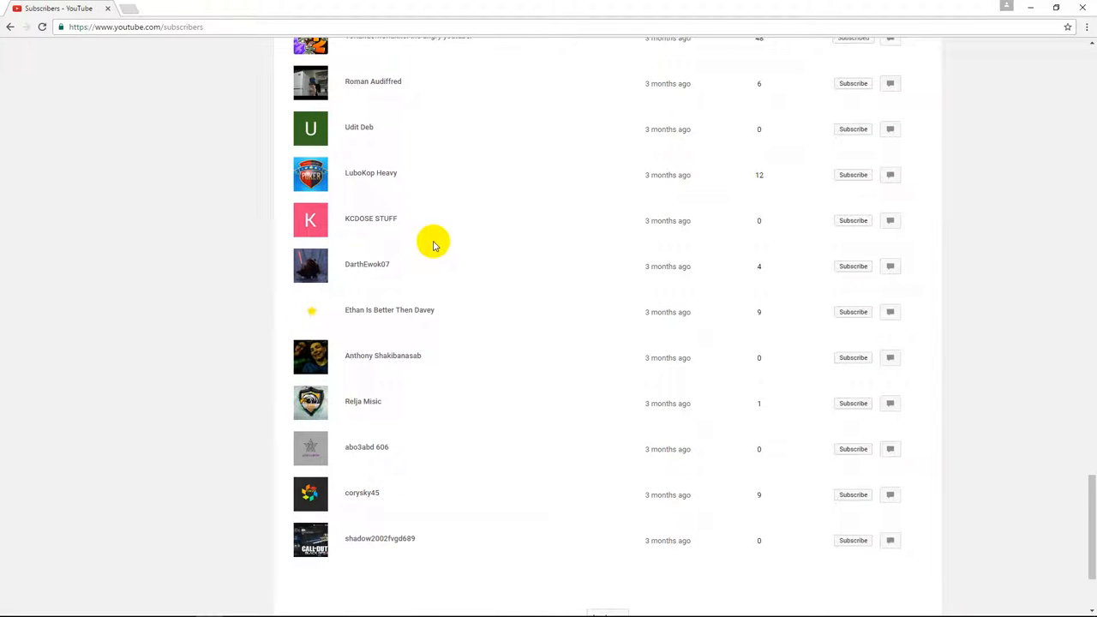
{"action": "scroll", "scroll_direction": "down", "scroll_amount": 3}
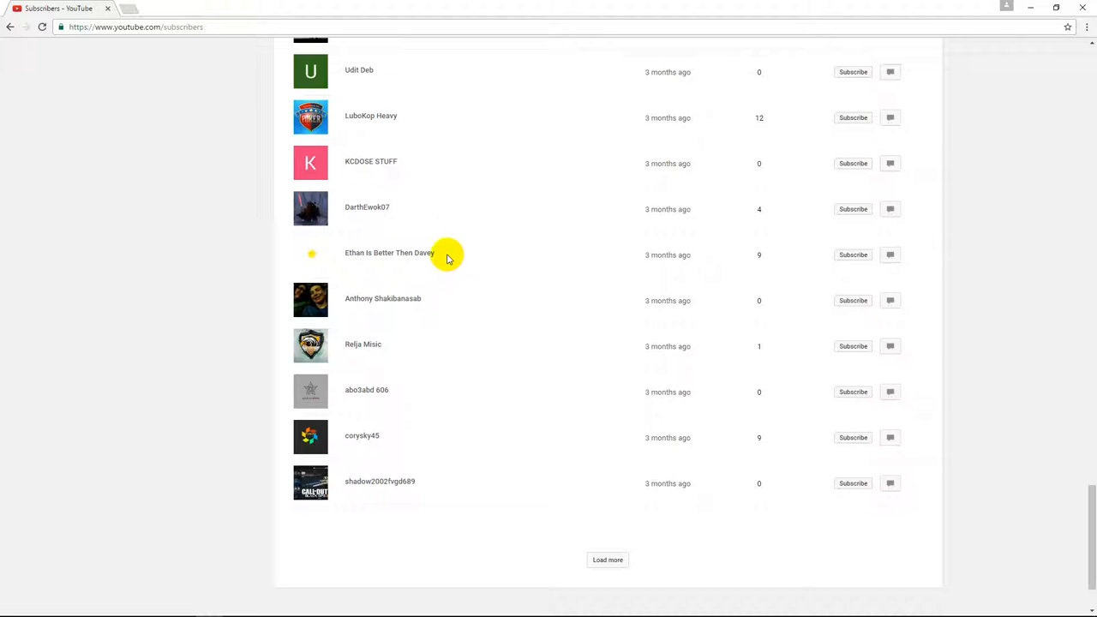
{"action": "mouse_move", "coordinate": [420, 312]}
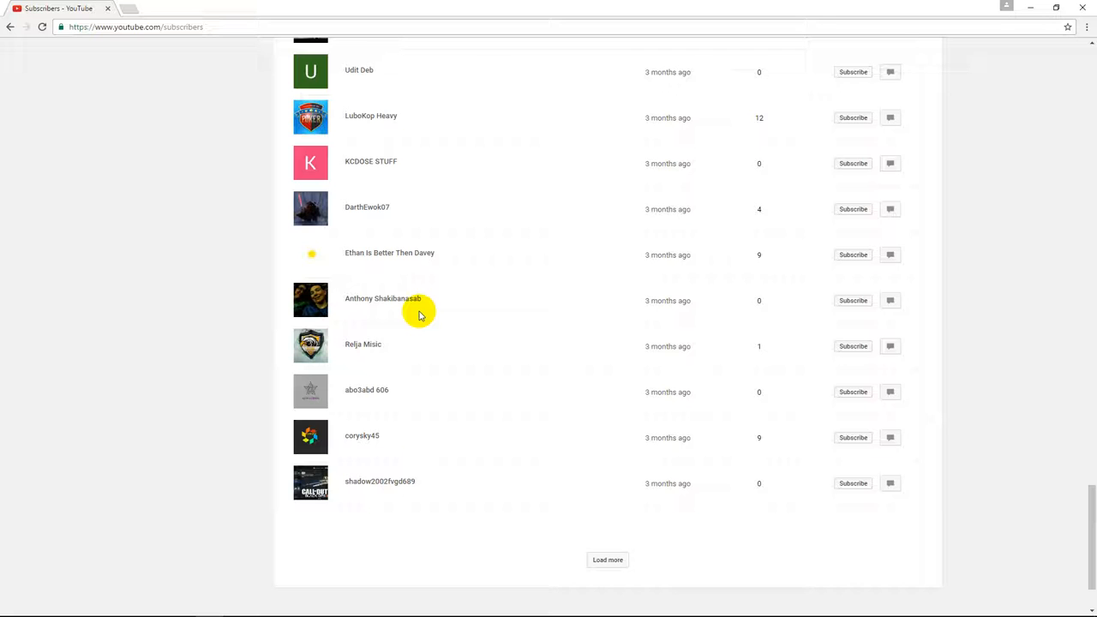
{"action": "mouse_move", "coordinate": [514, 299]}
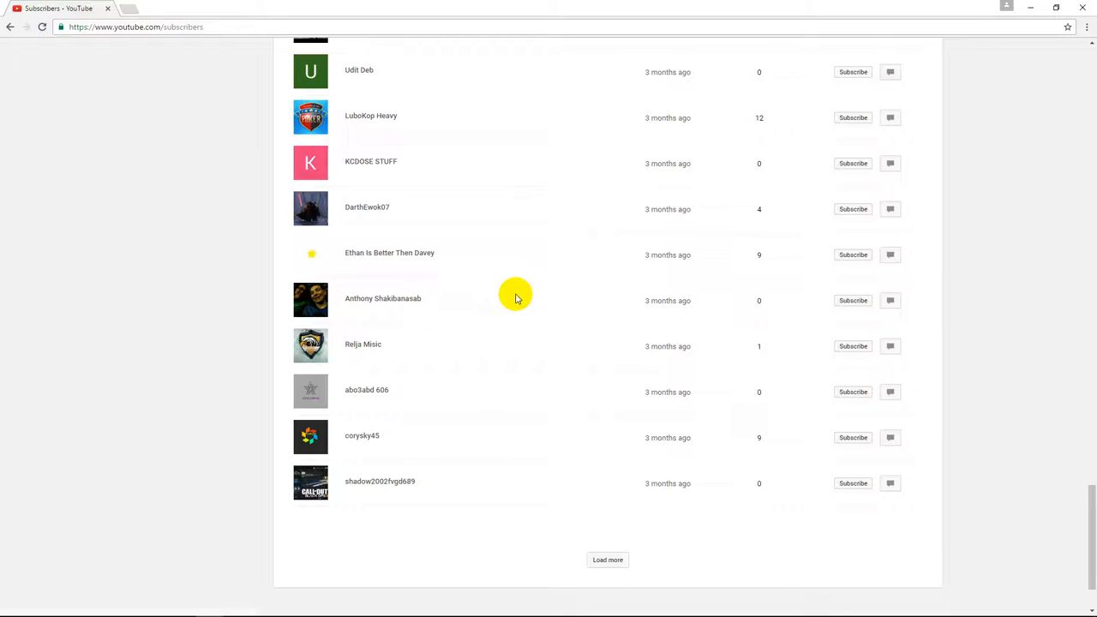
{"action": "scroll", "scroll_direction": "down", "scroll_amount": 3}
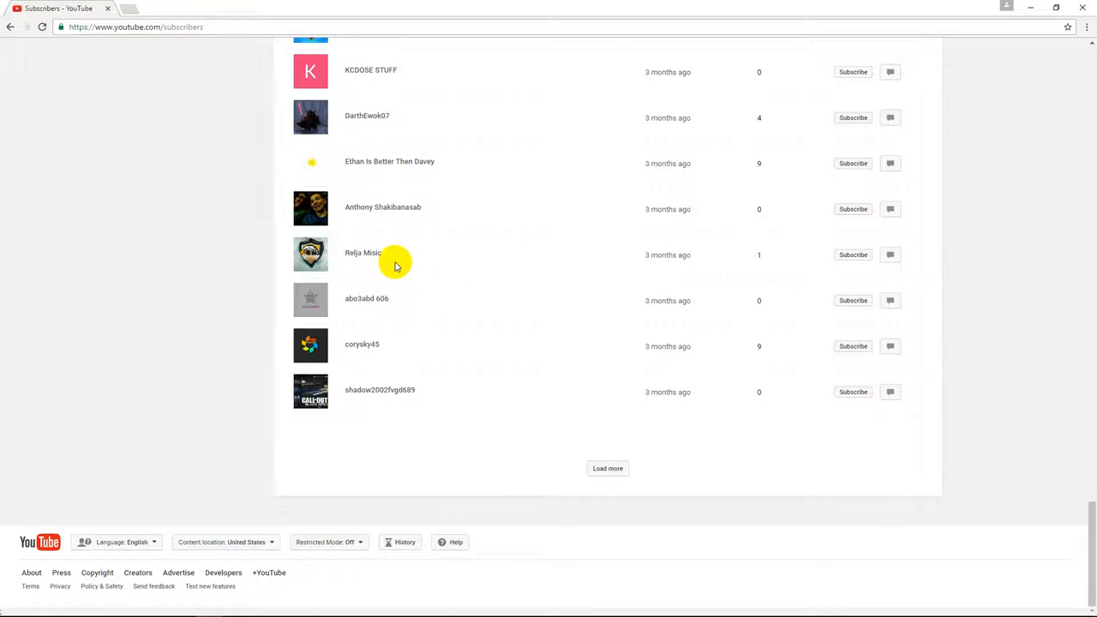
{"action": "mouse_move", "coordinate": [411, 281]}
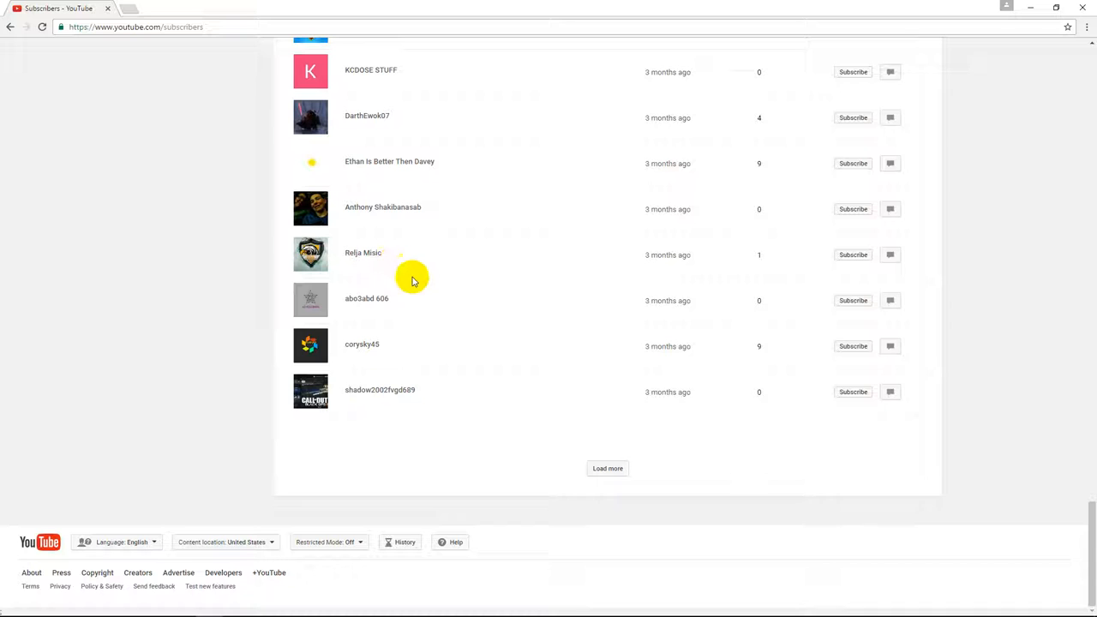
{"action": "mouse_move", "coordinate": [405, 299]}
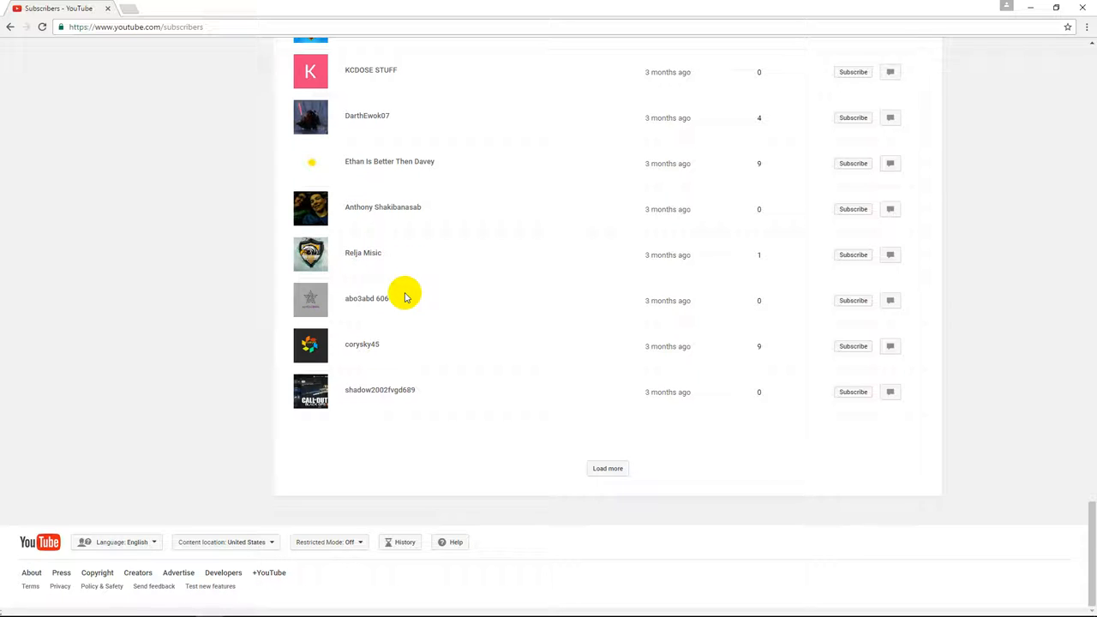
{"action": "mouse_move", "coordinate": [404, 343]}
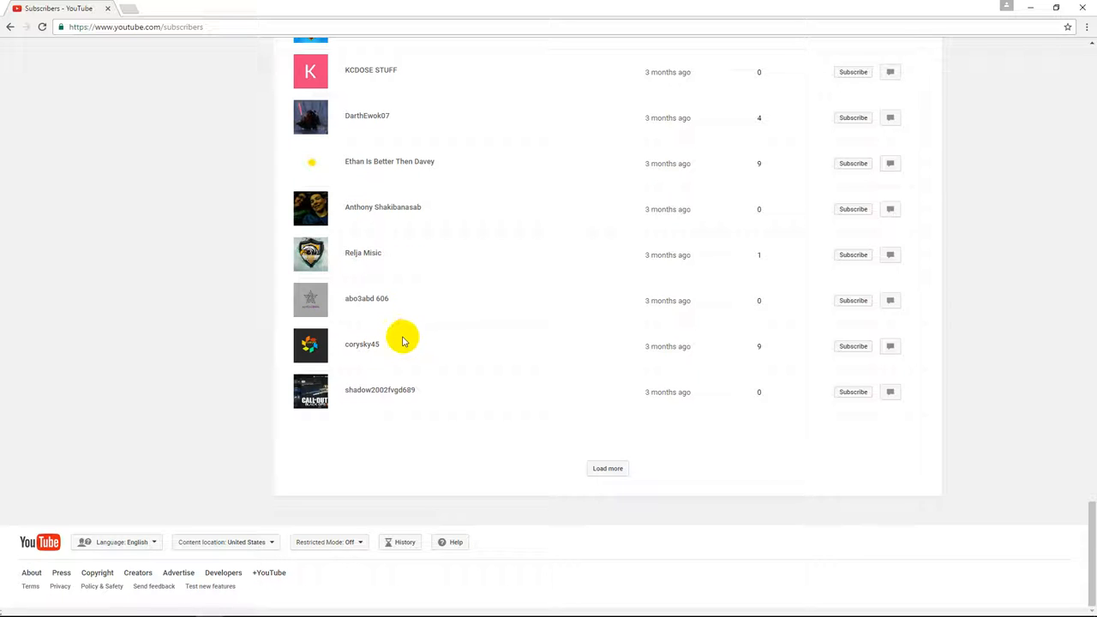
{"action": "mouse_move", "coordinate": [502, 409]}
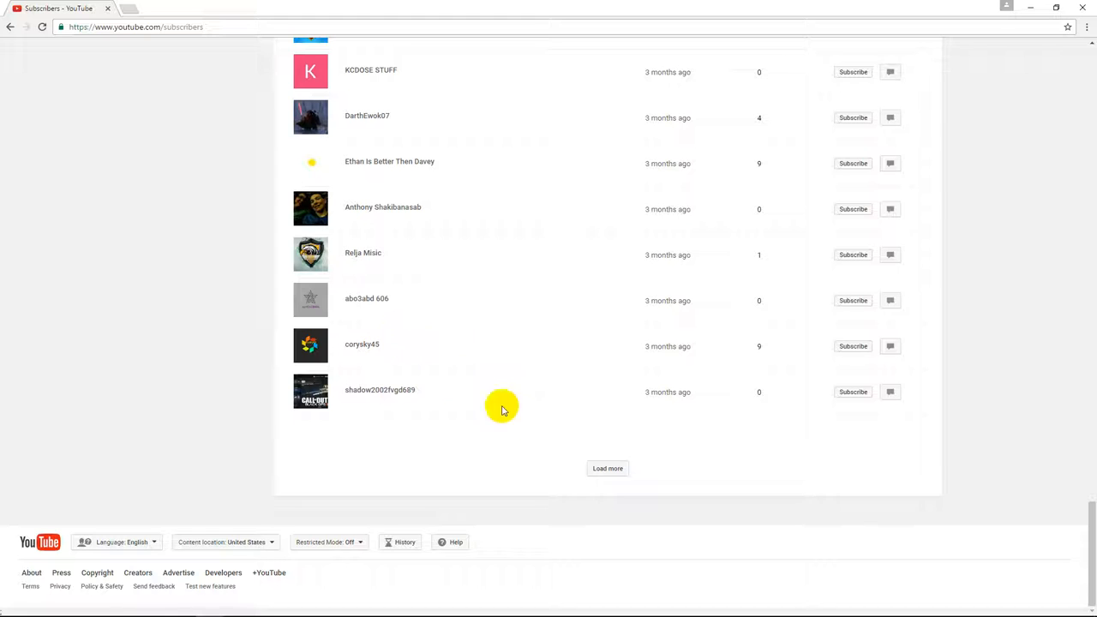
{"action": "mouse_move", "coordinate": [411, 401]}
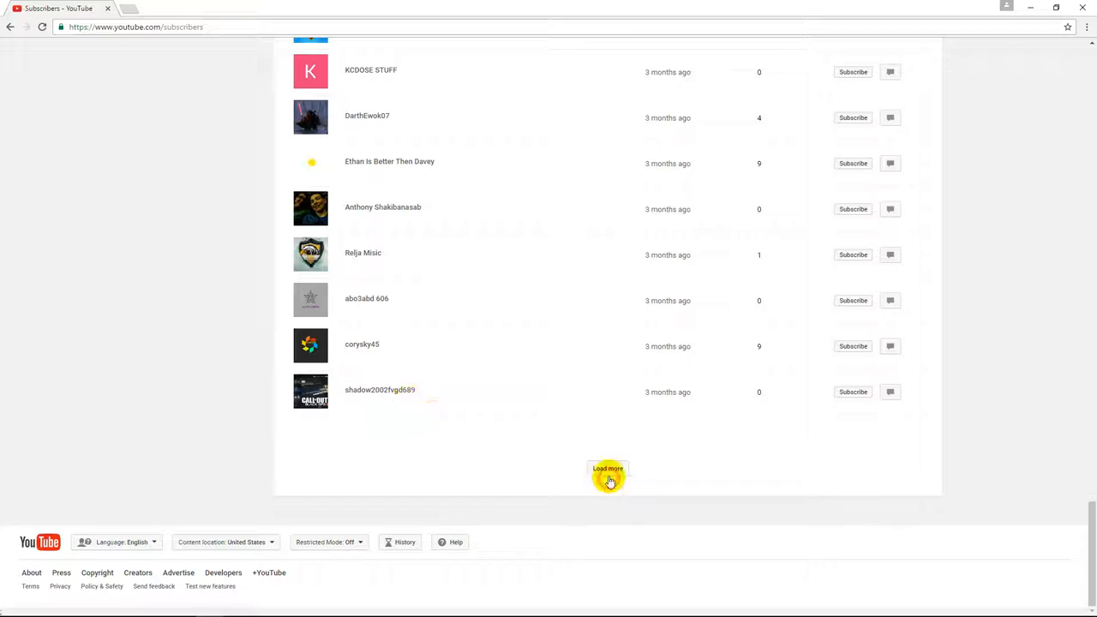
{"action": "left_click", "coordinate": [607, 470]}
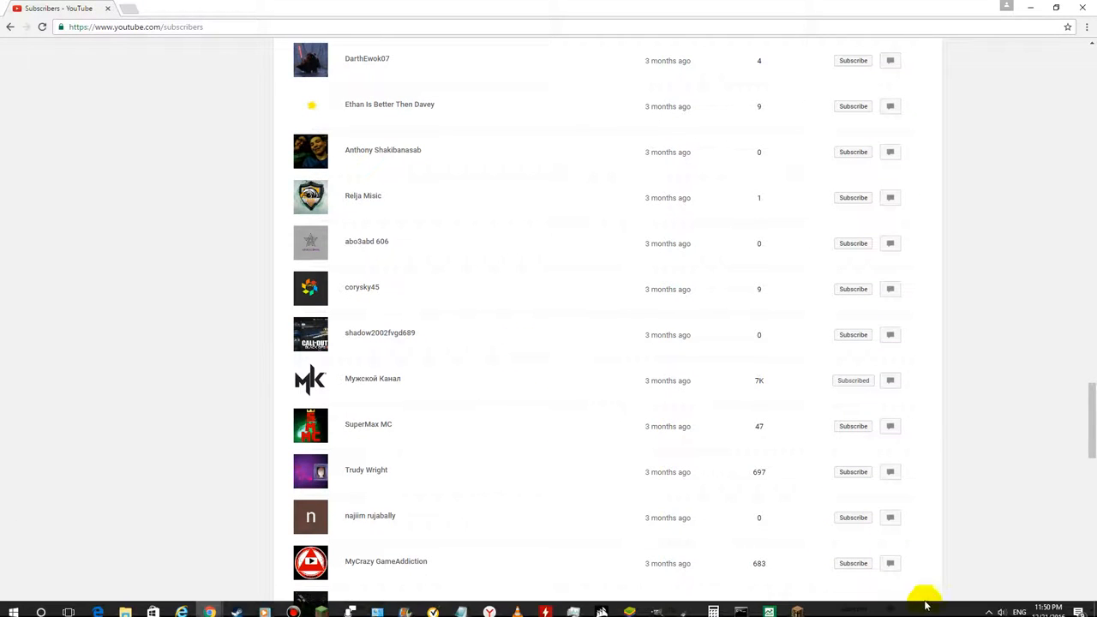
{"action": "scroll", "scroll_direction": "down", "scroll_amount": 3}
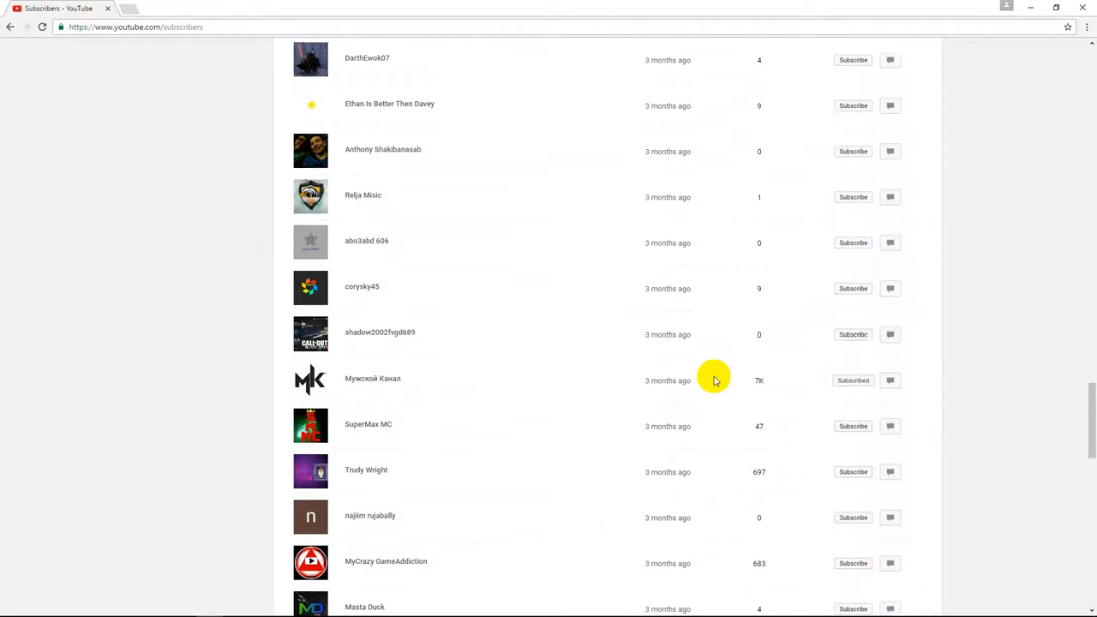
{"action": "scroll", "scroll_direction": "up", "scroll_amount": 3}
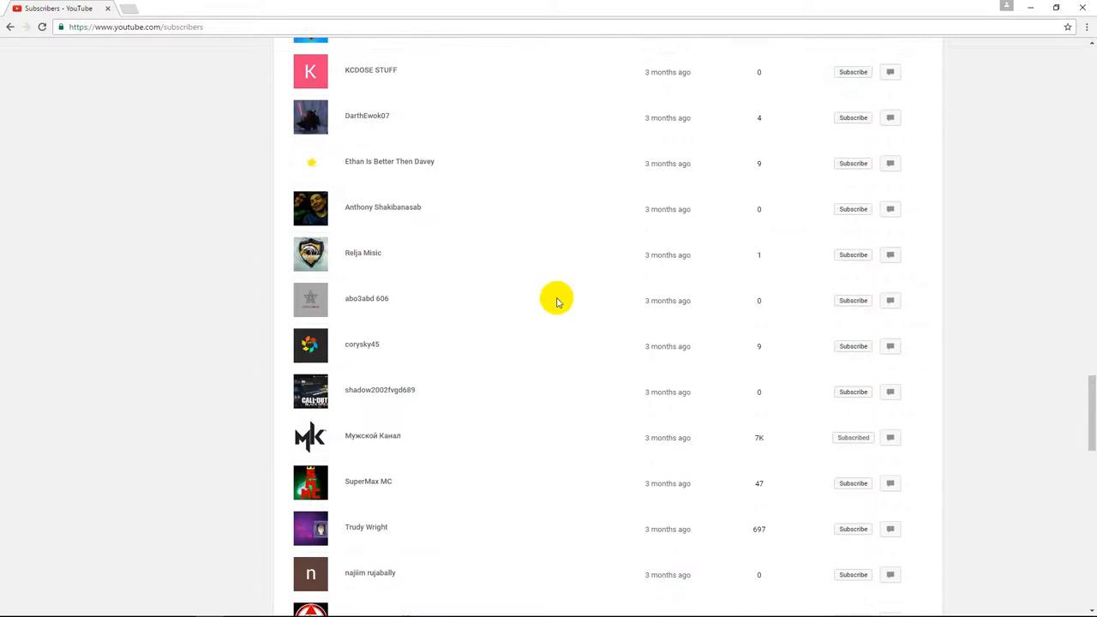
{"action": "scroll", "scroll_direction": "down", "scroll_amount": 3}
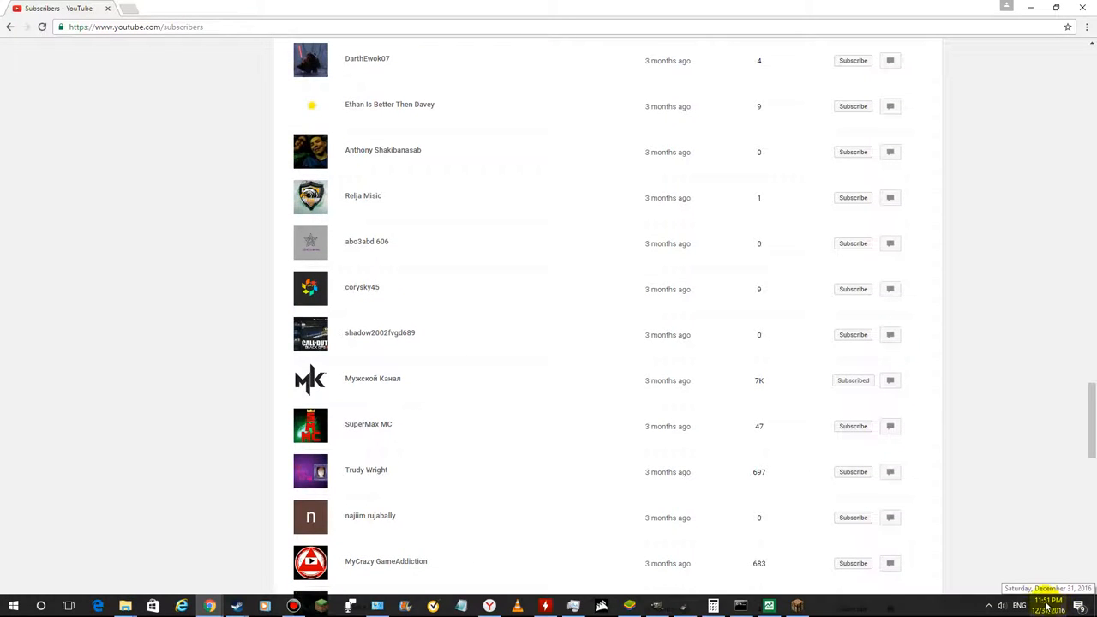
- Scroll down through subscribers from around four months ago
{"action": "scroll", "scroll_direction": "down", "scroll_amount": 3}
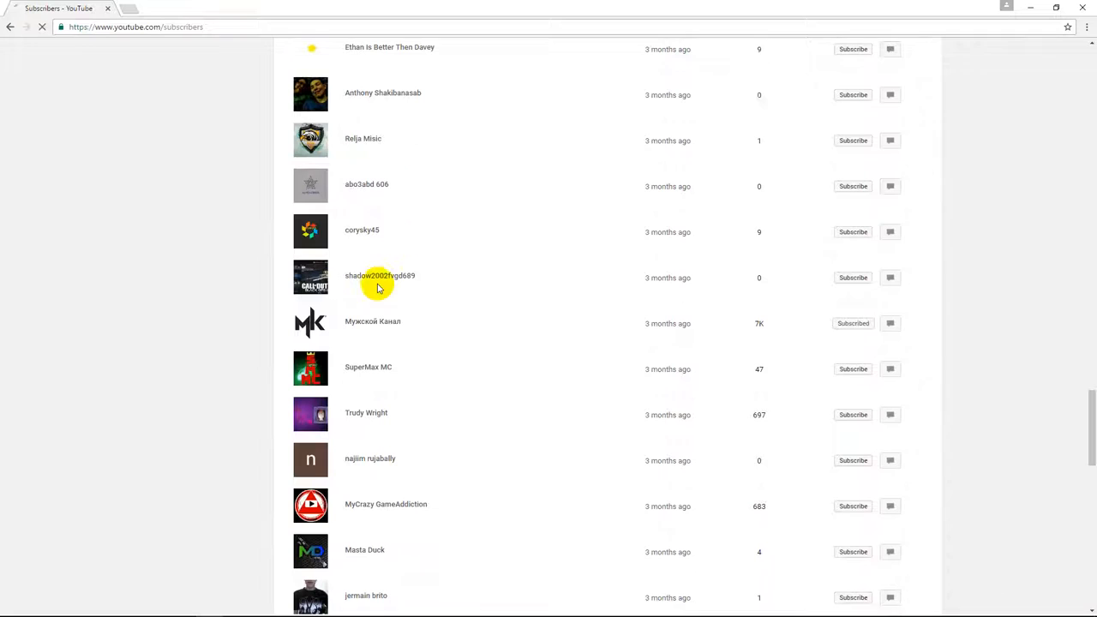
{"action": "scroll", "scroll_direction": "down", "scroll_amount": 3}
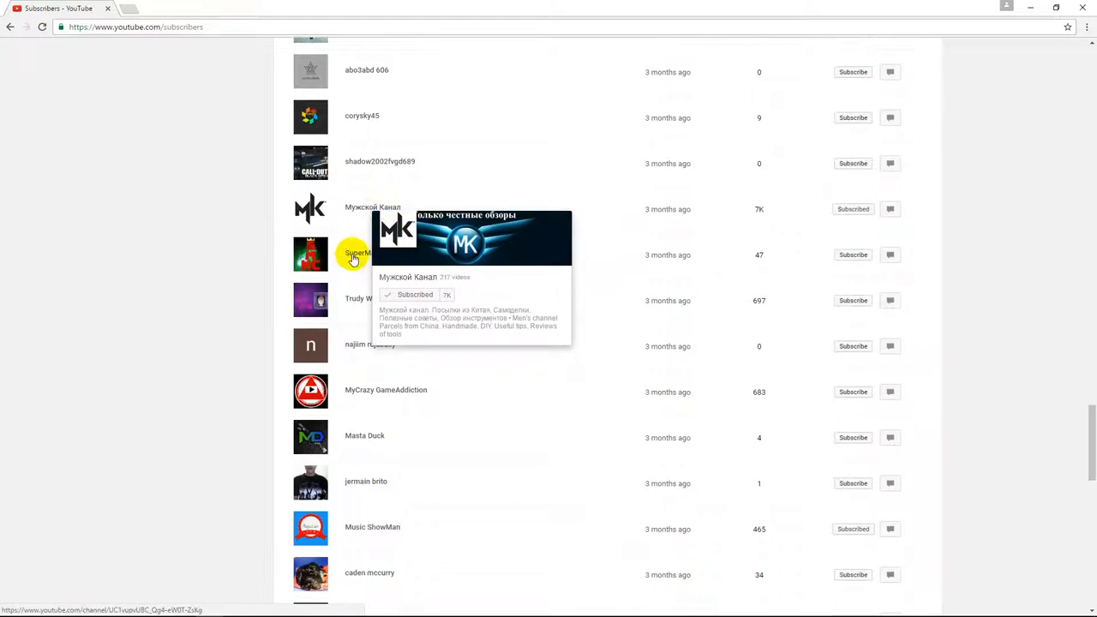
{"action": "scroll", "scroll_direction": "down", "scroll_amount": 3}
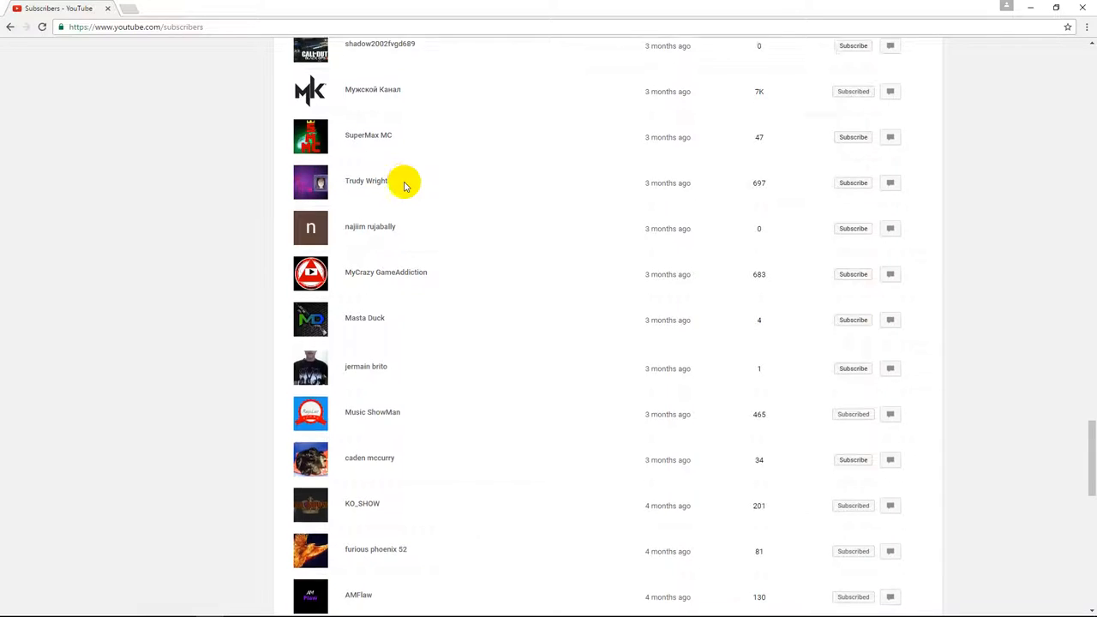
{"action": "scroll", "scroll_direction": "down", "scroll_amount": 3}
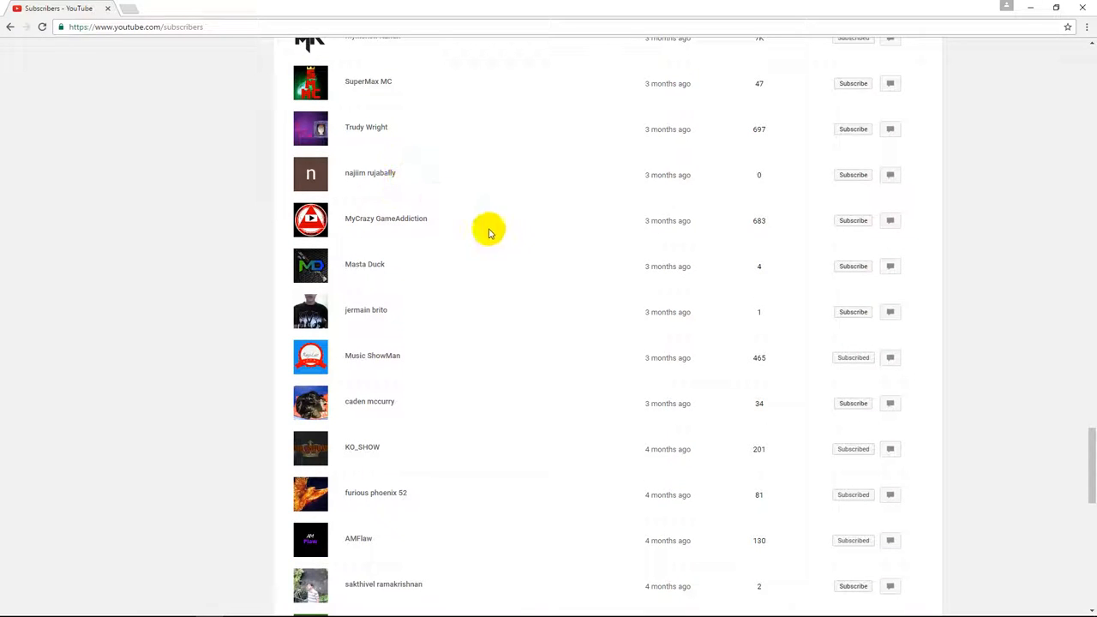
{"action": "scroll", "scroll_direction": "down", "scroll_amount": 3}
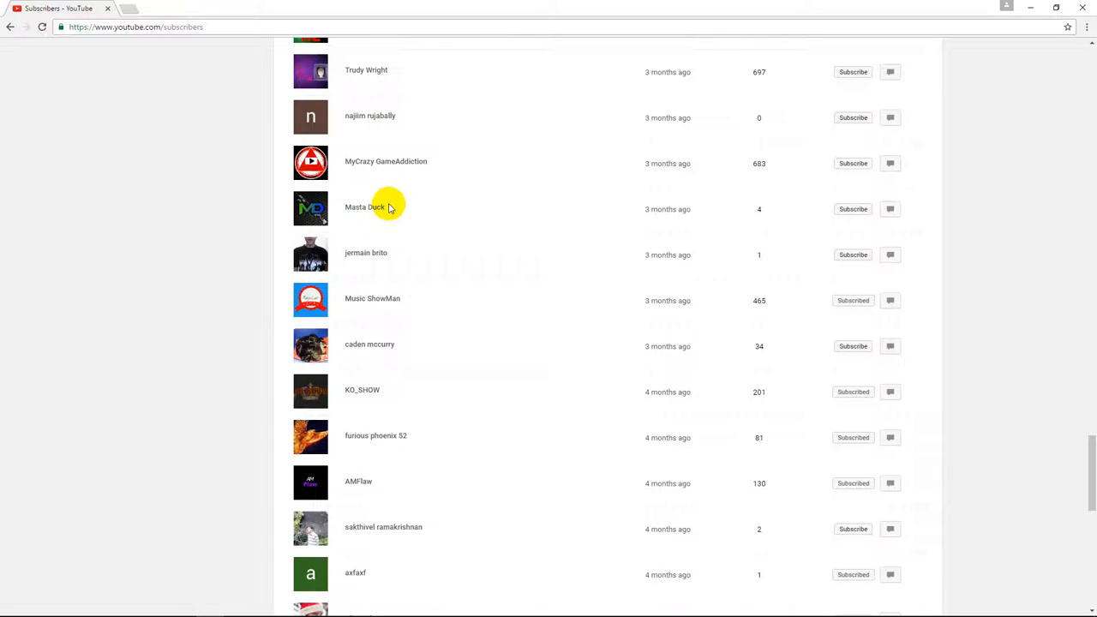
{"action": "scroll", "scroll_direction": "down", "scroll_amount": 3}
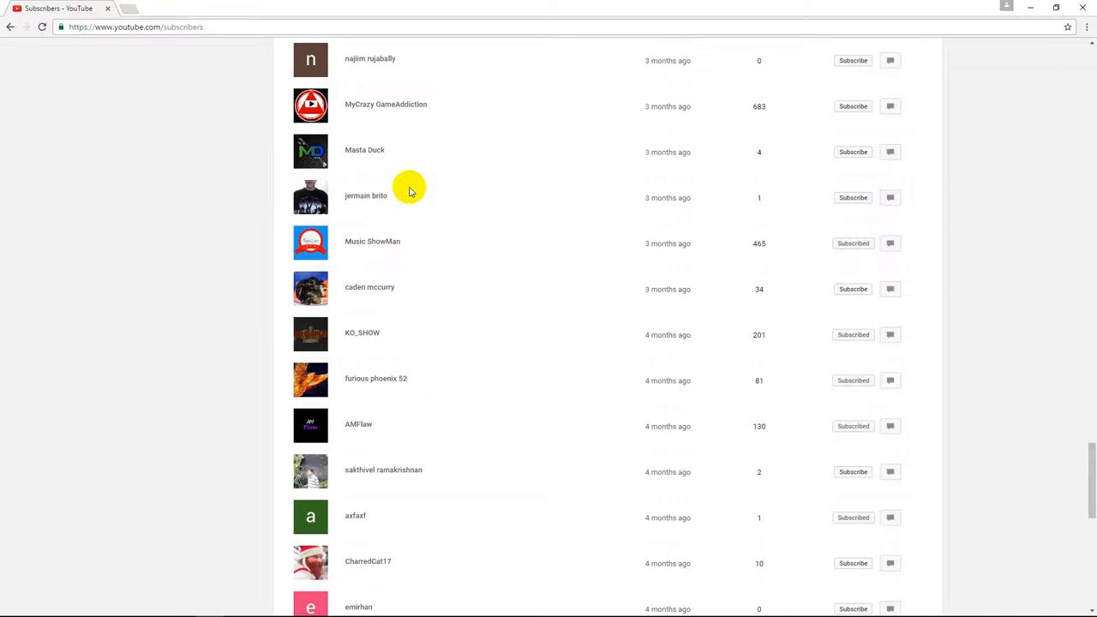
{"action": "scroll", "scroll_direction": "down", "scroll_amount": 3}
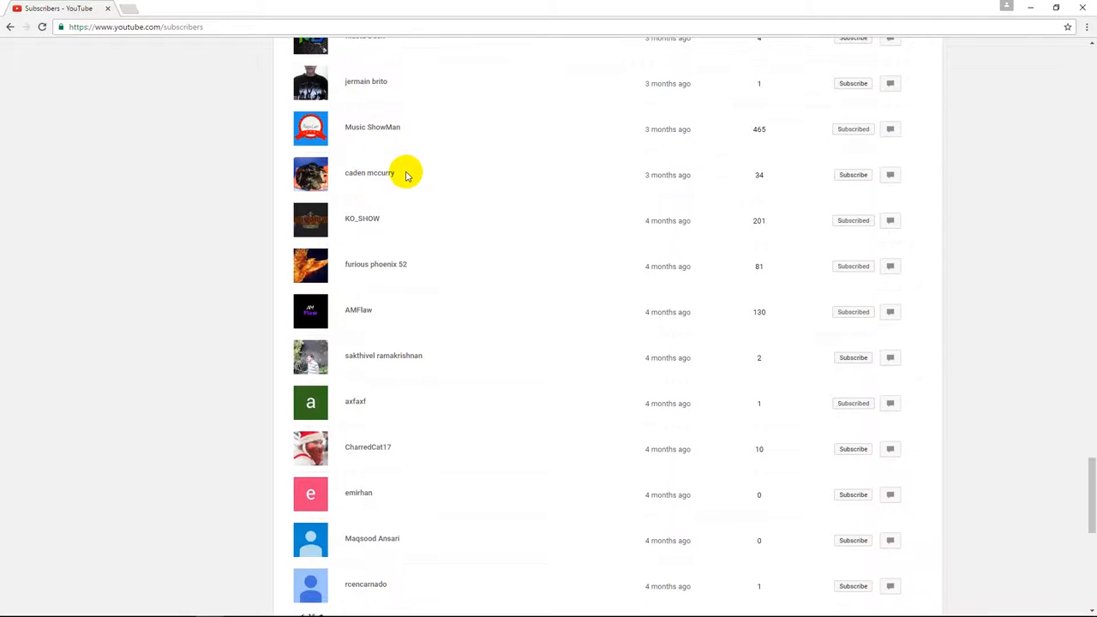
{"action": "scroll", "scroll_direction": "down", "scroll_amount": 3}
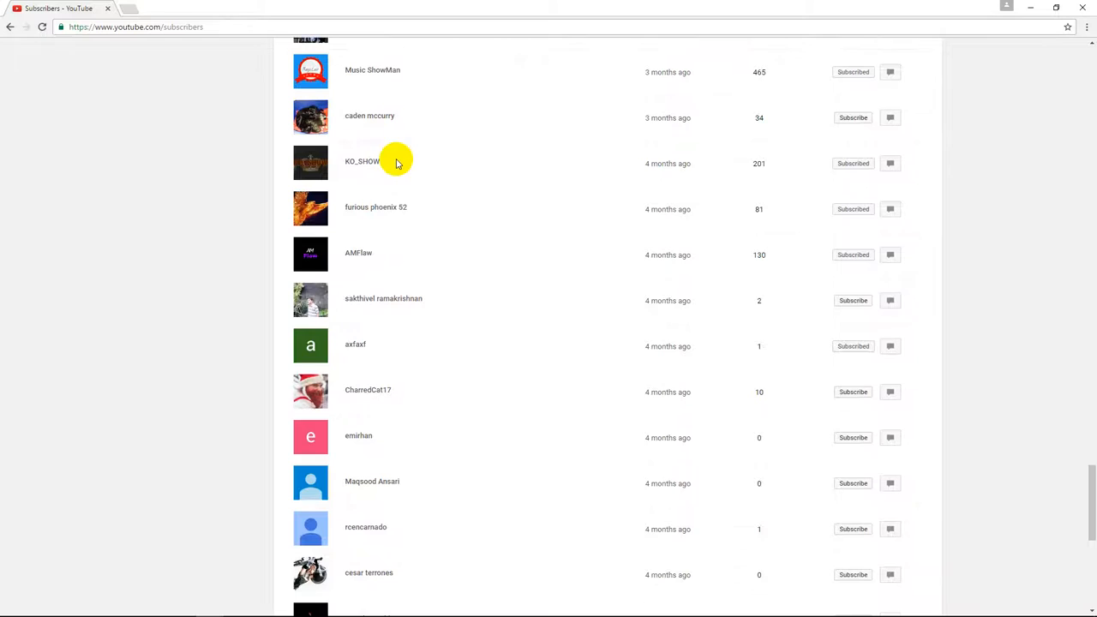
{"action": "scroll", "scroll_direction": "down", "scroll_amount": 3}
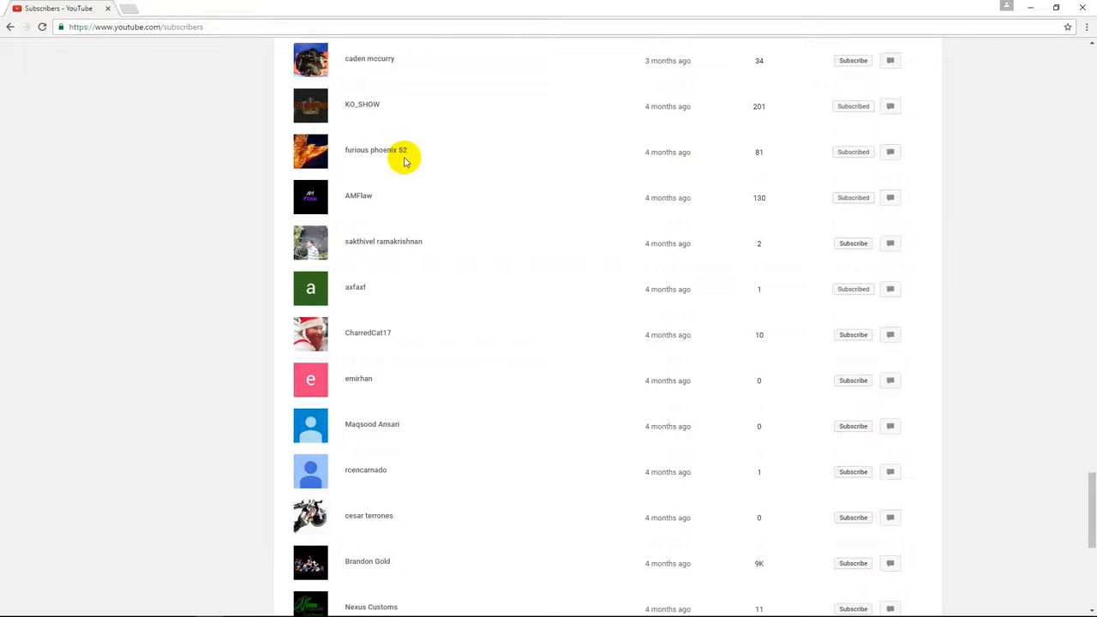
{"action": "scroll", "scroll_direction": "down", "scroll_amount": 3}
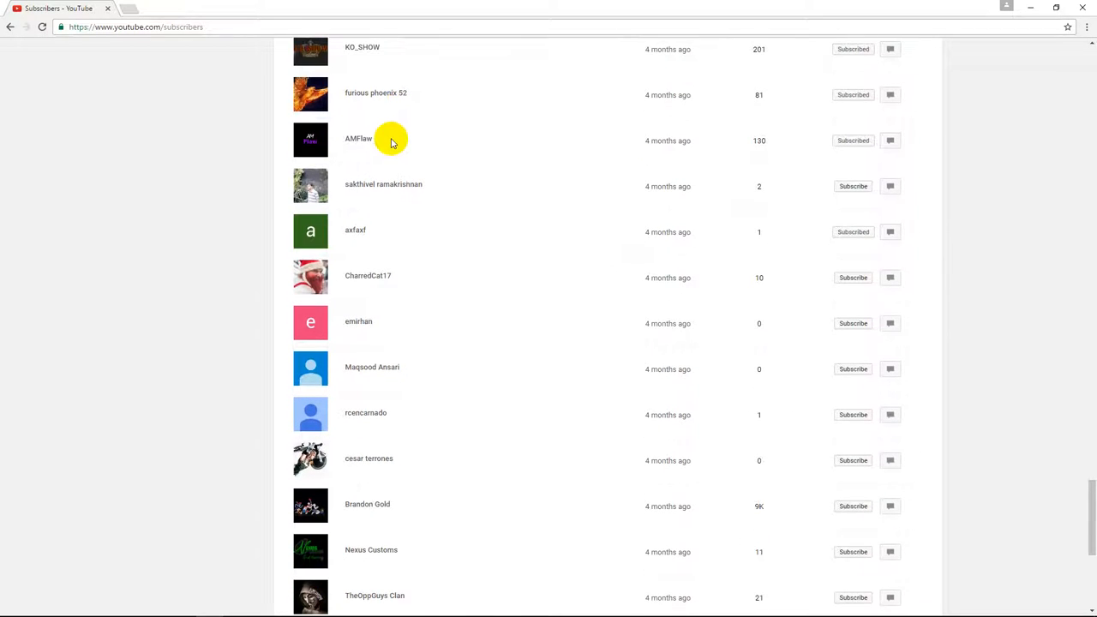
{"action": "scroll", "scroll_direction": "down", "scroll_amount": 3}
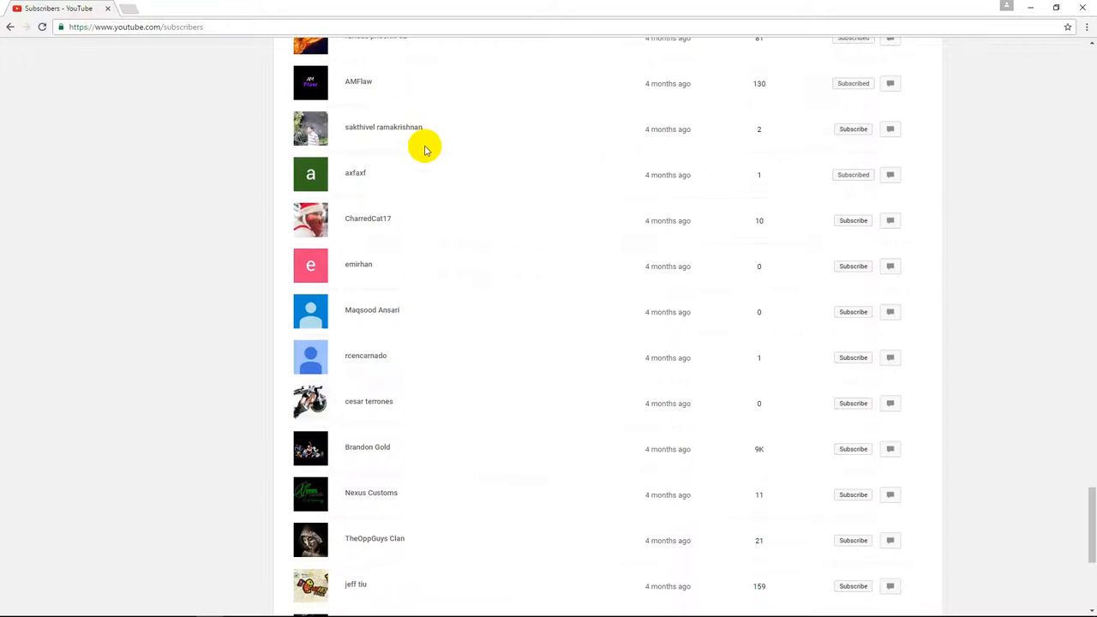
{"action": "mouse_move", "coordinate": [398, 141]}
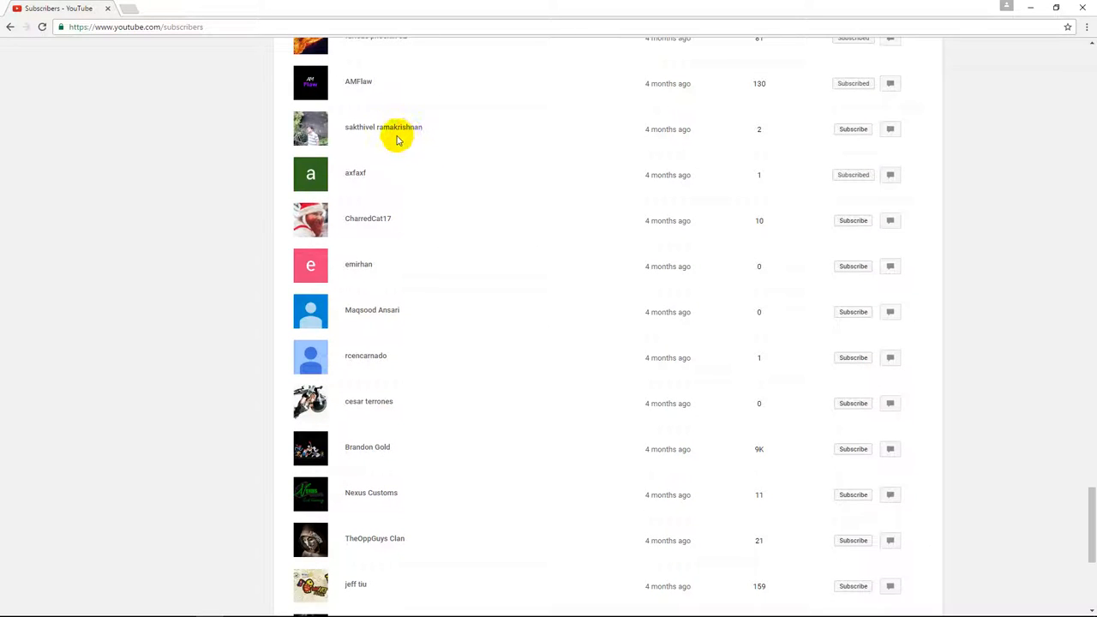
{"action": "scroll", "scroll_direction": "down", "scroll_amount": 3}
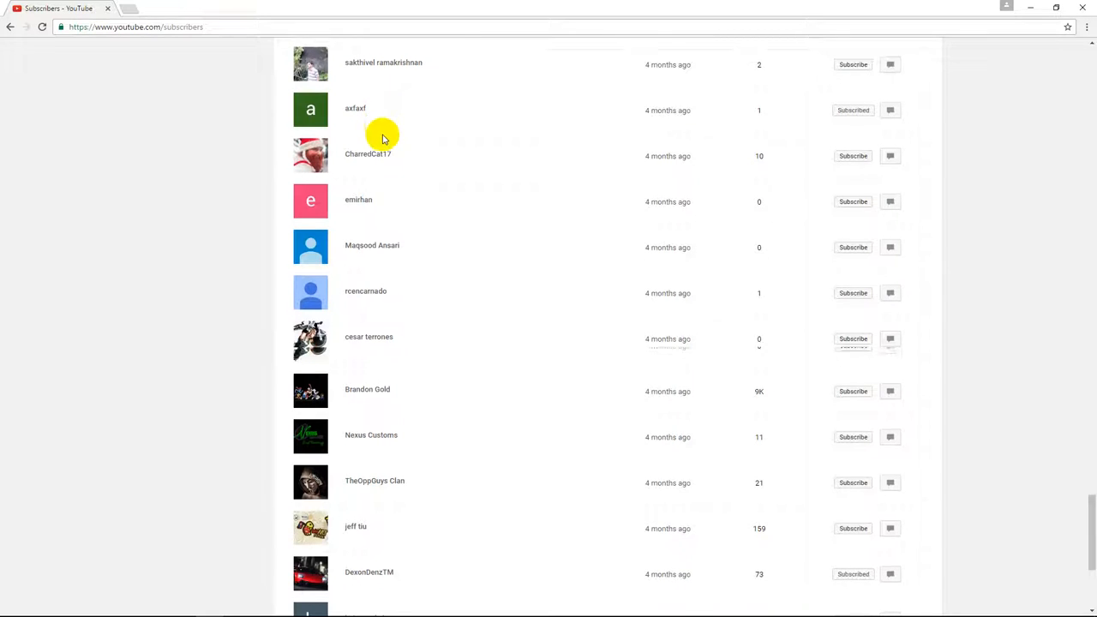
{"action": "scroll", "scroll_direction": "down", "scroll_amount": 3}
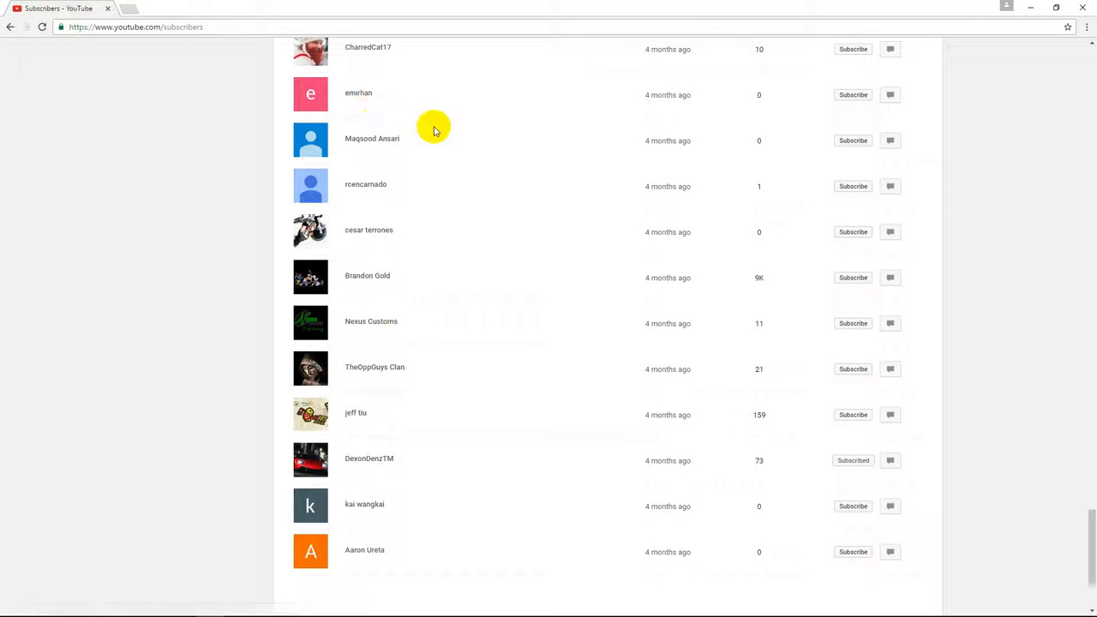
{"action": "scroll", "scroll_direction": "down", "scroll_amount": 3}
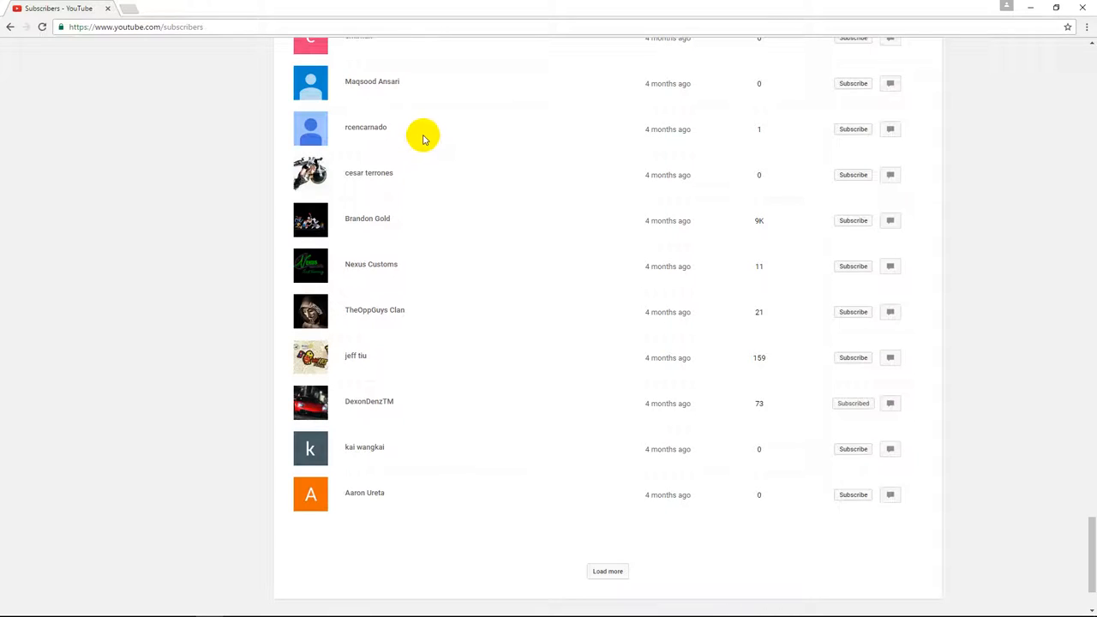
{"action": "mouse_move", "coordinate": [418, 170]}
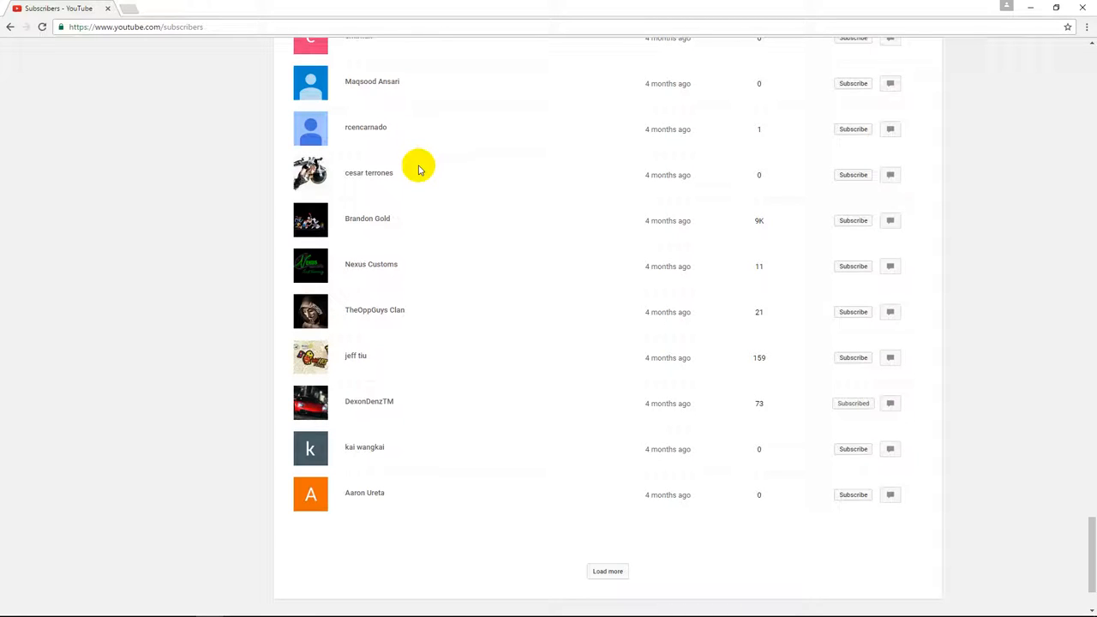
{"action": "mouse_move", "coordinate": [425, 291]}
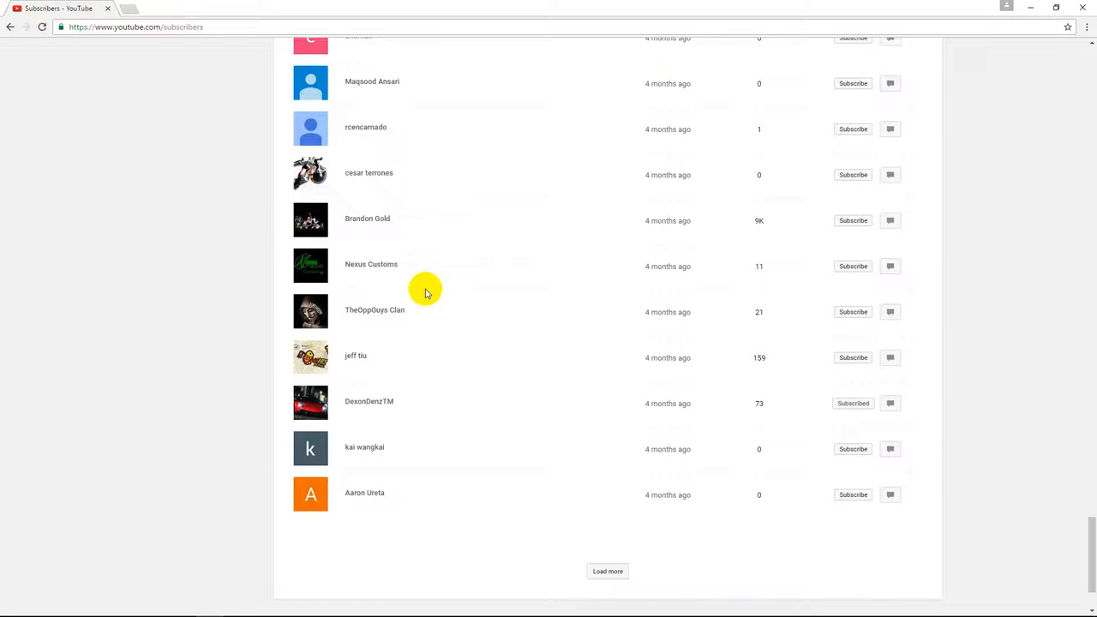
{"action": "mouse_move", "coordinate": [432, 326]}
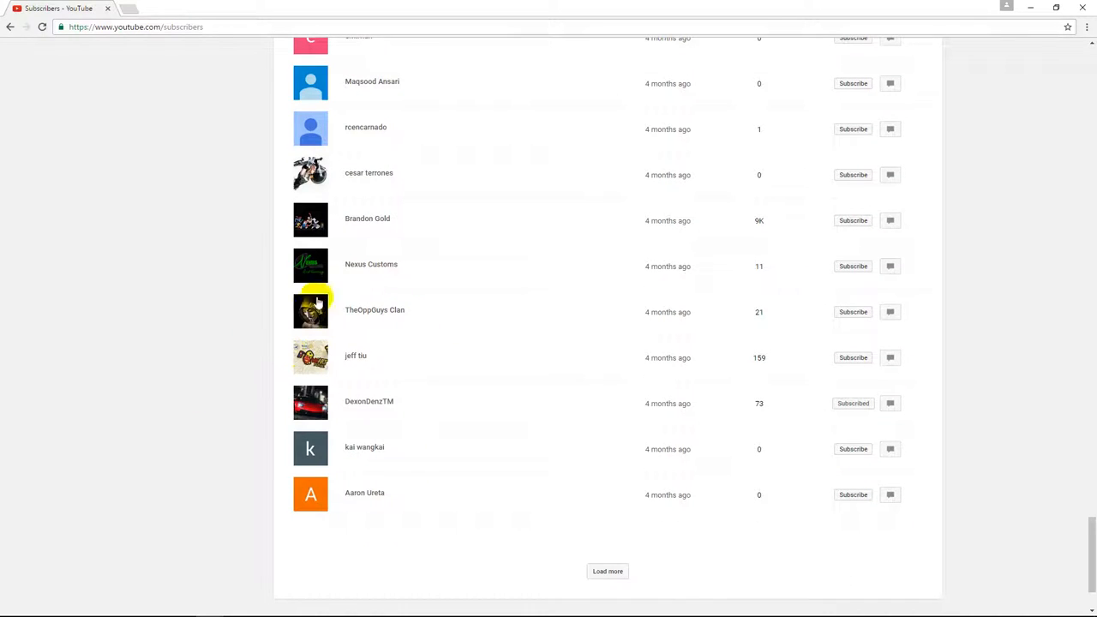
{"action": "scroll", "scroll_direction": "down", "scroll_amount": 3}
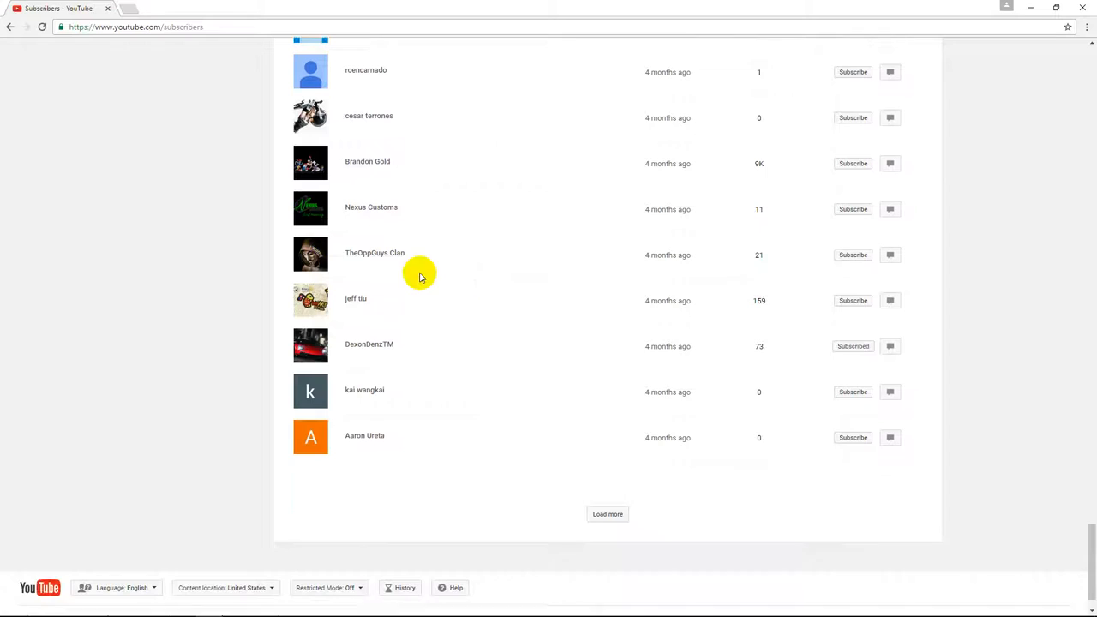
{"action": "scroll", "scroll_direction": "down", "scroll_amount": 3}
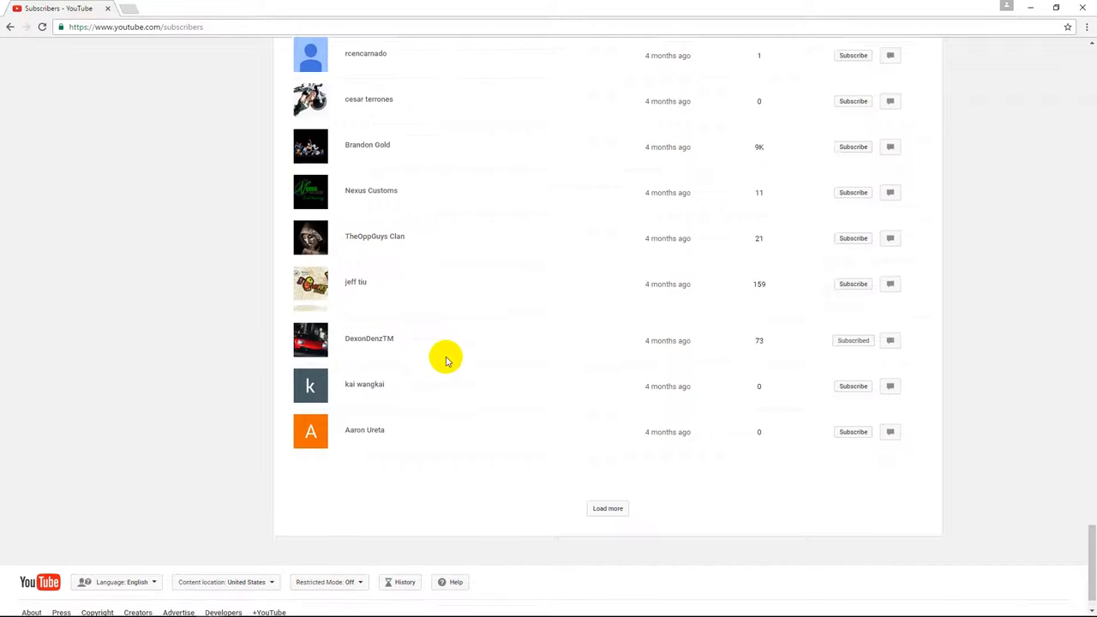
{"action": "scroll", "scroll_direction": "down", "scroll_amount": 3}
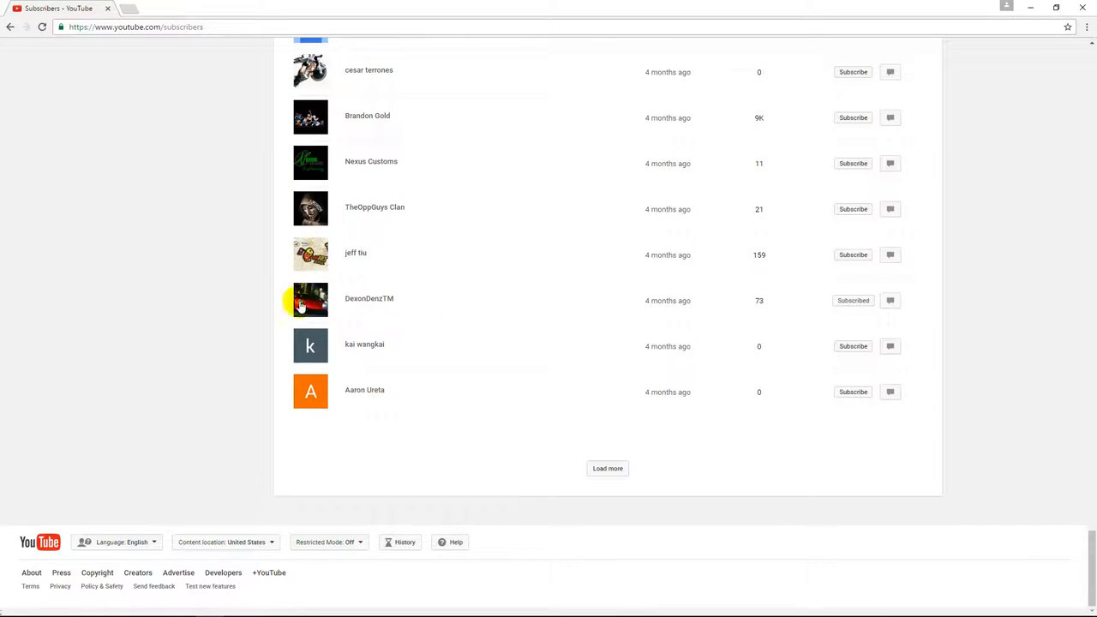
{"action": "mouse_move", "coordinate": [364, 343]}
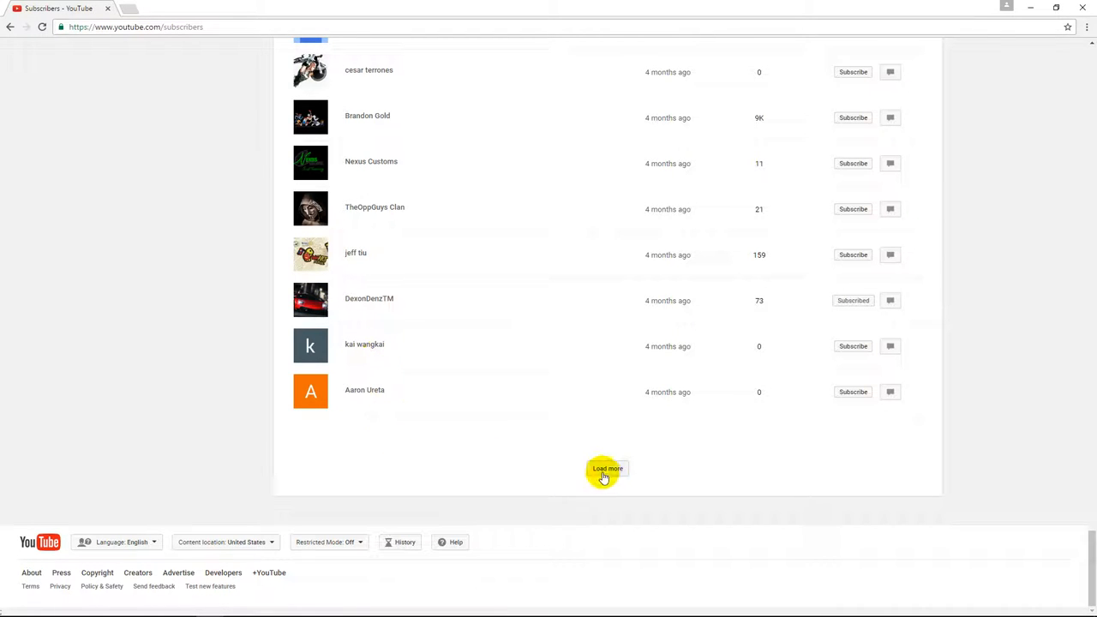
- Load the next batch of older subscribers and scroll into them
{"action": "left_click", "coordinate": [607, 470]}
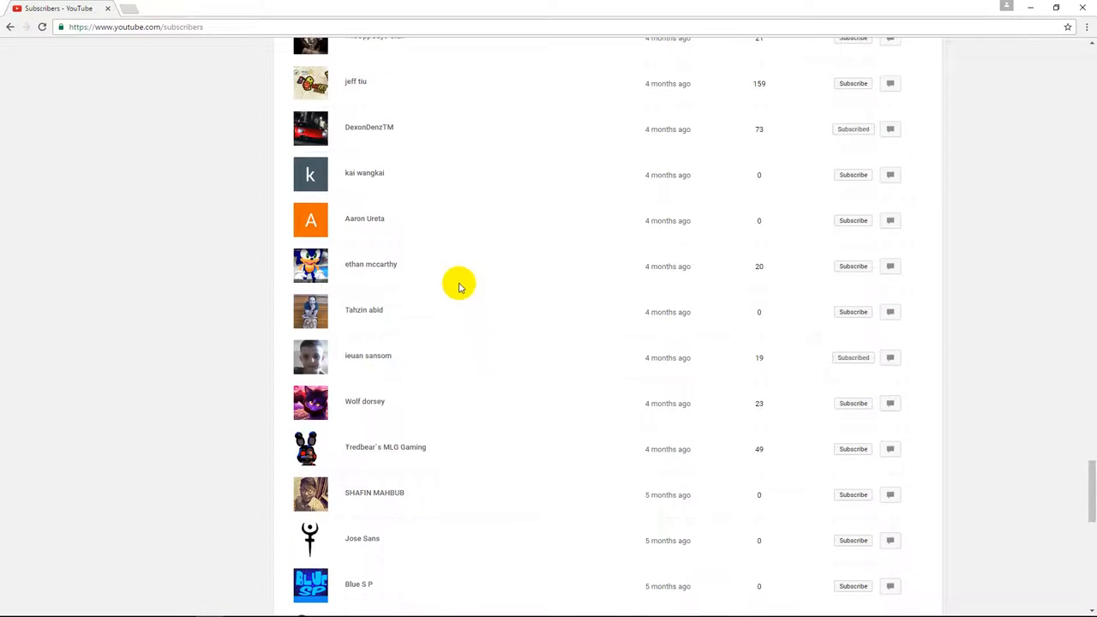
{"action": "scroll", "scroll_direction": "down", "scroll_amount": 3}
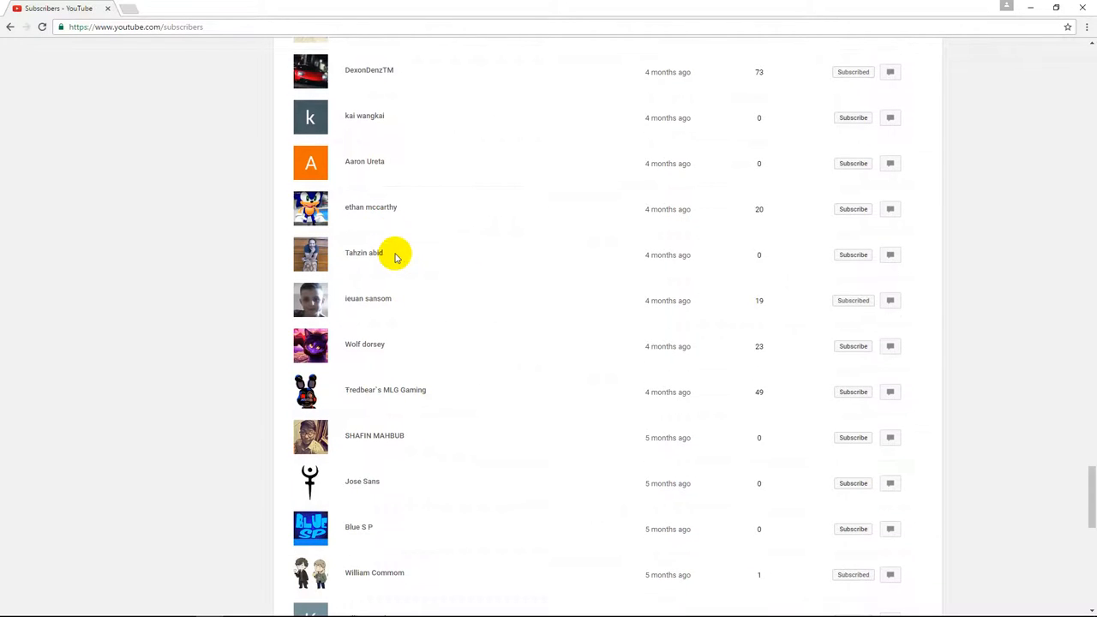
{"action": "scroll", "scroll_direction": "down", "scroll_amount": 3}
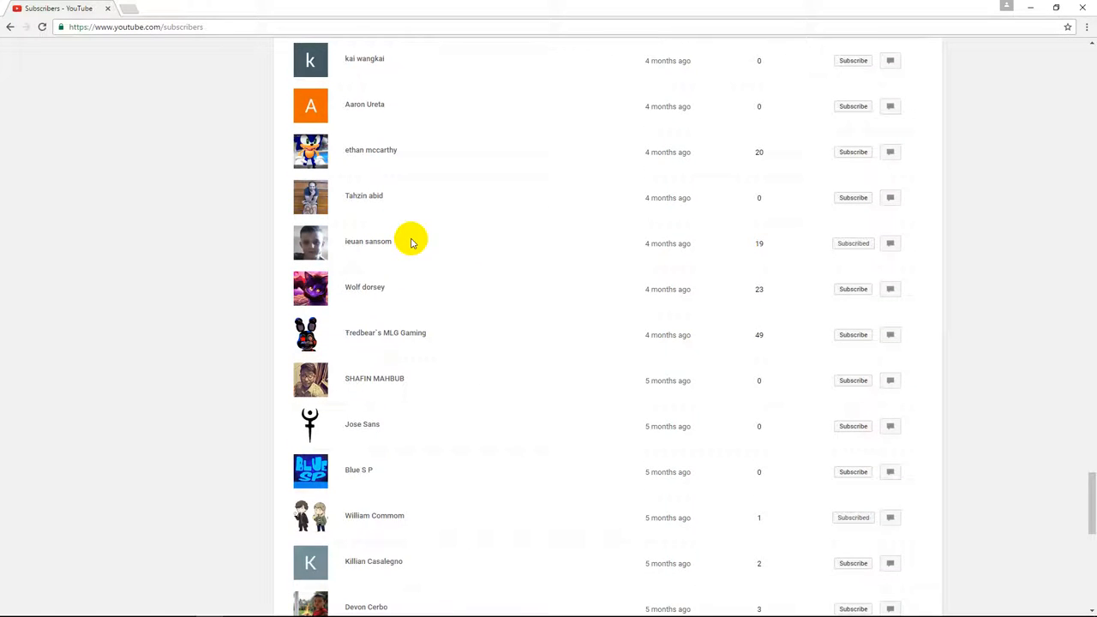
{"action": "scroll", "scroll_direction": "down", "scroll_amount": 3}
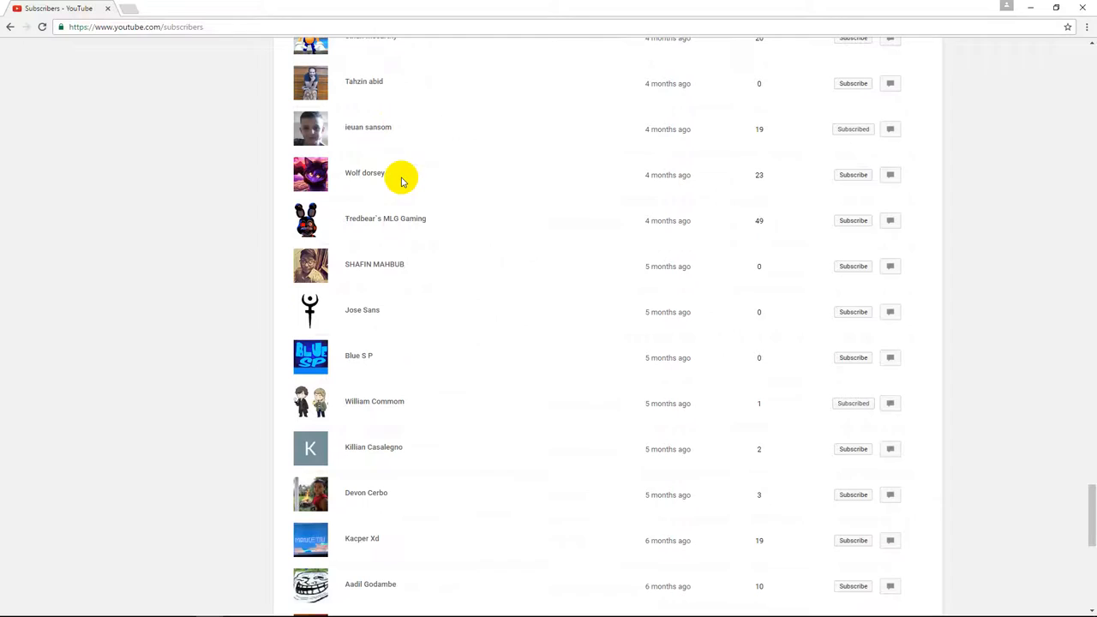
{"action": "mouse_move", "coordinate": [471, 221]}
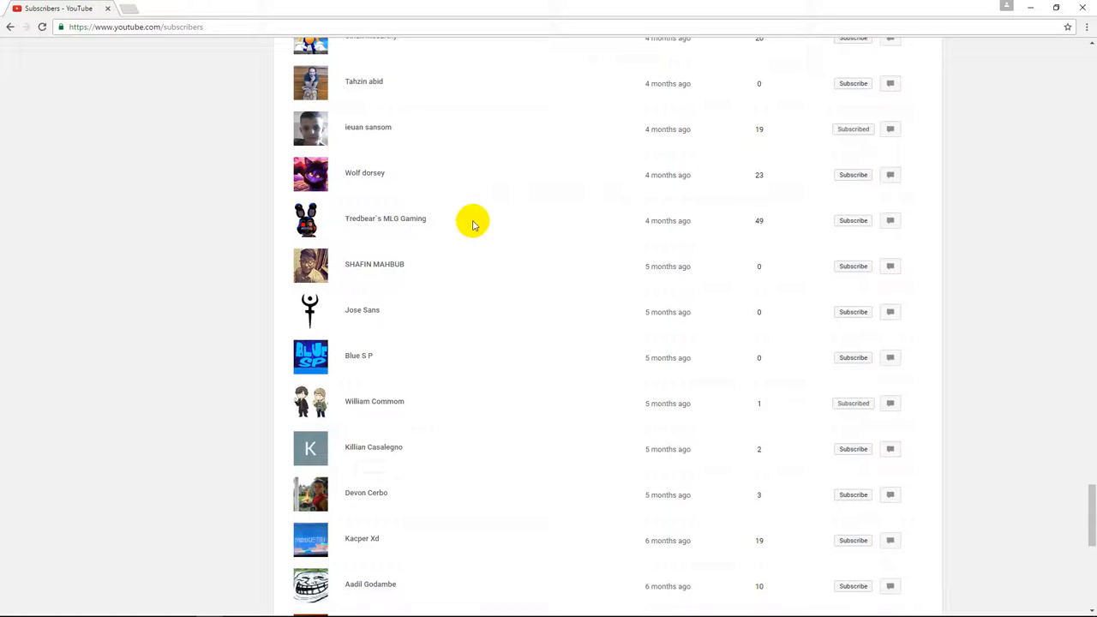
{"action": "scroll", "scroll_direction": "down", "scroll_amount": 3}
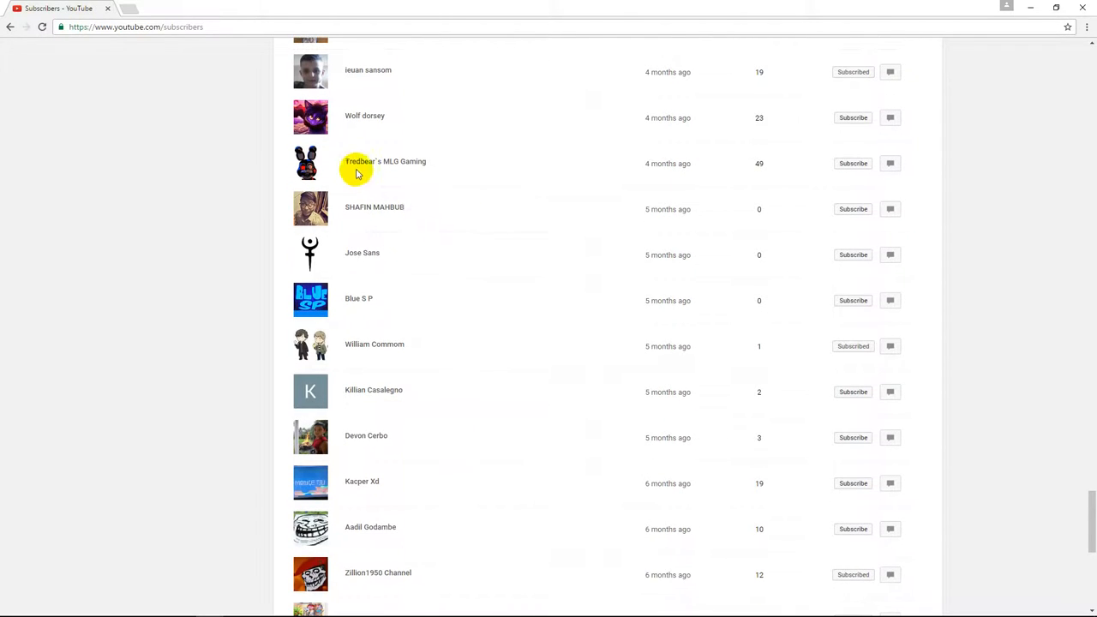
{"action": "mouse_move", "coordinate": [369, 161]}
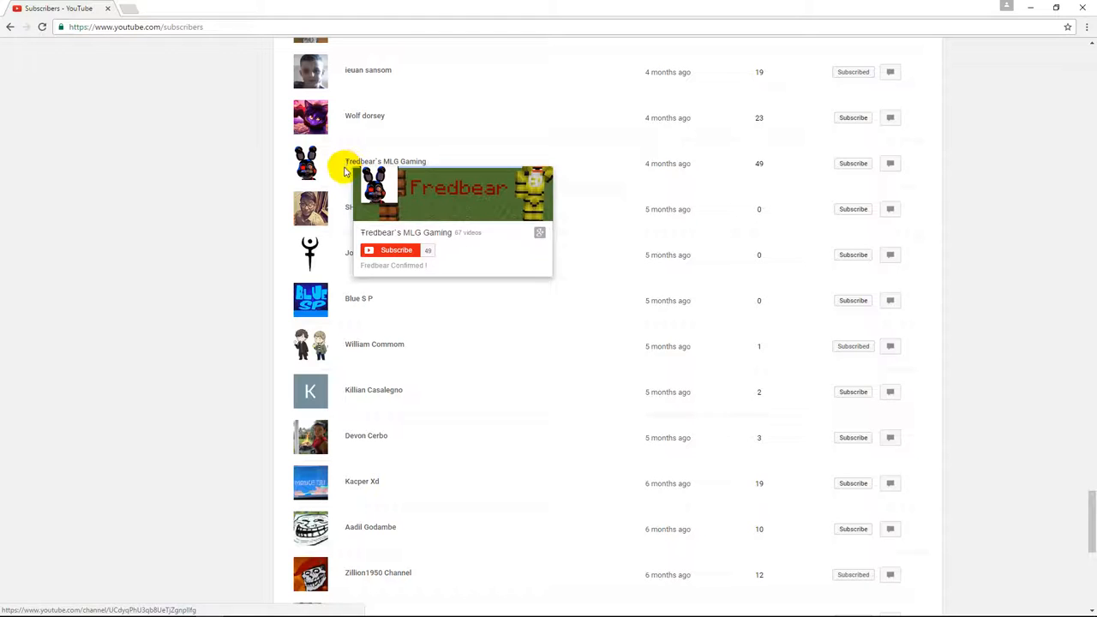
{"action": "mouse_move", "coordinate": [436, 196]}
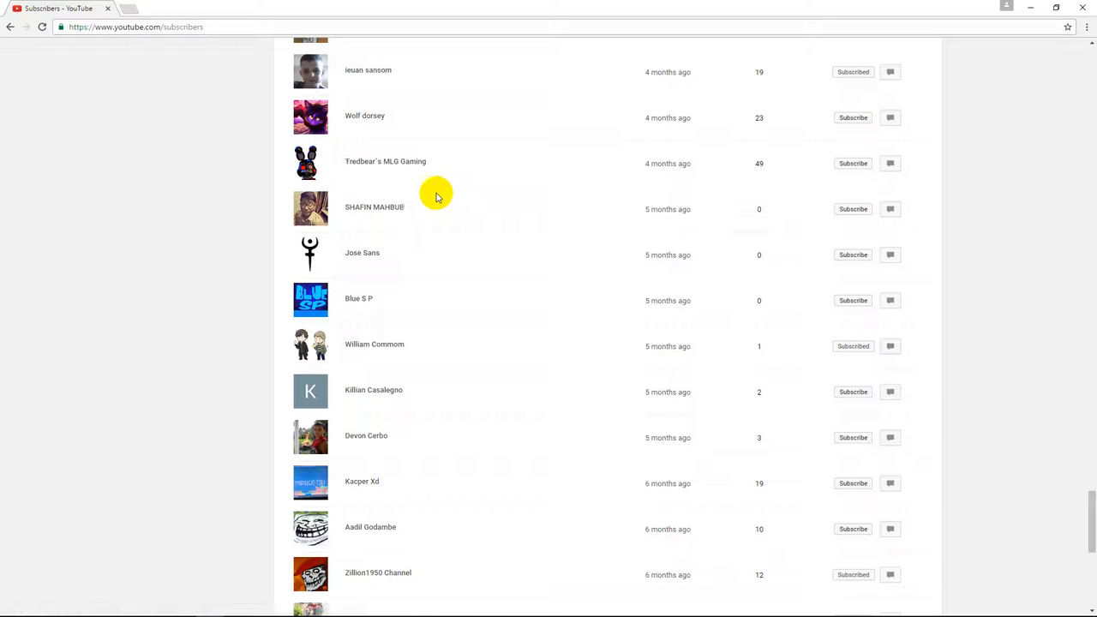
{"action": "scroll", "scroll_direction": "down", "scroll_amount": 3}
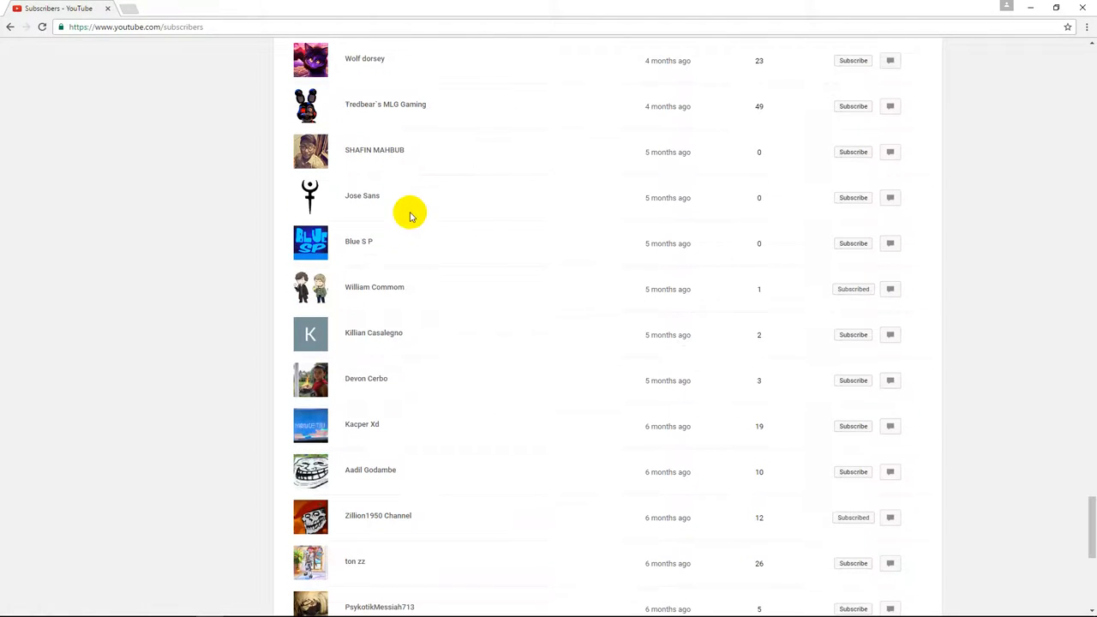
{"action": "scroll", "scroll_direction": "down", "scroll_amount": 3}
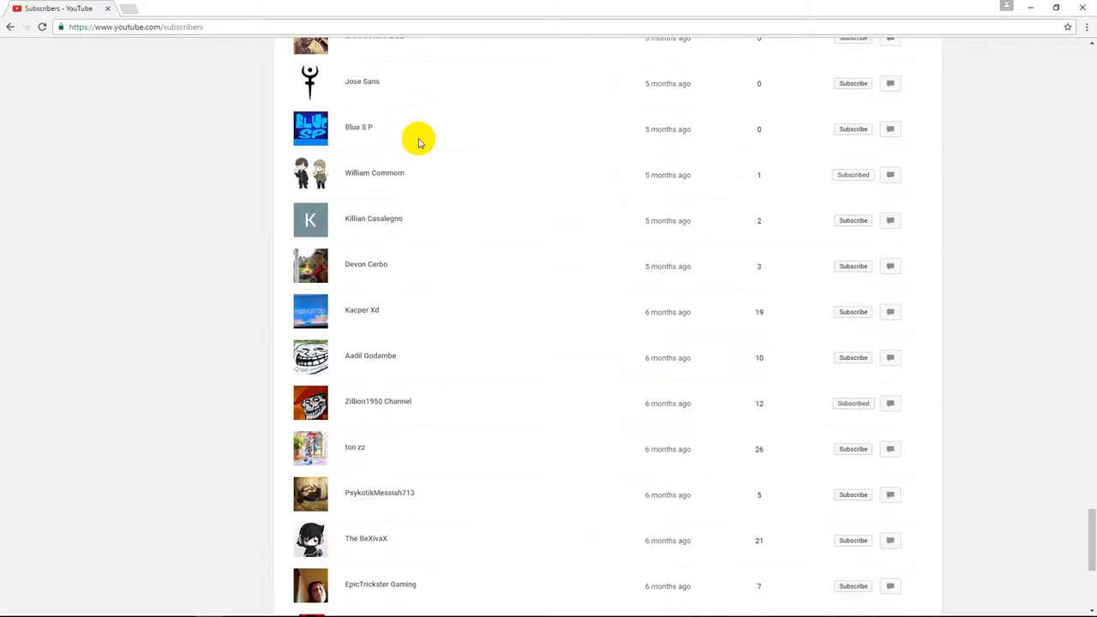
{"action": "scroll", "scroll_direction": "down", "scroll_amount": 3}
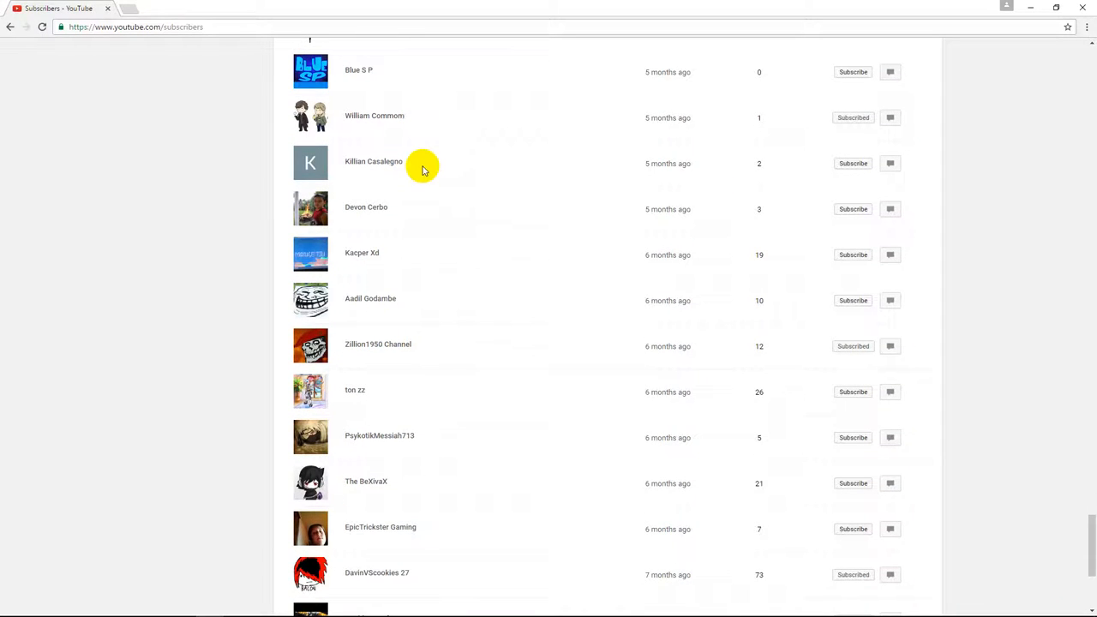
{"action": "mouse_move", "coordinate": [411, 197]}
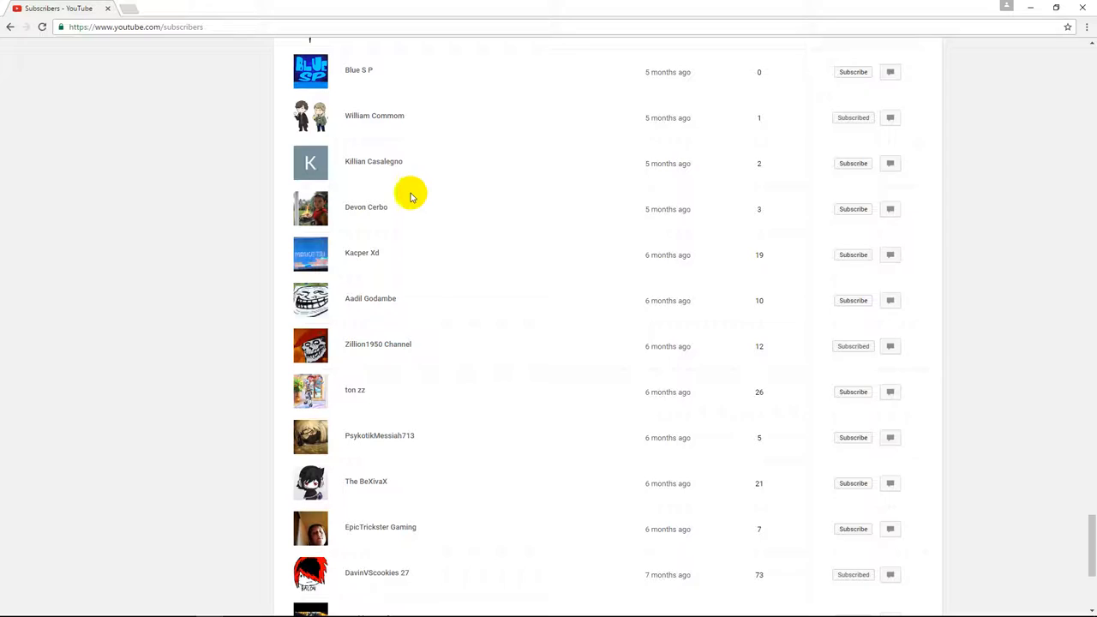
{"action": "scroll", "scroll_direction": "down", "scroll_amount": 3}
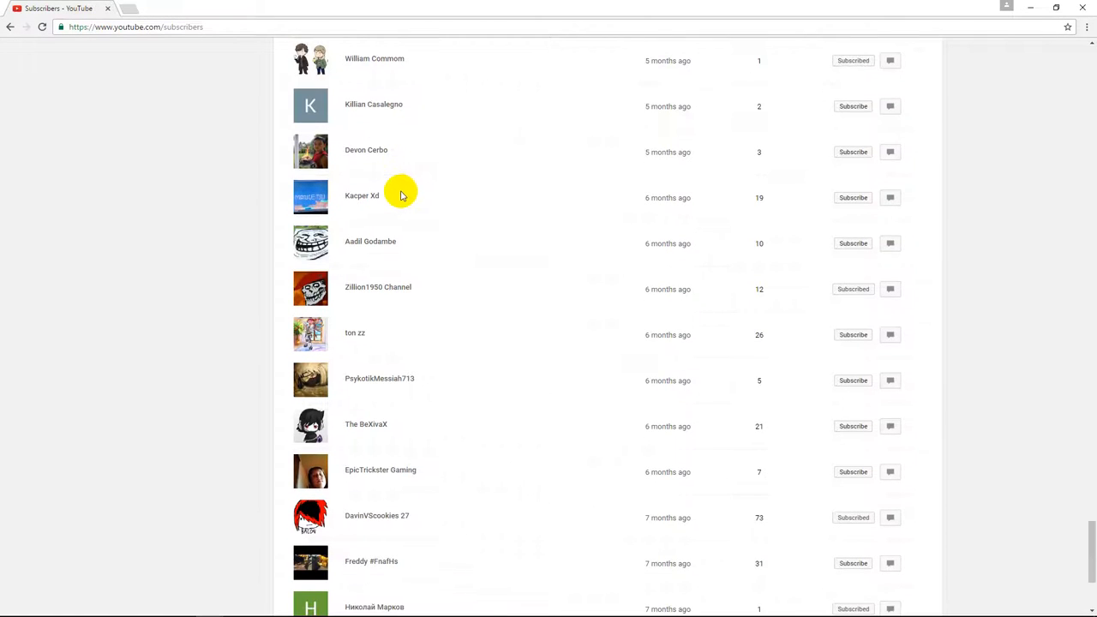
{"action": "scroll", "scroll_direction": "down", "scroll_amount": 3}
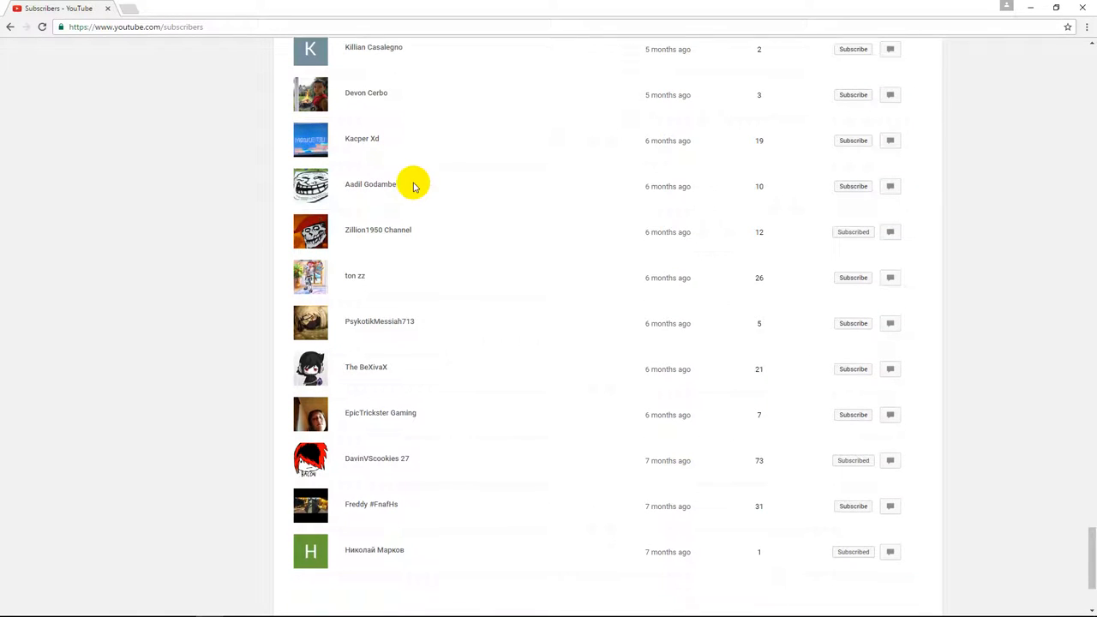
{"action": "scroll", "scroll_direction": "down", "scroll_amount": 3}
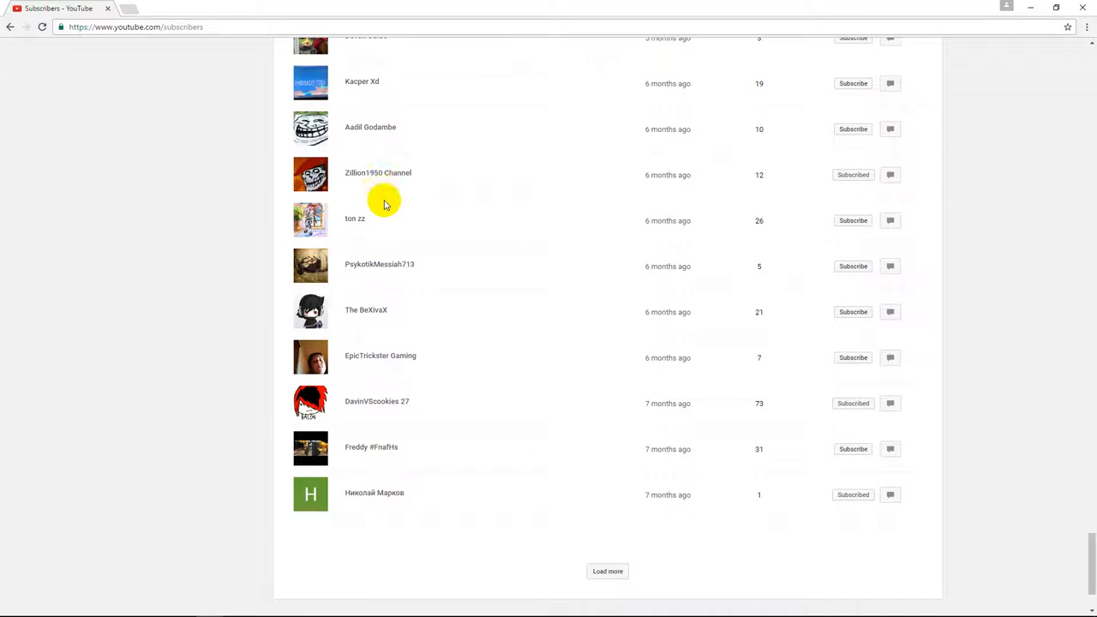
{"action": "mouse_move", "coordinate": [421, 264]}
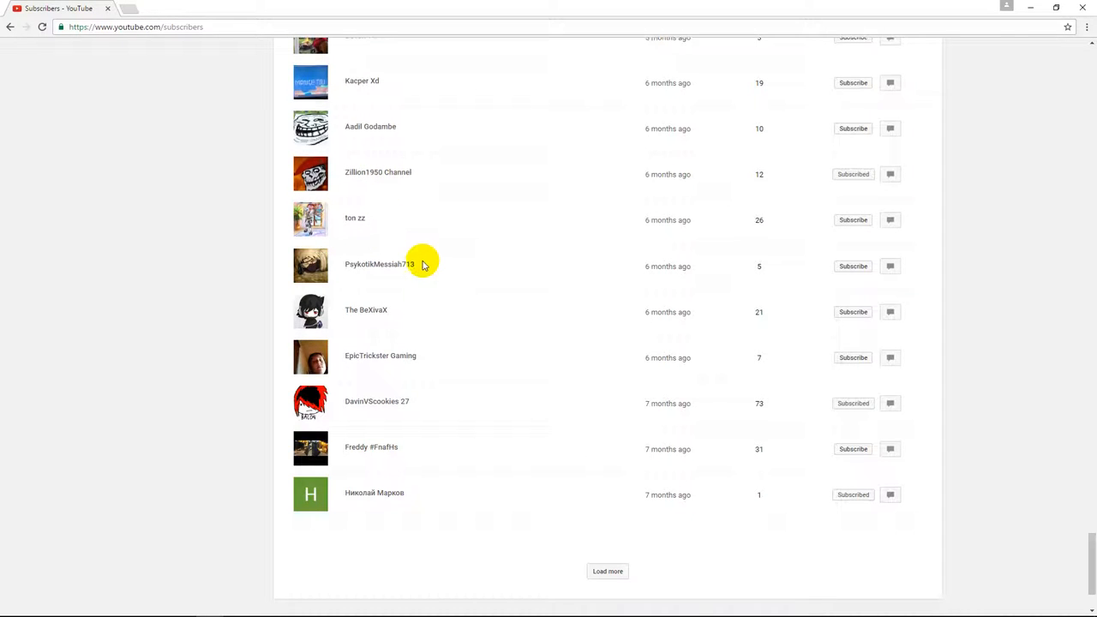
{"action": "scroll", "scroll_direction": "down", "scroll_amount": 3}
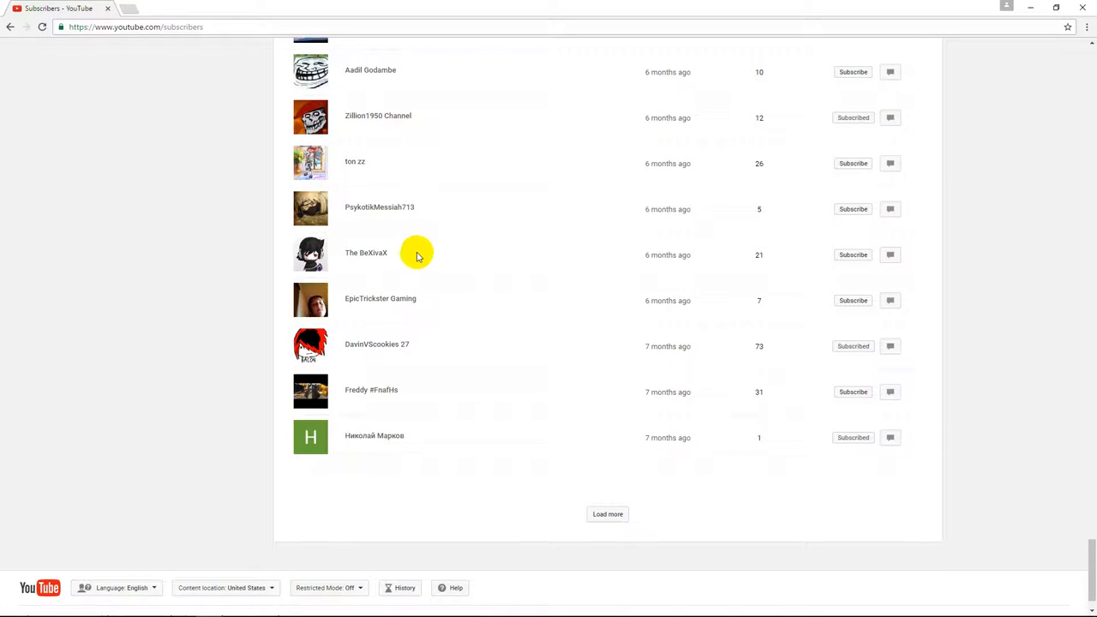
{"action": "mouse_move", "coordinate": [453, 295]}
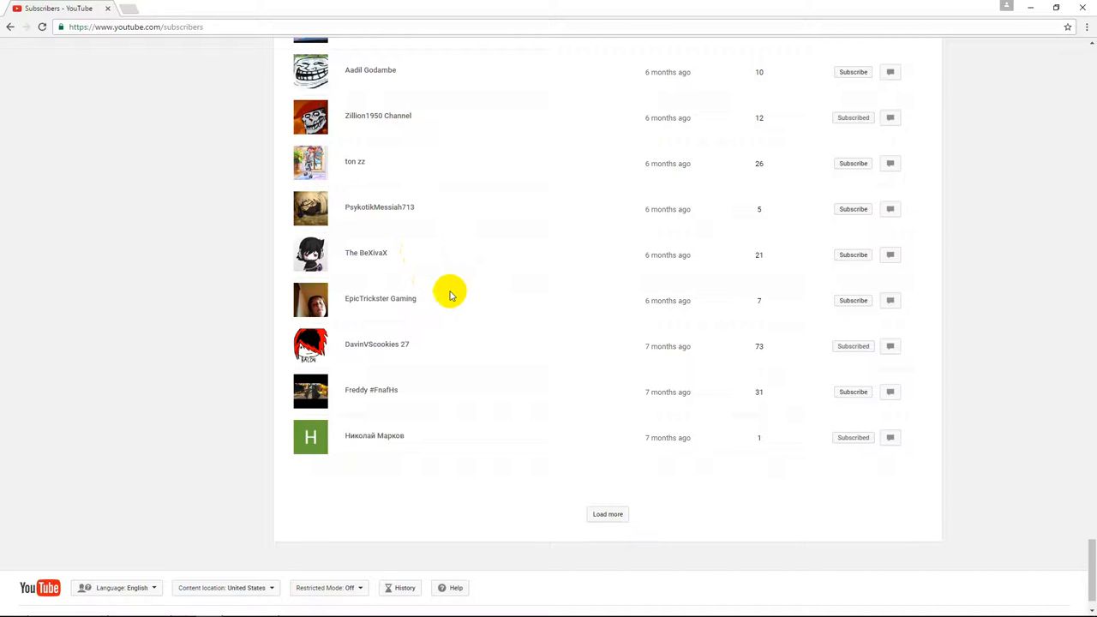
{"action": "scroll", "scroll_direction": "down", "scroll_amount": 3}
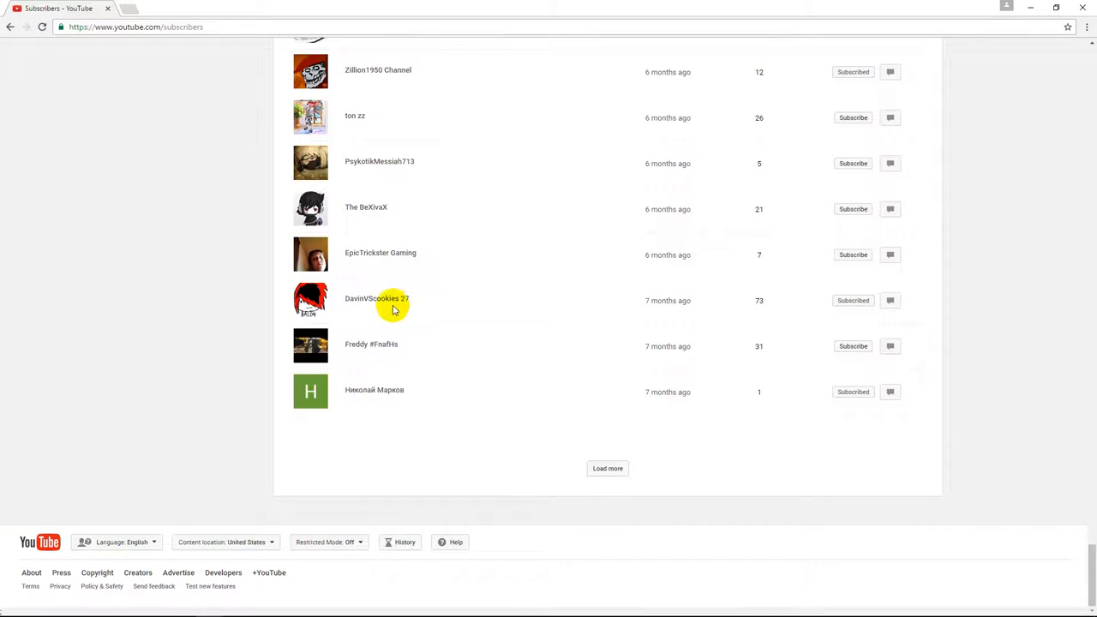
{"action": "mouse_move", "coordinate": [454, 273]}
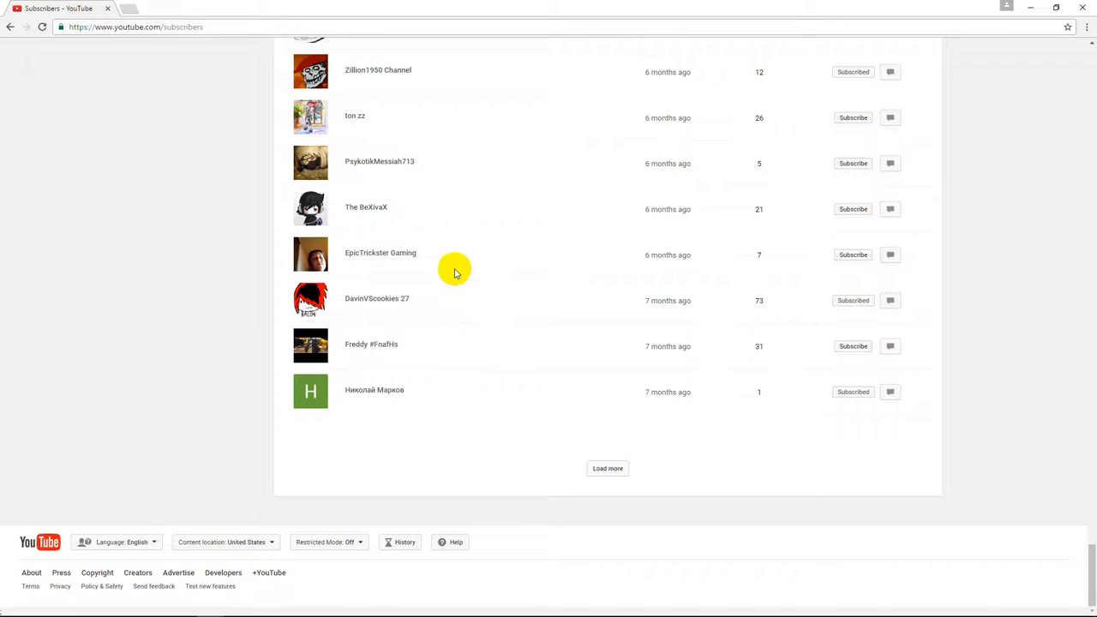
{"action": "mouse_move", "coordinate": [436, 298]}
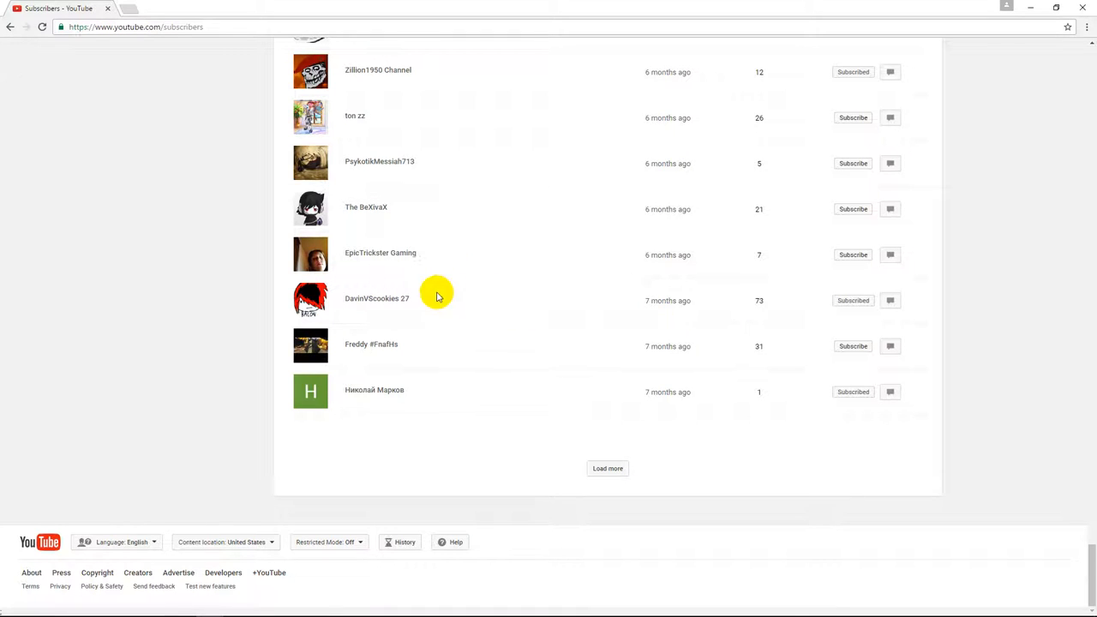
{"action": "mouse_move", "coordinate": [445, 334]}
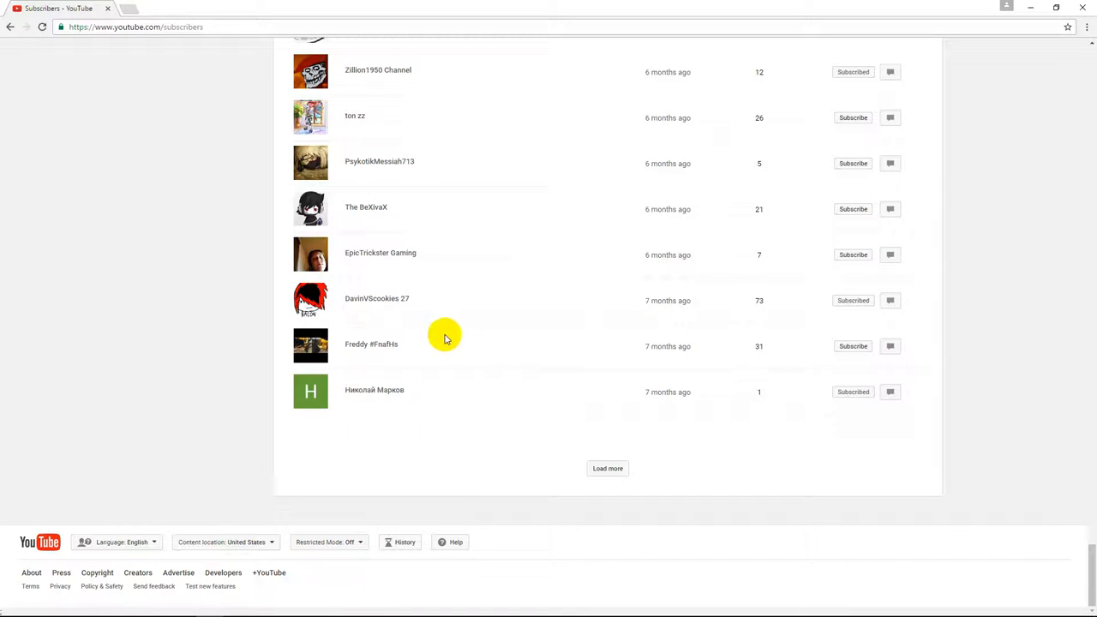
{"action": "mouse_move", "coordinate": [409, 317]}
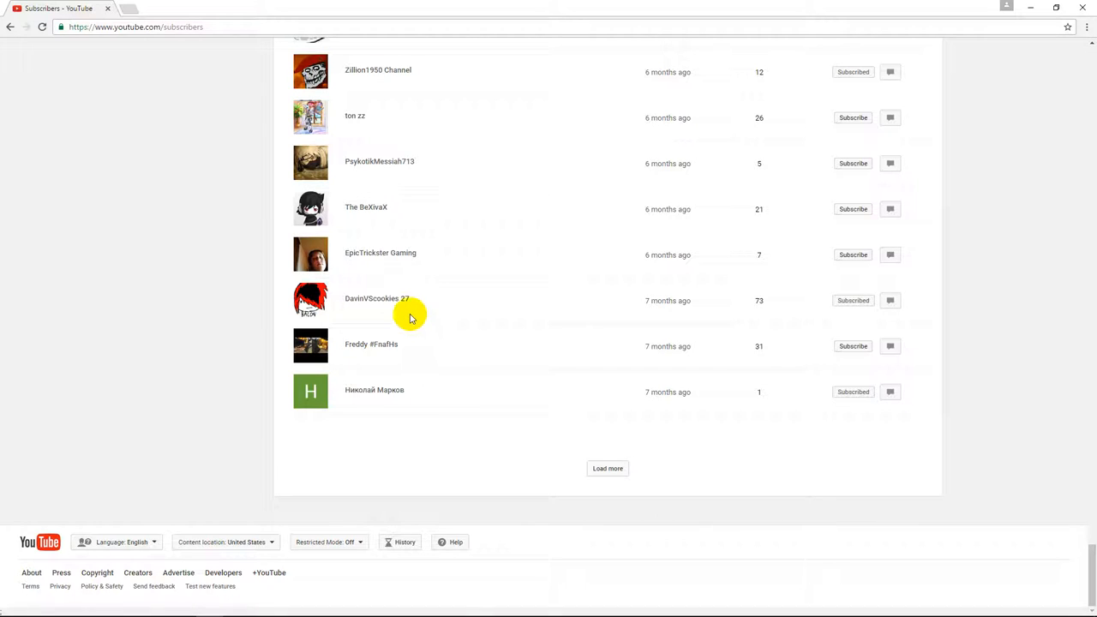
{"action": "left_click", "coordinate": [607, 468]}
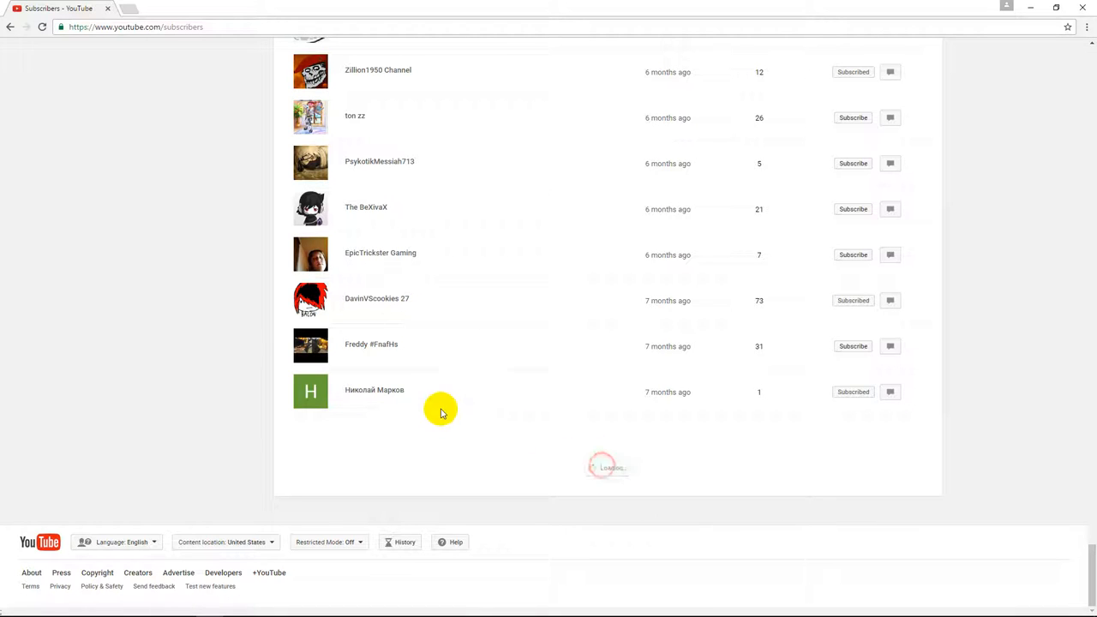
- Scroll through the newly loaded subscribers down to Sourcerin from 11 months ago
{"action": "scroll", "scroll_direction": "down", "scroll_amount": 3}
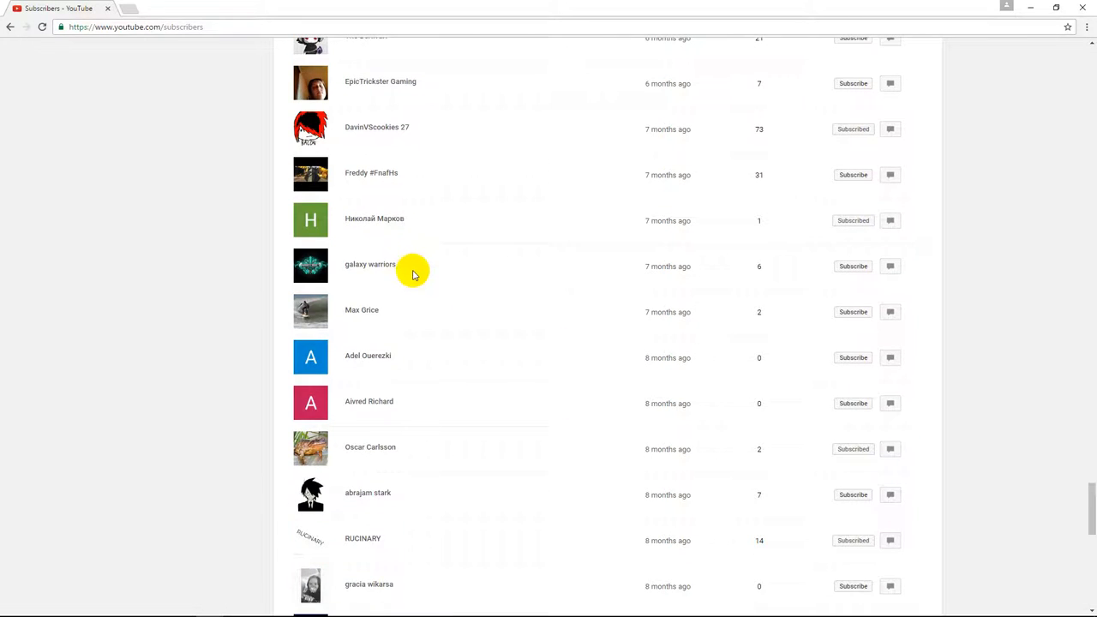
{"action": "scroll", "scroll_direction": "down", "scroll_amount": 3}
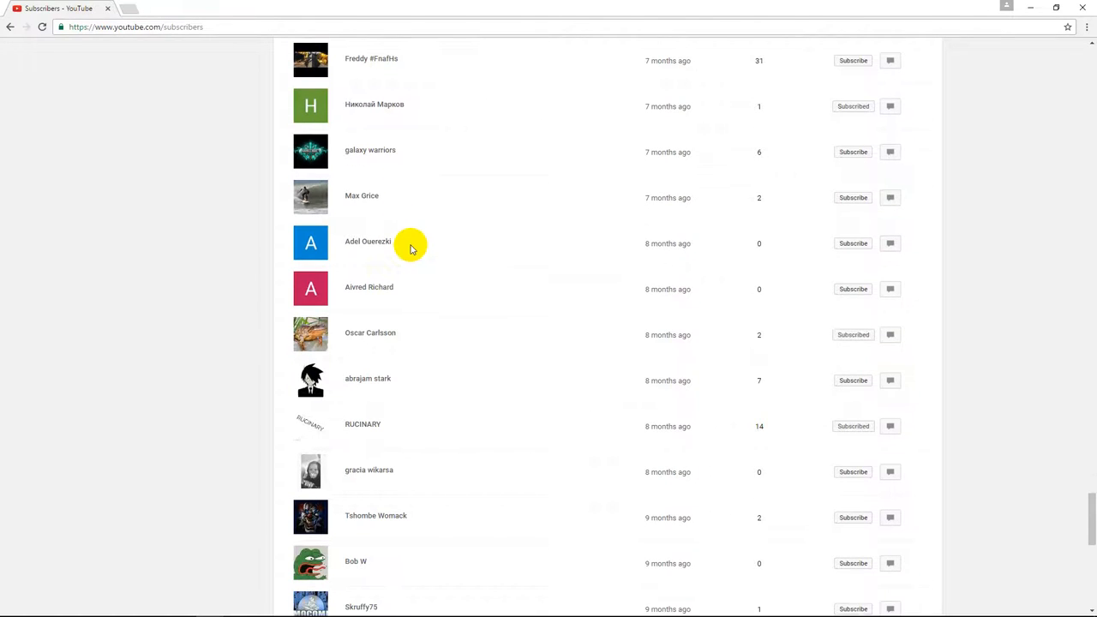
{"action": "scroll", "scroll_direction": "down", "scroll_amount": 3}
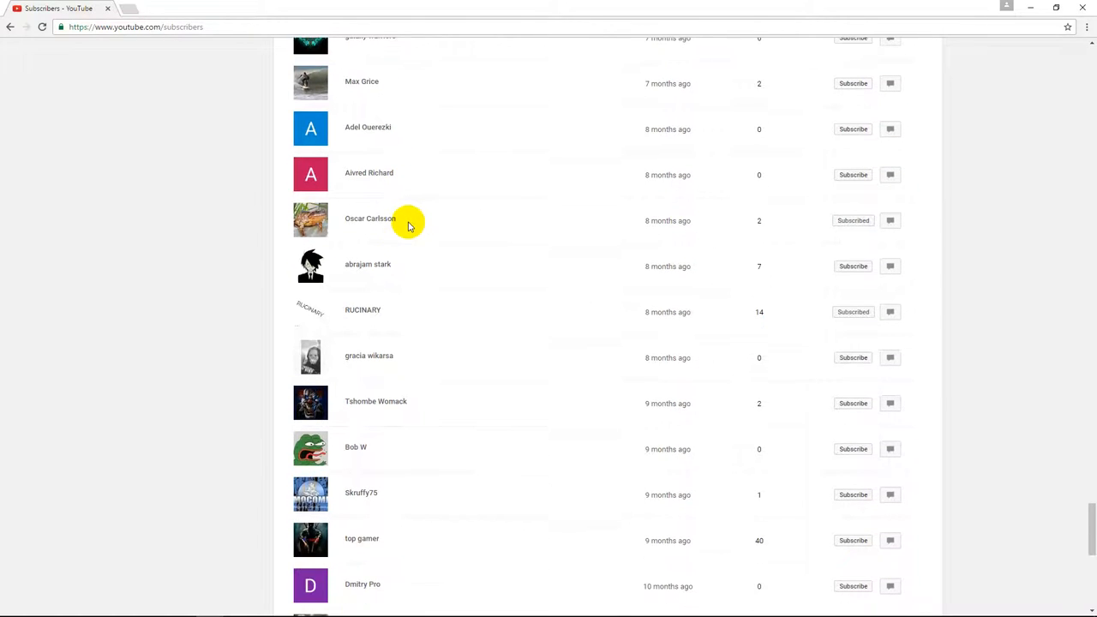
{"action": "scroll", "scroll_direction": "down", "scroll_amount": 3}
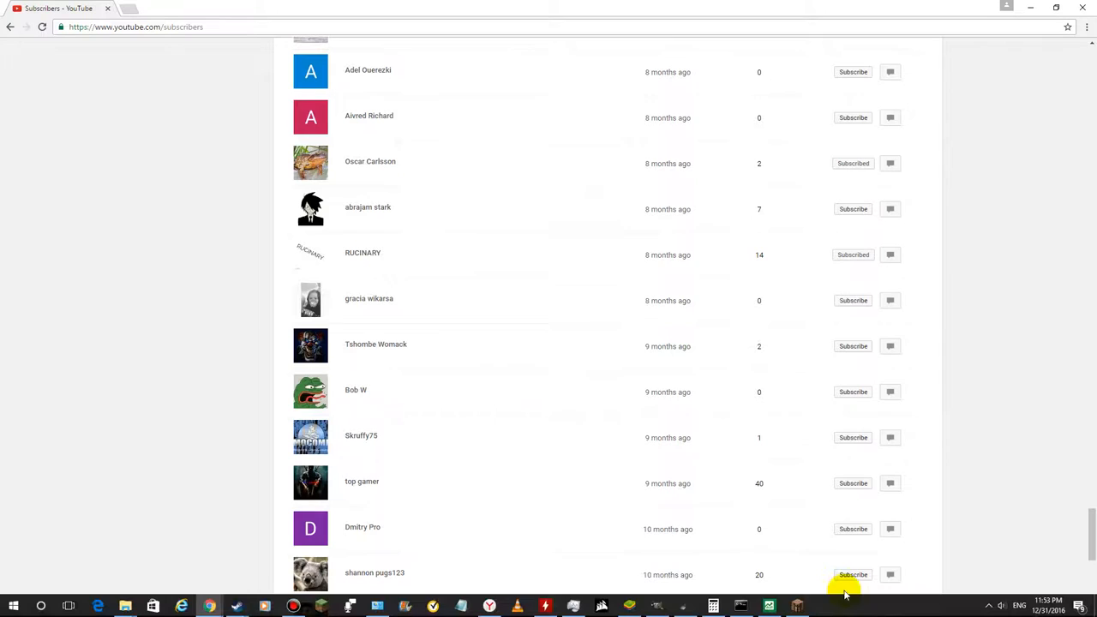
{"action": "scroll", "scroll_direction": "down", "scroll_amount": 3}
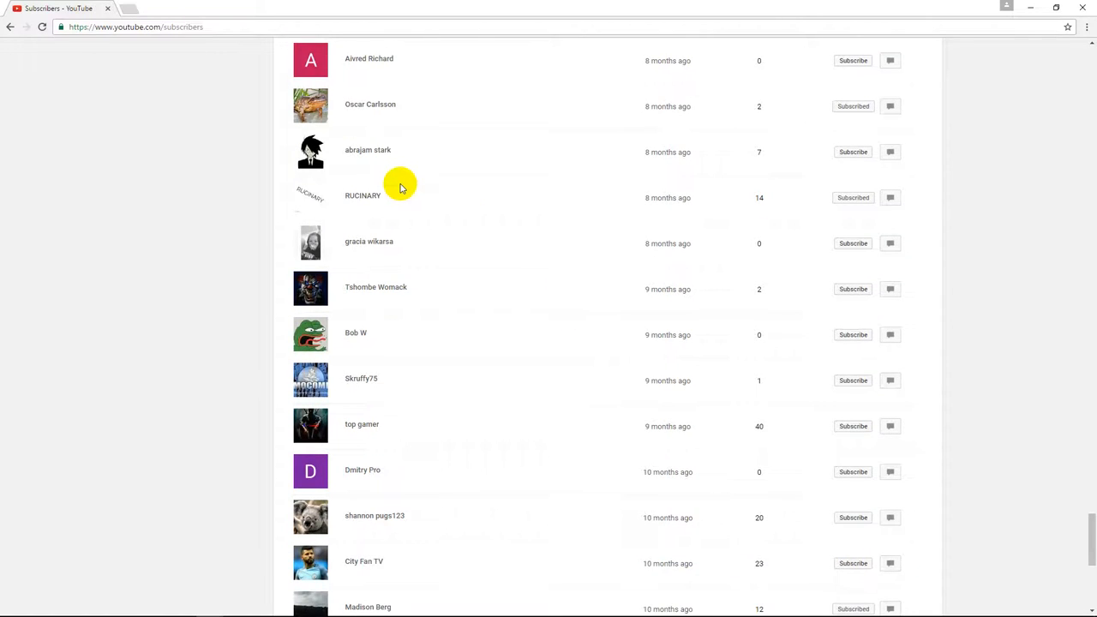
{"action": "scroll", "scroll_direction": "down", "scroll_amount": 3}
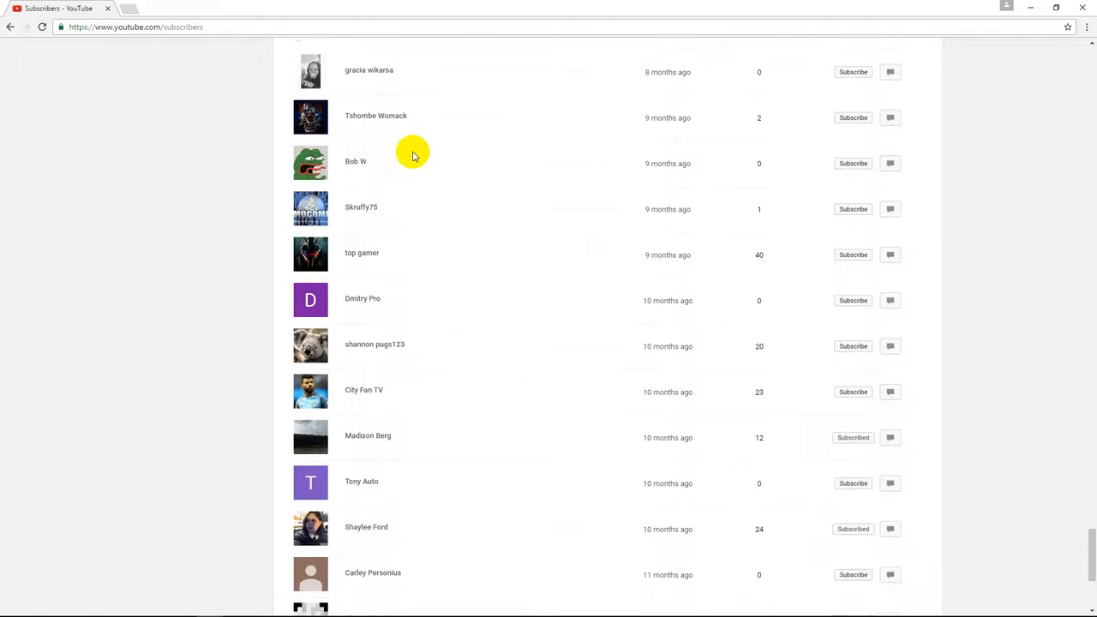
{"action": "scroll", "scroll_direction": "down", "scroll_amount": 3}
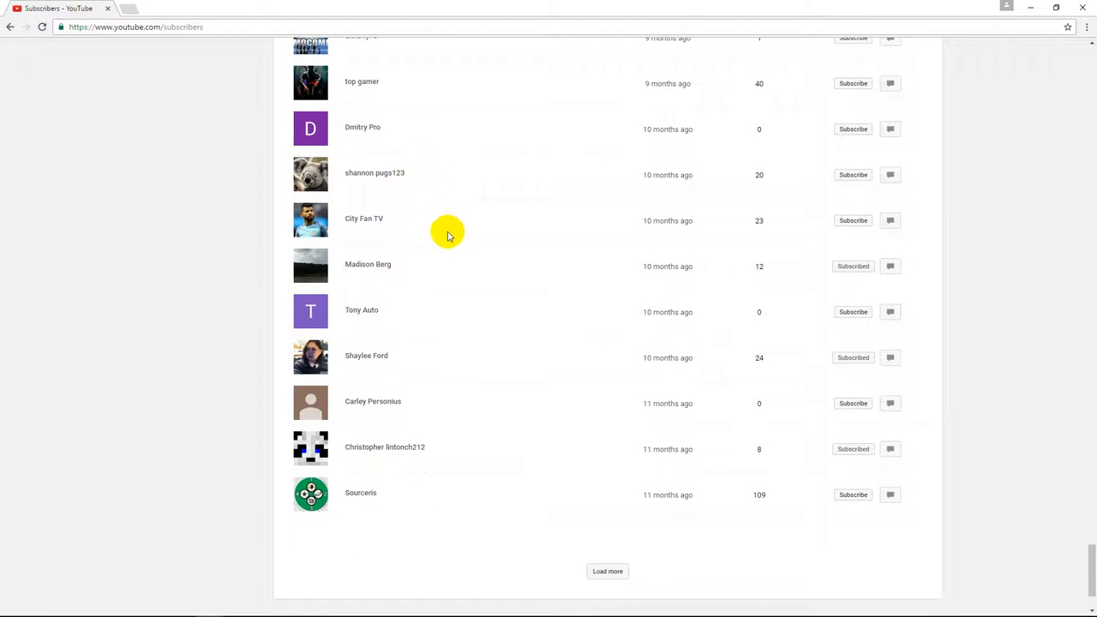
{"action": "mouse_move", "coordinate": [500, 380]}
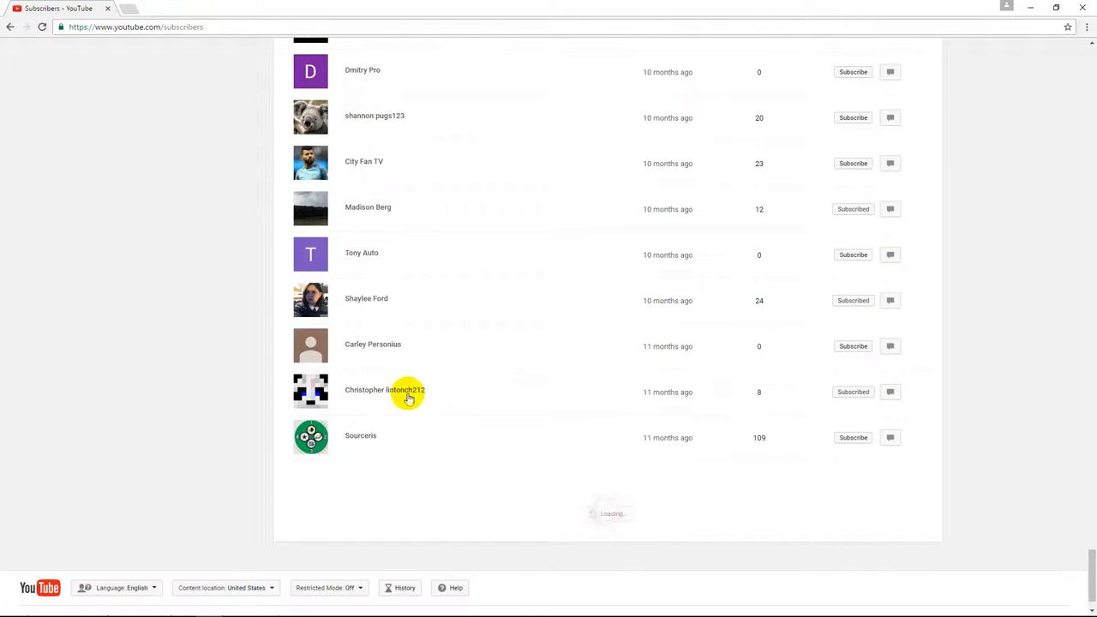
- Scroll down through the oldest subscribers in the list
{"action": "scroll", "scroll_direction": "down", "scroll_amount": 3}
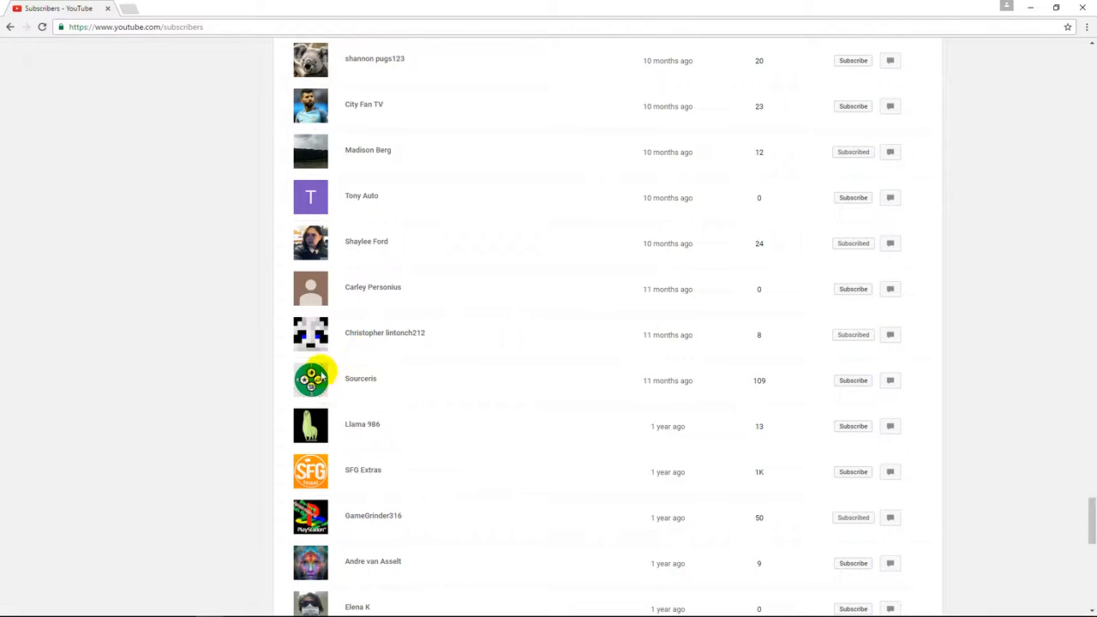
{"action": "mouse_move", "coordinate": [432, 335]}
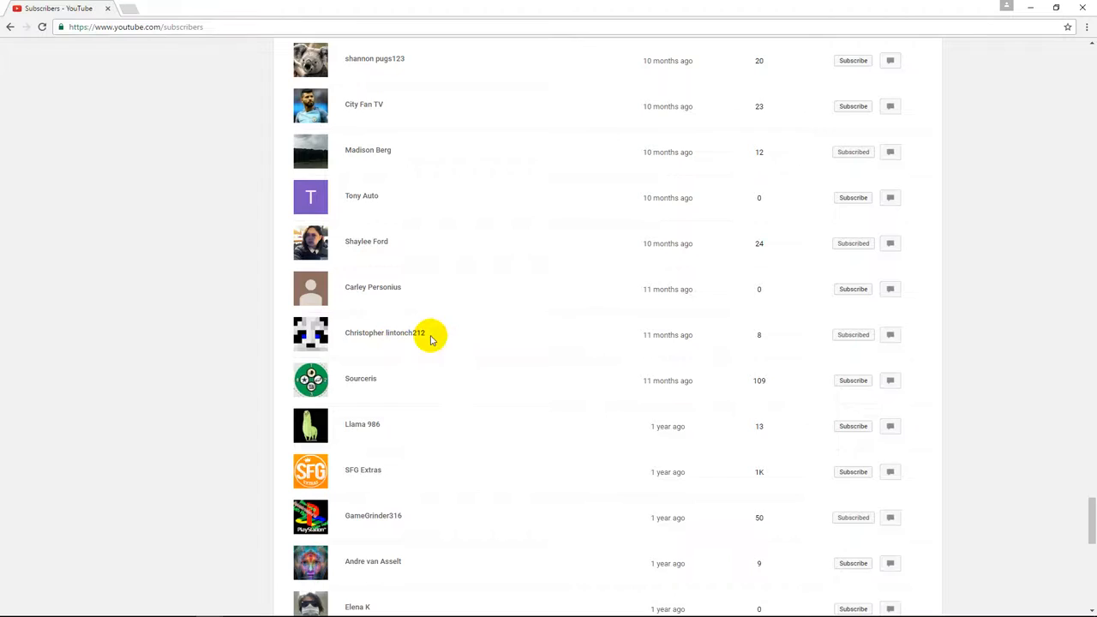
{"action": "scroll", "scroll_direction": "down", "scroll_amount": 3}
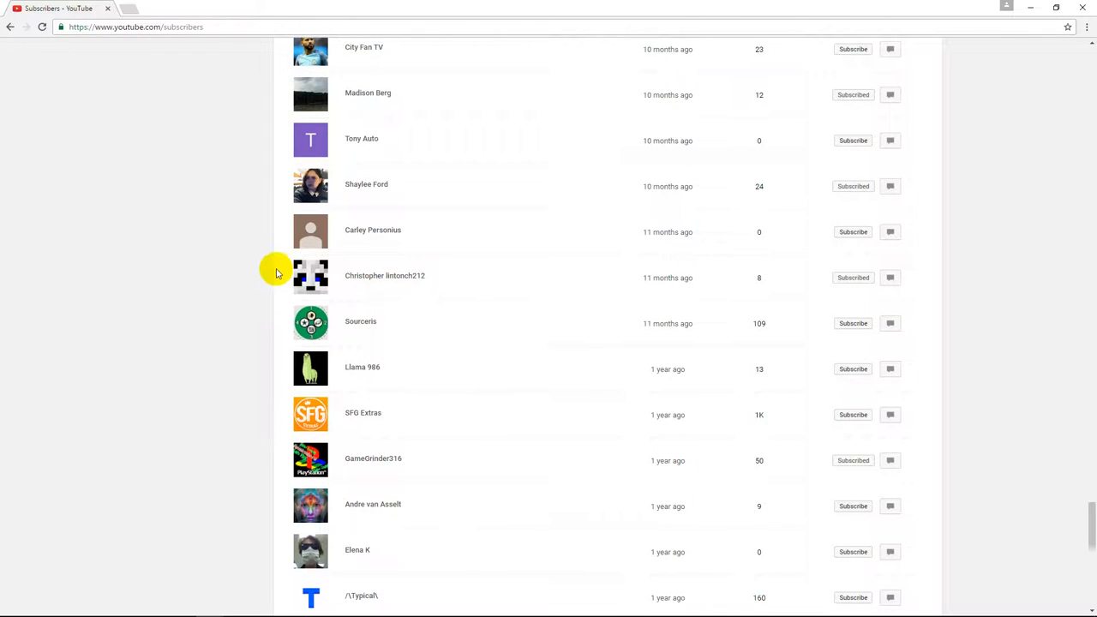
{"action": "scroll", "scroll_direction": "down", "scroll_amount": 3}
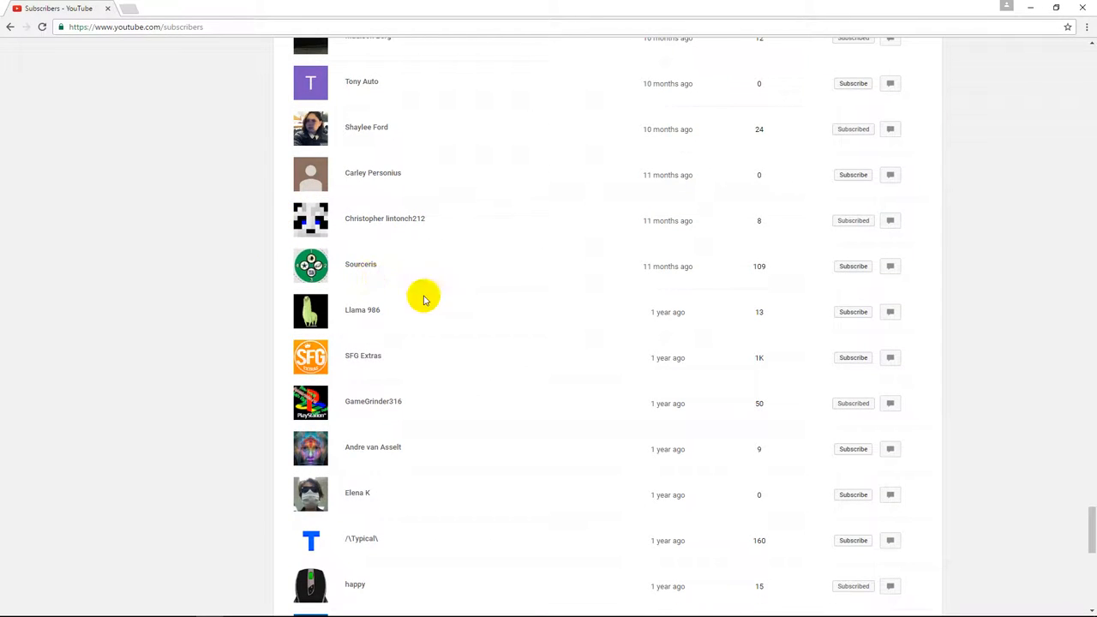
{"action": "scroll", "scroll_direction": "down", "scroll_amount": 3}
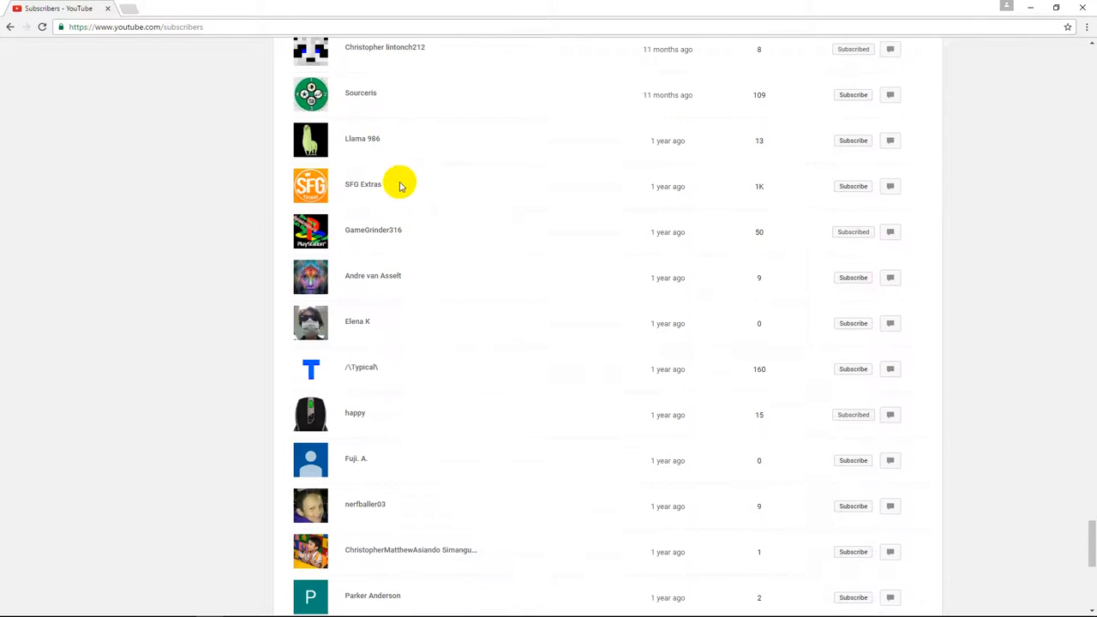
{"action": "mouse_move", "coordinate": [432, 229]}
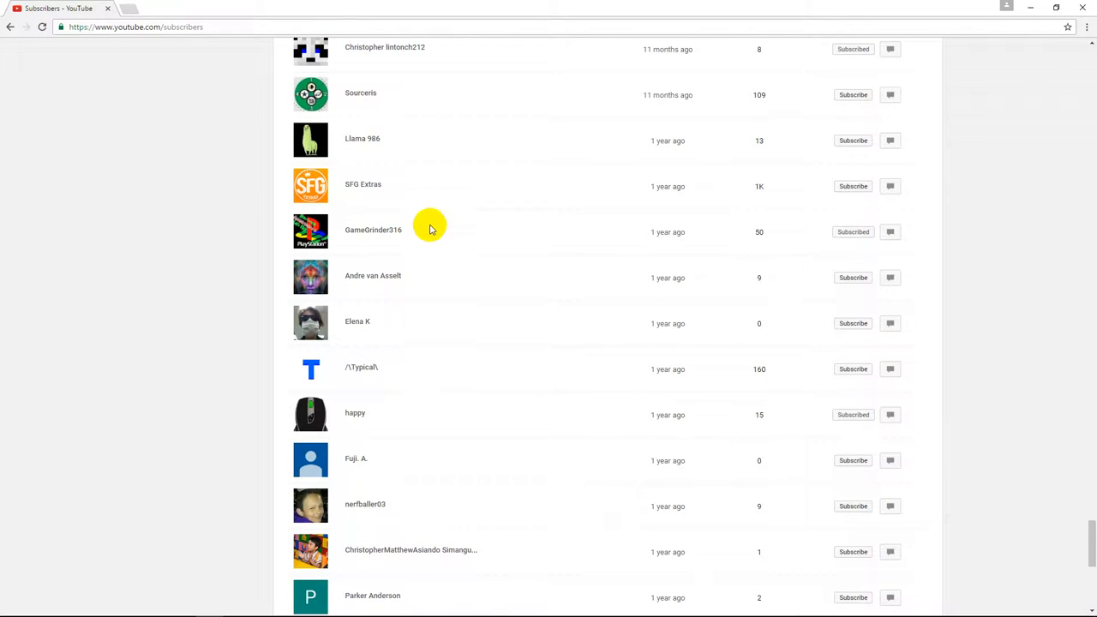
{"action": "scroll", "scroll_direction": "down", "scroll_amount": 3}
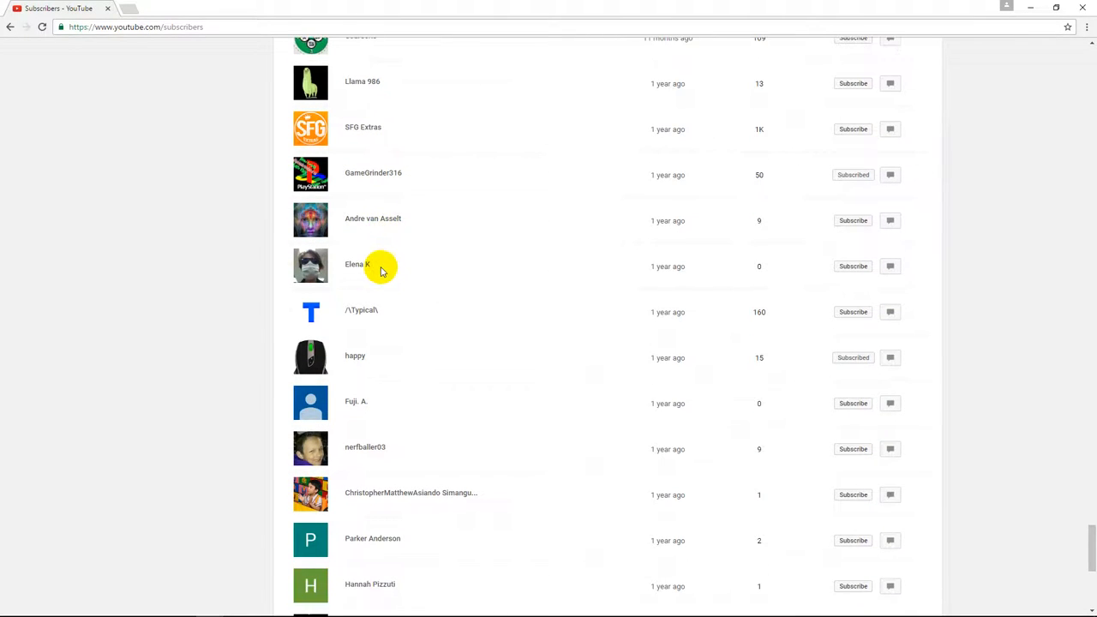
{"action": "scroll", "scroll_direction": "down", "scroll_amount": 3}
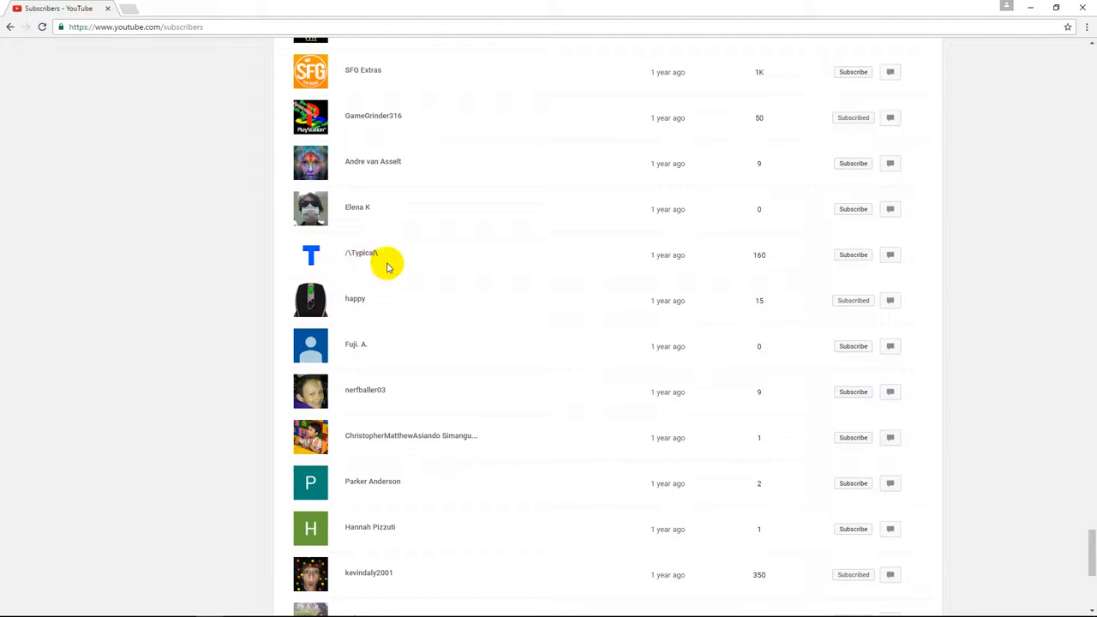
{"action": "scroll", "scroll_direction": "down", "scroll_amount": 3}
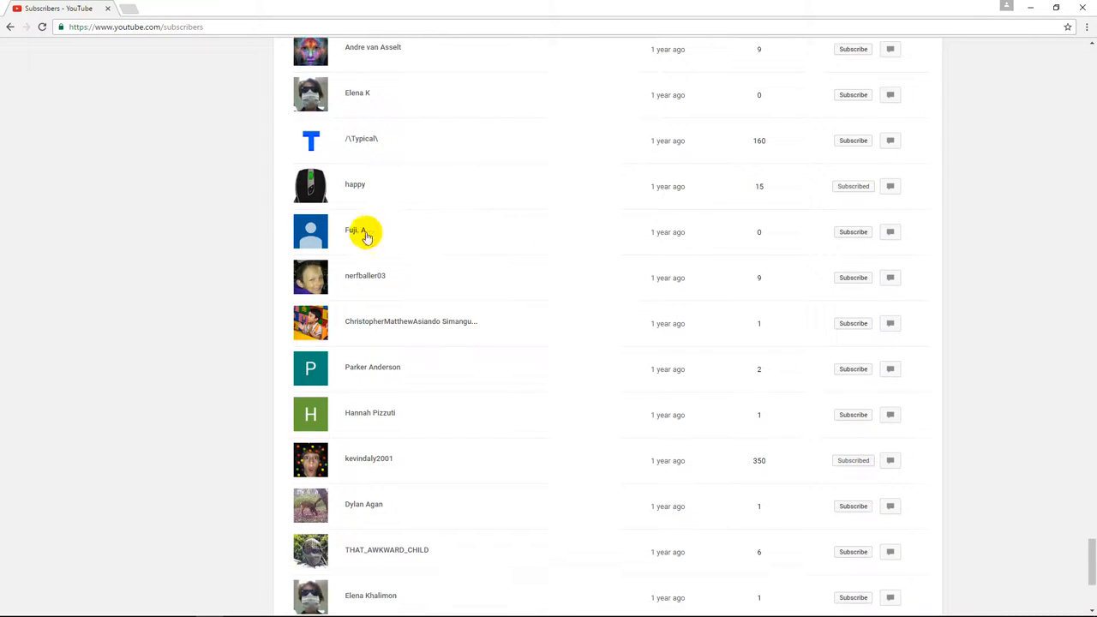
- Reach the list's end at SuperSquadHD from two years ago, then go to the MineCralex channel page
{"action": "scroll", "scroll_direction": "down", "scroll_amount": 3}
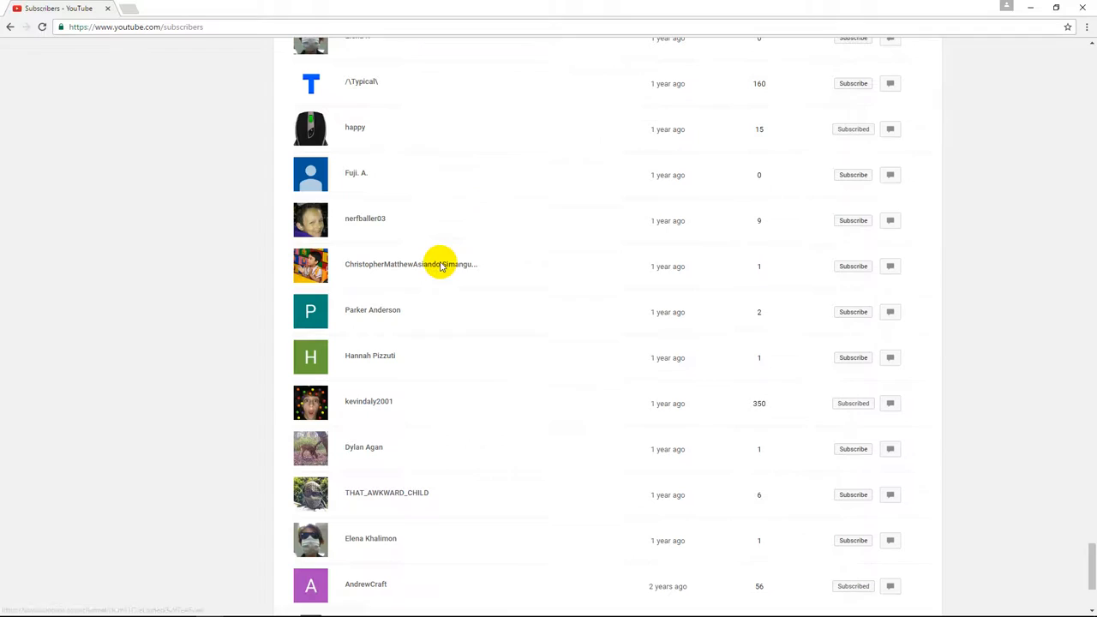
{"action": "mouse_move", "coordinate": [412, 264]}
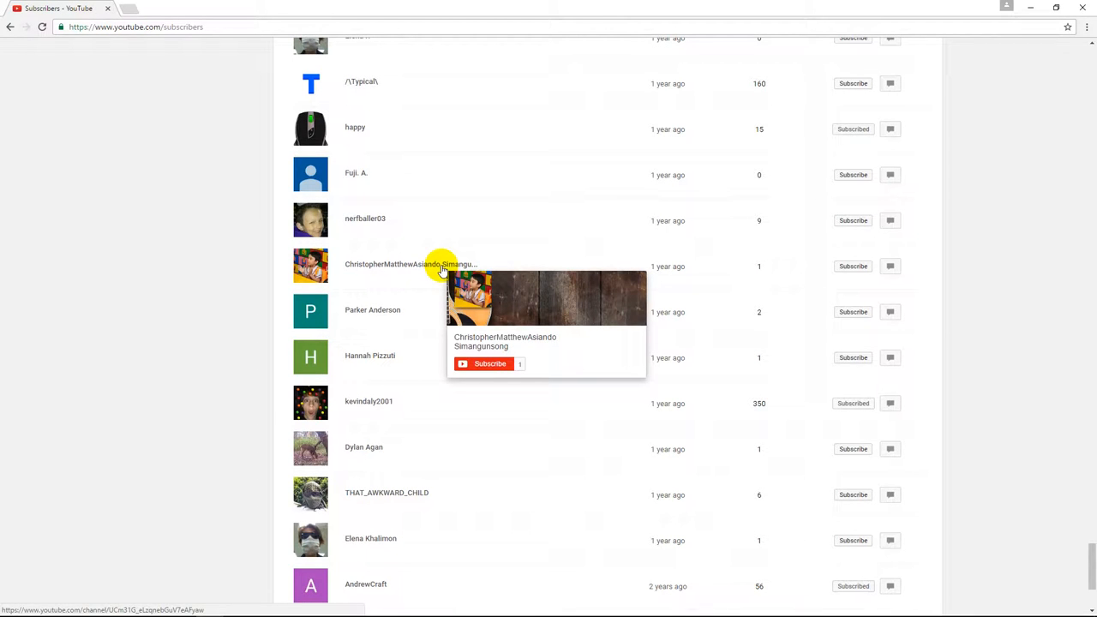
{"action": "scroll", "scroll_direction": "down", "scroll_amount": 3}
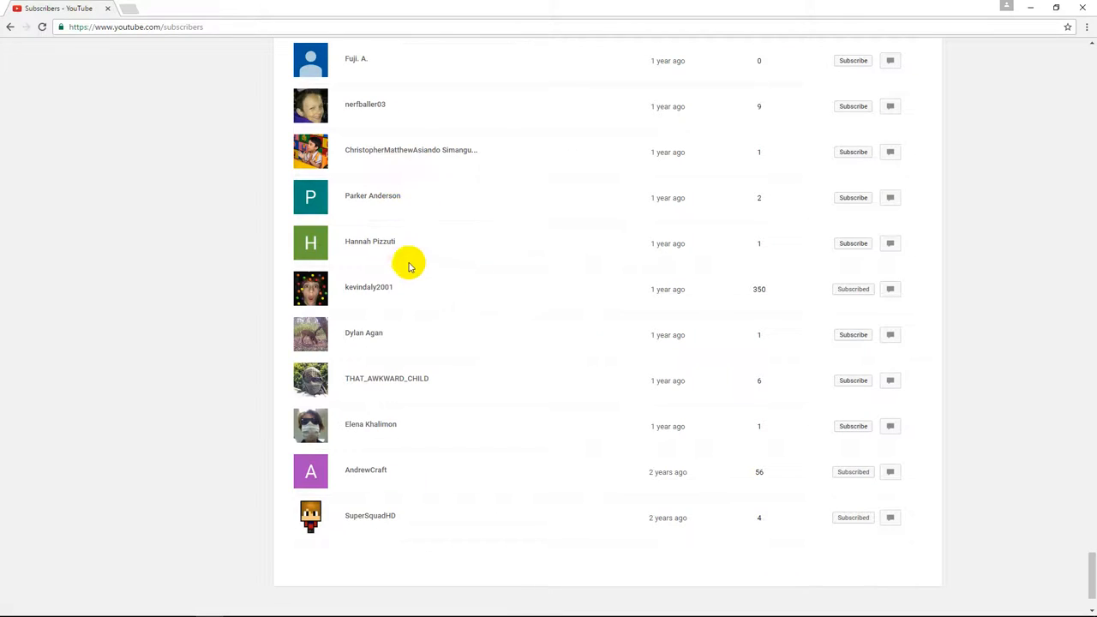
{"action": "mouse_move", "coordinate": [403, 334]}
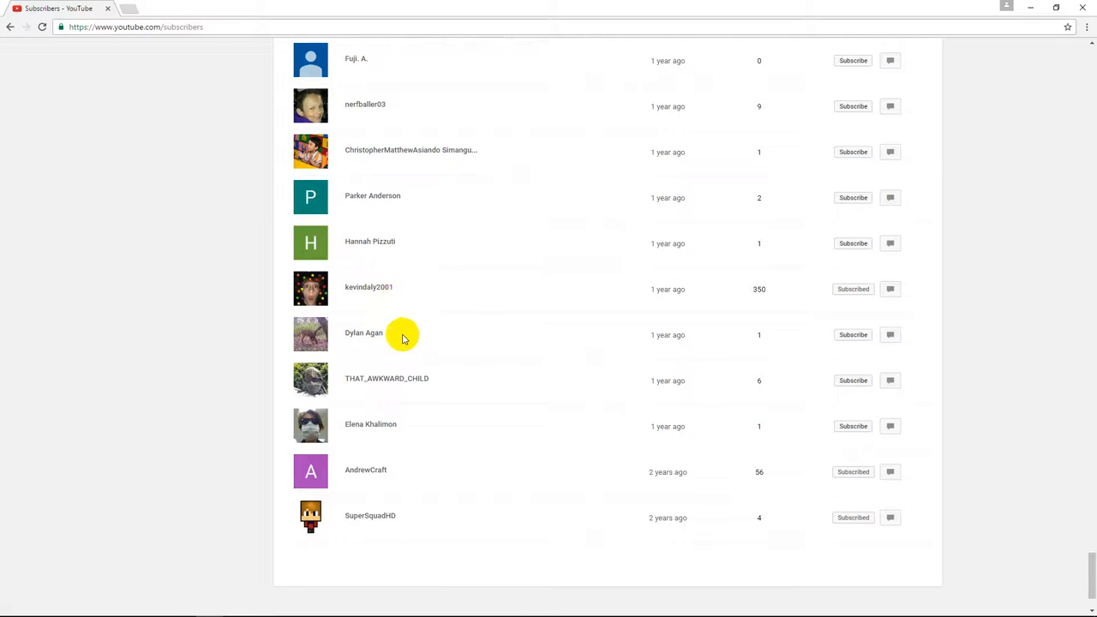
{"action": "mouse_move", "coordinate": [363, 384]}
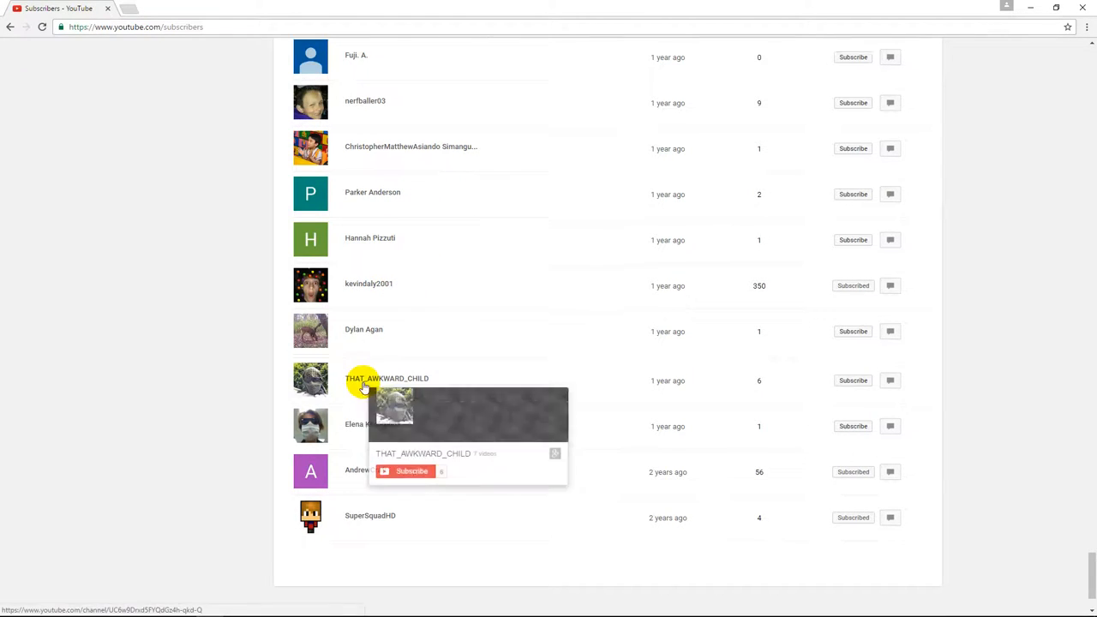
{"action": "scroll", "scroll_direction": "down", "scroll_amount": 3}
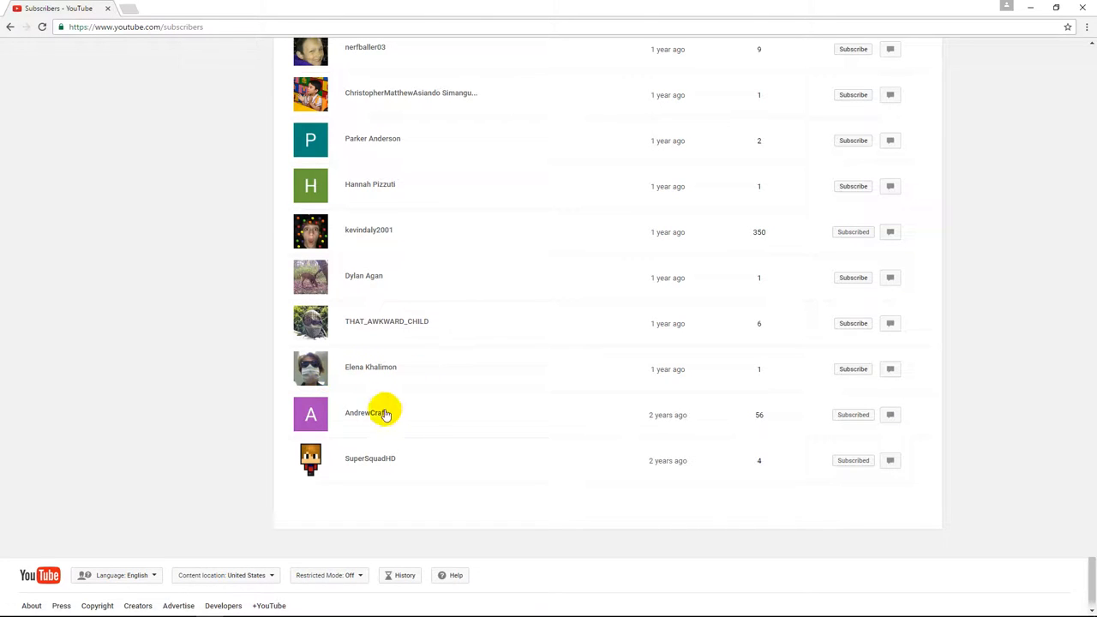
{"action": "scroll", "scroll_direction": "down", "scroll_amount": 3}
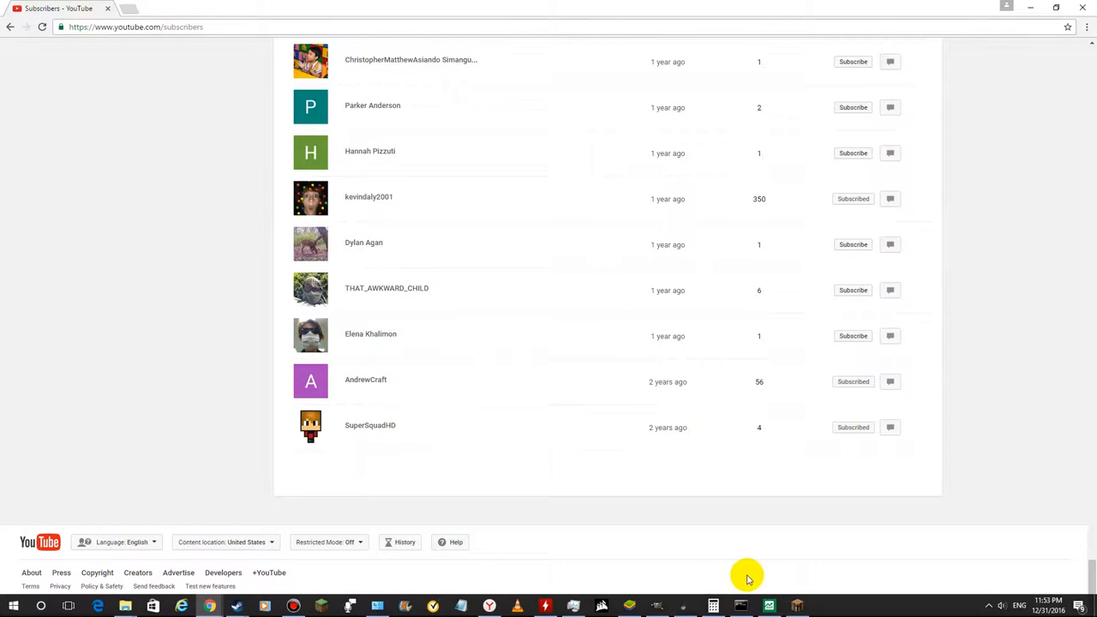
{"action": "scroll", "scroll_direction": "down", "scroll_amount": 3}
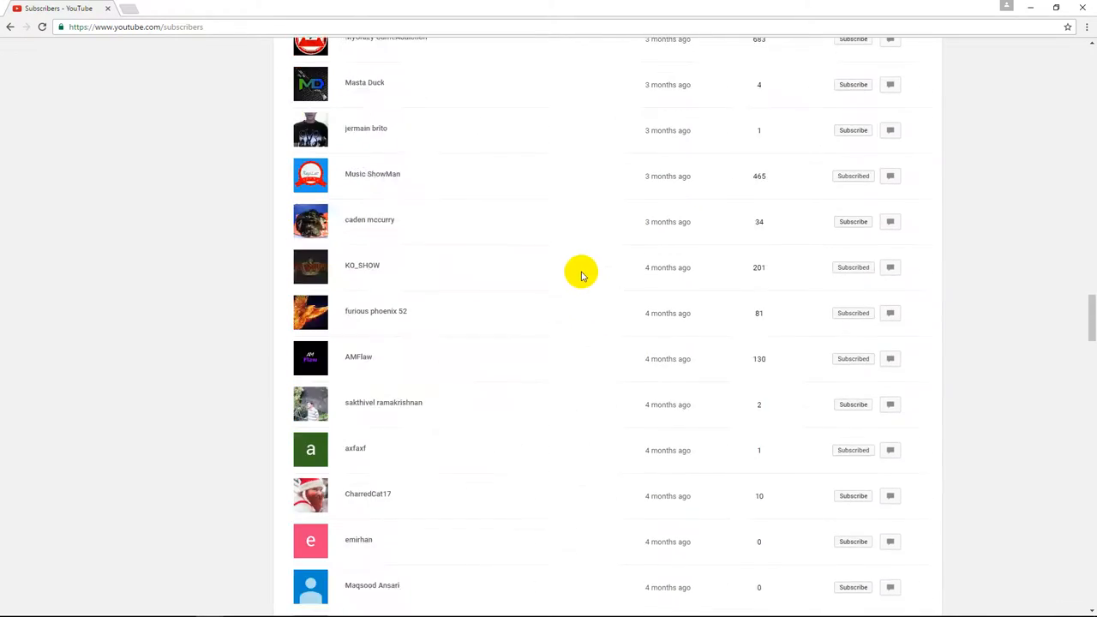
{"action": "scroll", "scroll_direction": "down", "scroll_amount": 3}
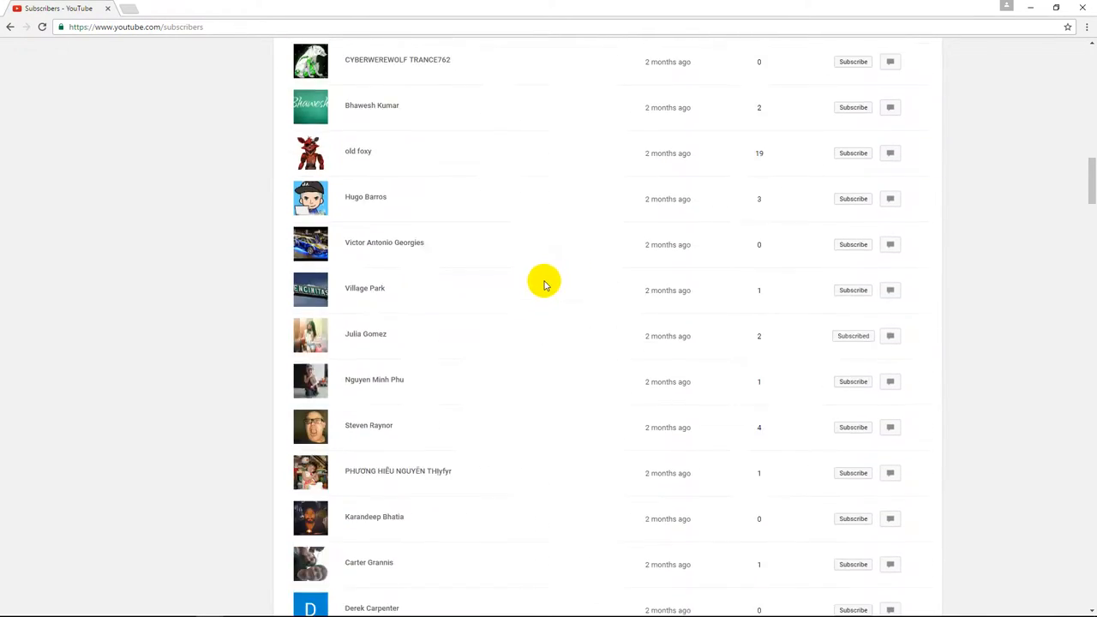
{"action": "left_click", "coordinate": [14, 27]}
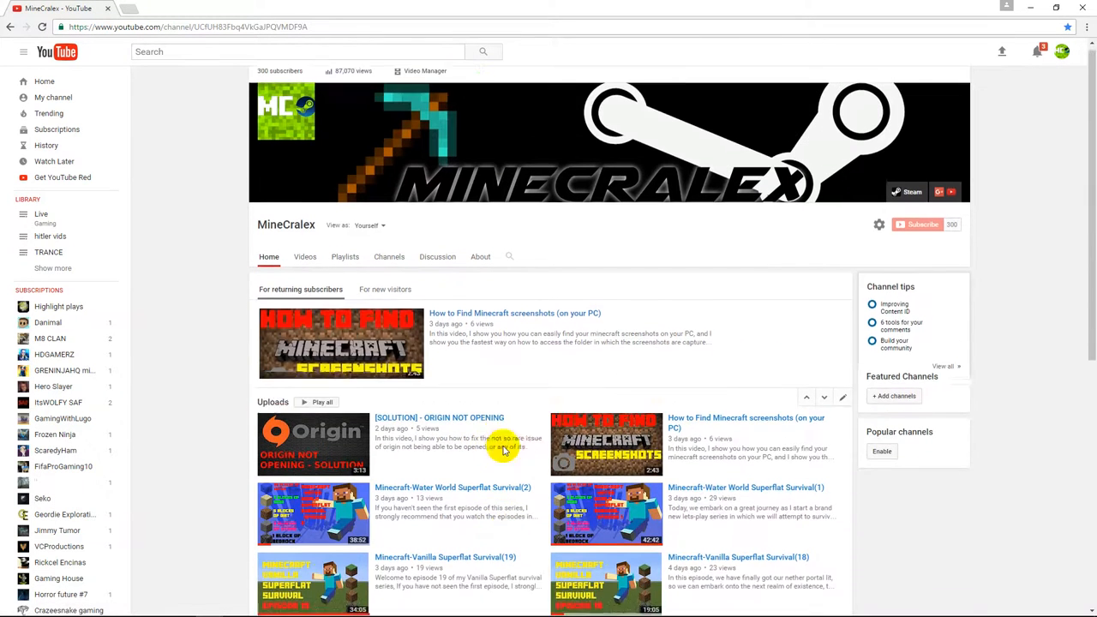
- Open Creator Studio's Video Manager listing the channel's 164 videos
{"action": "scroll", "scroll_direction": "down", "scroll_amount": 3}
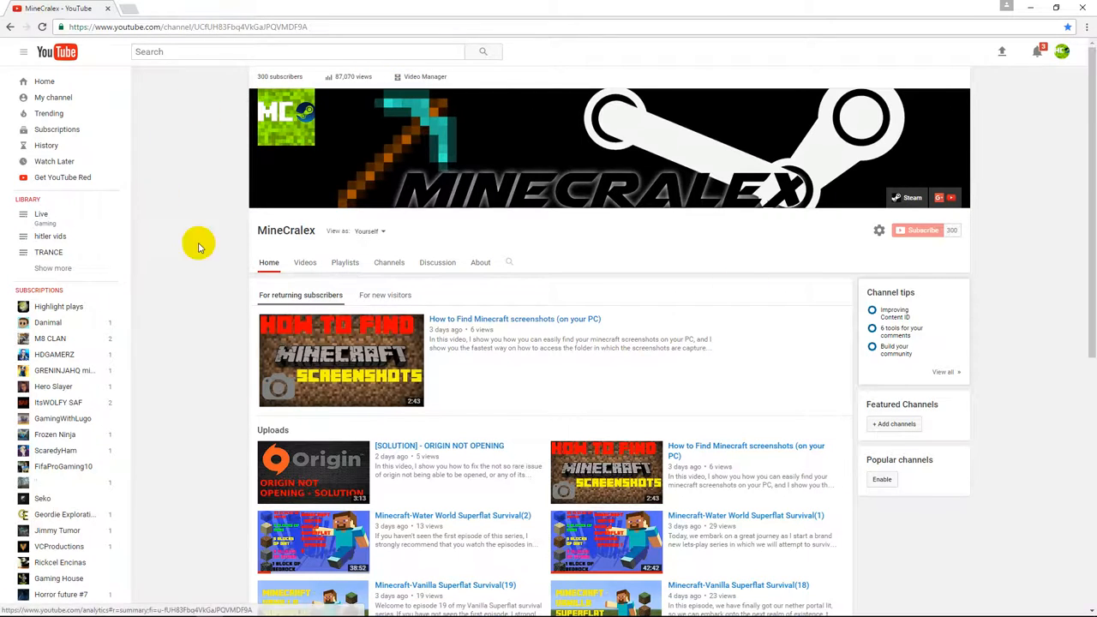
{"action": "left_click", "coordinate": [603, 470]}
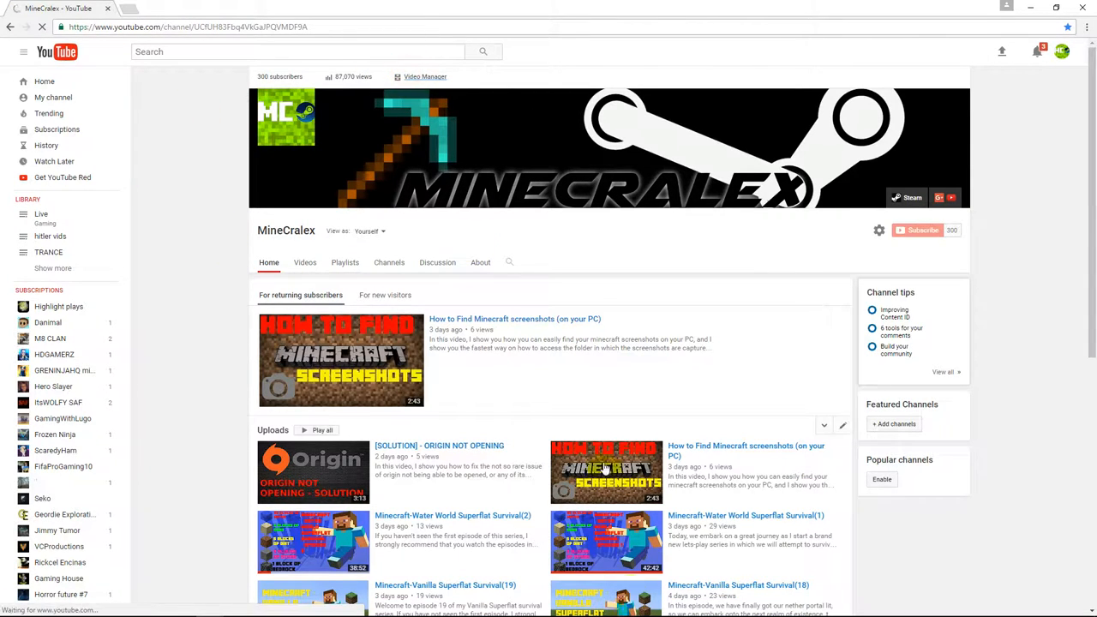
{"action": "left_click", "coordinate": [425, 76]}
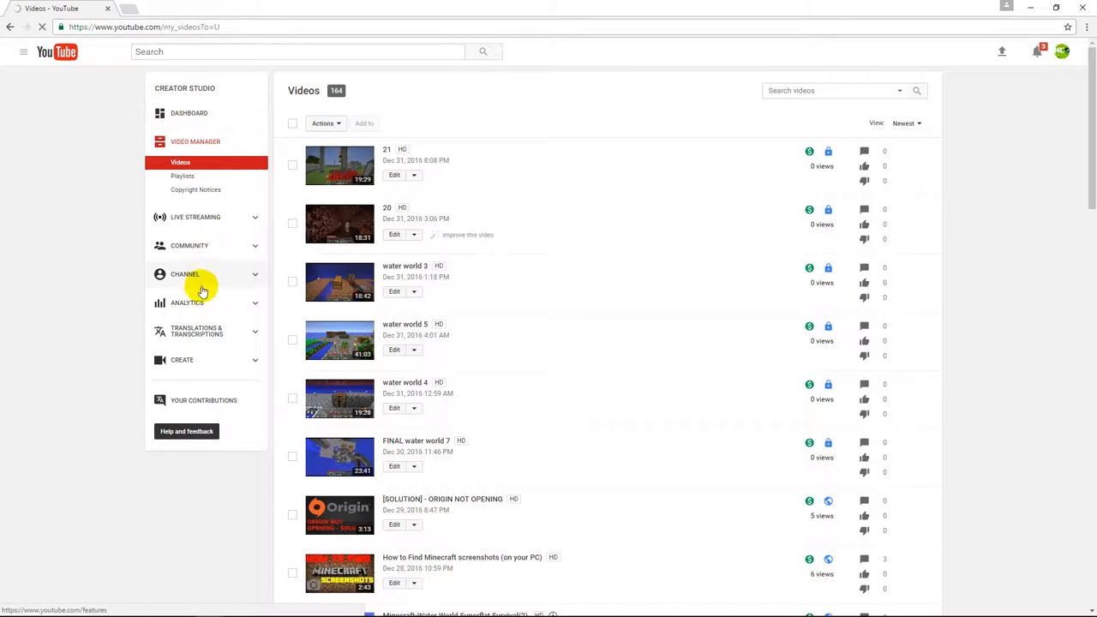
- Open Analytics via the Dashboard and set the watch time report range to Lifetime
{"action": "left_click", "coordinate": [188, 113]}
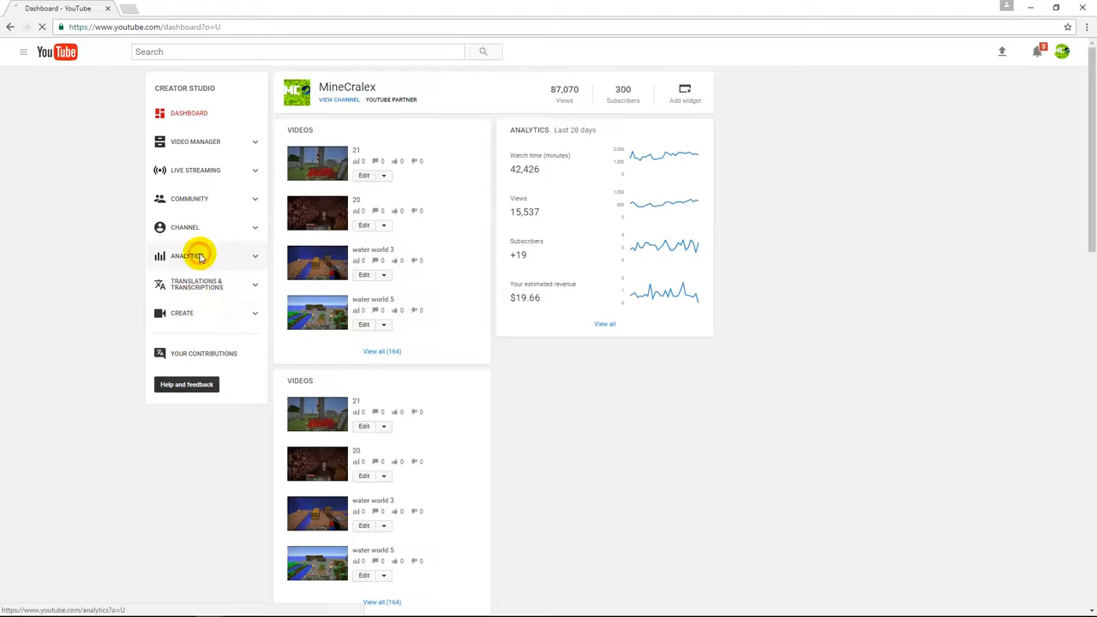
{"action": "left_click", "coordinate": [186, 256]}
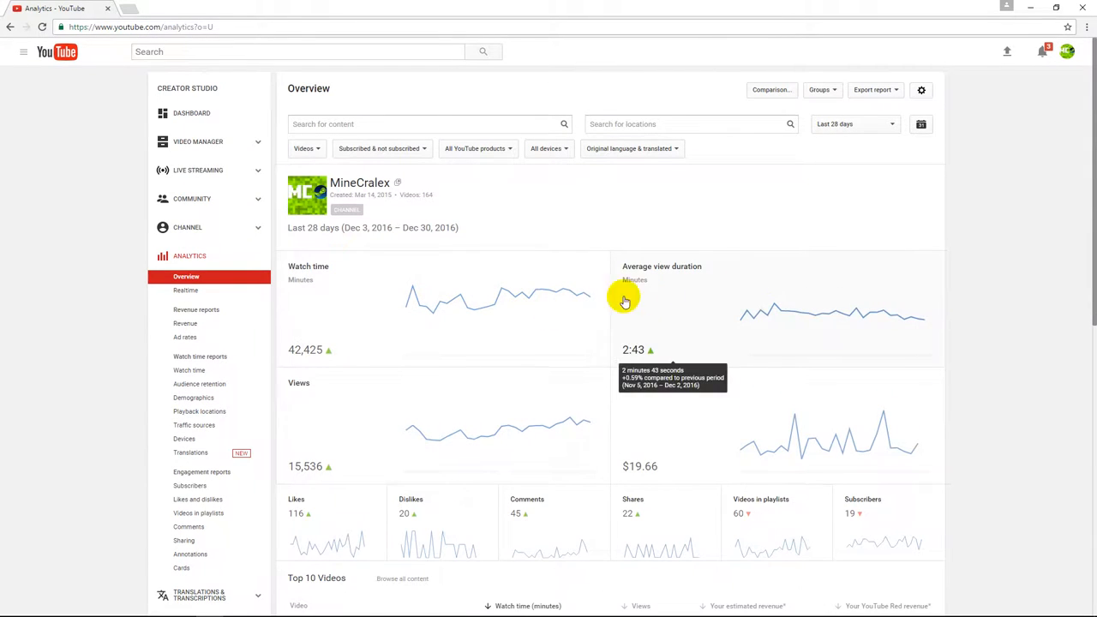
{"action": "left_click", "coordinate": [853, 123]}
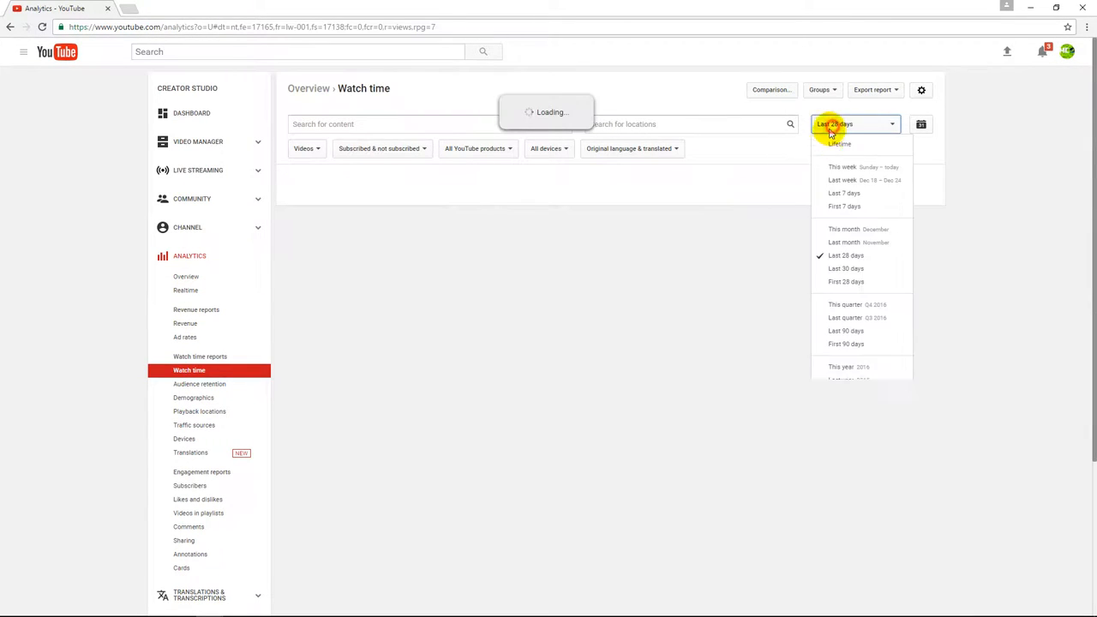
{"action": "left_click", "coordinate": [839, 144]}
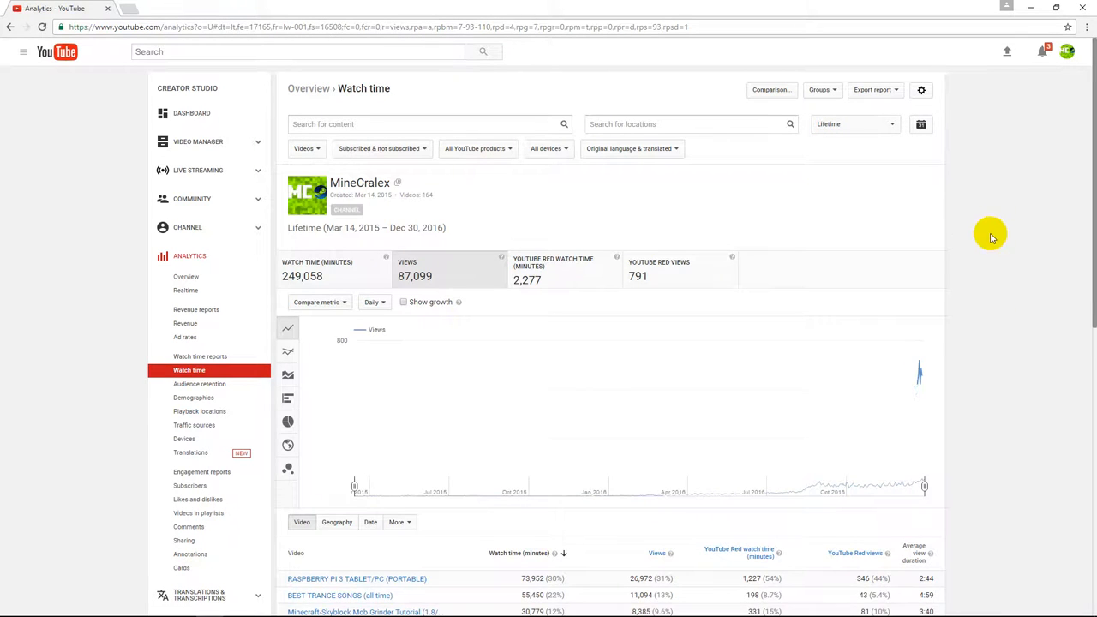
{"action": "scroll", "scroll_direction": "down", "scroll_amount": 3}
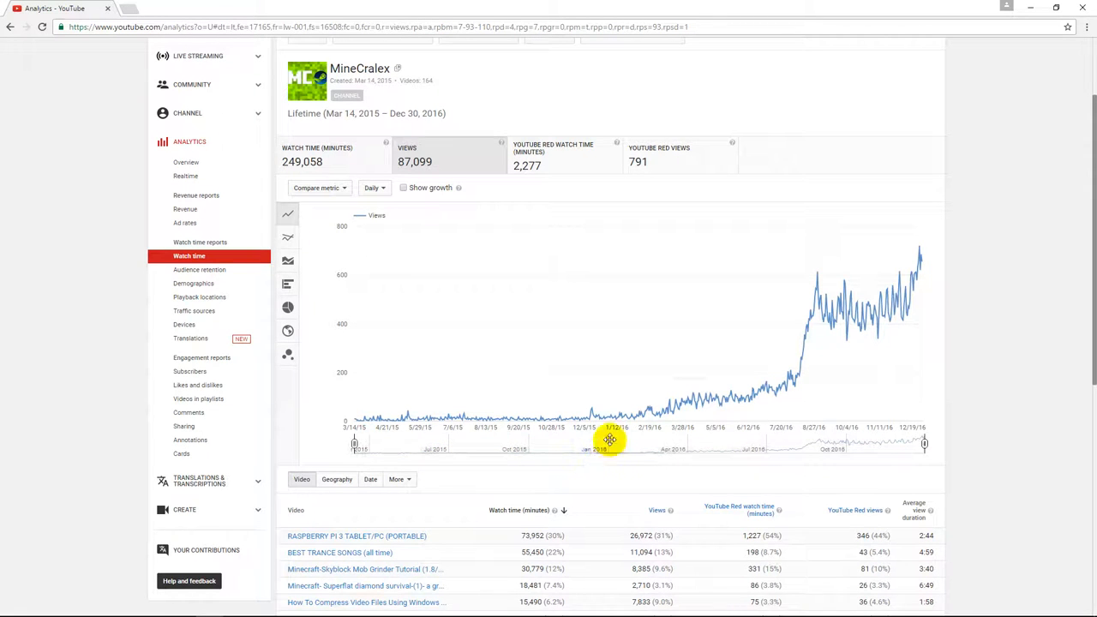
{"action": "mouse_move", "coordinate": [610, 420]}
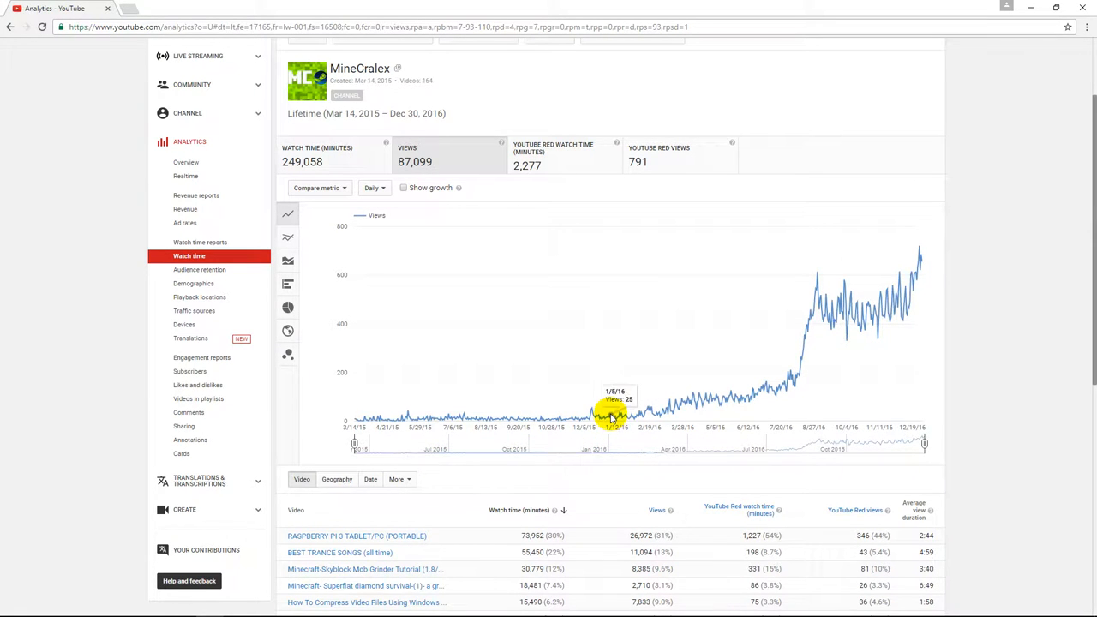
{"action": "mouse_move", "coordinate": [483, 431]}
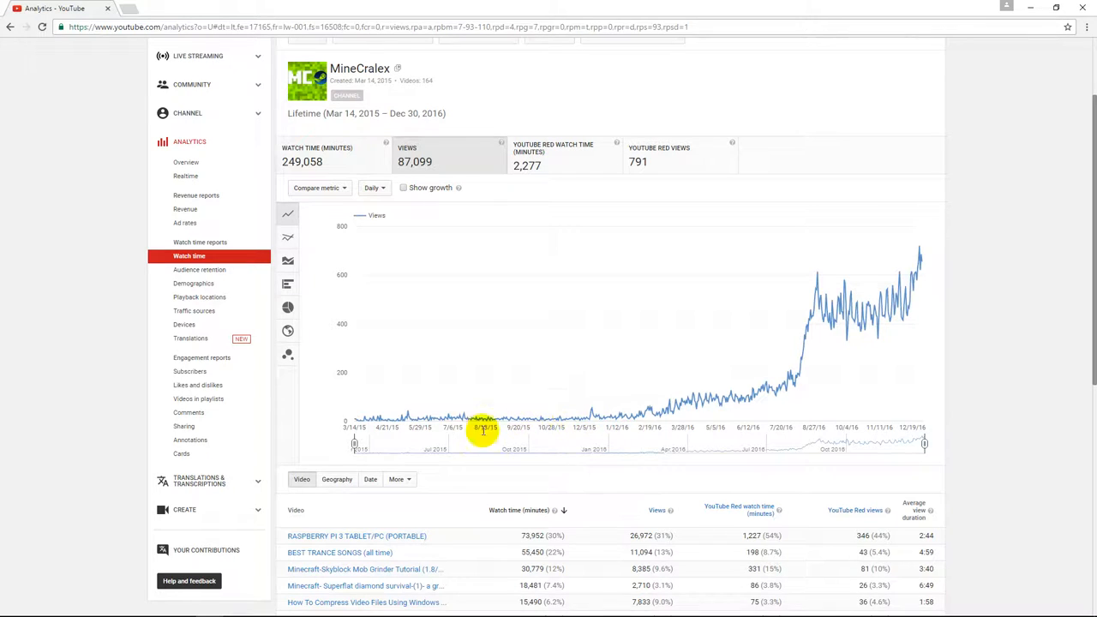
{"action": "mouse_move", "coordinate": [843, 324]}
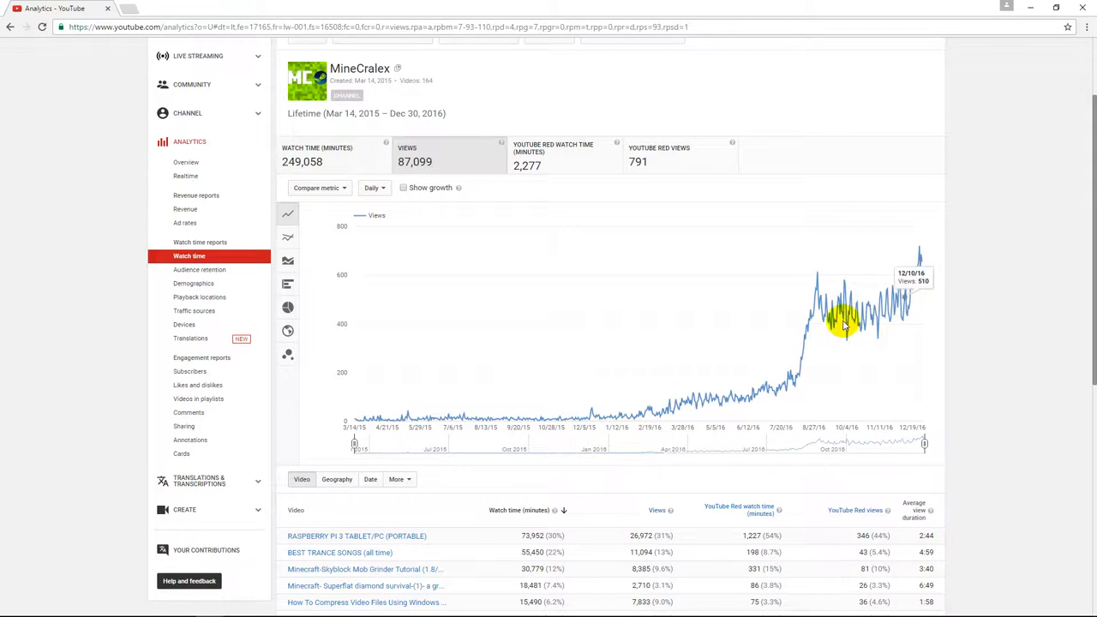
{"action": "mouse_move", "coordinate": [922, 255]}
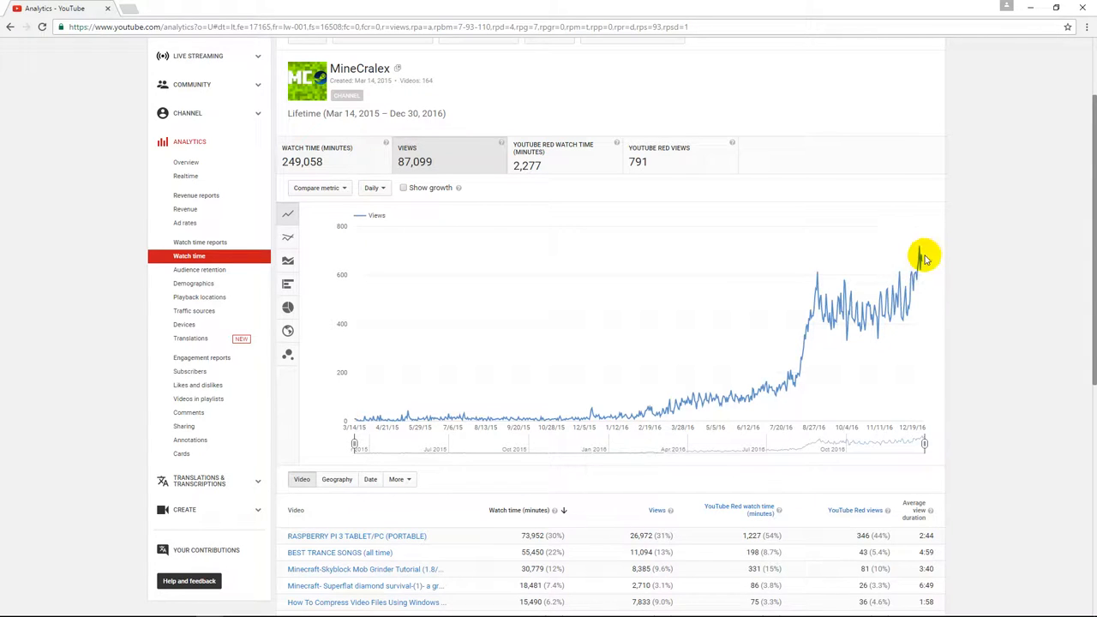
{"action": "mouse_move", "coordinate": [894, 283]}
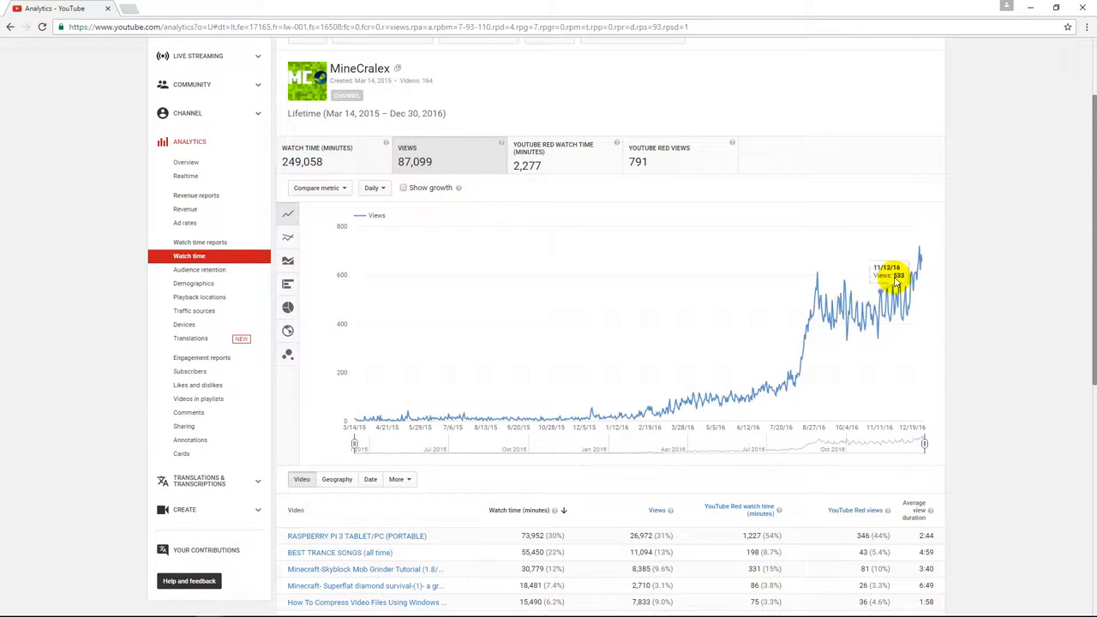
{"action": "mouse_move", "coordinate": [843, 308]}
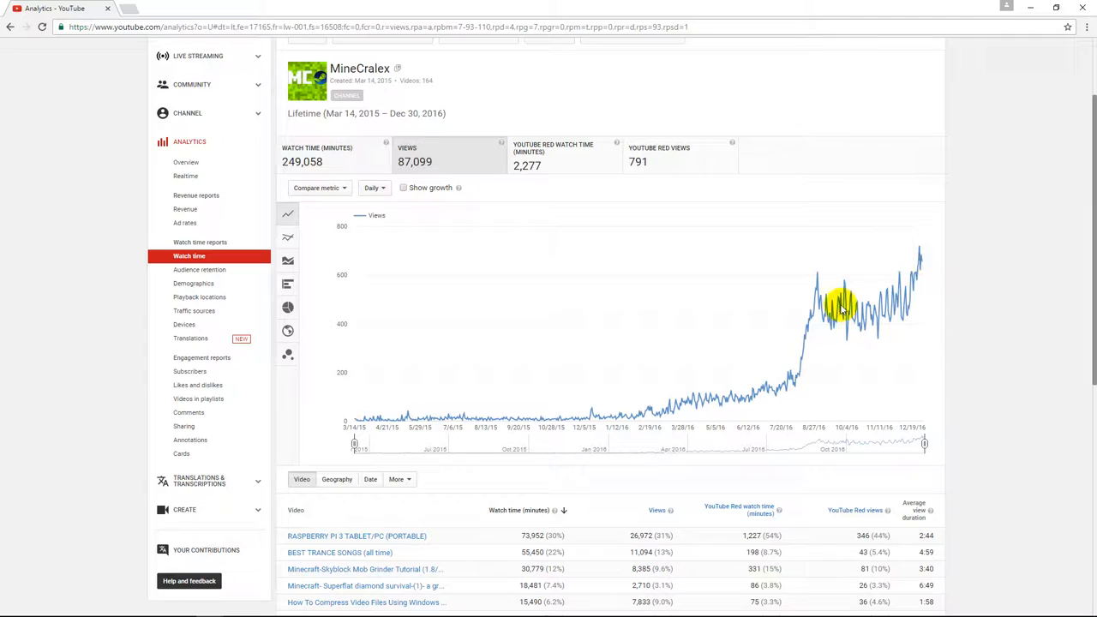
{"action": "mouse_move", "coordinate": [831, 339]}
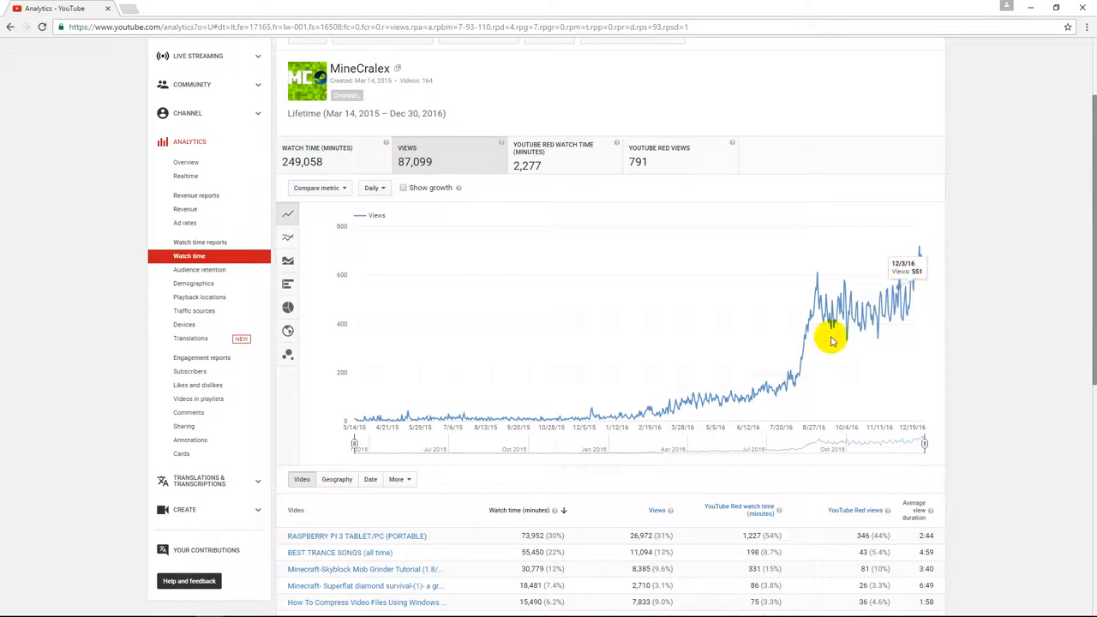
{"action": "mouse_move", "coordinate": [895, 300]}
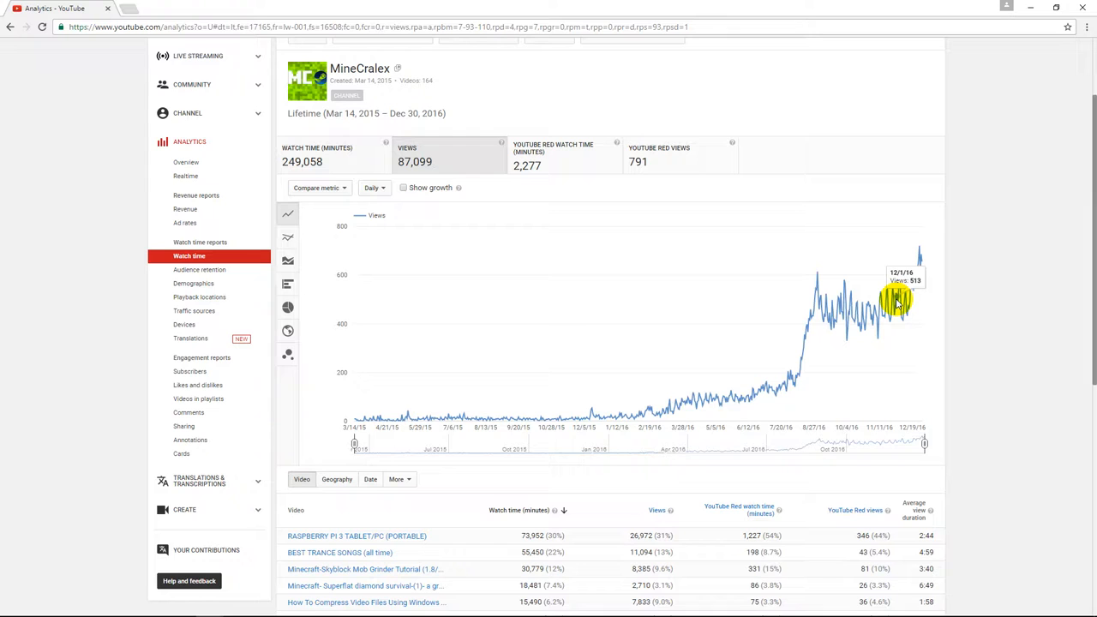
{"action": "mouse_move", "coordinate": [857, 308]}
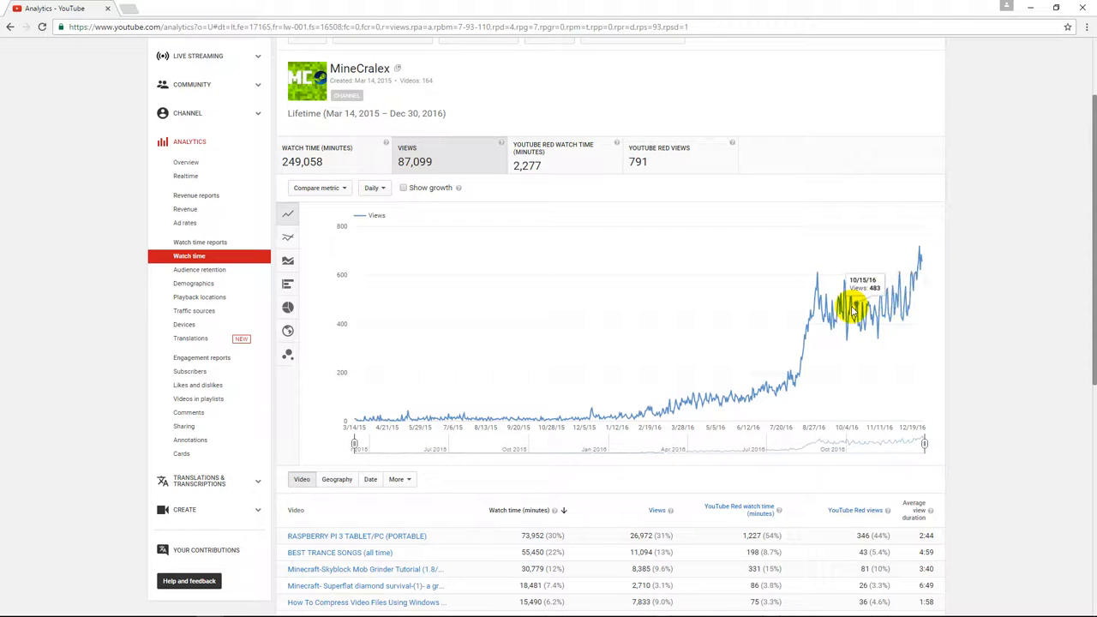
{"action": "mouse_move", "coordinate": [643, 420]}
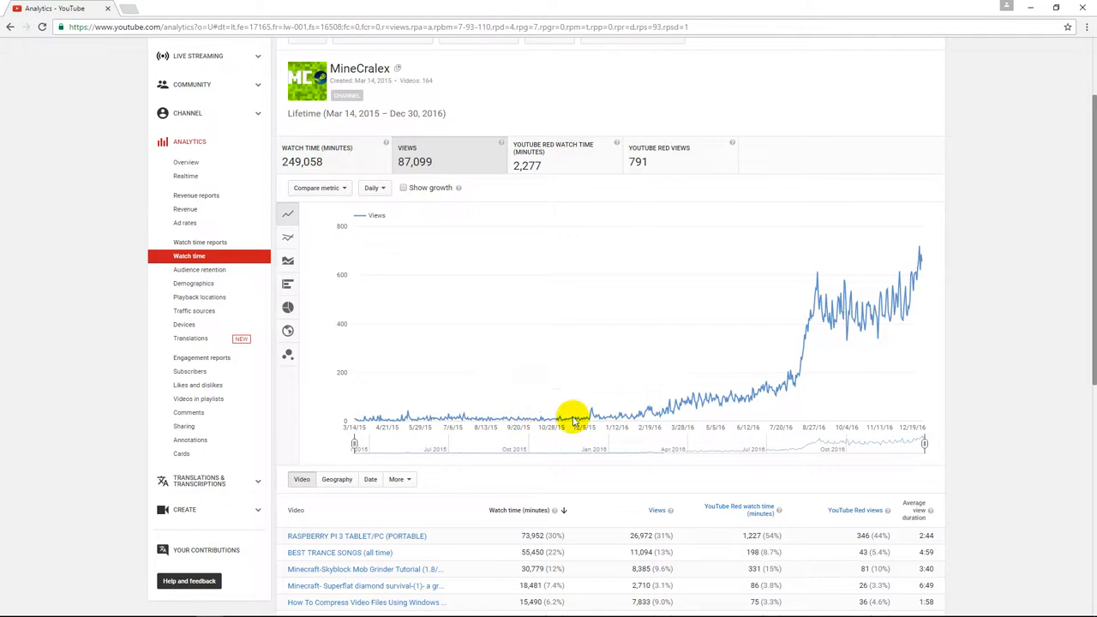
{"action": "mouse_move", "coordinate": [480, 418]}
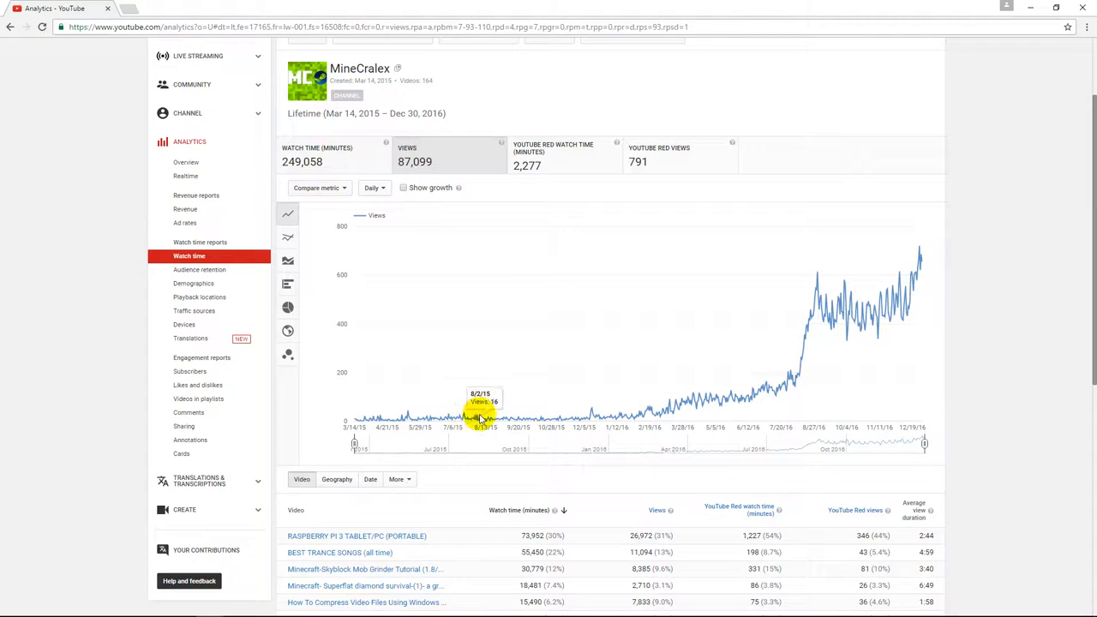
{"action": "mouse_move", "coordinate": [488, 420]}
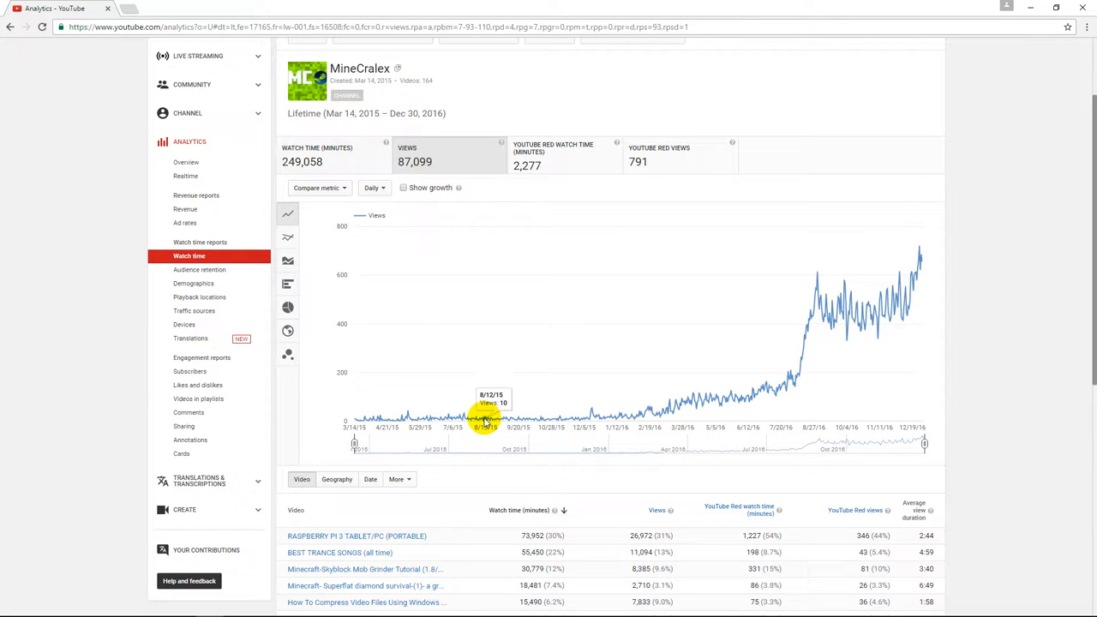
{"action": "mouse_move", "coordinate": [922, 305]}
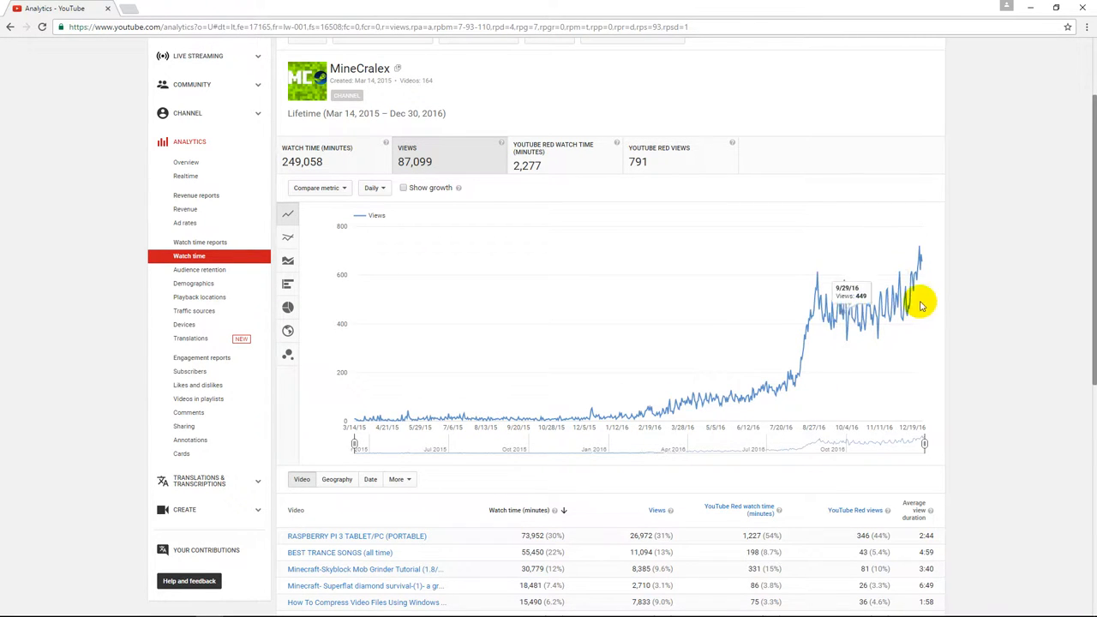
{"action": "mouse_move", "coordinate": [847, 272]}
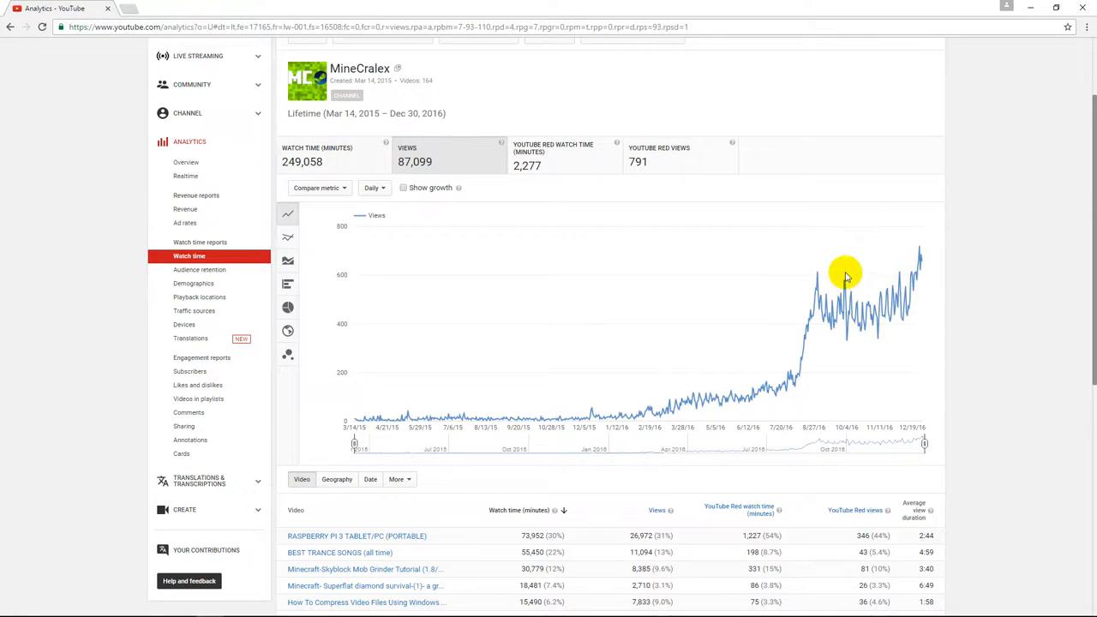
{"action": "mouse_move", "coordinate": [600, 408]}
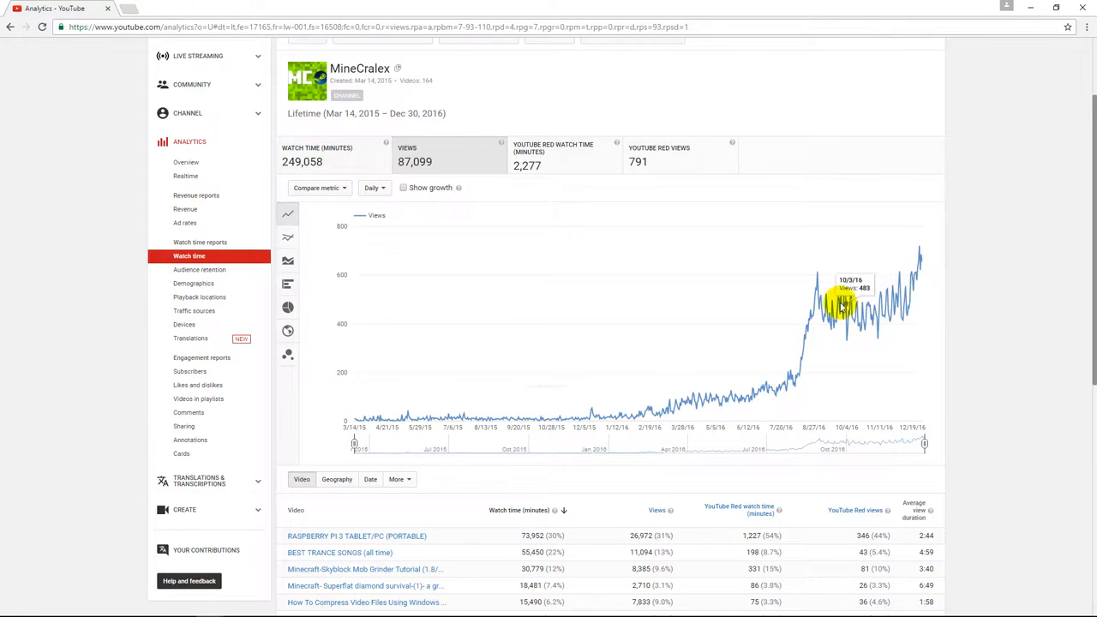
{"action": "mouse_move", "coordinate": [837, 305]}
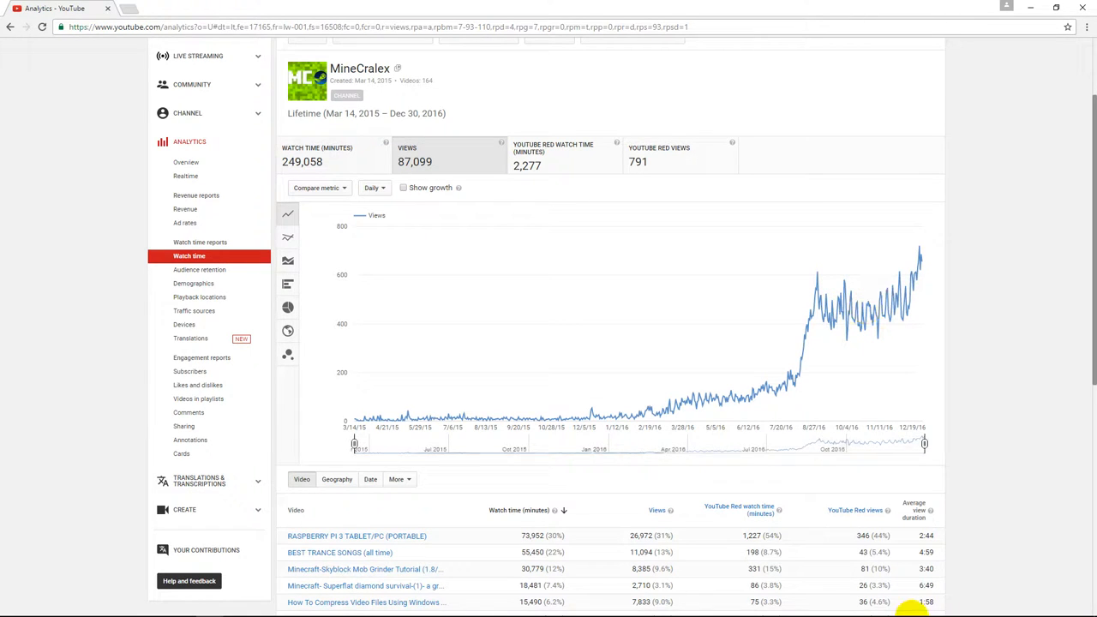
{"action": "mouse_move", "coordinate": [830, 299]}
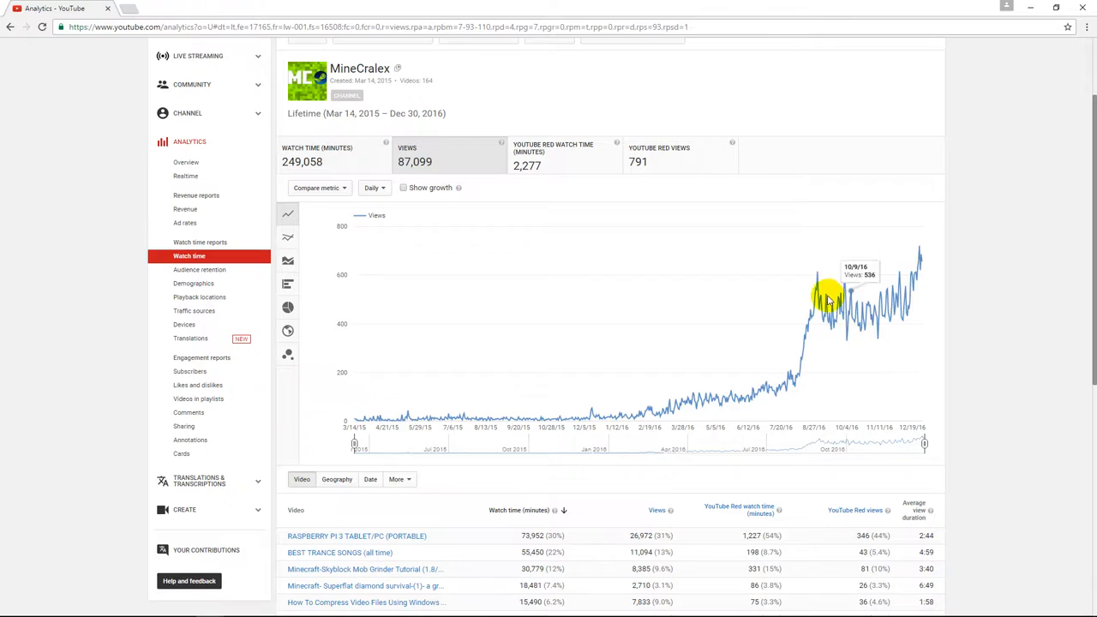
{"action": "mouse_move", "coordinate": [918, 260]}
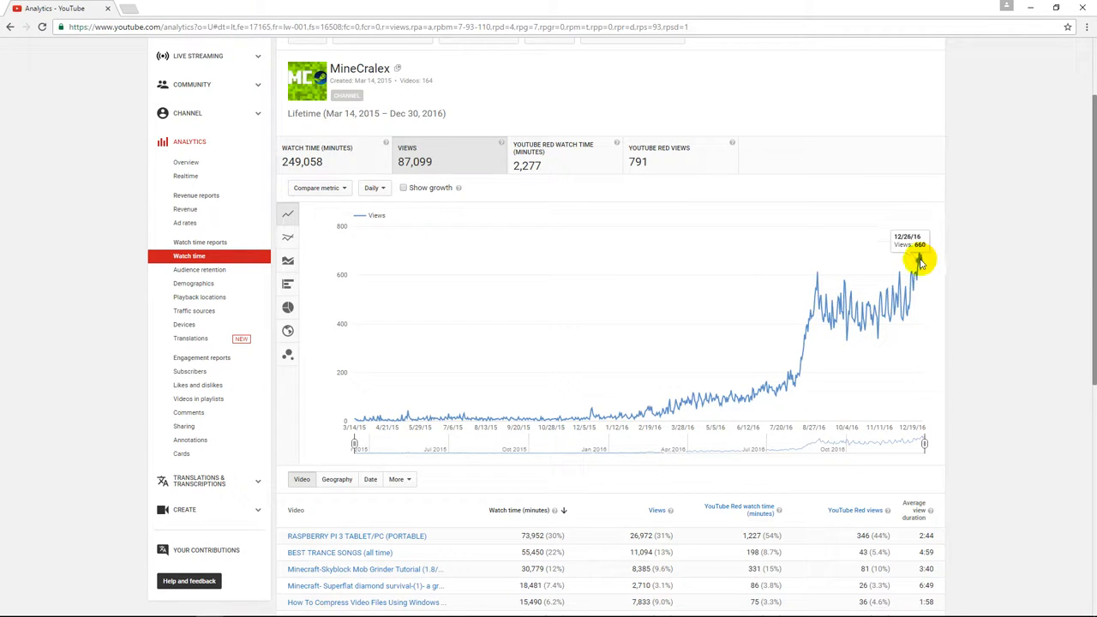
{"action": "mouse_move", "coordinate": [918, 250]}
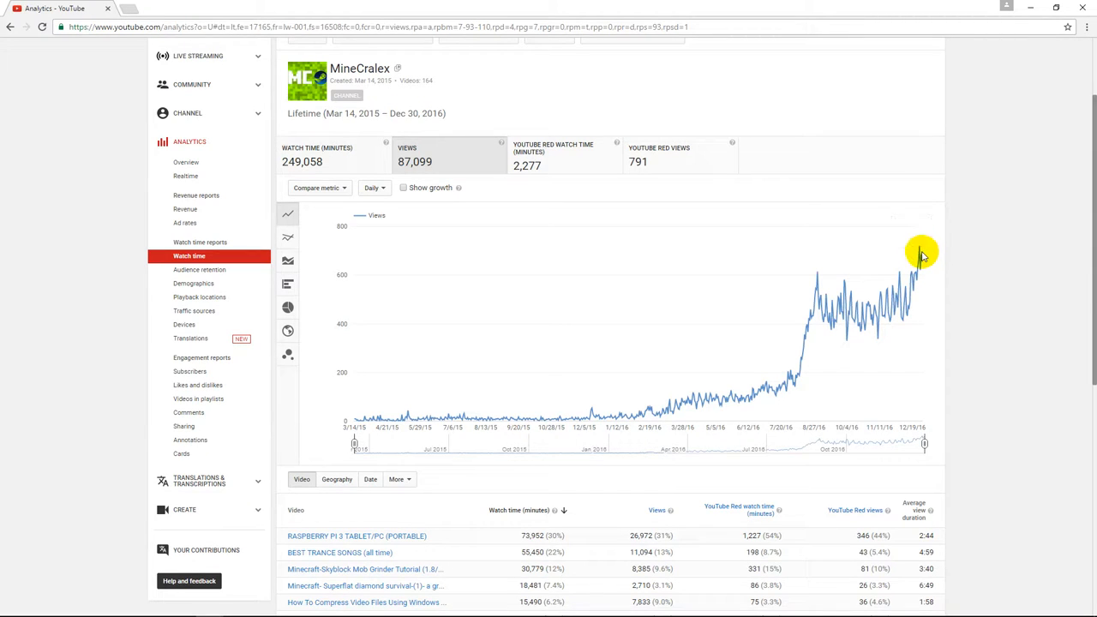
{"action": "mouse_move", "coordinate": [850, 284]}
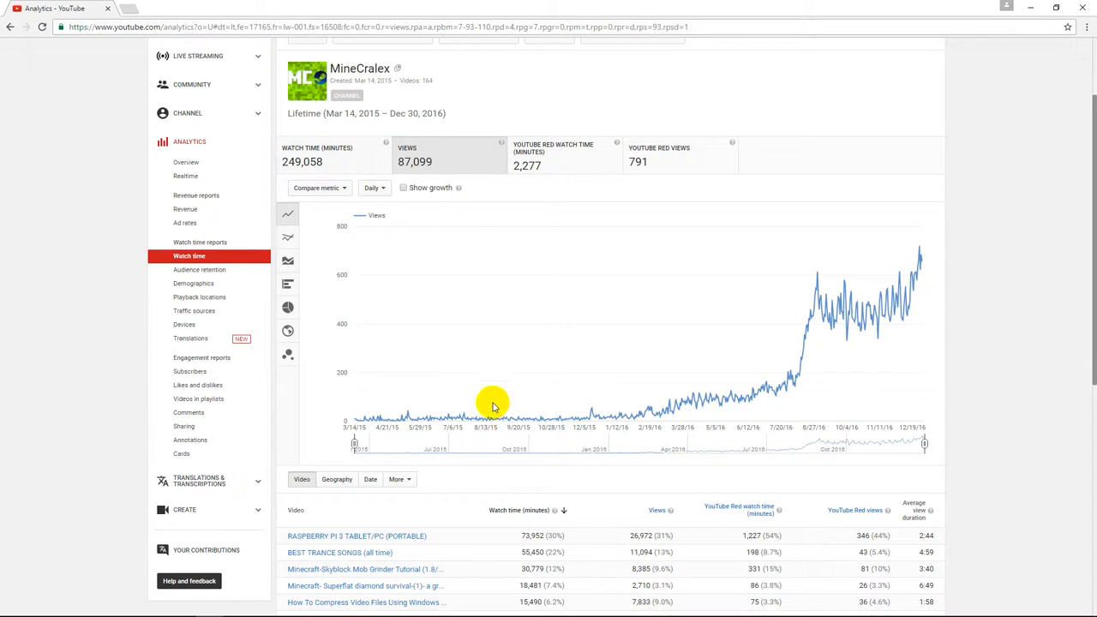
{"action": "mouse_move", "coordinate": [922, 250]}
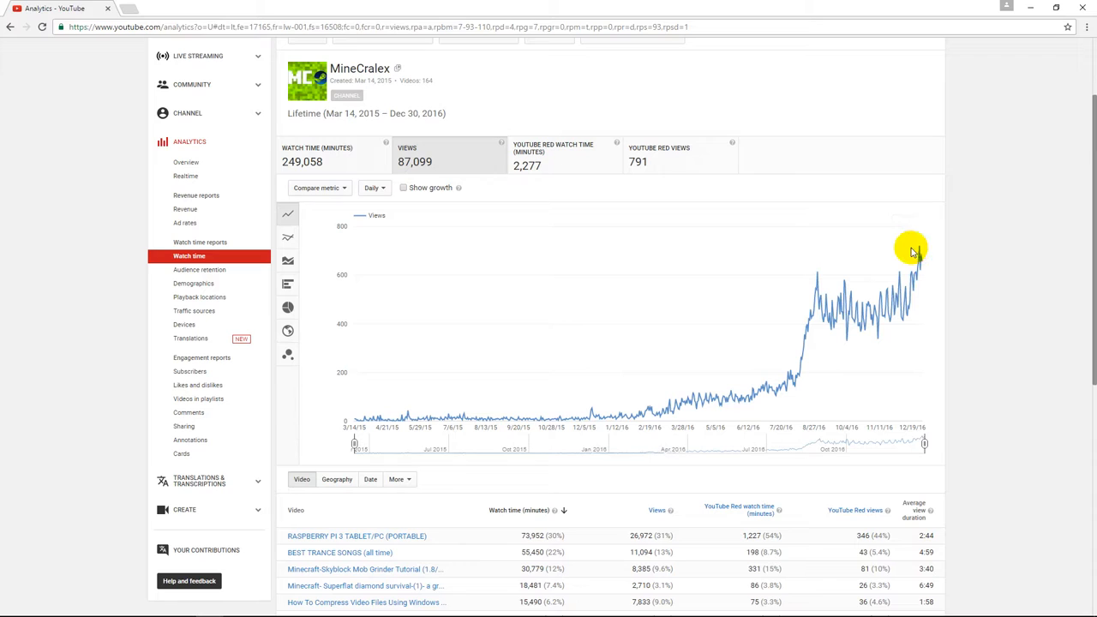
{"action": "mouse_move", "coordinate": [901, 278]}
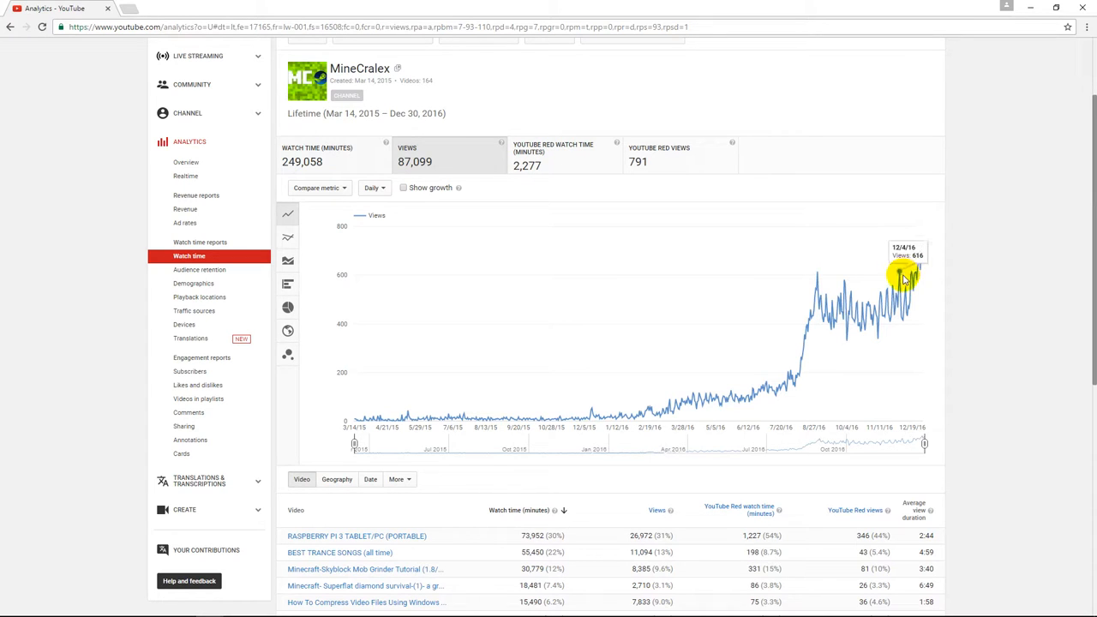
{"action": "mouse_move", "coordinate": [950, 333]}
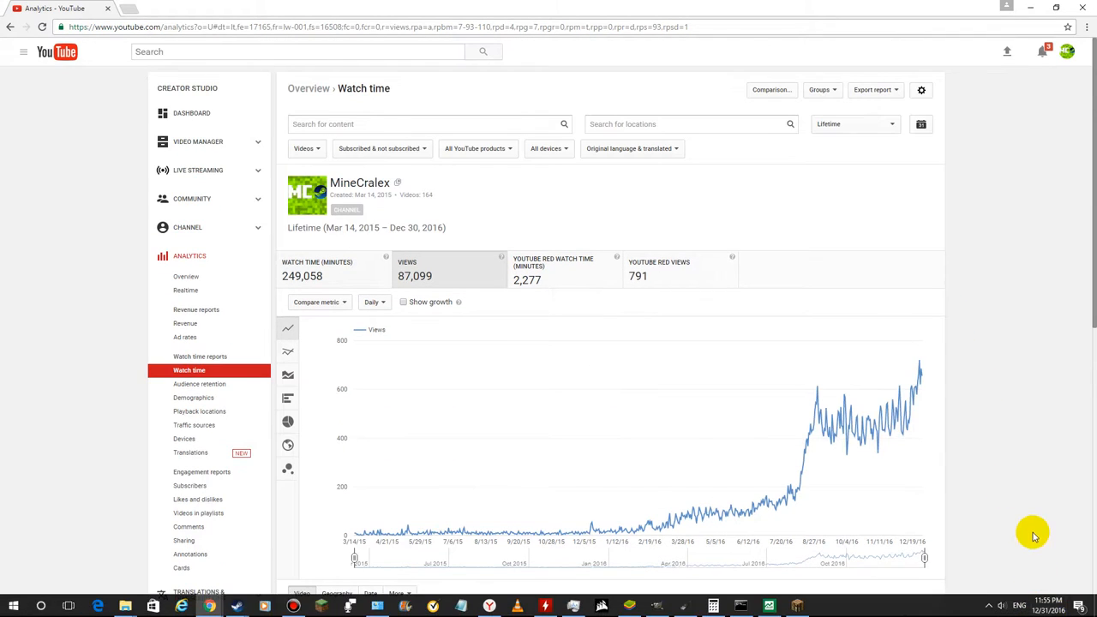
- Return to the Creator Studio dashboard and reopen the MineCralex channel home page
{"action": "left_click", "coordinate": [192, 113]}
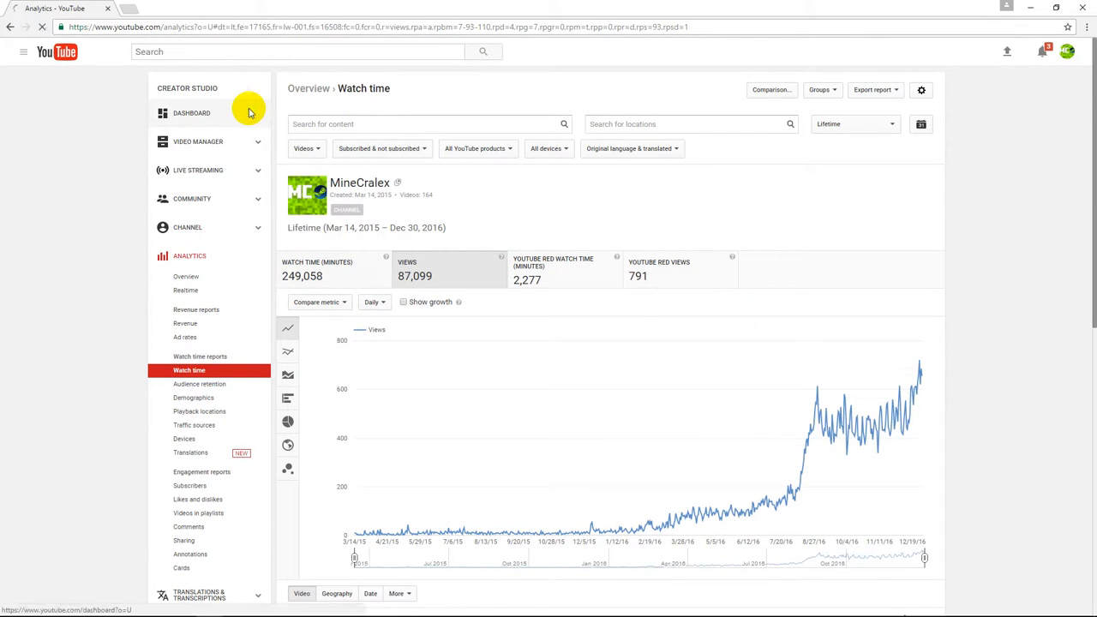
{"action": "left_click", "coordinate": [192, 113]}
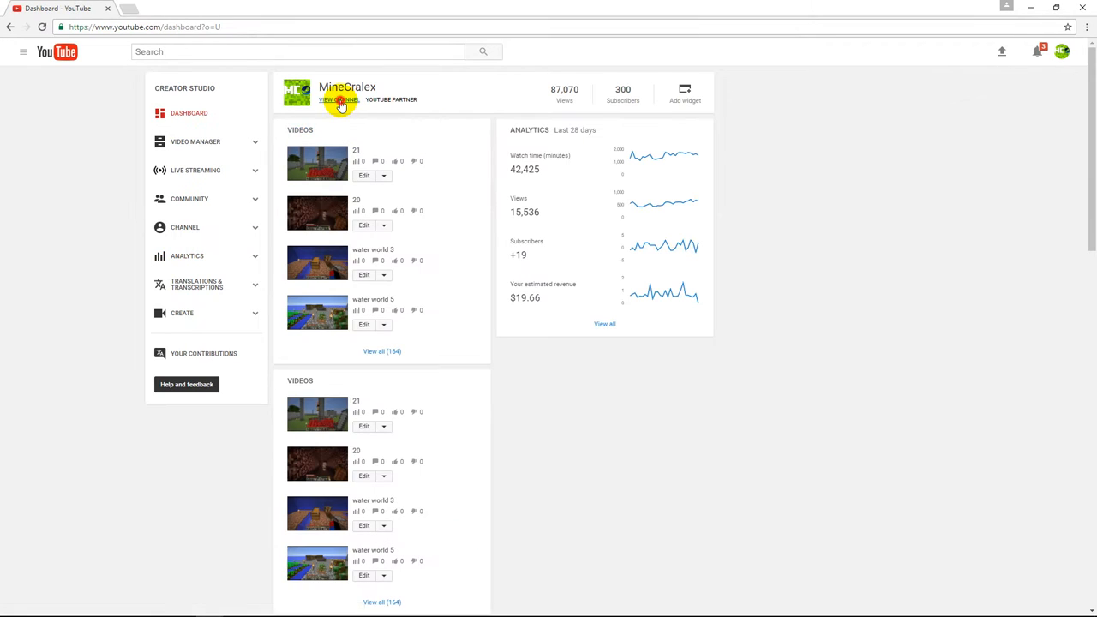
{"action": "left_click", "coordinate": [340, 100]}
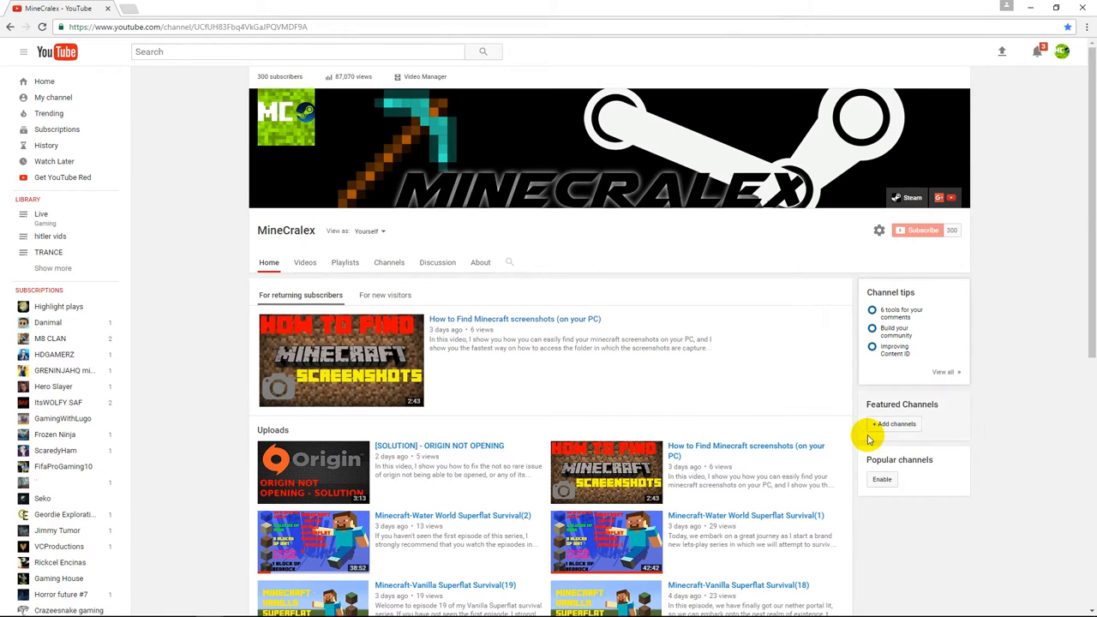
{"action": "mouse_move", "coordinate": [1018, 490]}
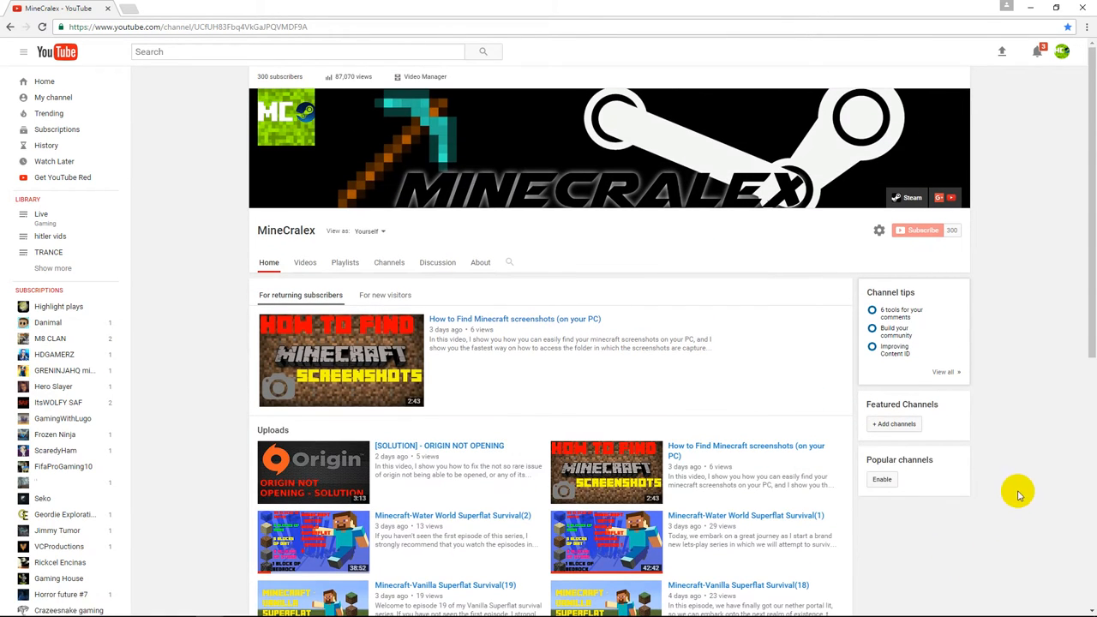
{"action": "mouse_move", "coordinate": [1049, 566]}
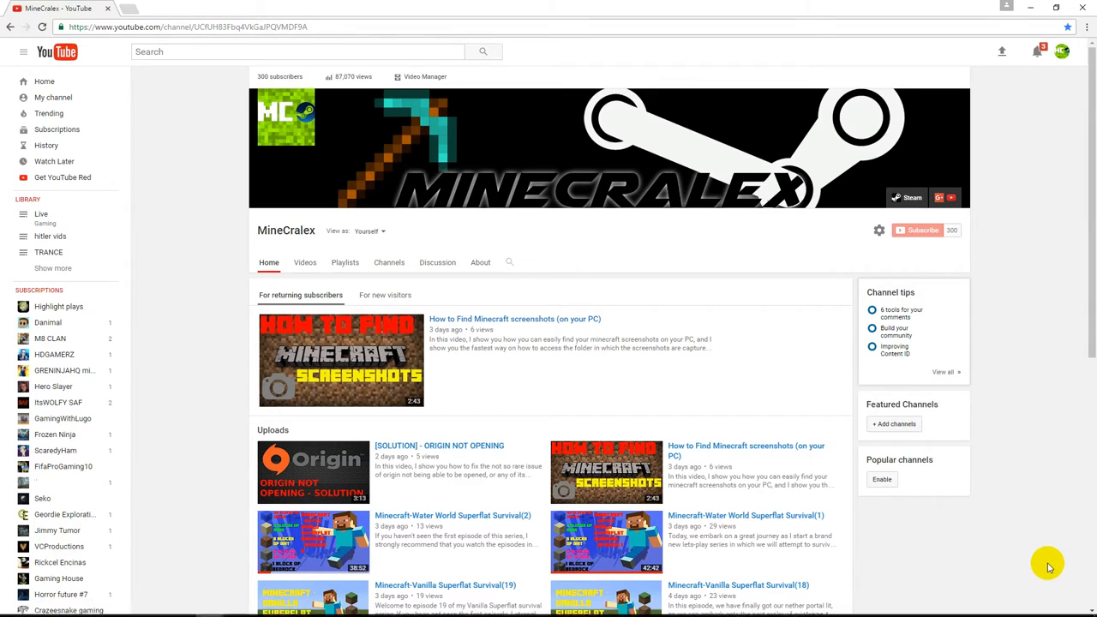
{"action": "mouse_move", "coordinate": [1039, 559]}
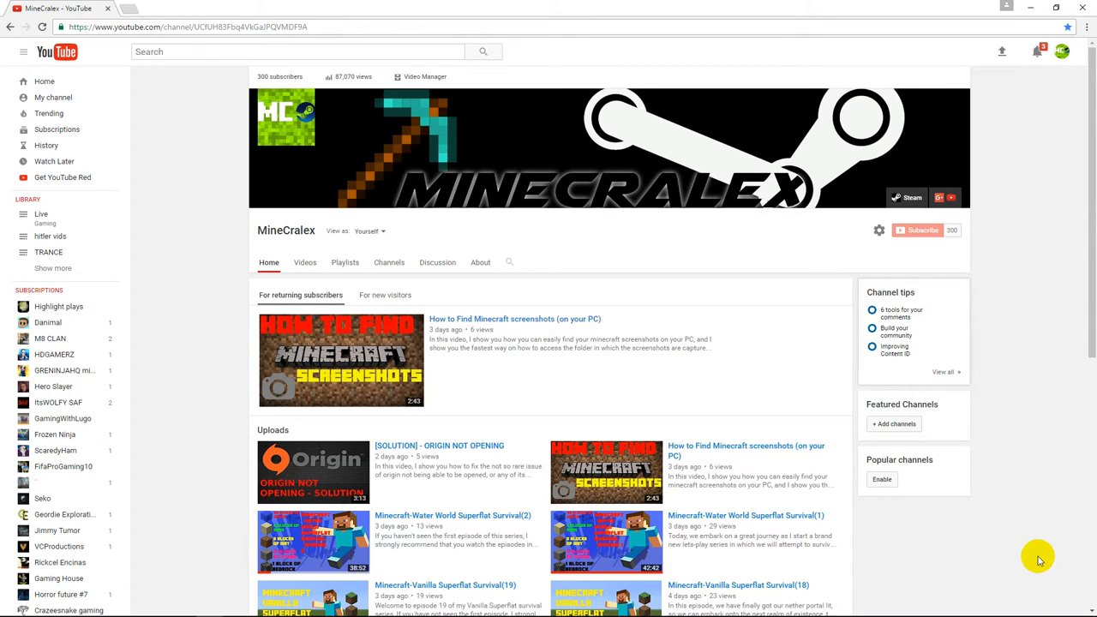
{"action": "mouse_move", "coordinate": [1008, 531]}
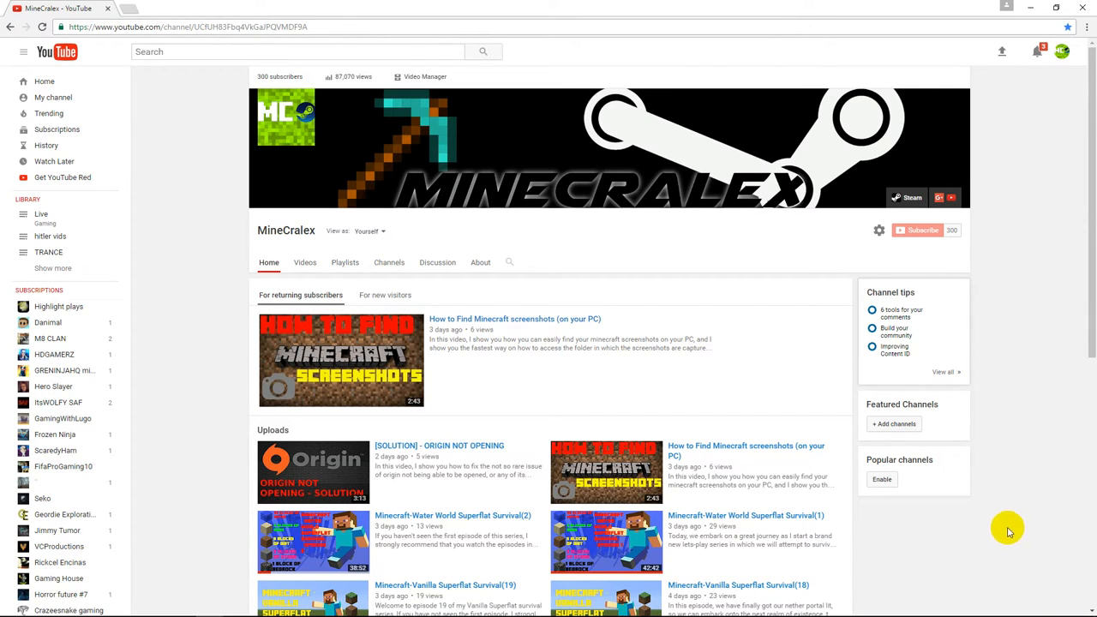
{"action": "mouse_move", "coordinate": [1028, 575]}
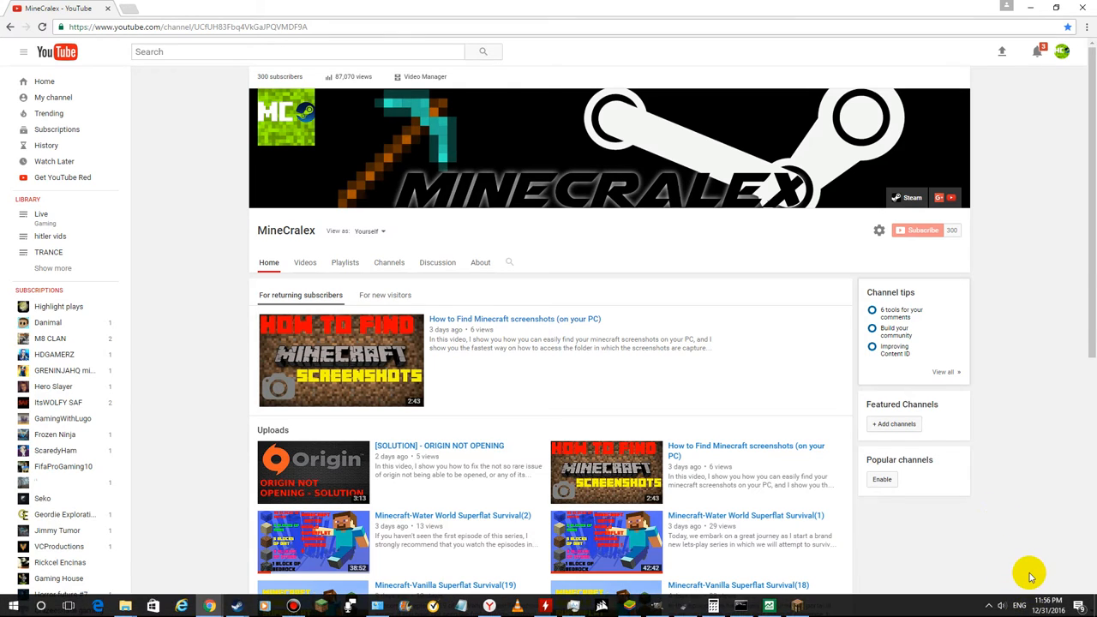